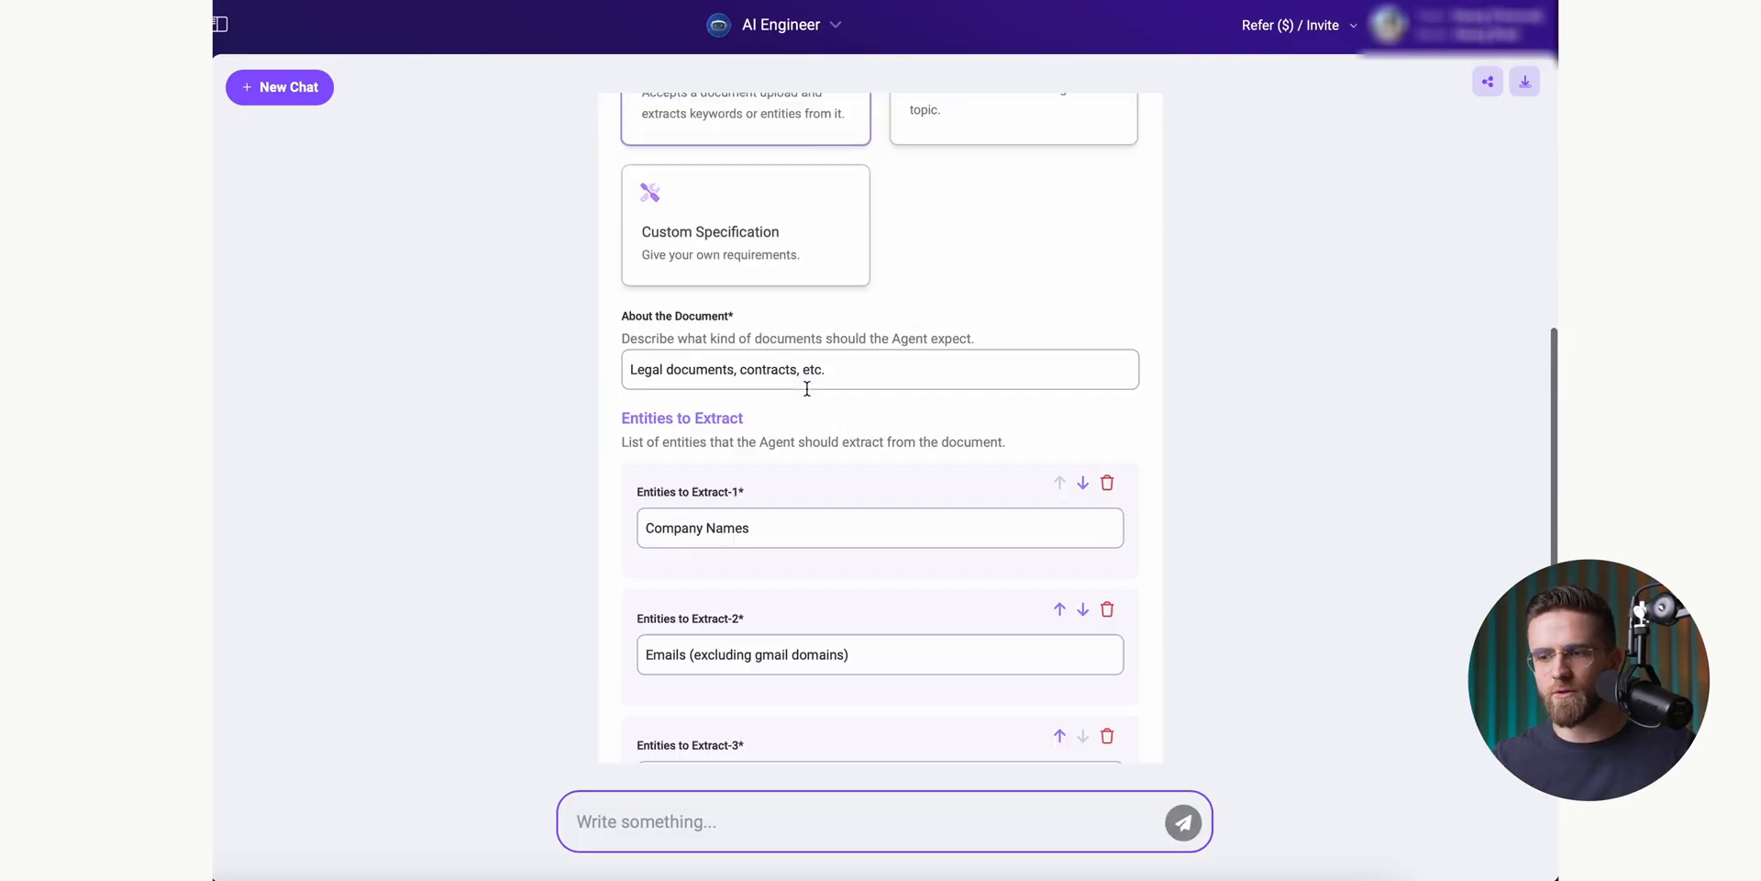
Step: Leave the MyAgent App 1 news form and start a fresh AI Engineer chat
{"action": "left_click", "coordinate": [1090, 463]}
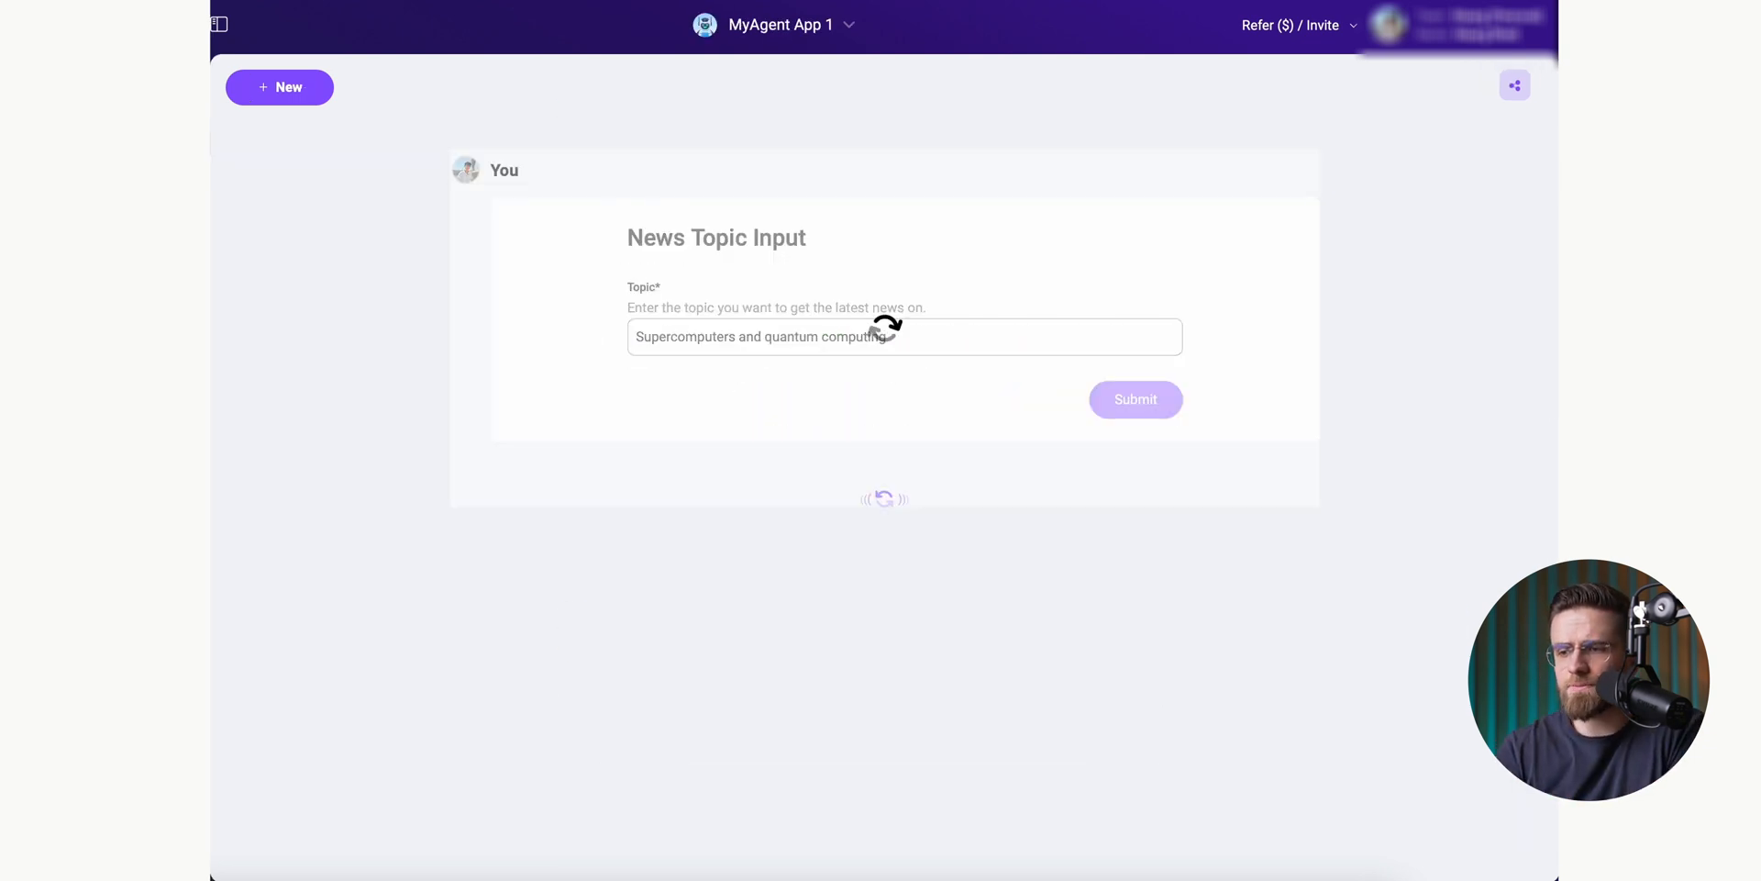
{"action": "left_click", "coordinate": [1134, 398]}
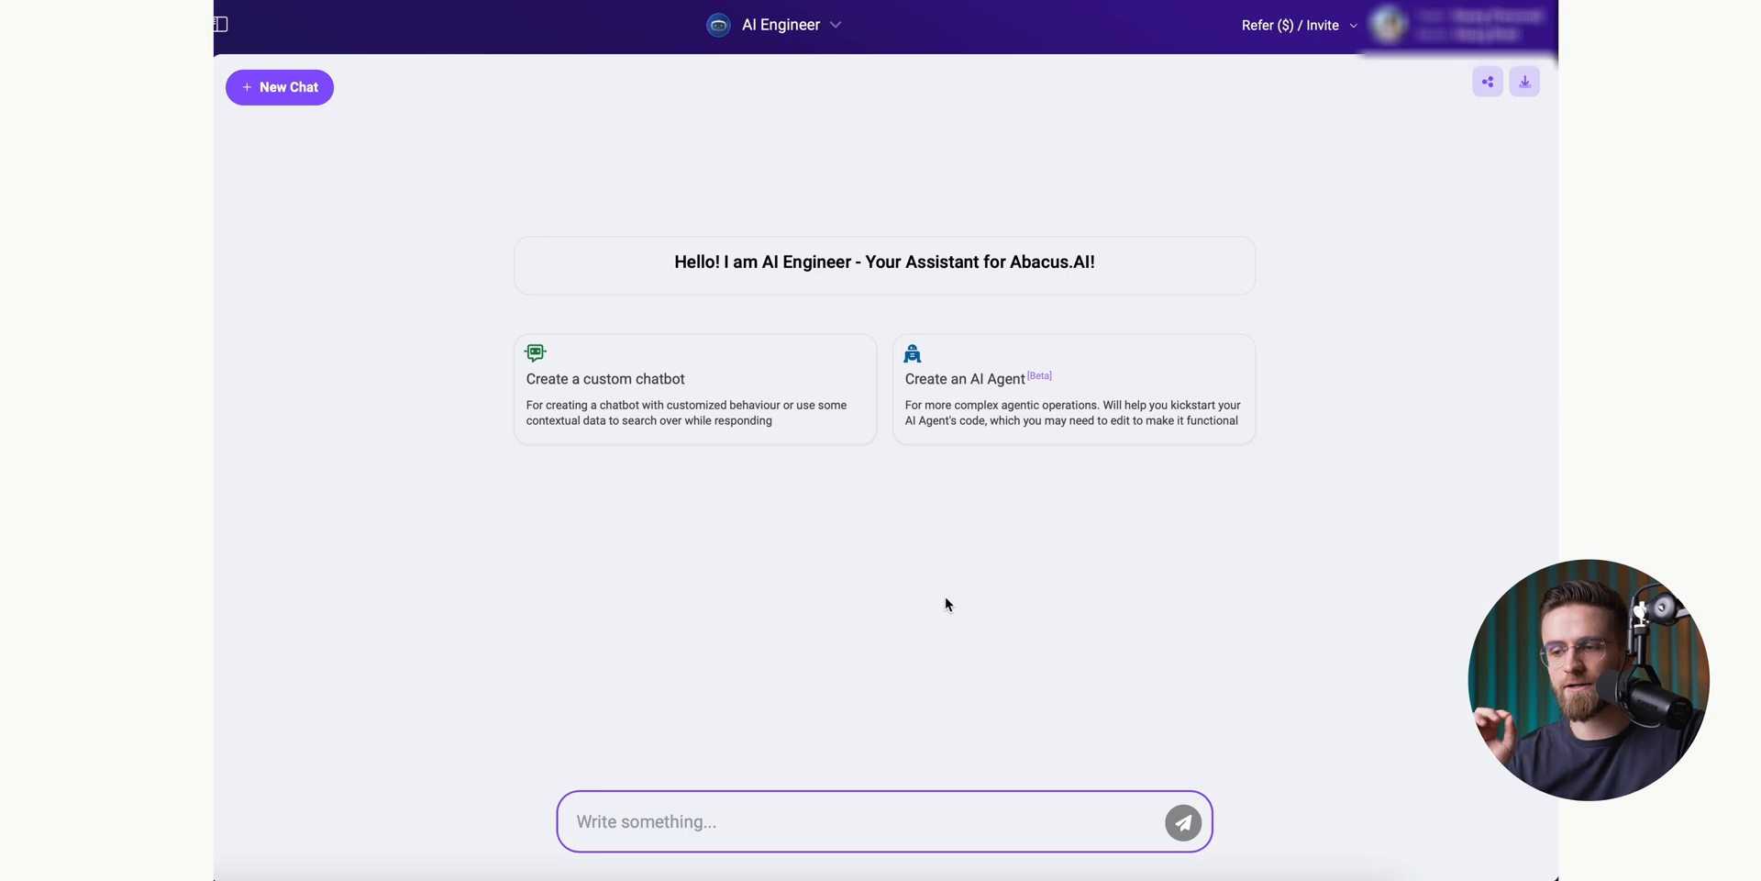
{"action": "mouse_move", "coordinate": [969, 442]}
{"action": "type", "text": "Qu"}
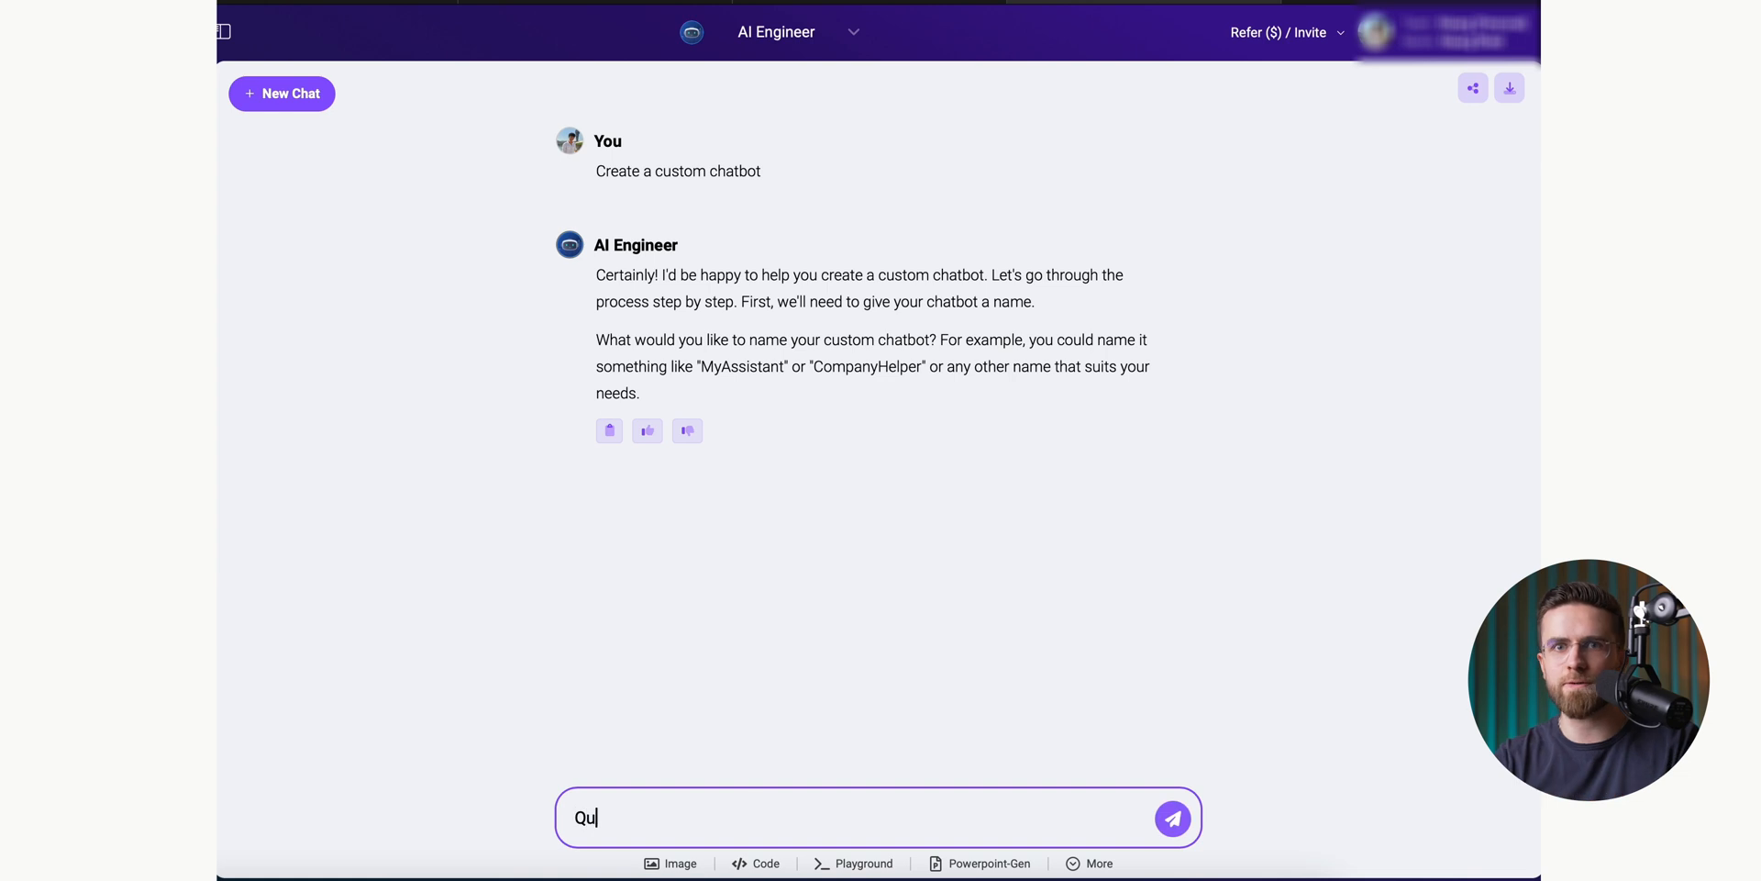
Step: Upload the quantum computing introduction PDF and submit it as the Quantumaniac chatbot's dataset
{"action": "left_click", "coordinate": [1173, 819]}
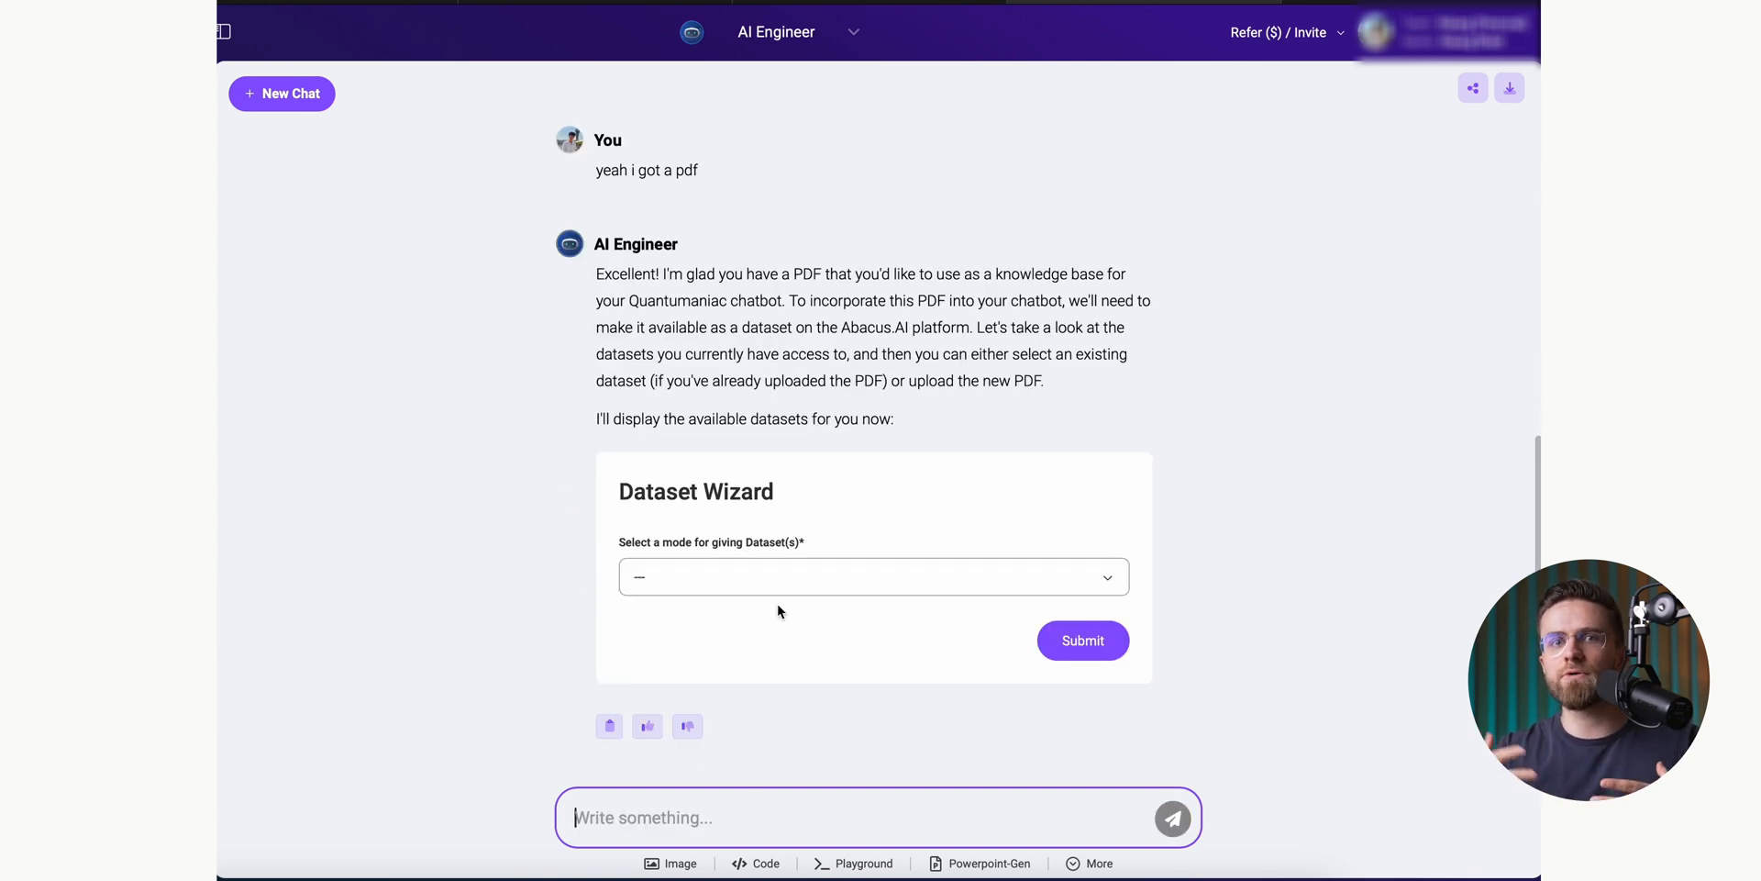
{"action": "left_click", "coordinate": [873, 576]}
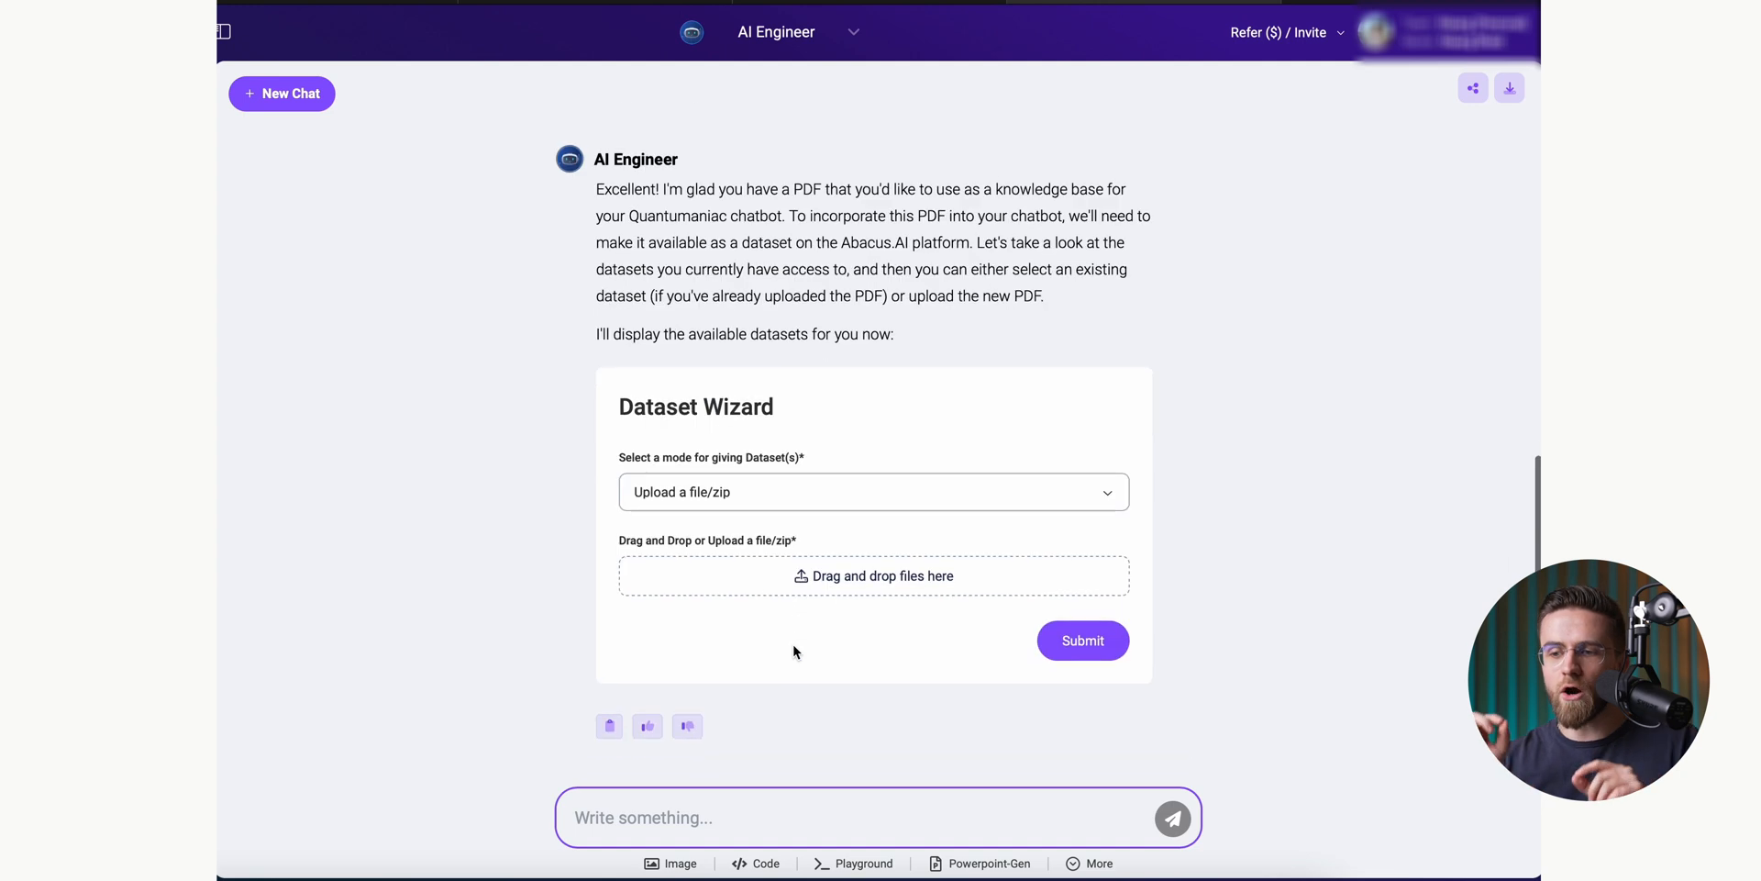
{"action": "left_click", "coordinate": [873, 574]}
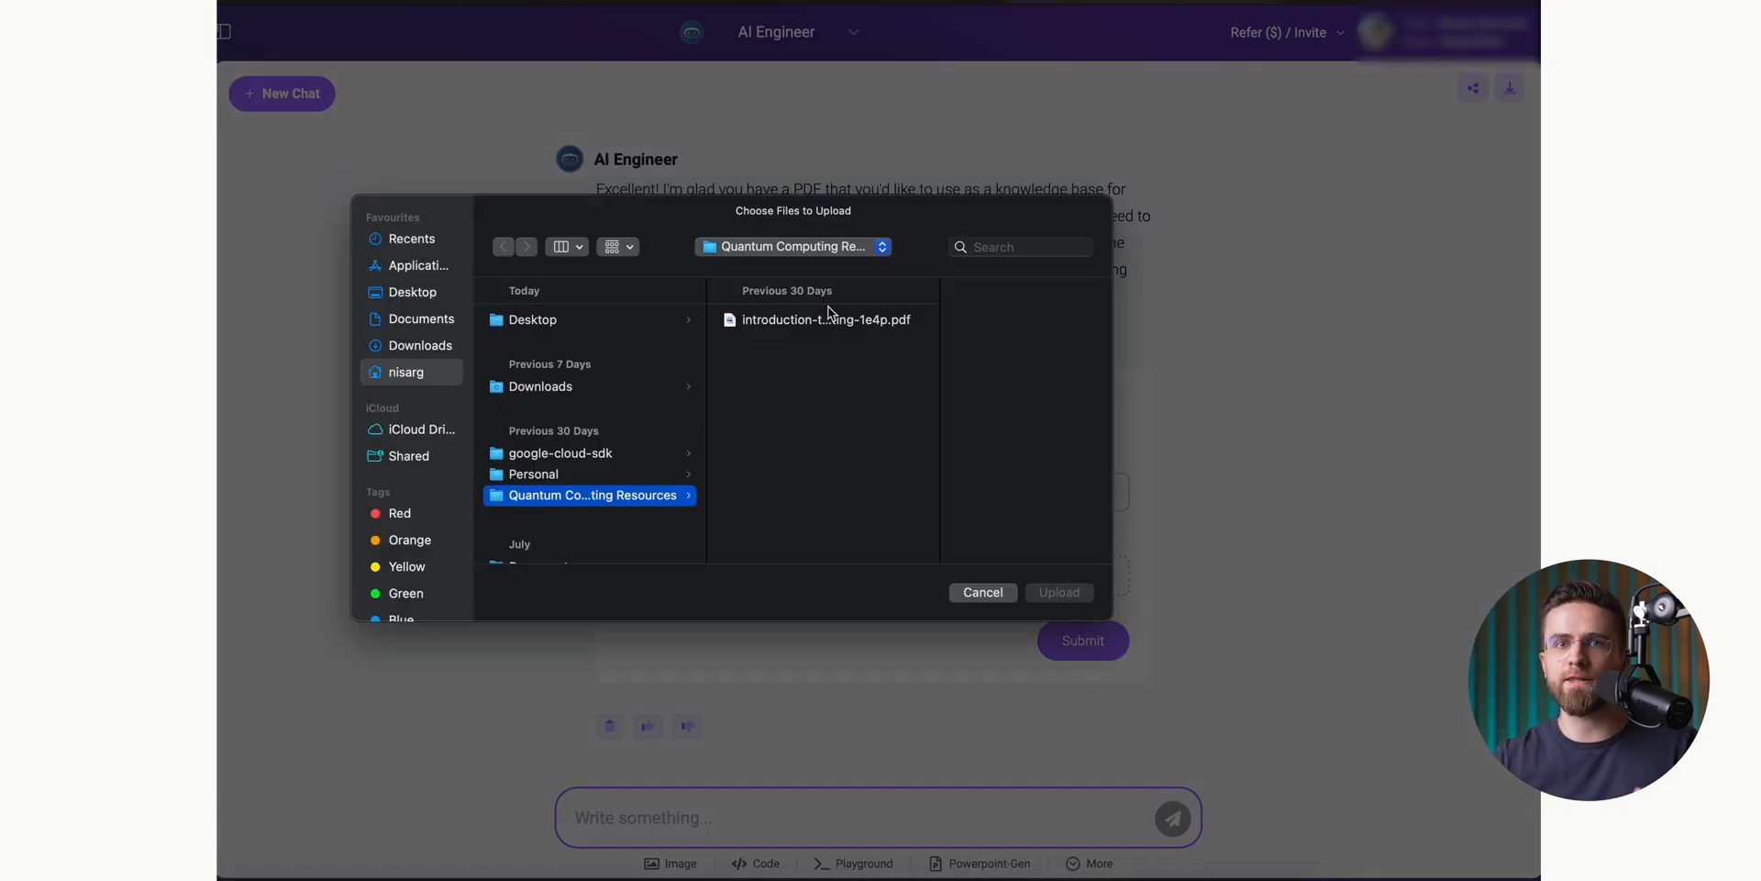
{"action": "left_click", "coordinate": [1057, 593]}
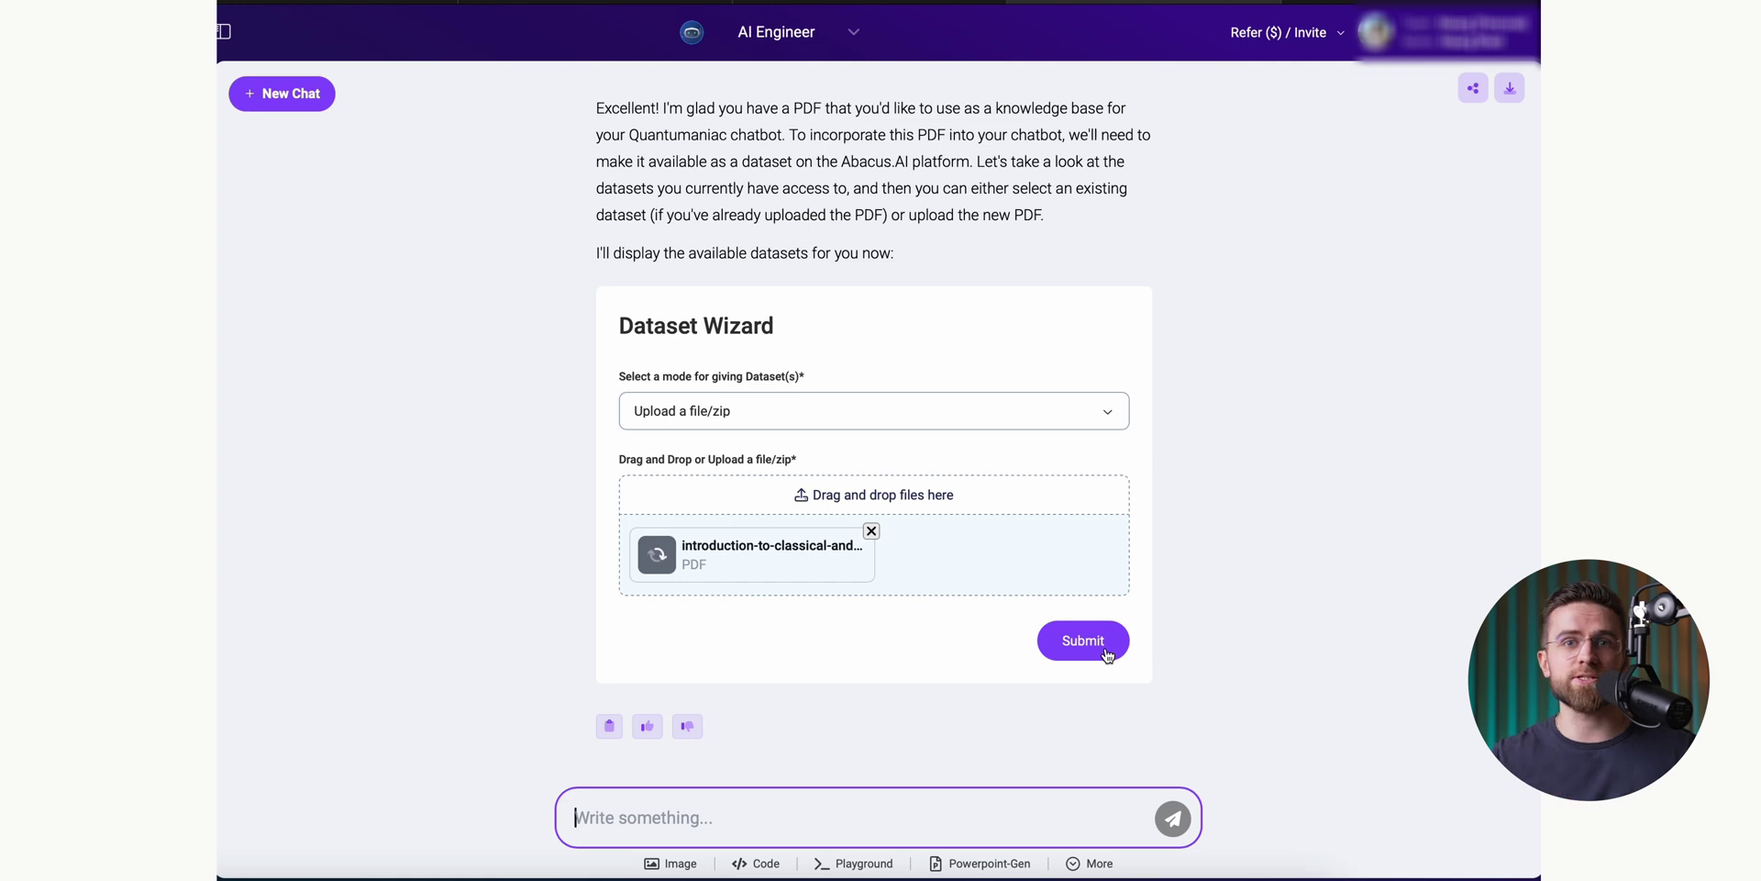
{"action": "left_click", "coordinate": [1083, 638]}
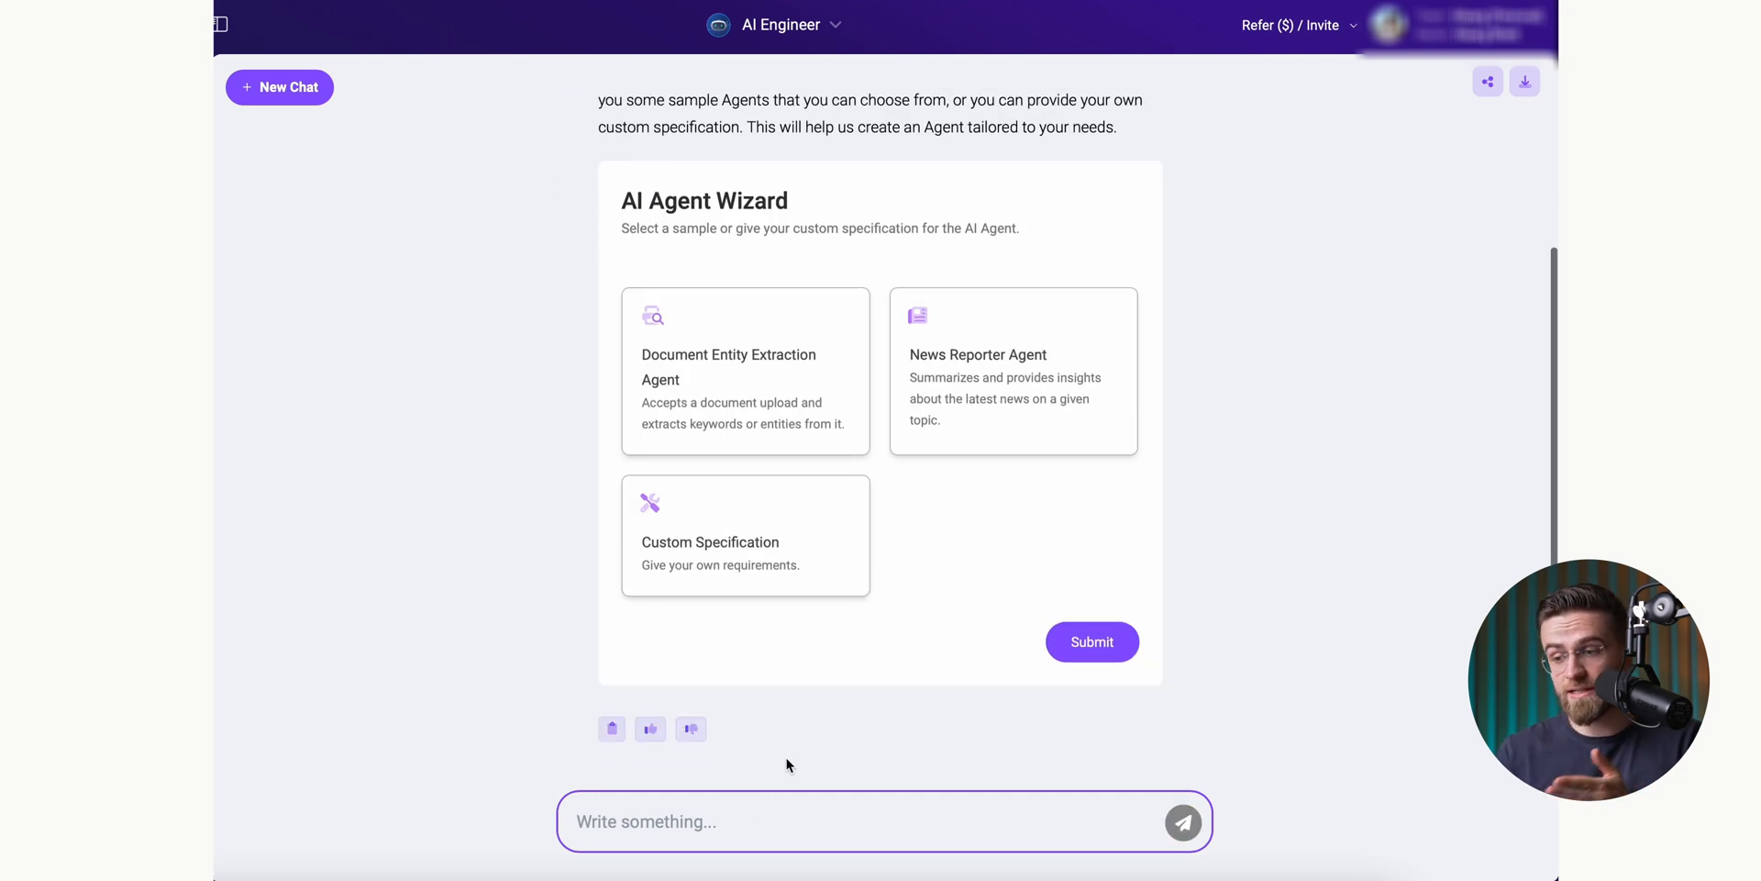
{"action": "mouse_move", "coordinate": [960, 391]}
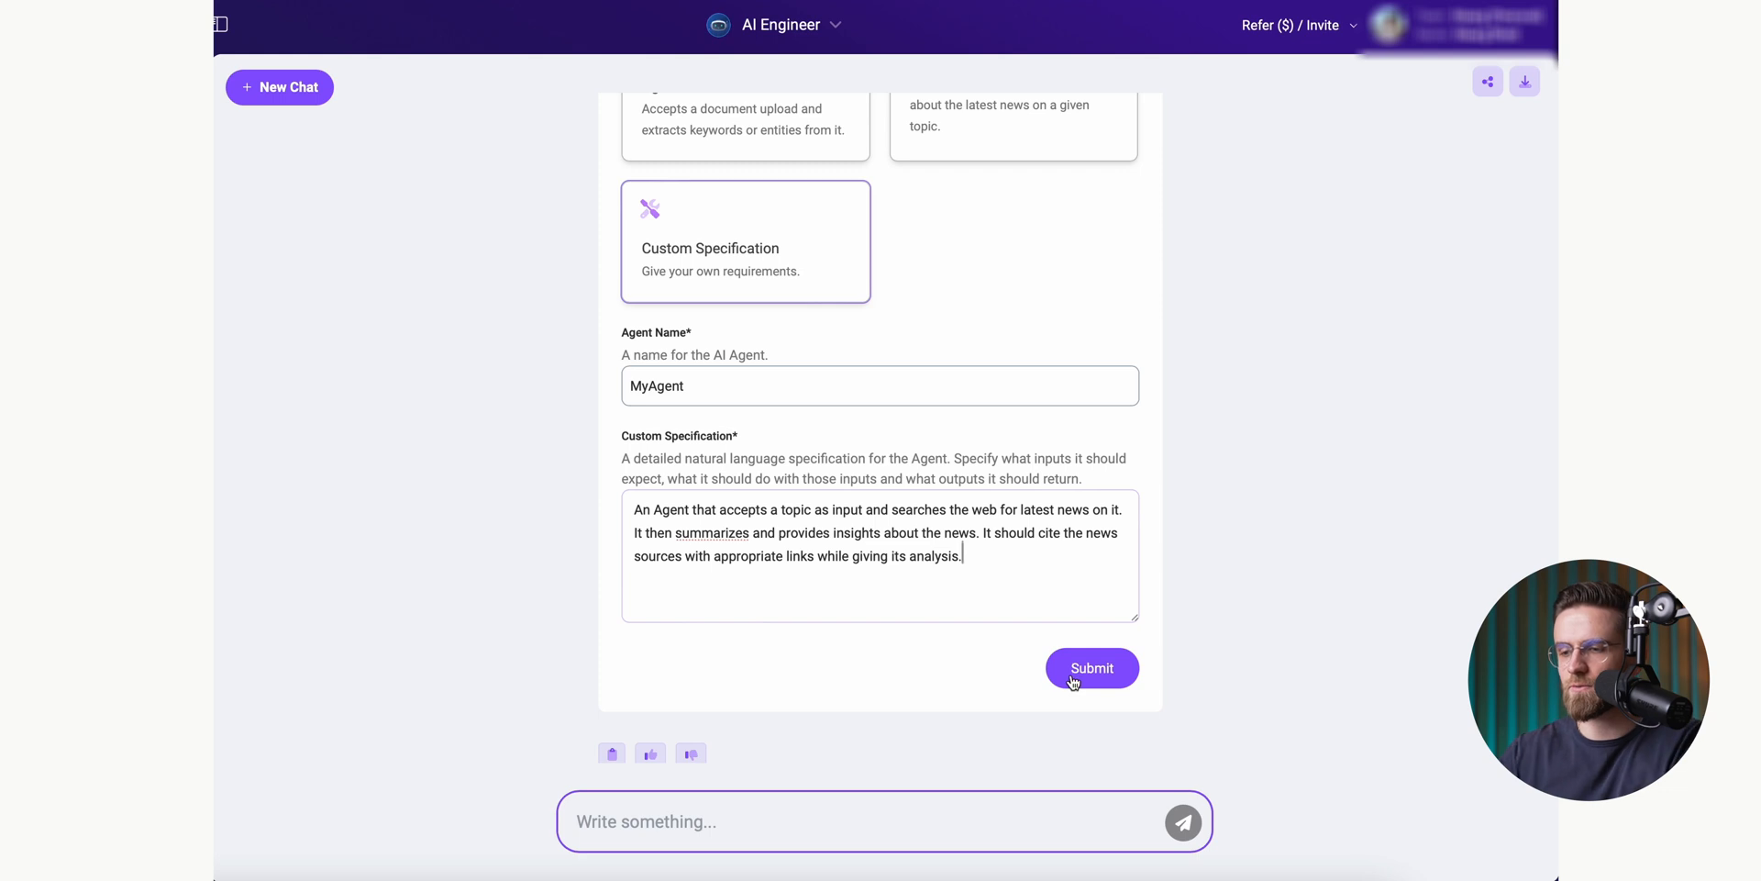
Step: Edit MyAgent's custom specification text for searching and summarizing topic news
{"action": "key", "text": "Backspace"}
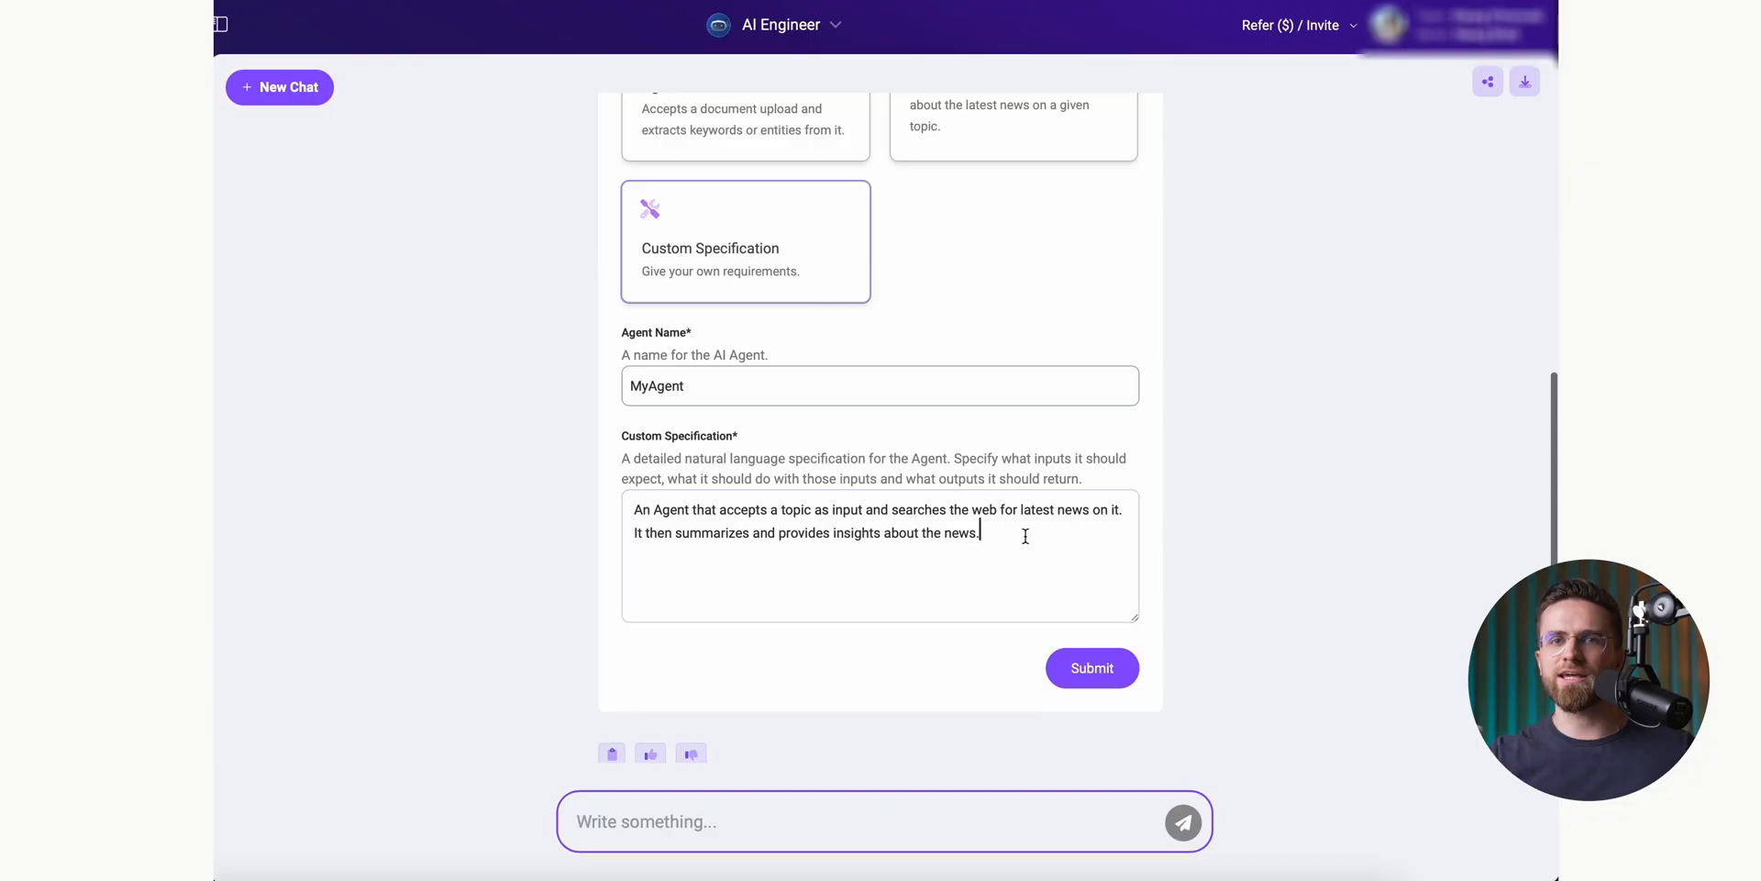
Step: Submit MyAgent's specification, review the generated code and registration output, then start a new chat
{"action": "left_click", "coordinate": [1089, 668]}
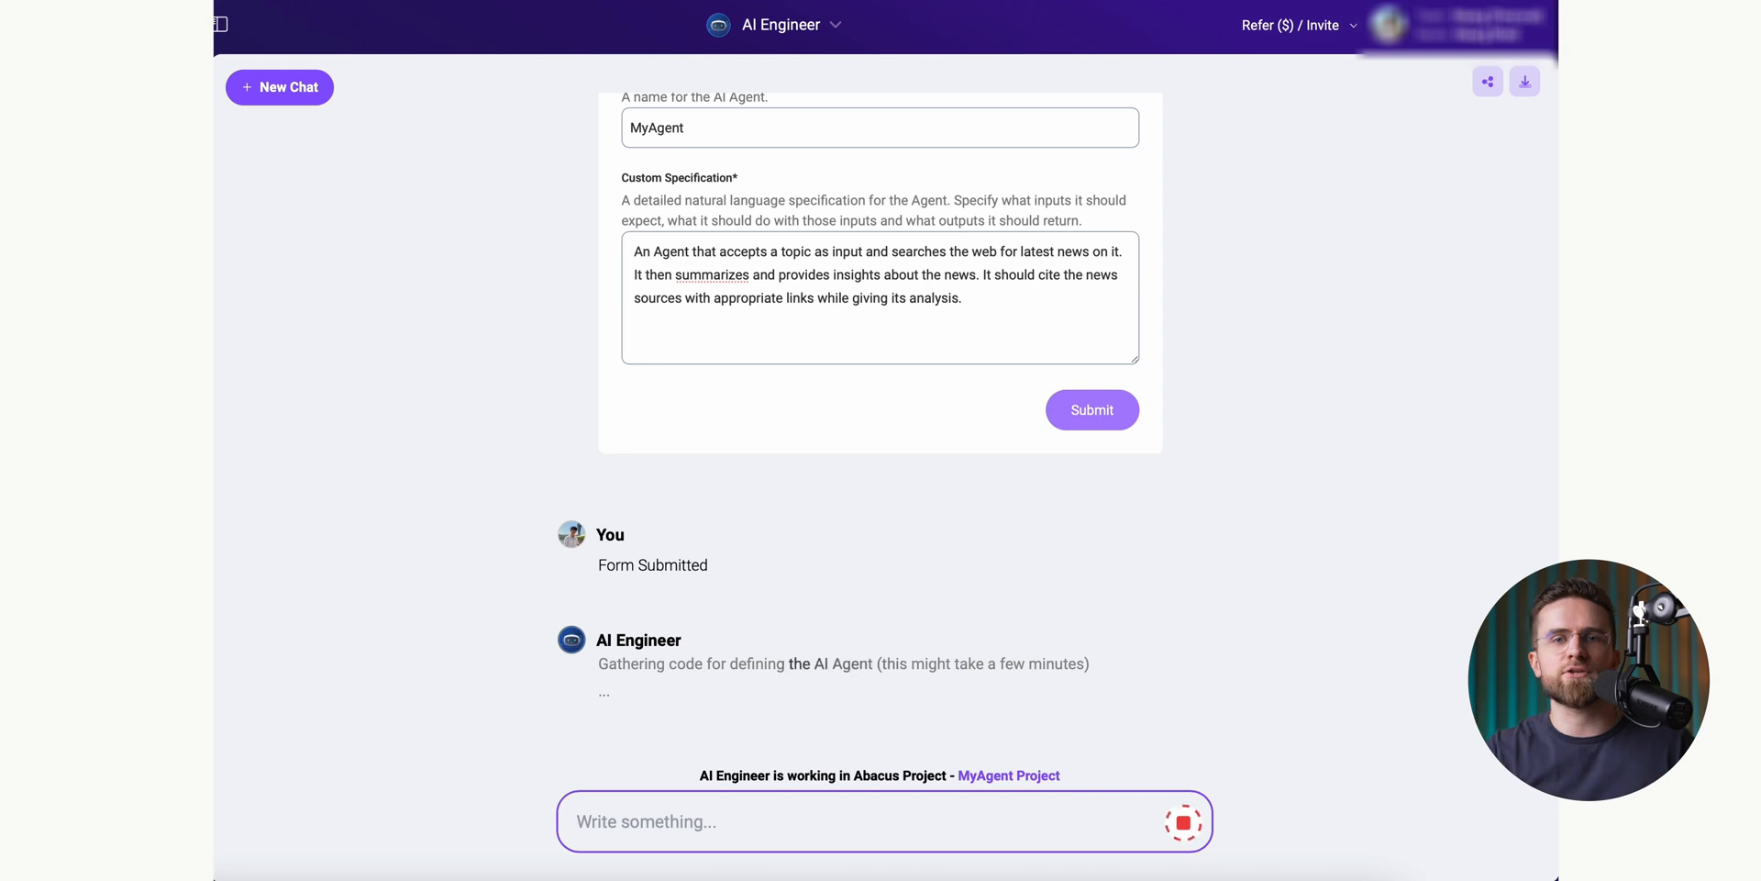
{"action": "scroll", "scroll_direction": "down", "scroll_amount": 3}
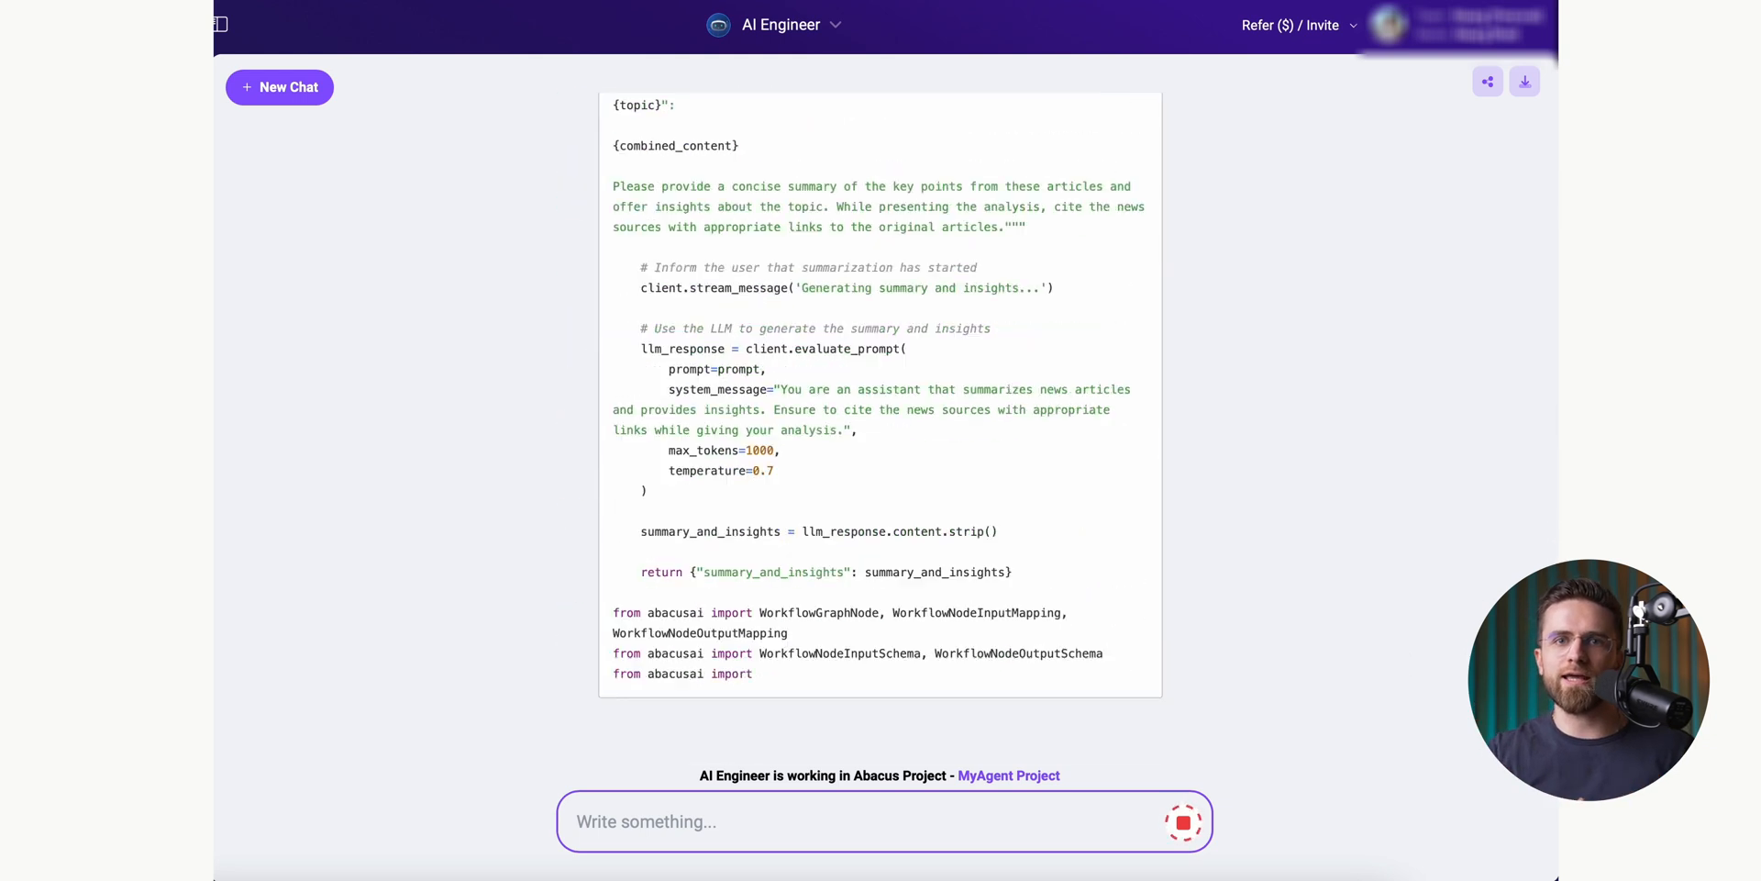
{"action": "scroll", "scroll_direction": "down", "scroll_amount": 3}
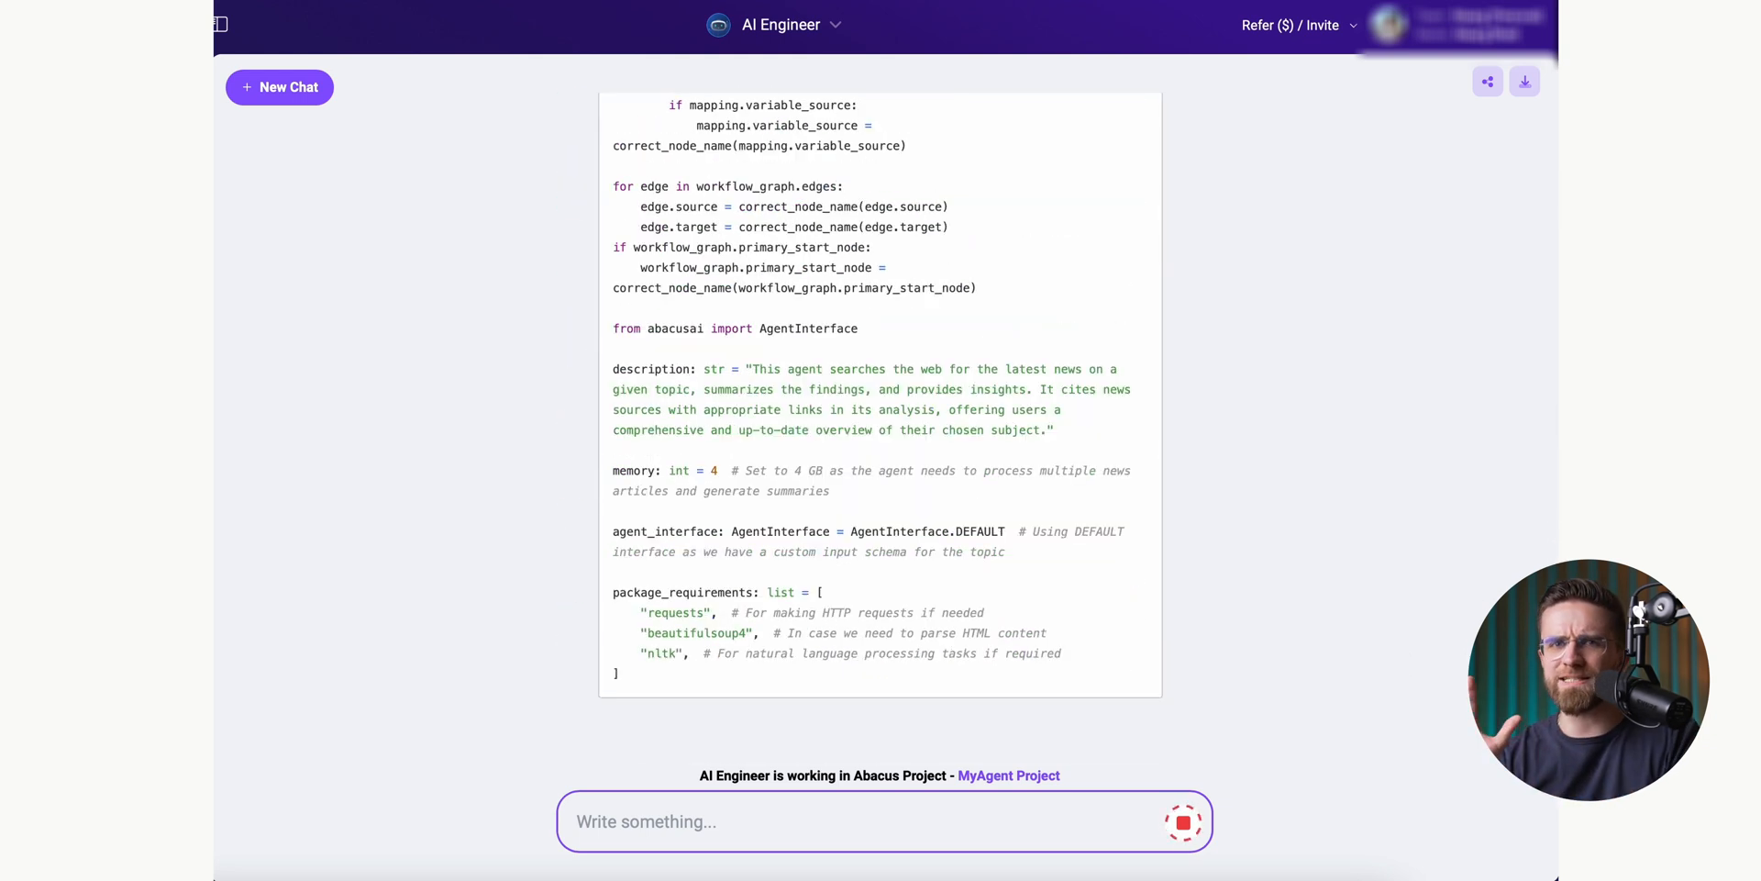
{"action": "scroll", "scroll_direction": "down", "scroll_amount": 3}
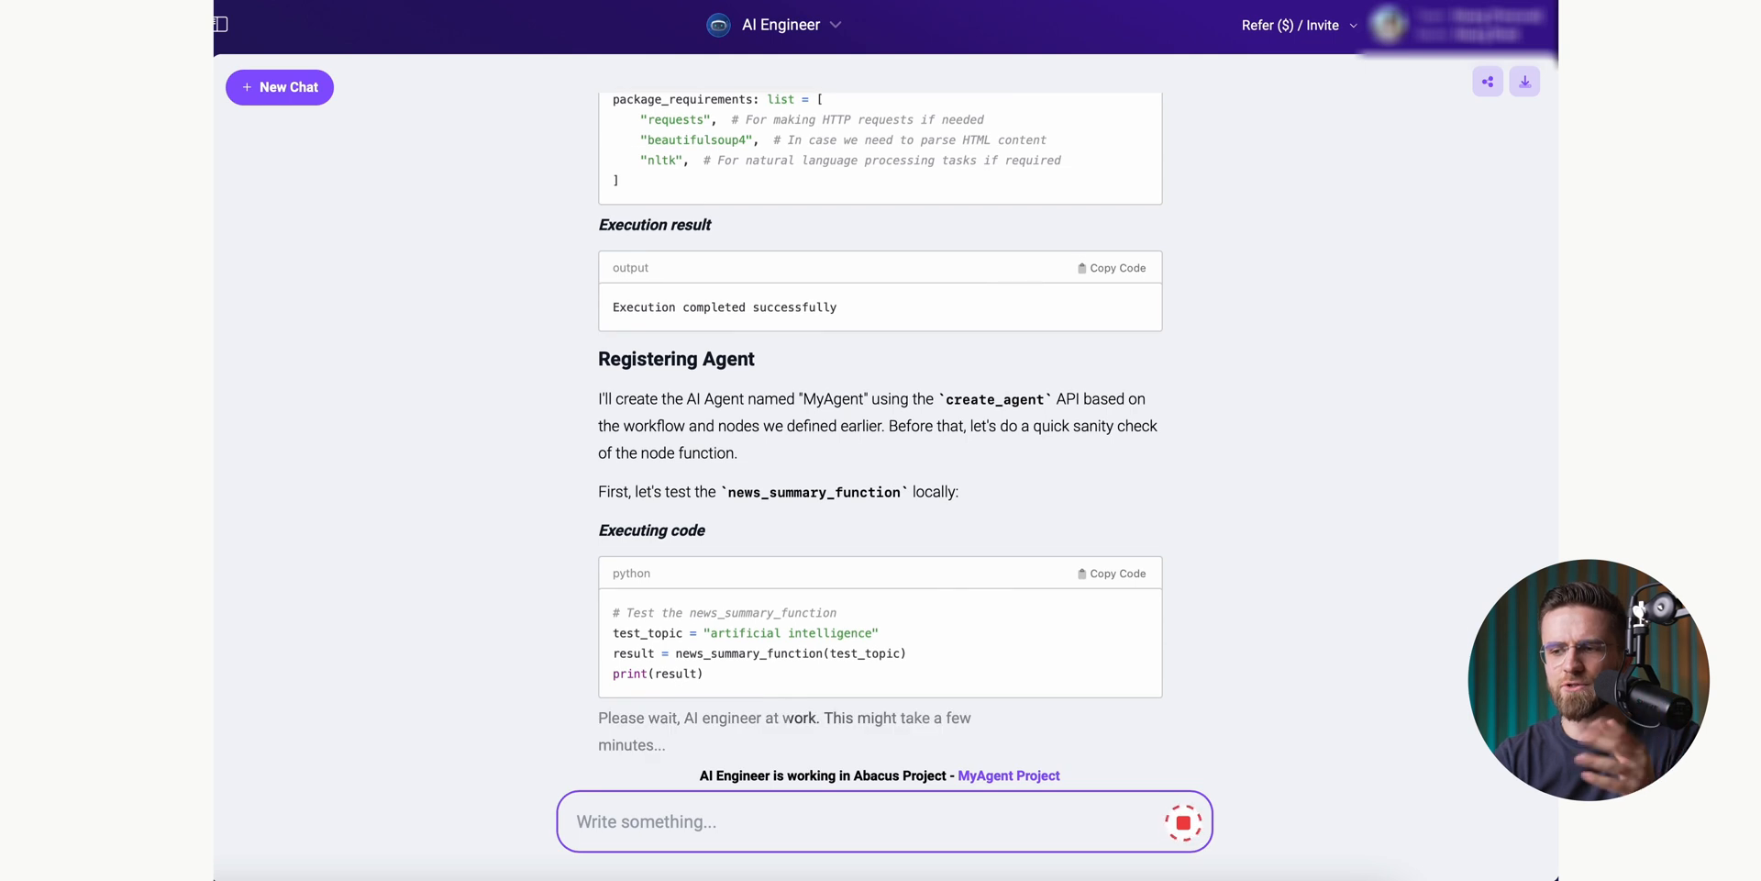
{"action": "scroll", "scroll_direction": "up", "scroll_amount": 3}
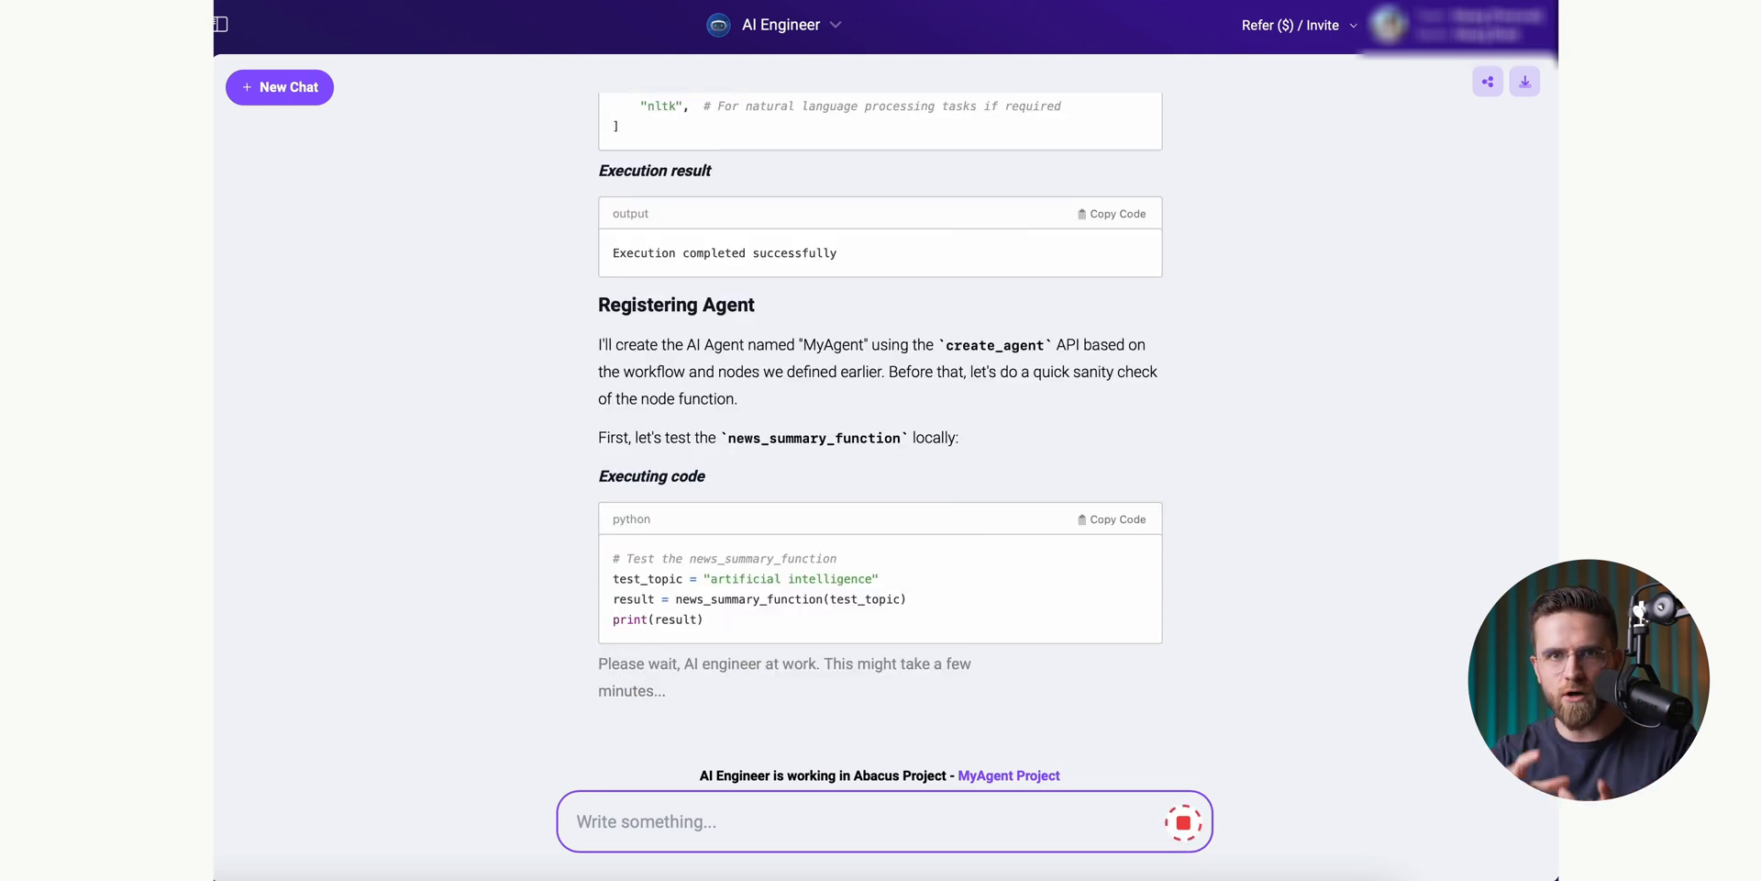
{"action": "left_click", "coordinate": [279, 86]}
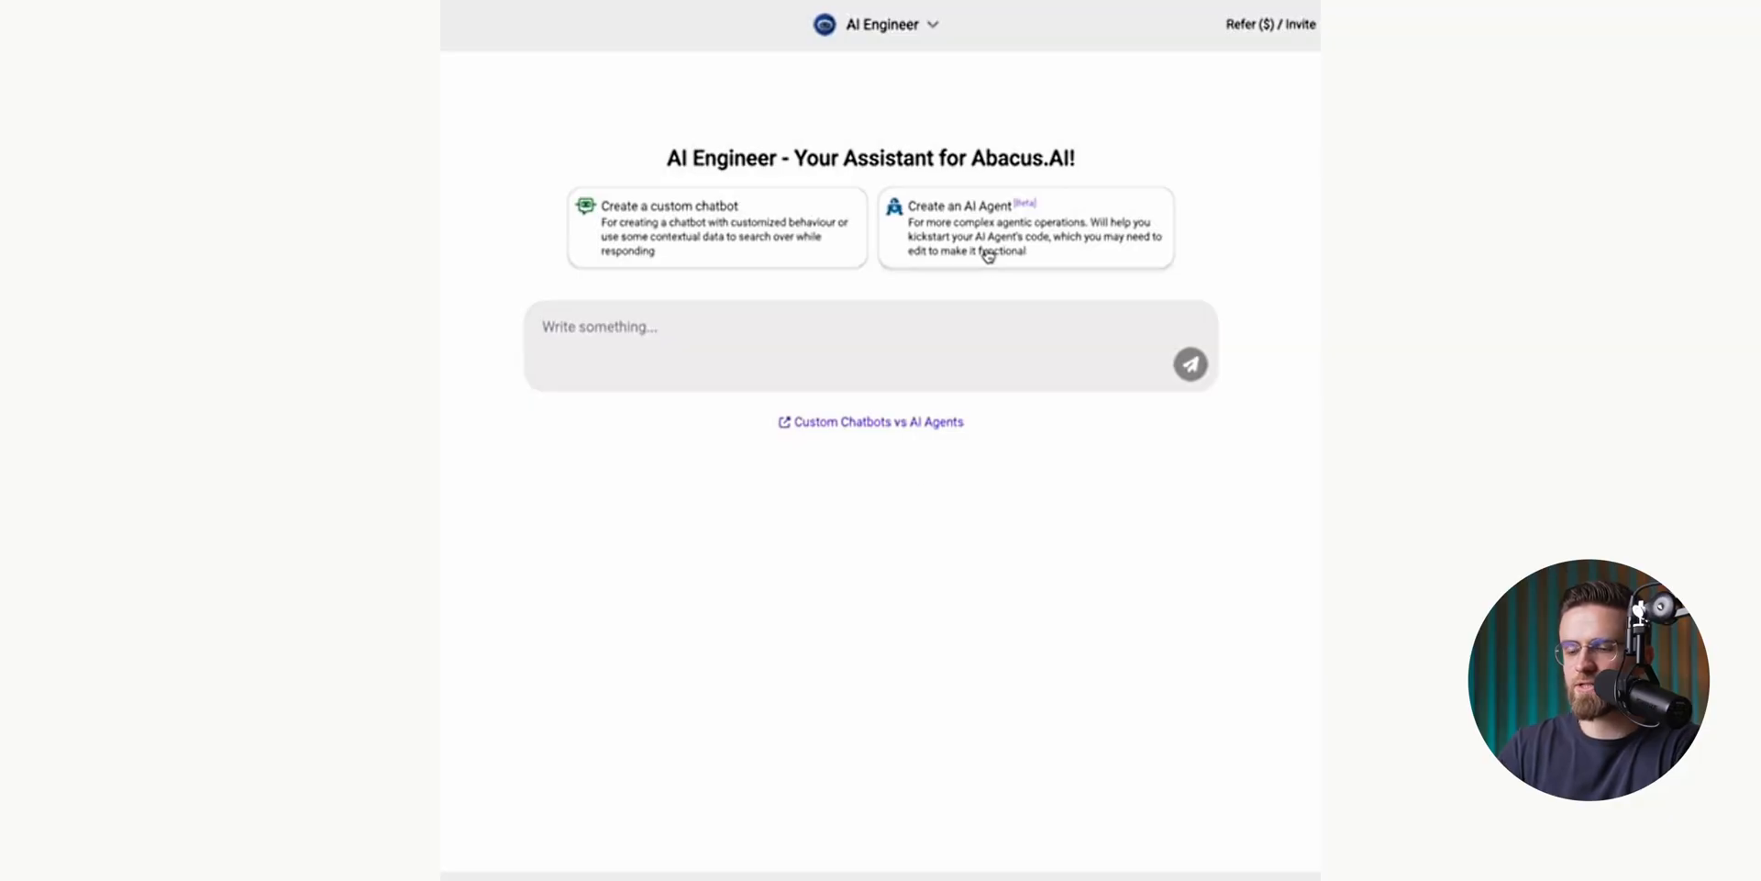
Step: Create a new AI agent named Sports Agent with its custom specification and submit it
{"action": "left_click", "coordinate": [1023, 227]}
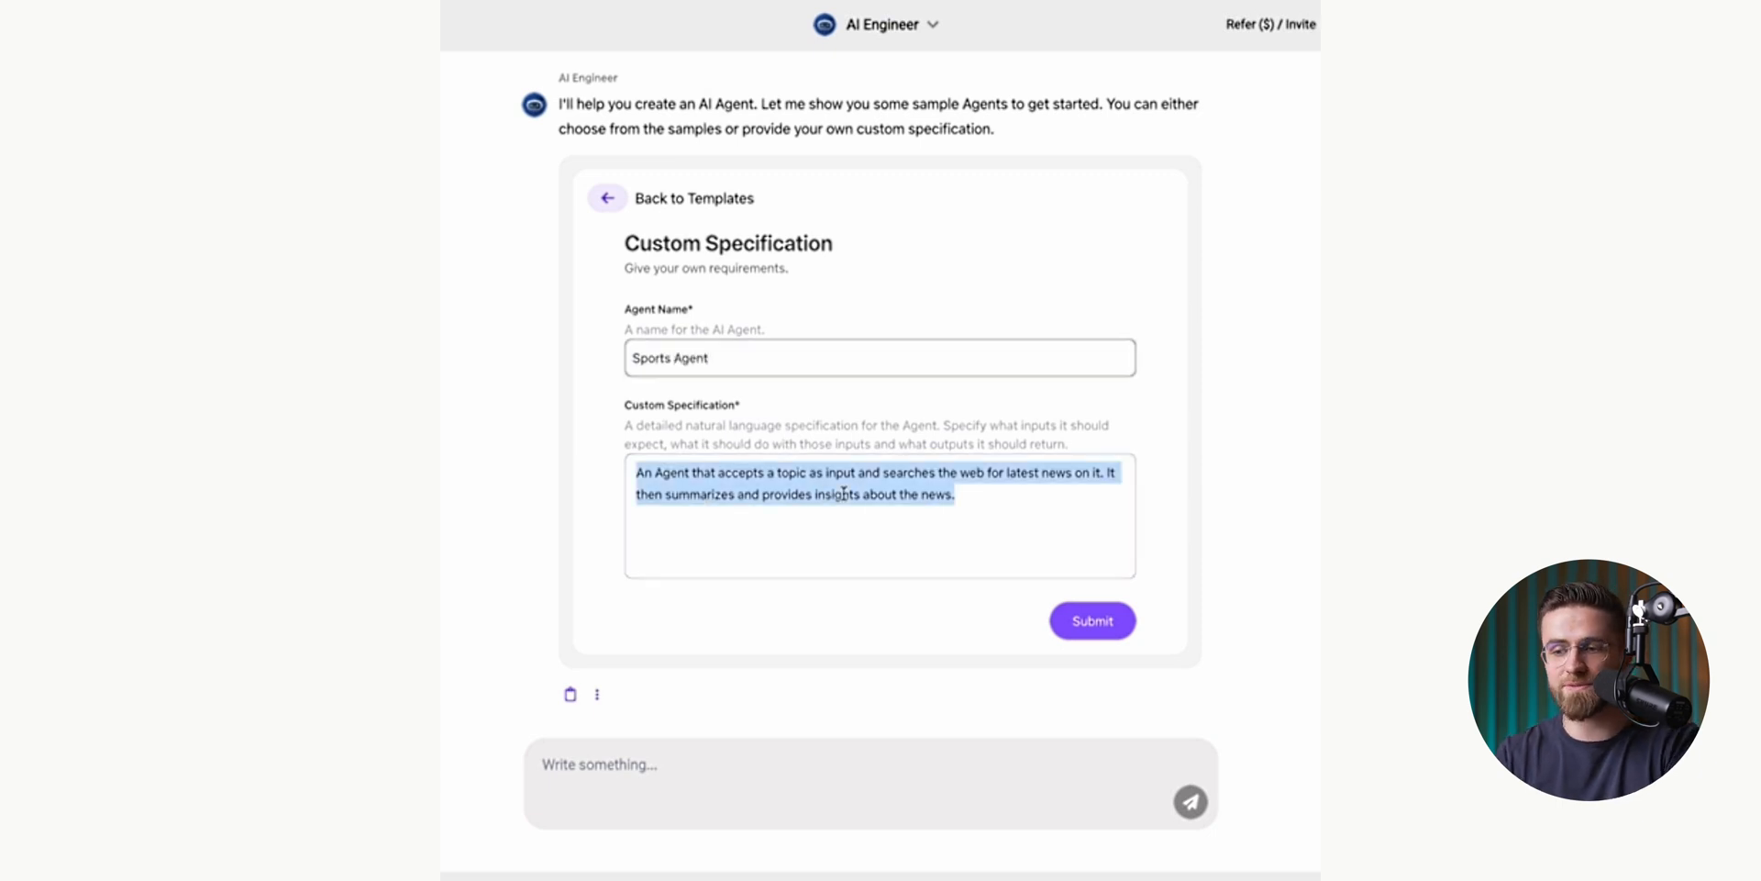
{"action": "left_click", "coordinate": [1089, 620]}
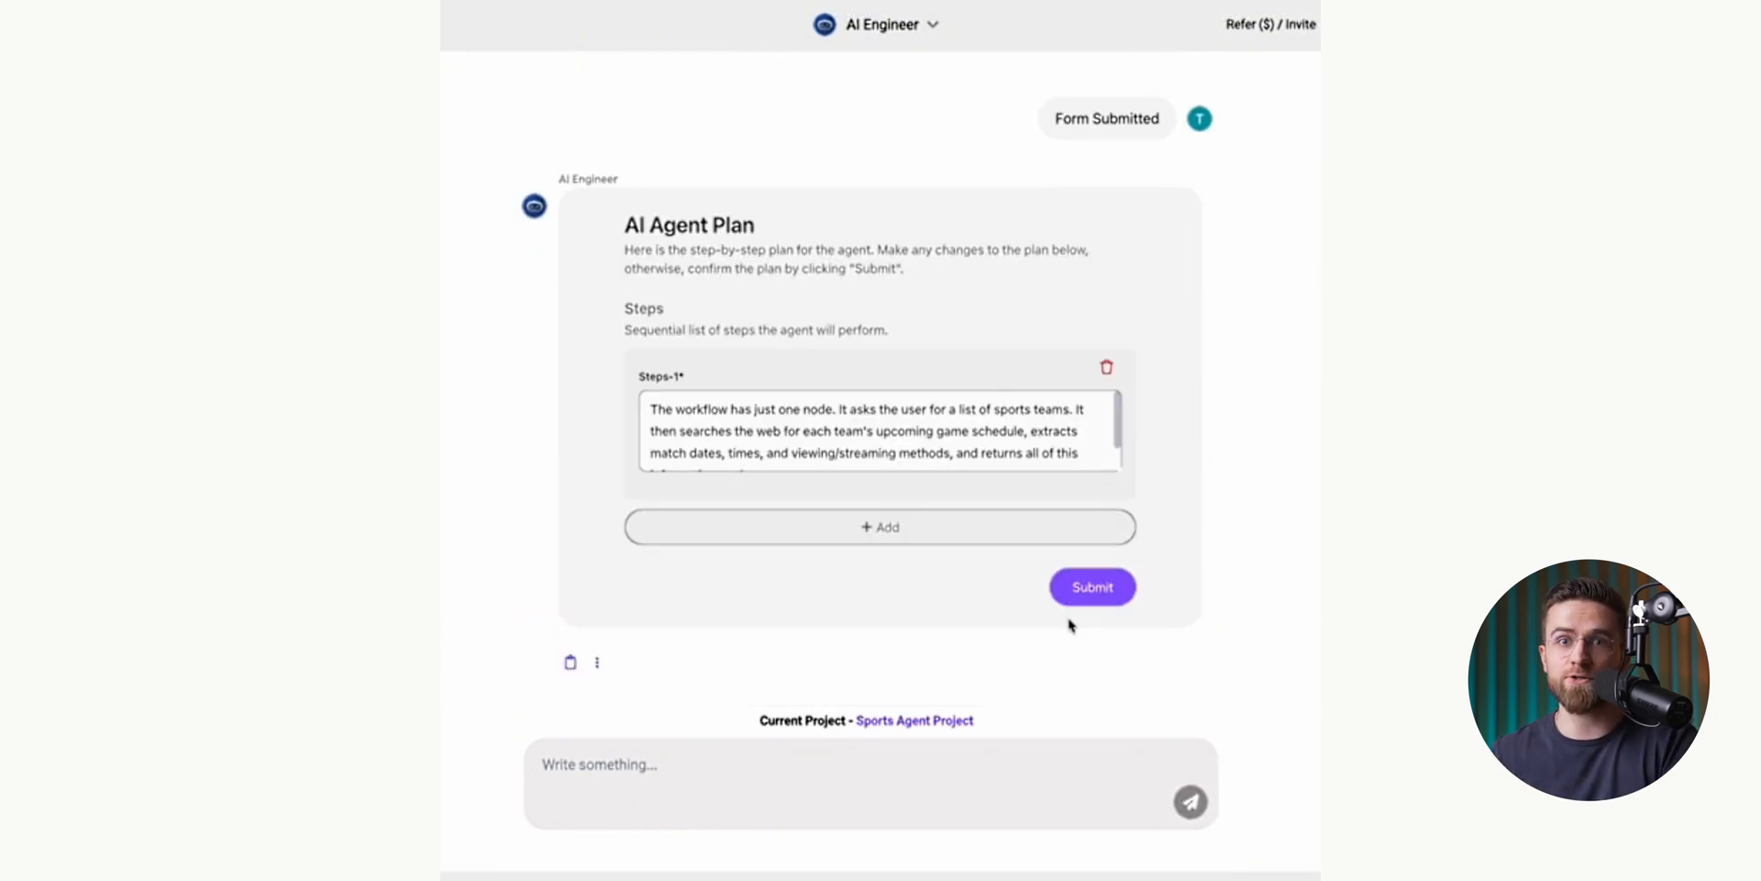
Step: Confirm the Sports Agent plan and follow code execution down to the Conclusion with deployment links
{"action": "left_click", "coordinate": [1090, 587]}
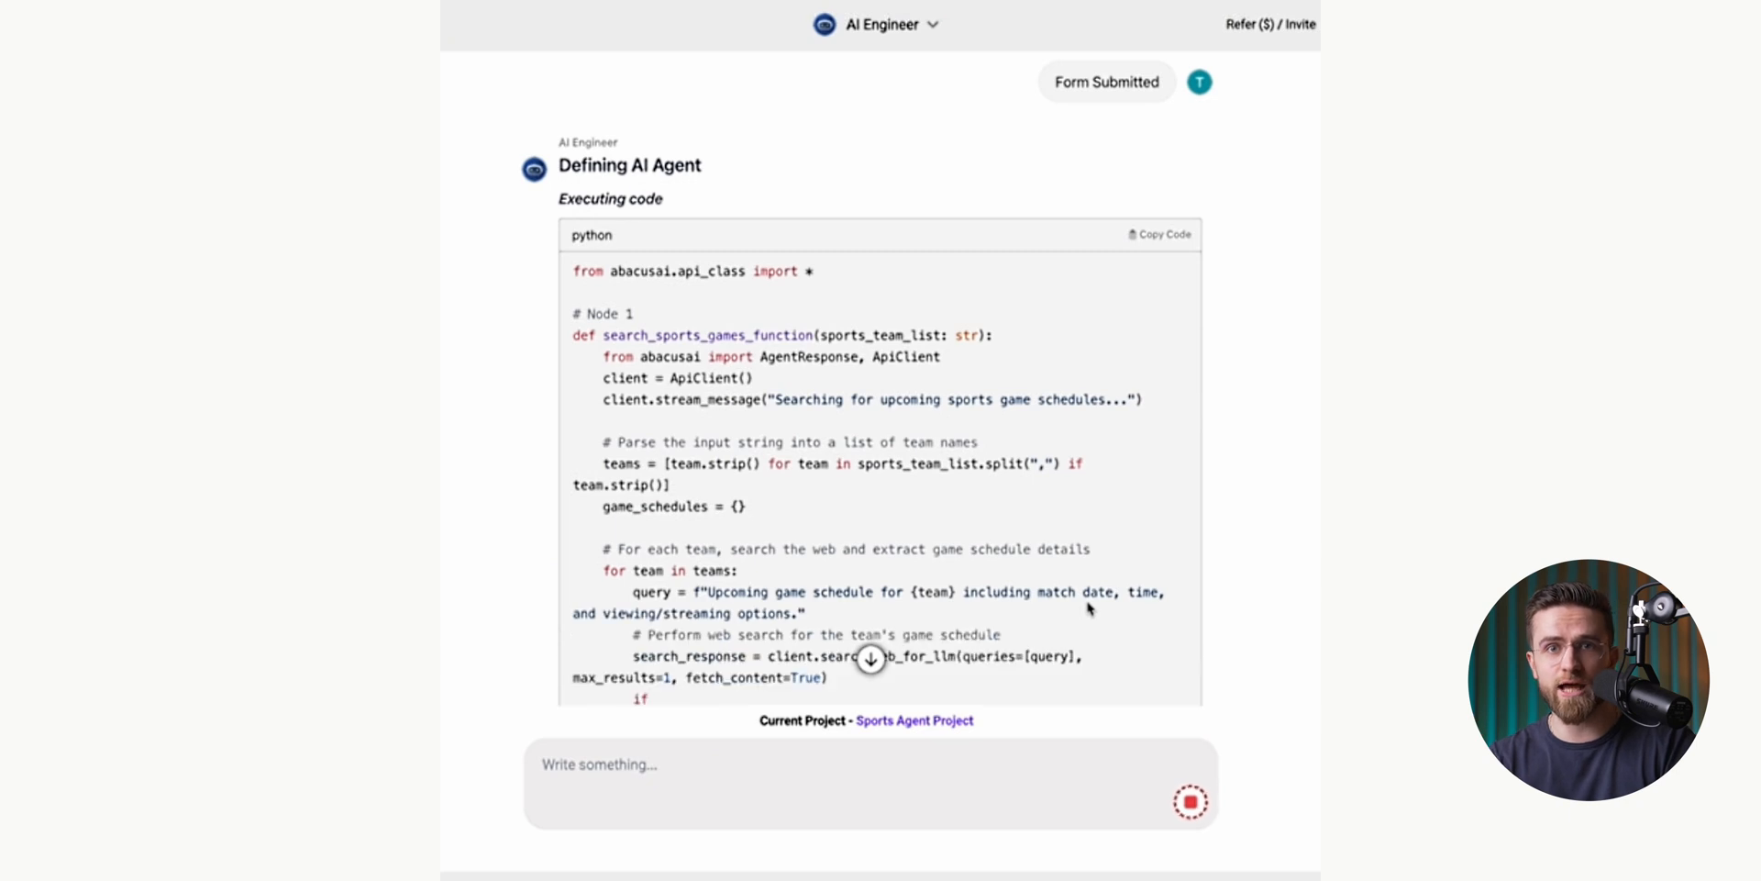
{"action": "scroll", "scroll_direction": "down", "scroll_amount": 3}
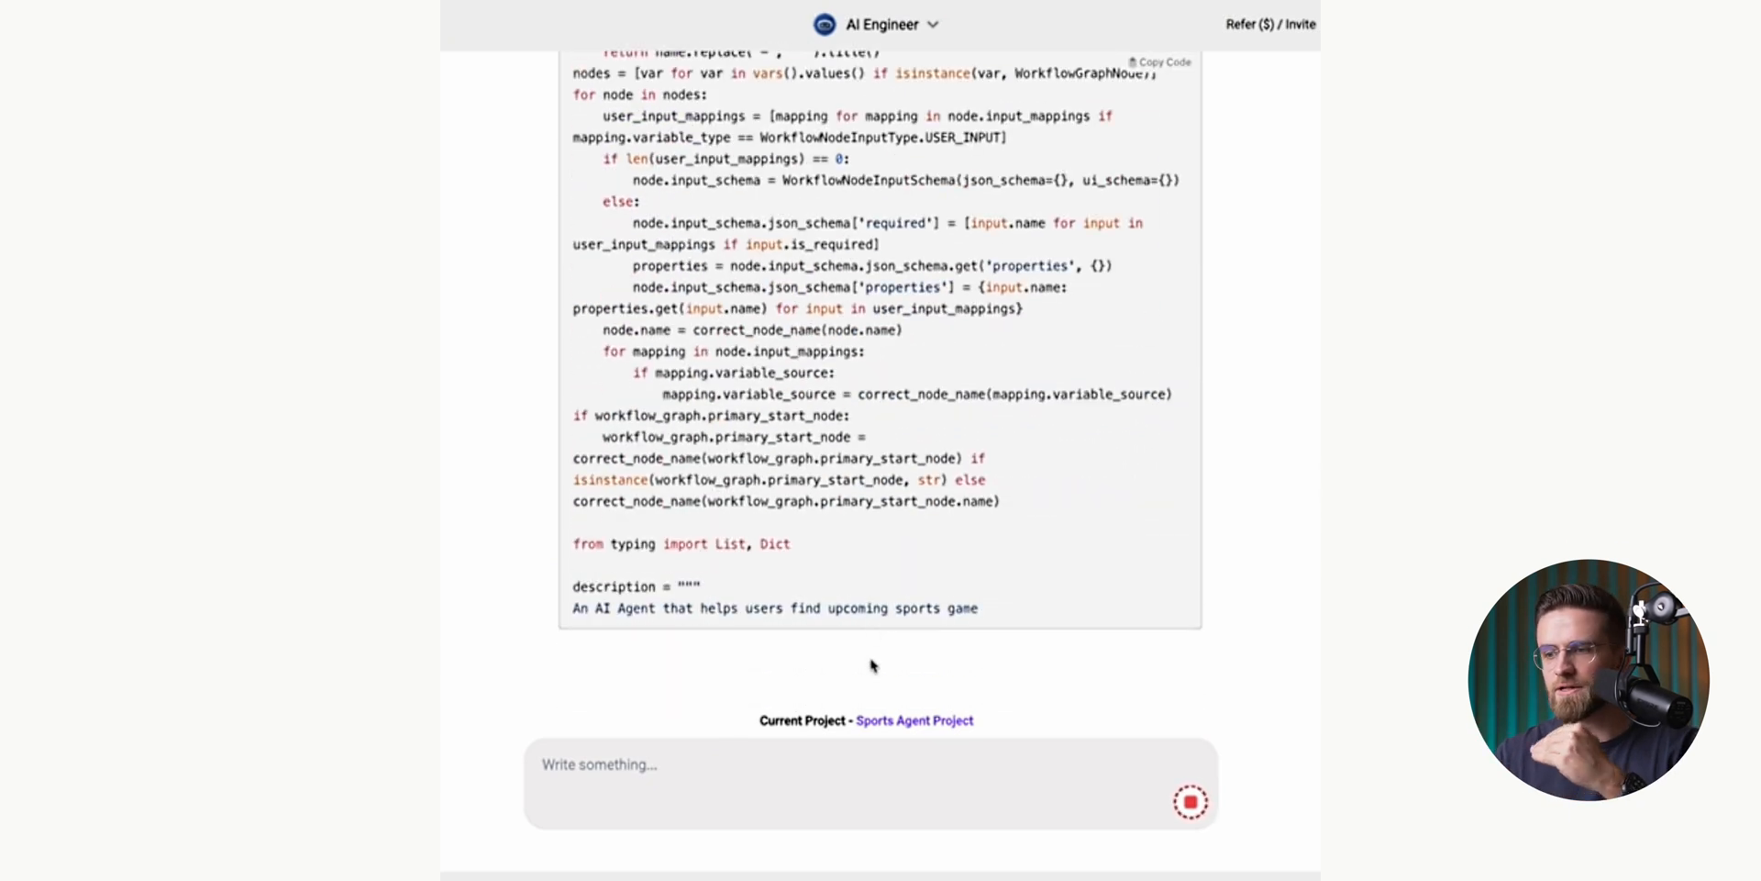
{"action": "scroll", "scroll_direction": "down", "scroll_amount": 3}
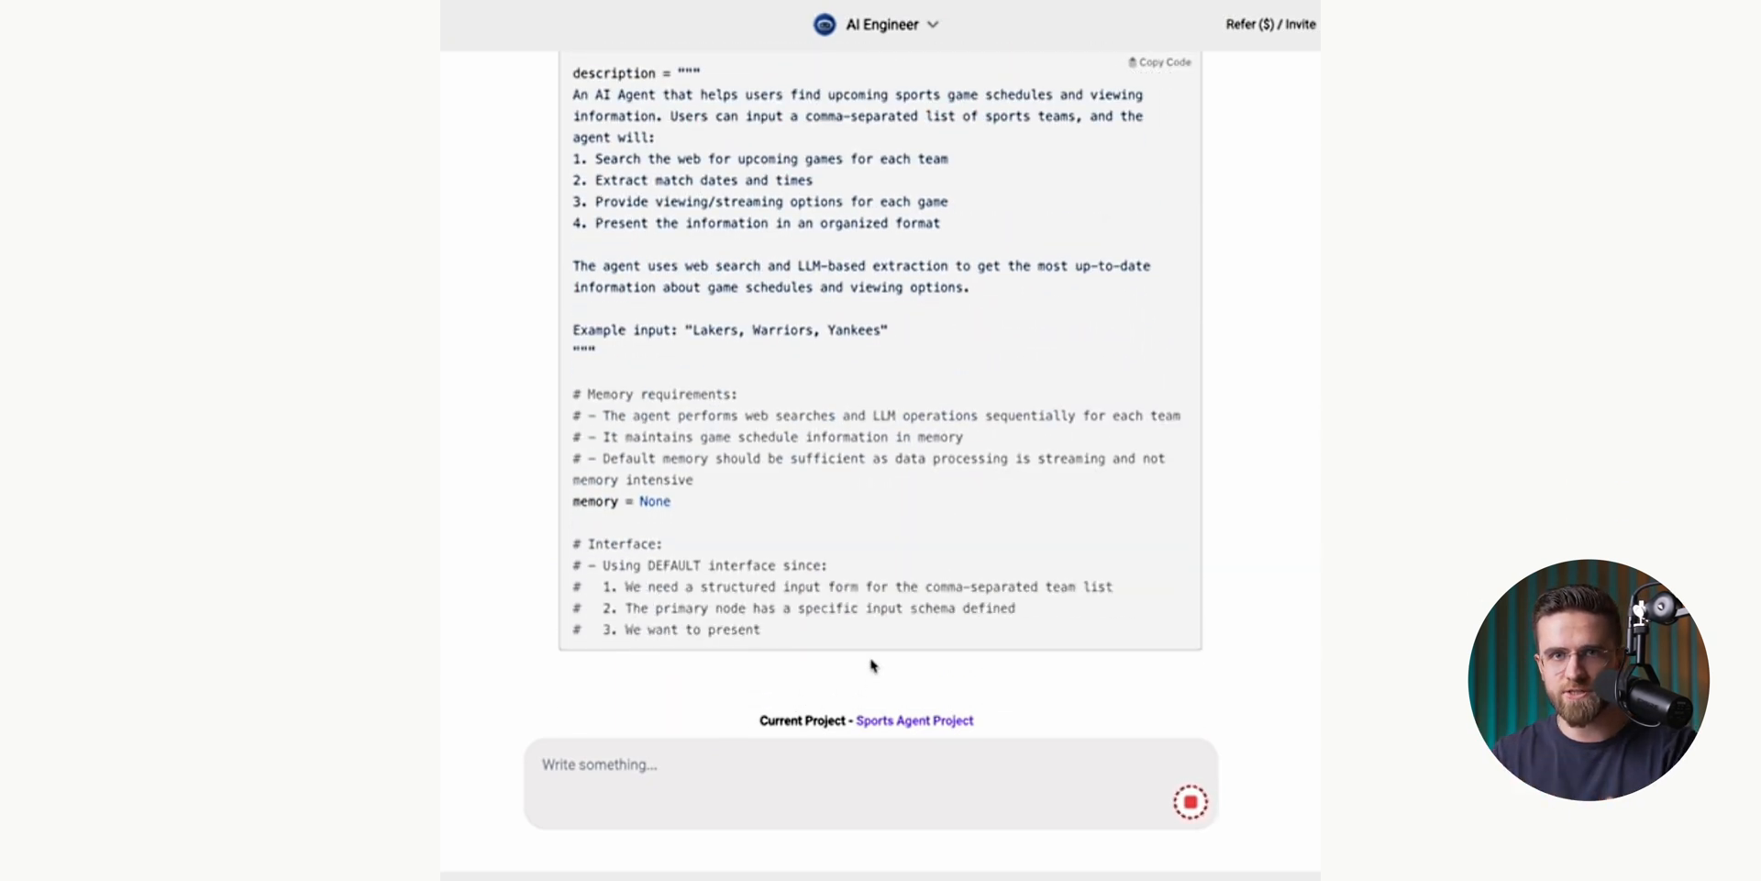
{"action": "scroll", "scroll_direction": "down", "scroll_amount": 3}
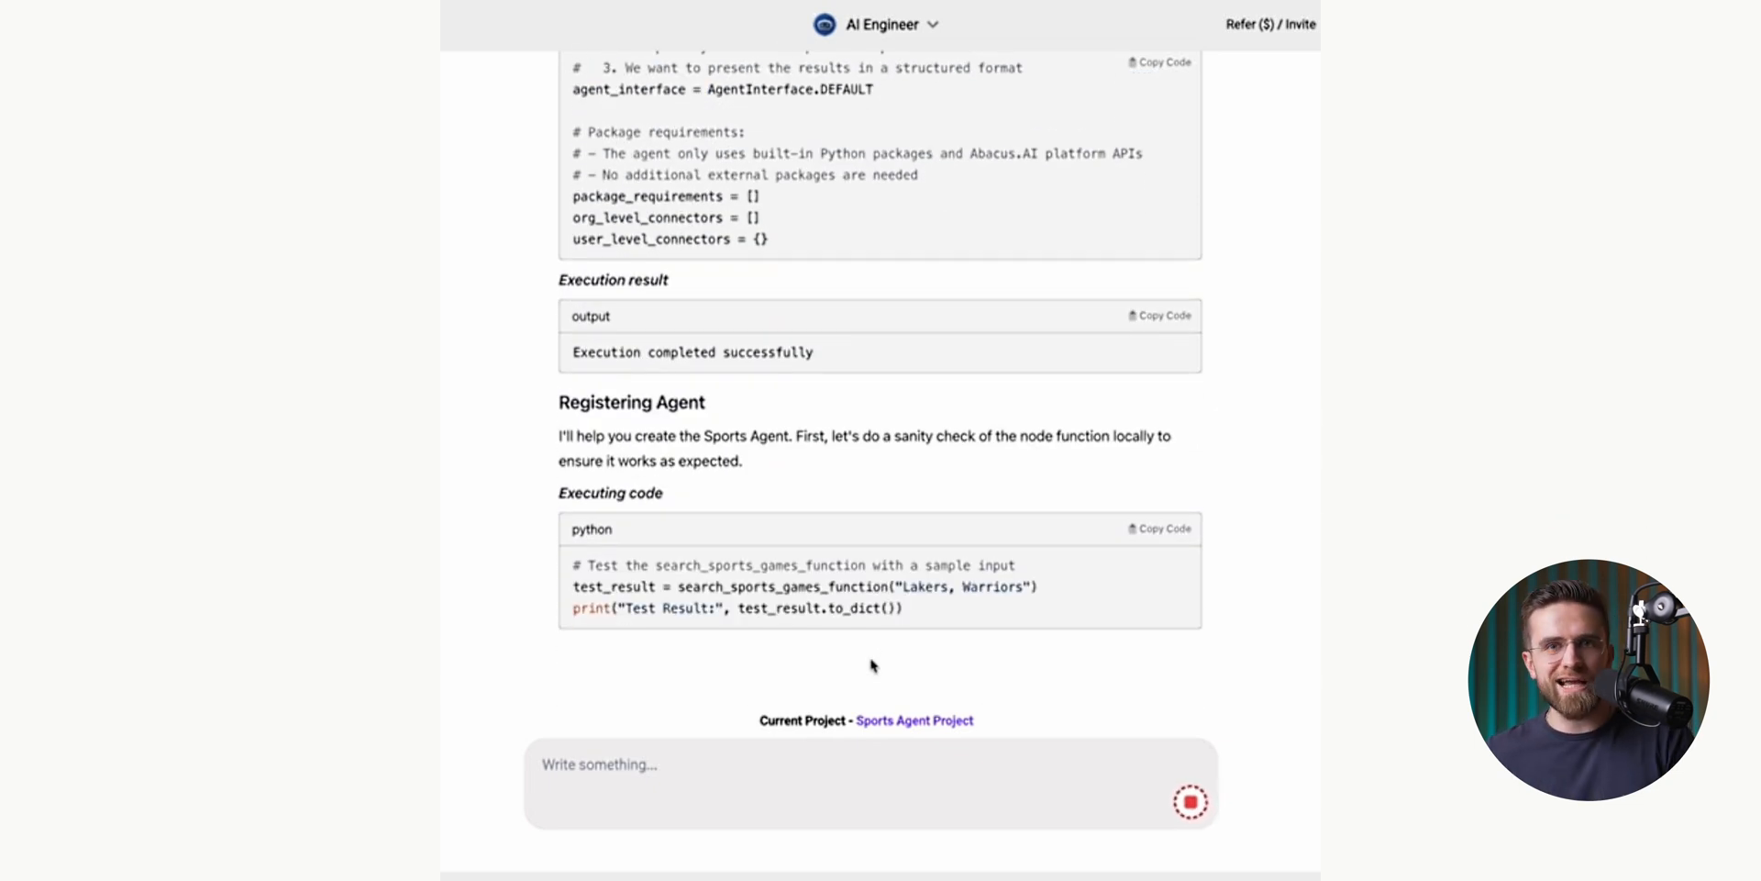
{"action": "scroll", "scroll_direction": "down", "scroll_amount": 3}
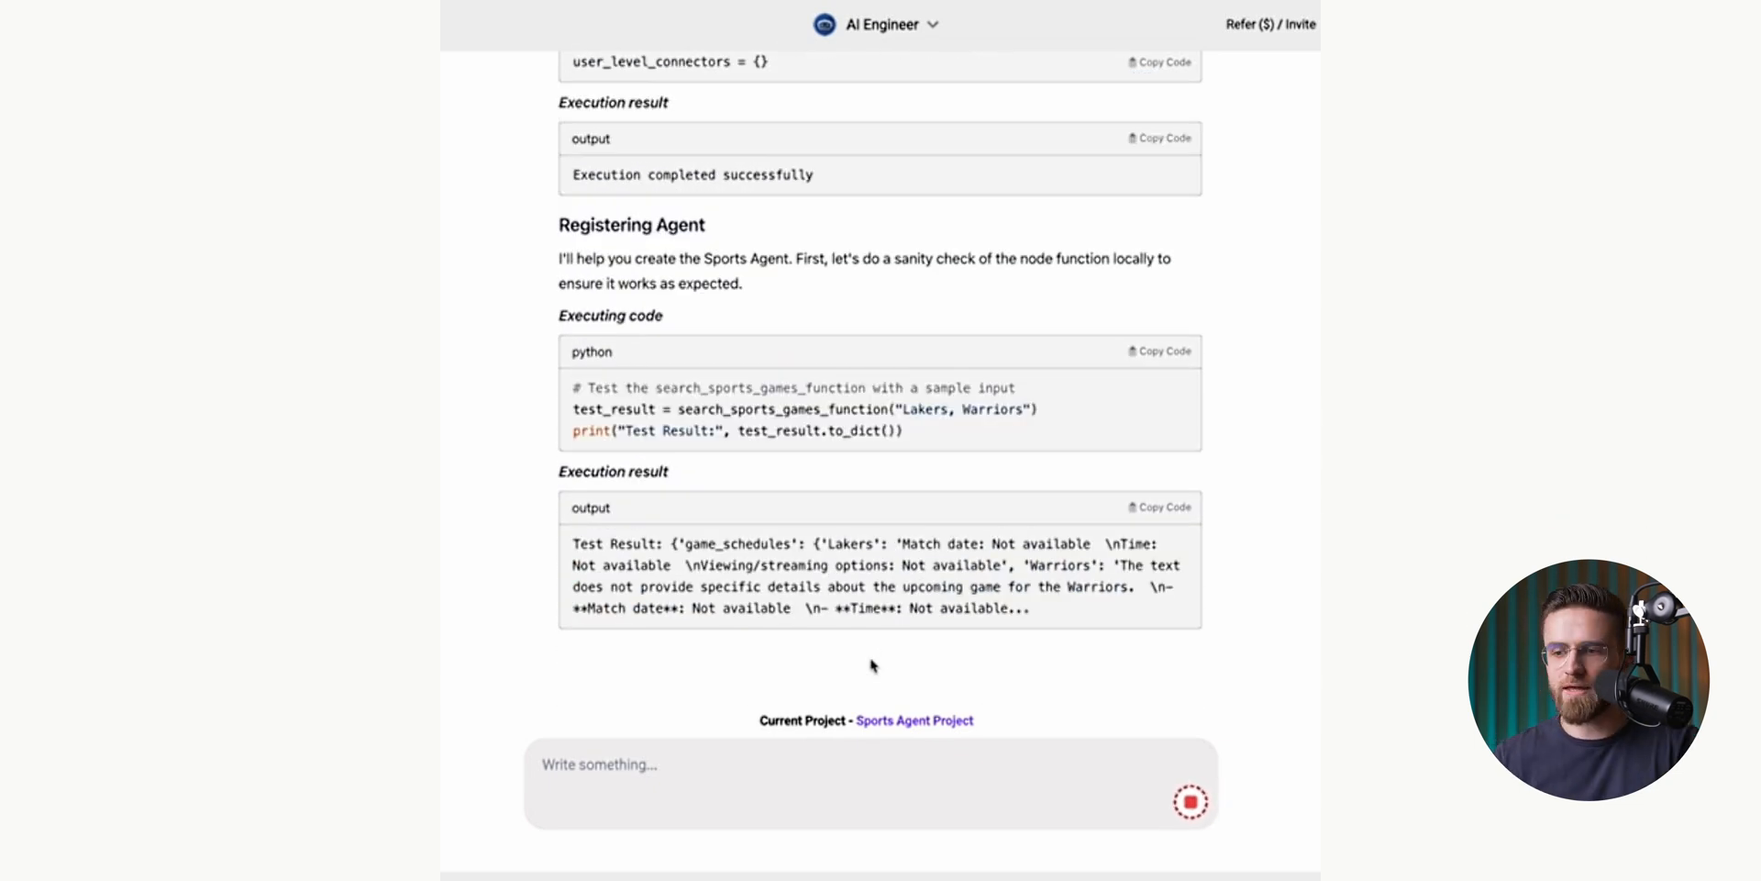
{"action": "scroll", "scroll_direction": "down", "scroll_amount": 3}
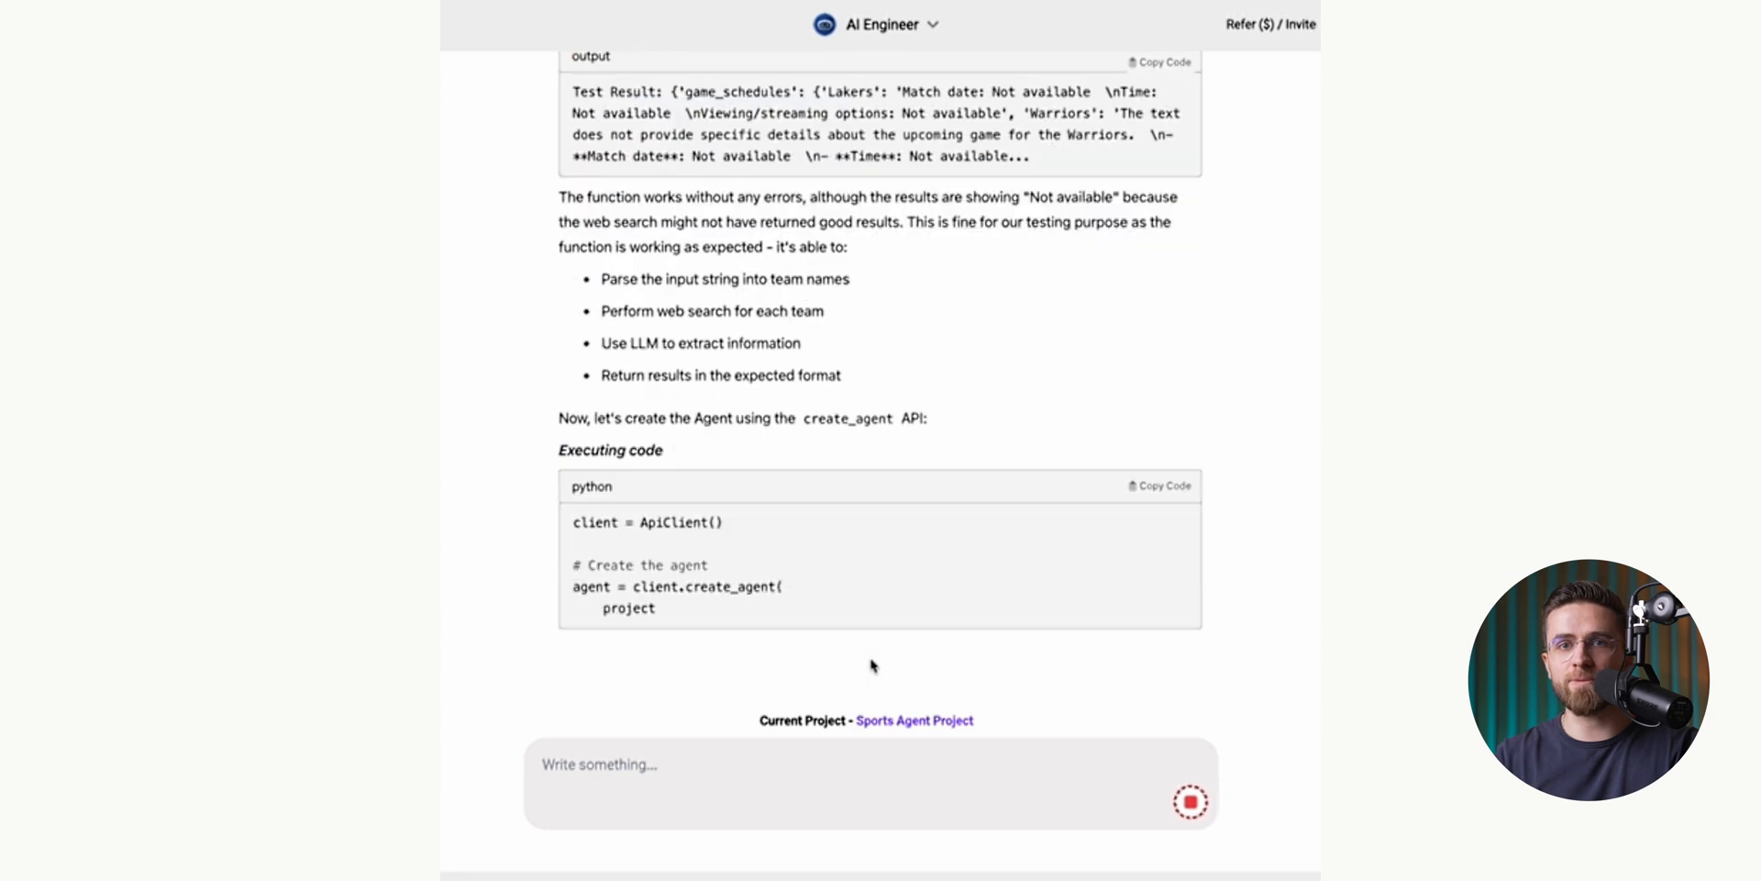
{"action": "scroll", "scroll_direction": "down", "scroll_amount": 3}
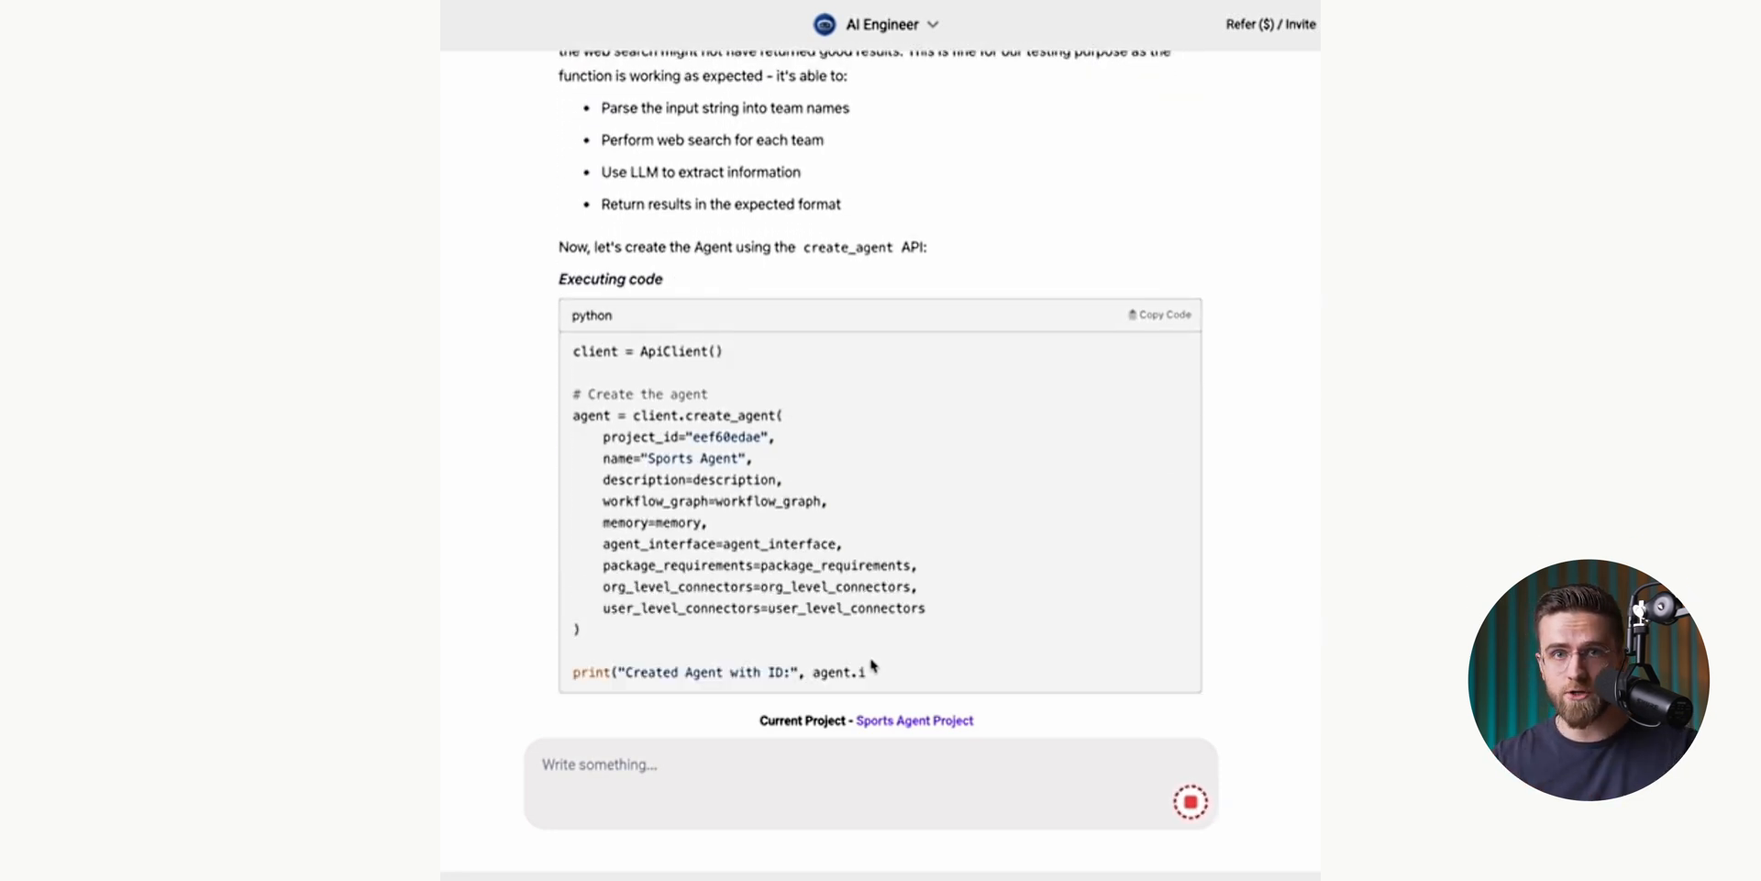
{"action": "scroll", "scroll_direction": "down", "scroll_amount": 3}
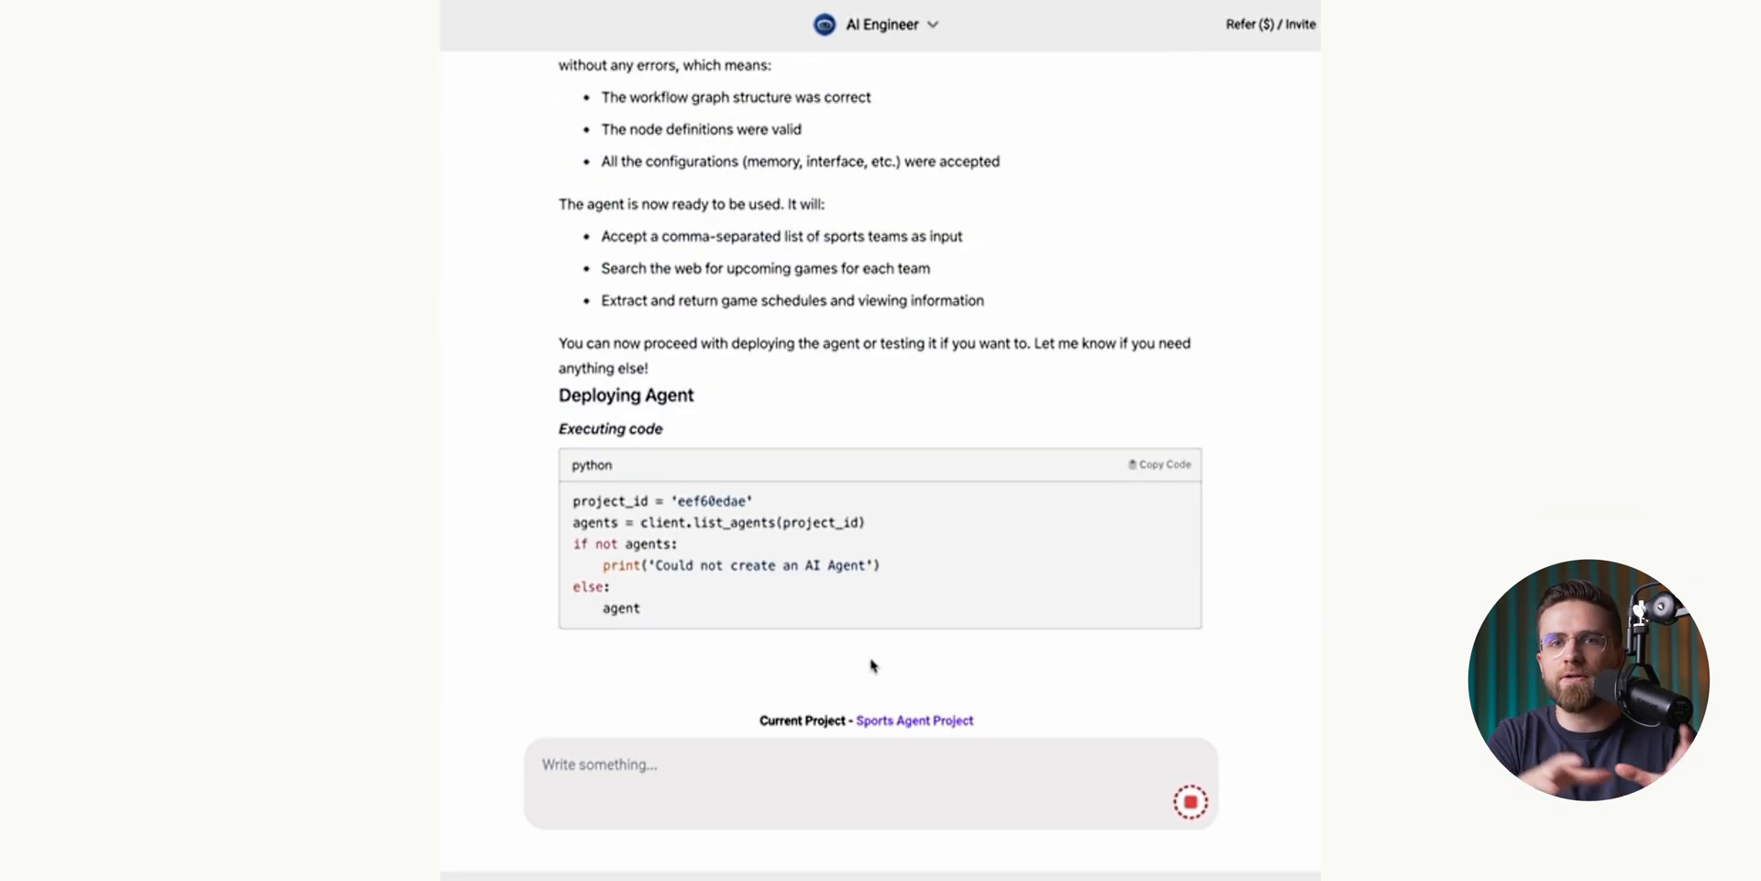
{"action": "scroll", "scroll_direction": "down", "scroll_amount": 3}
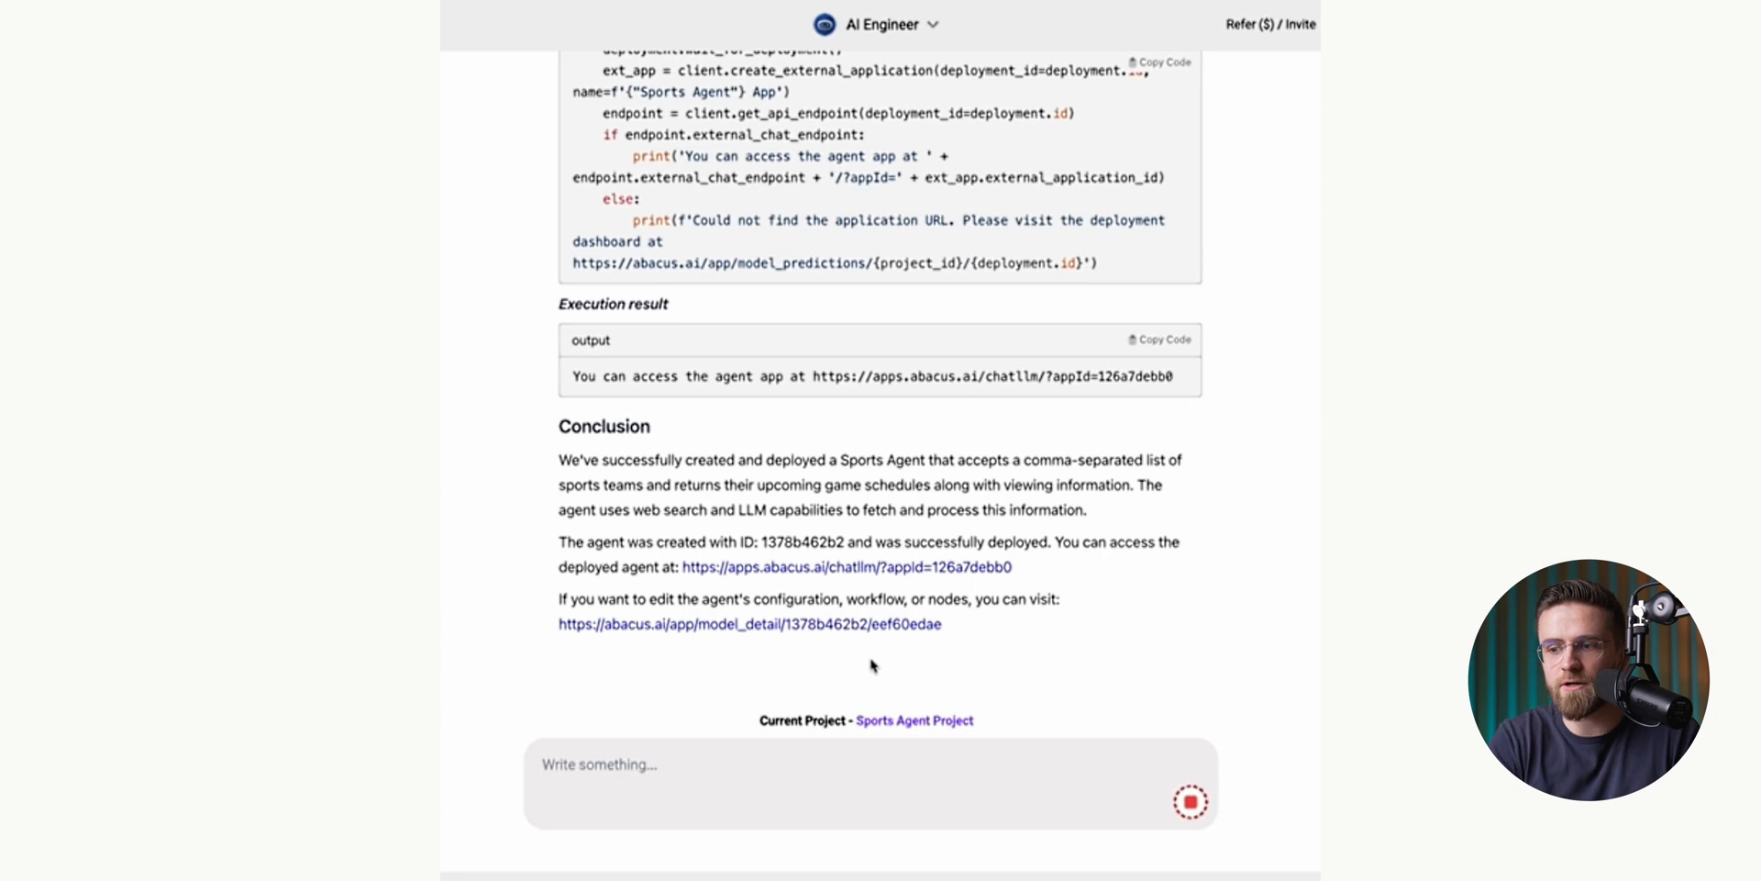
Step: Open the Sports Agent's Workflow view with its Search Upcoming Games node
{"action": "left_click", "coordinate": [748, 624]}
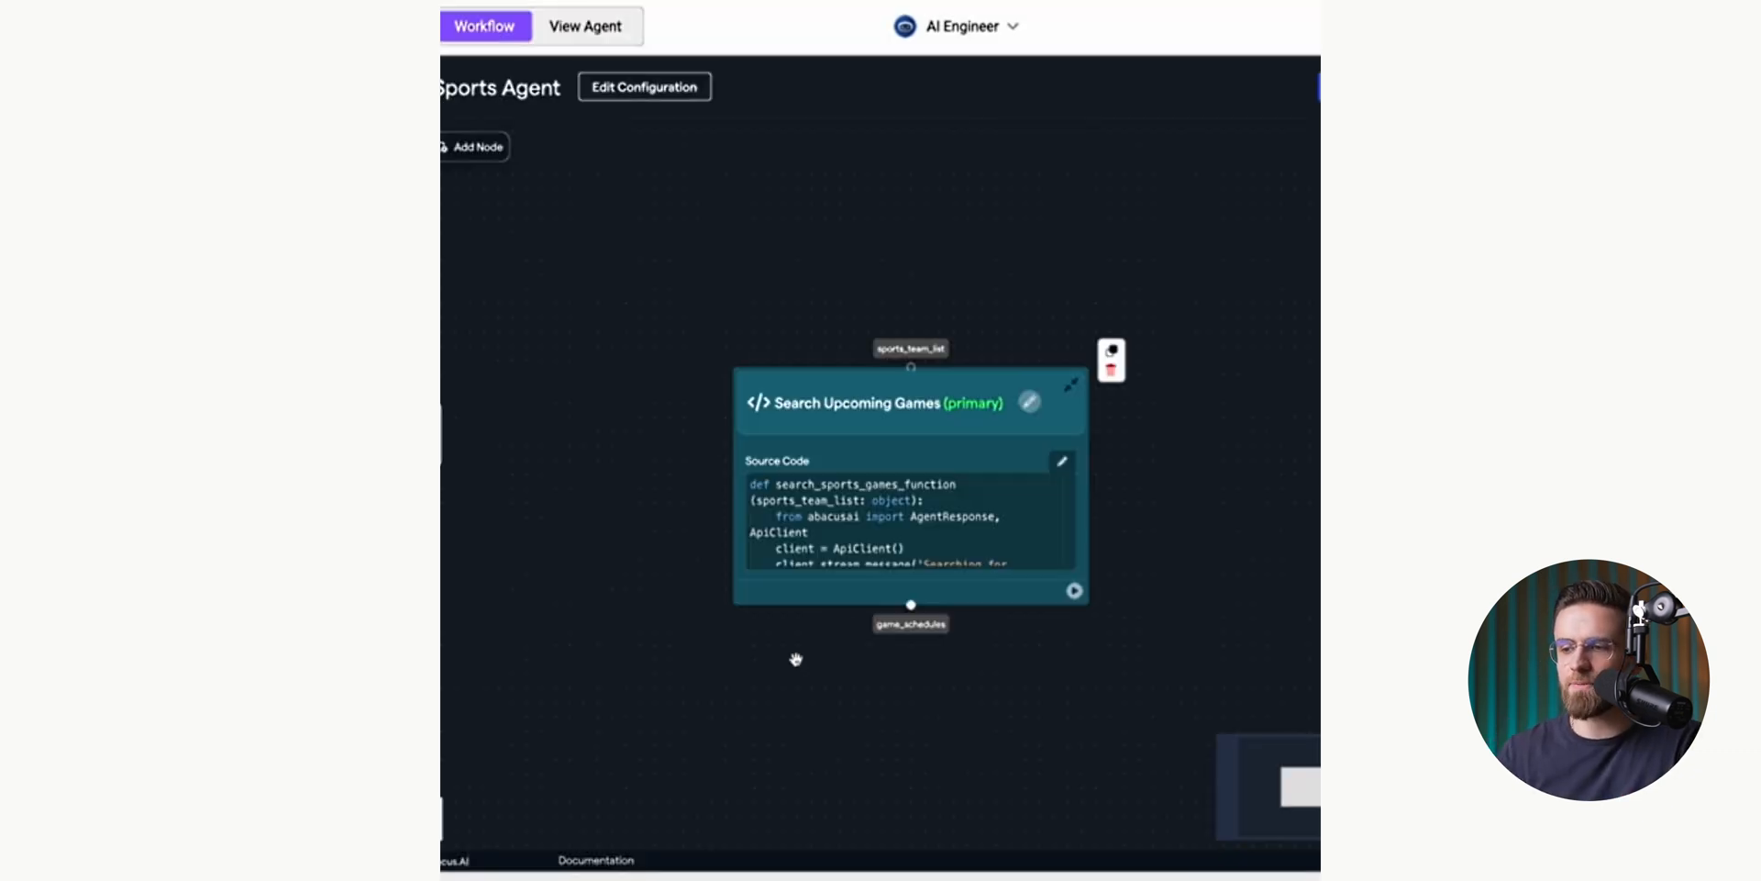
{"action": "mouse_move", "coordinate": [631, 308]}
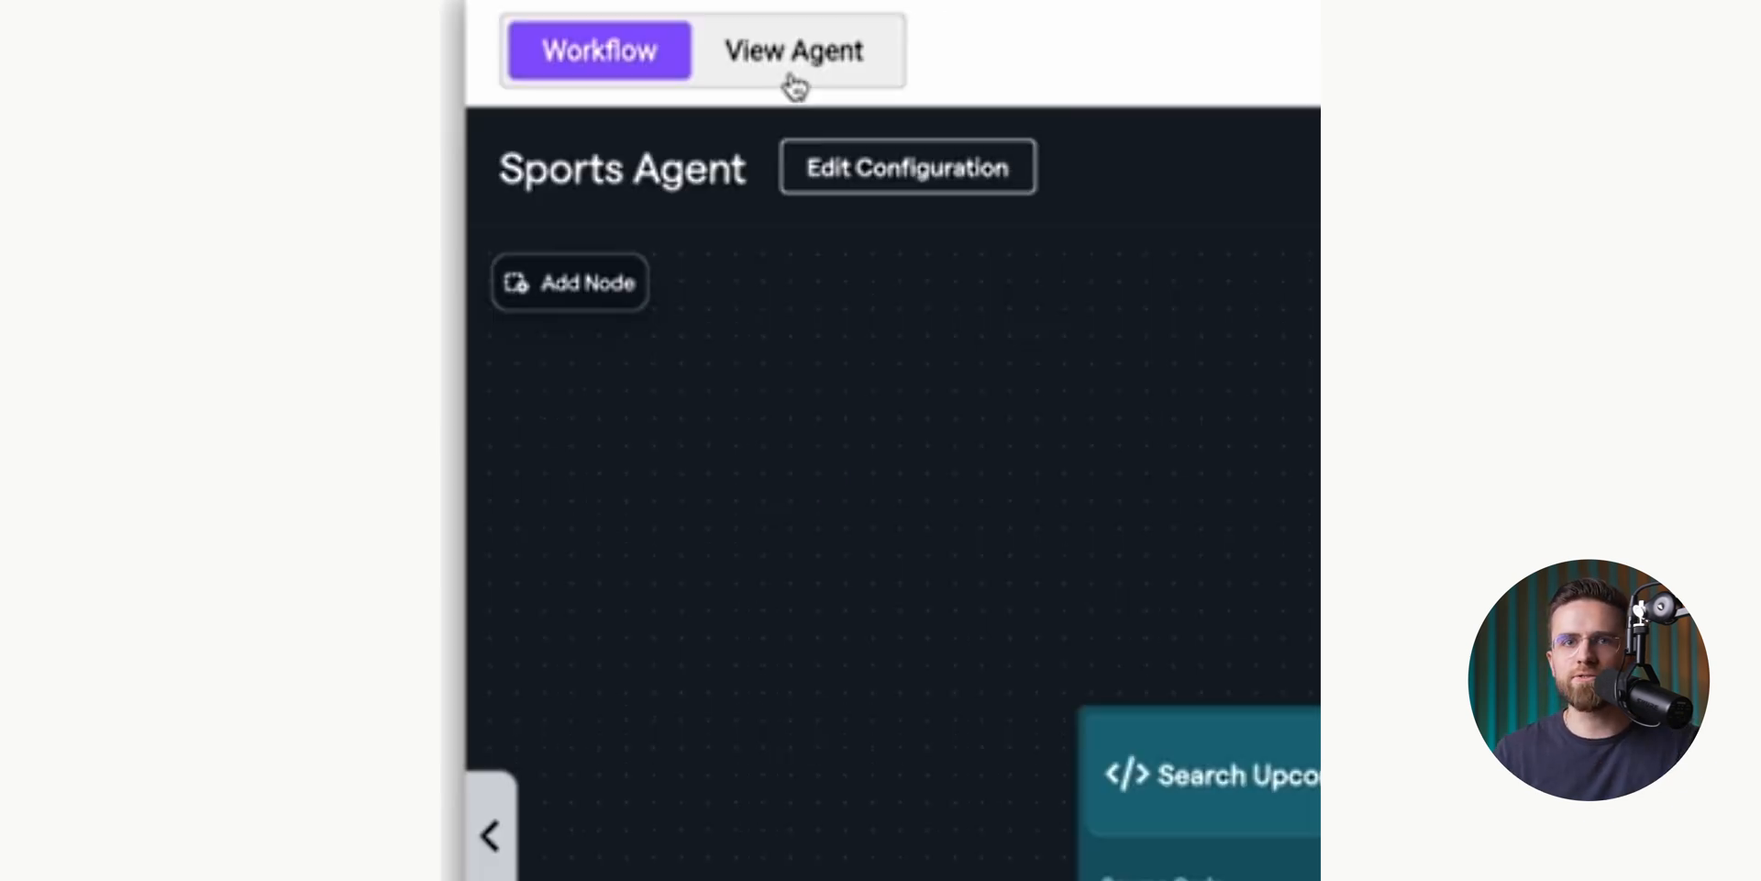
Step: Request schedules for Lakers, Warriors and Yankees in the Sports Agent App and review the output
{"action": "left_click", "coordinate": [792, 50]}
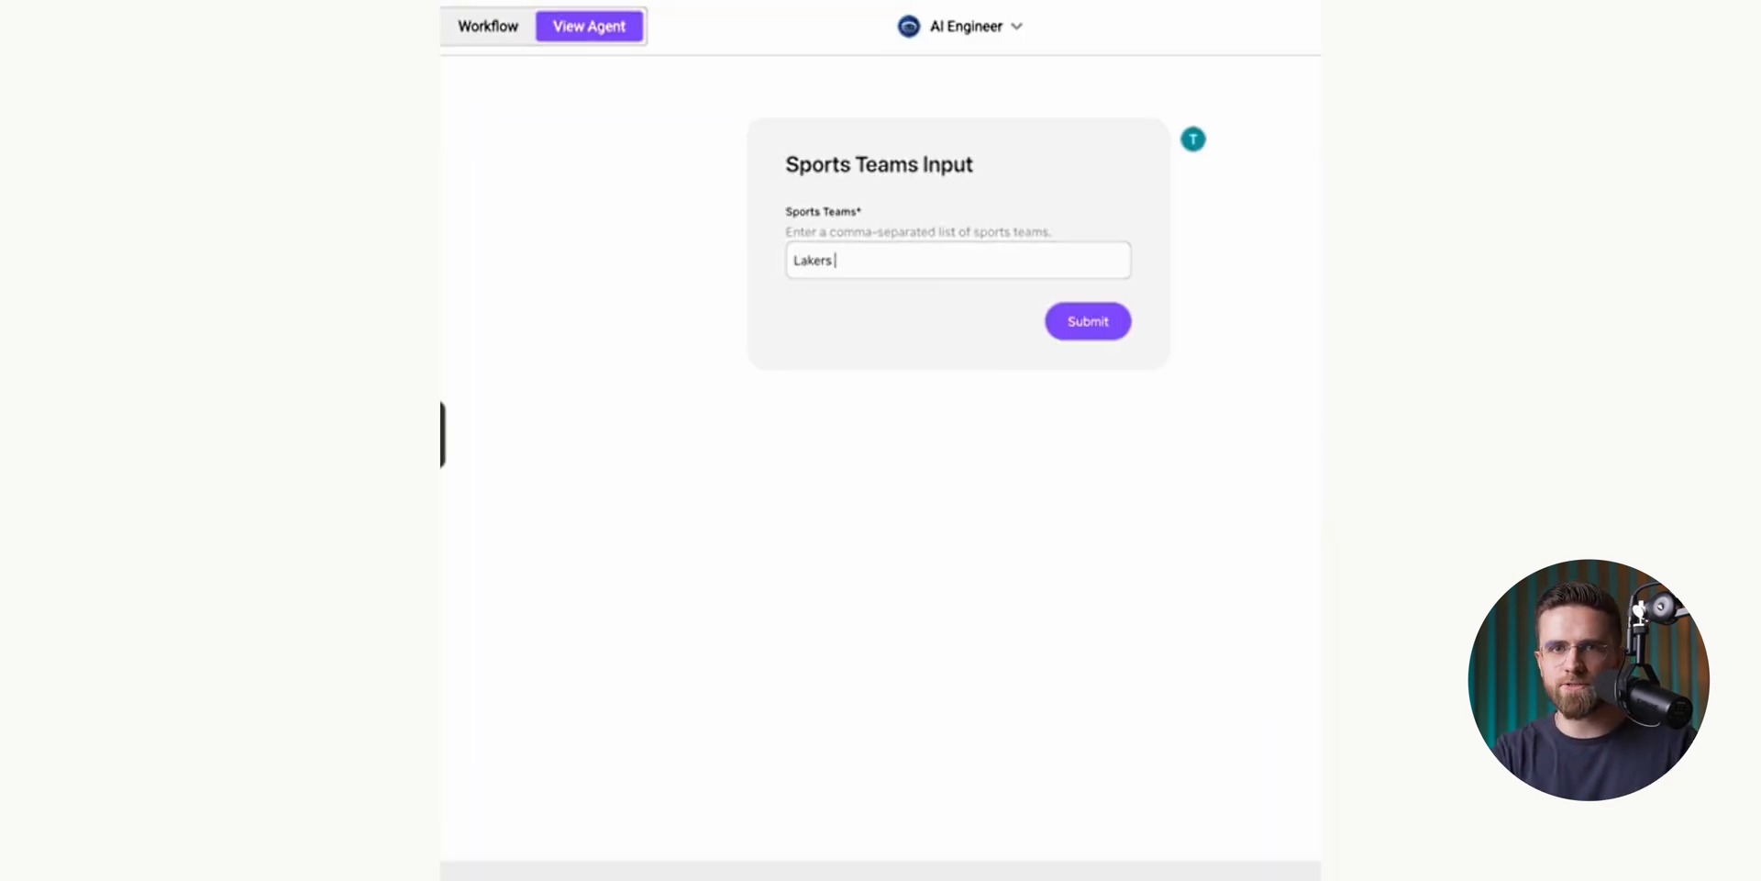
{"action": "type", "text": ", Warriors, Yak"}
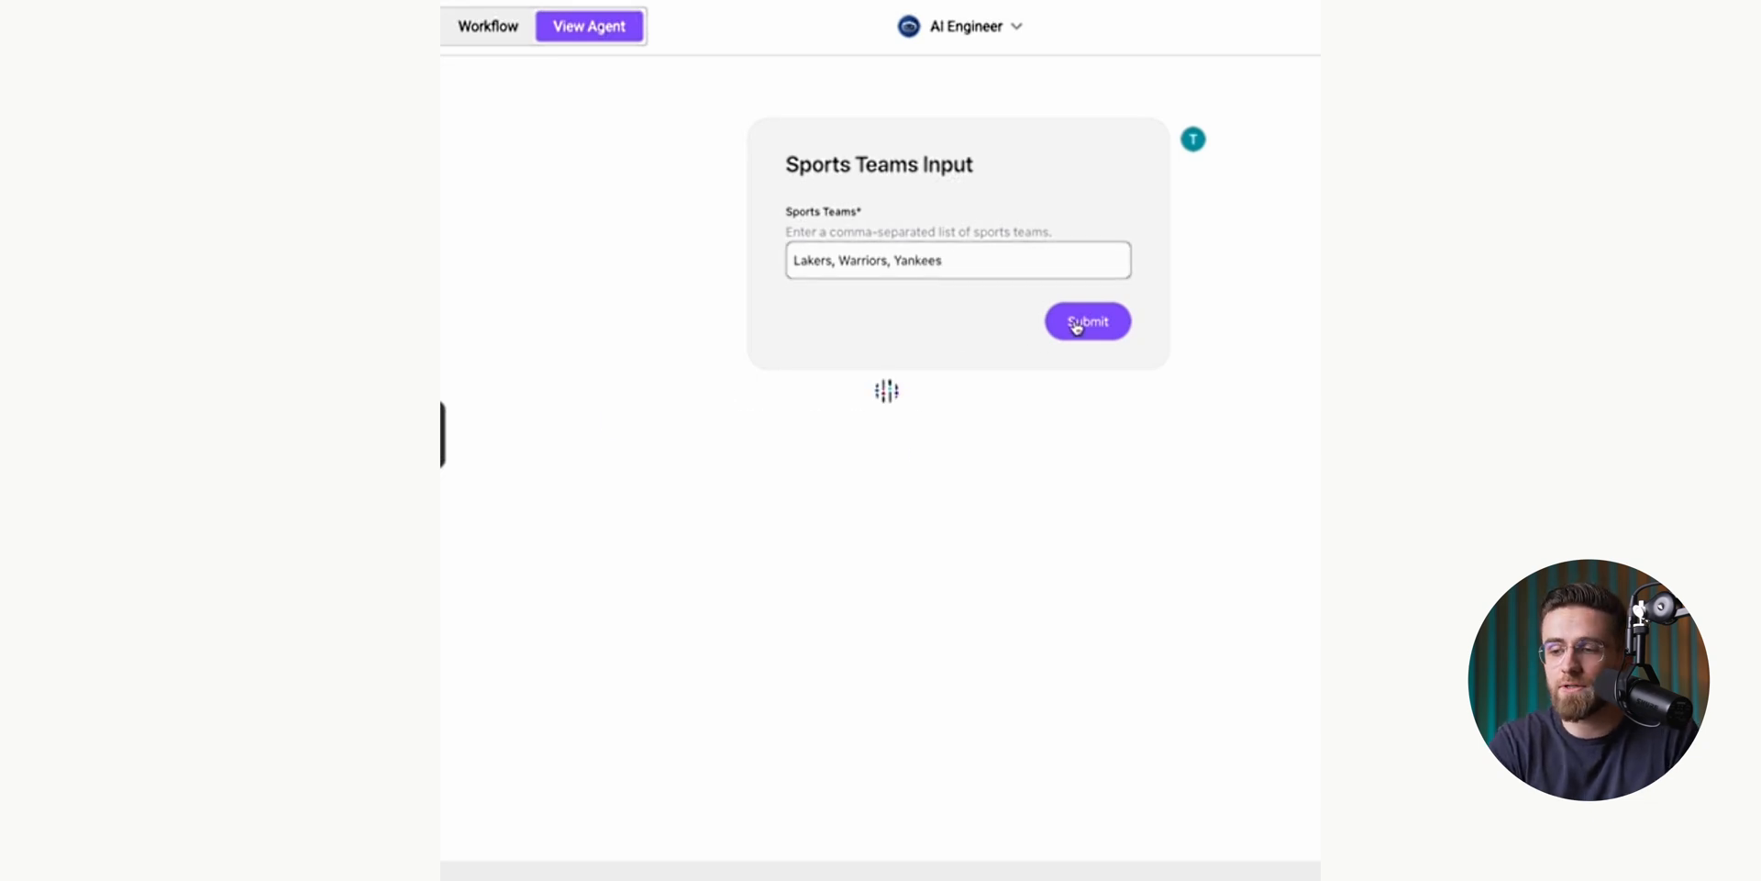
{"action": "left_click", "coordinate": [1084, 321]}
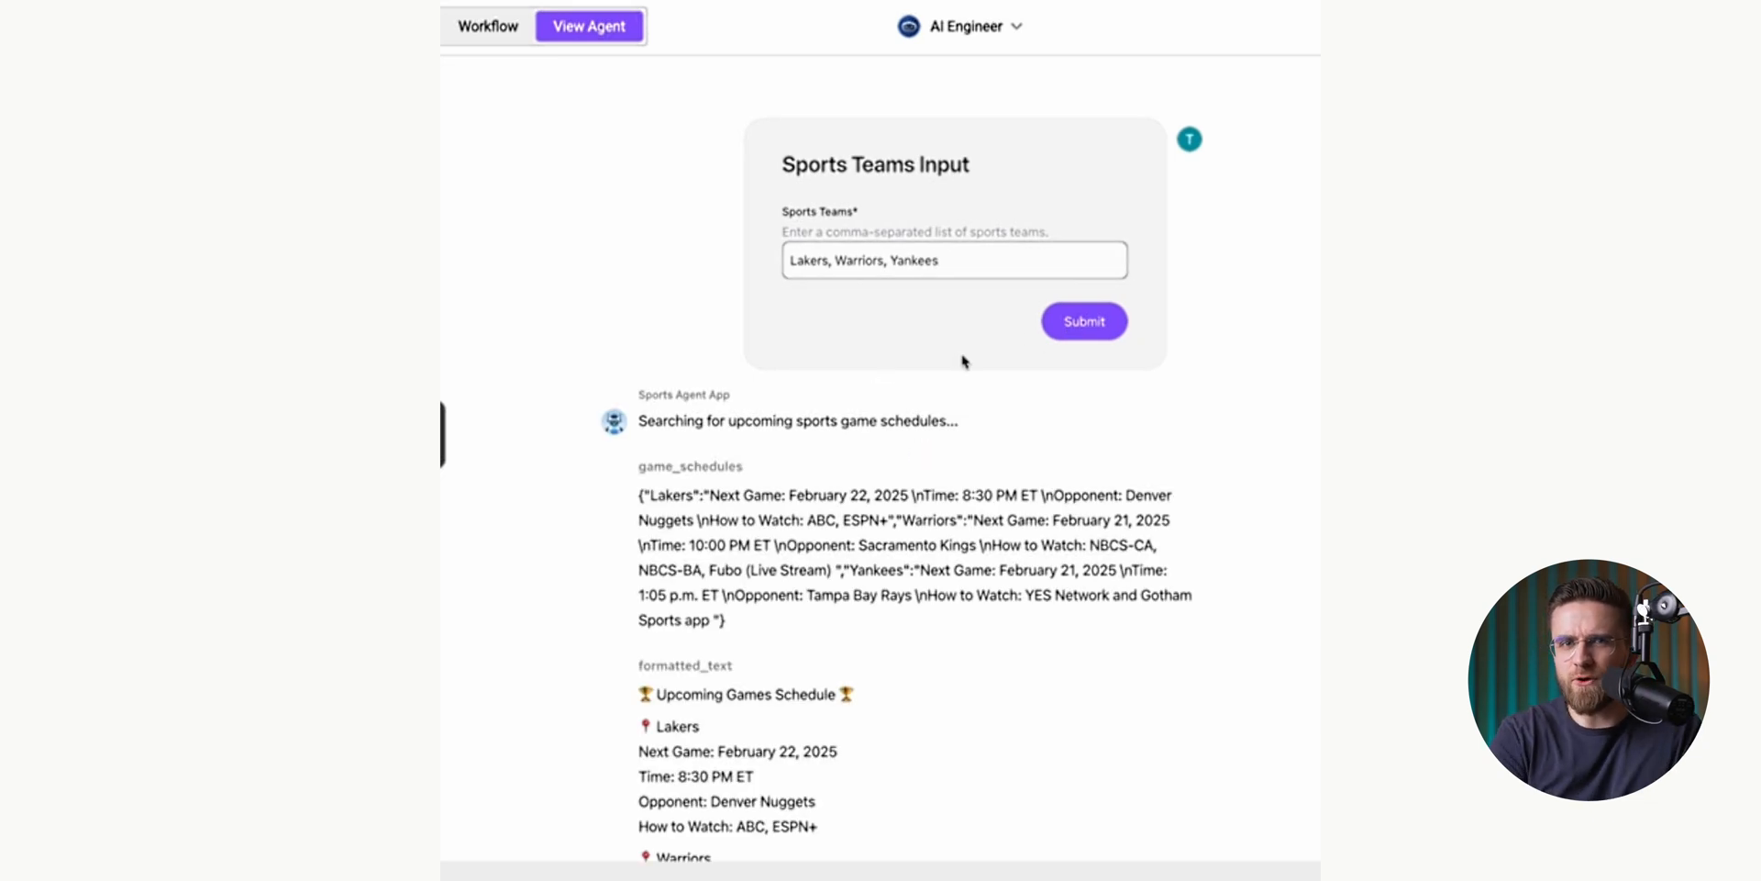
{"action": "scroll", "scroll_direction": "down", "scroll_amount": 3}
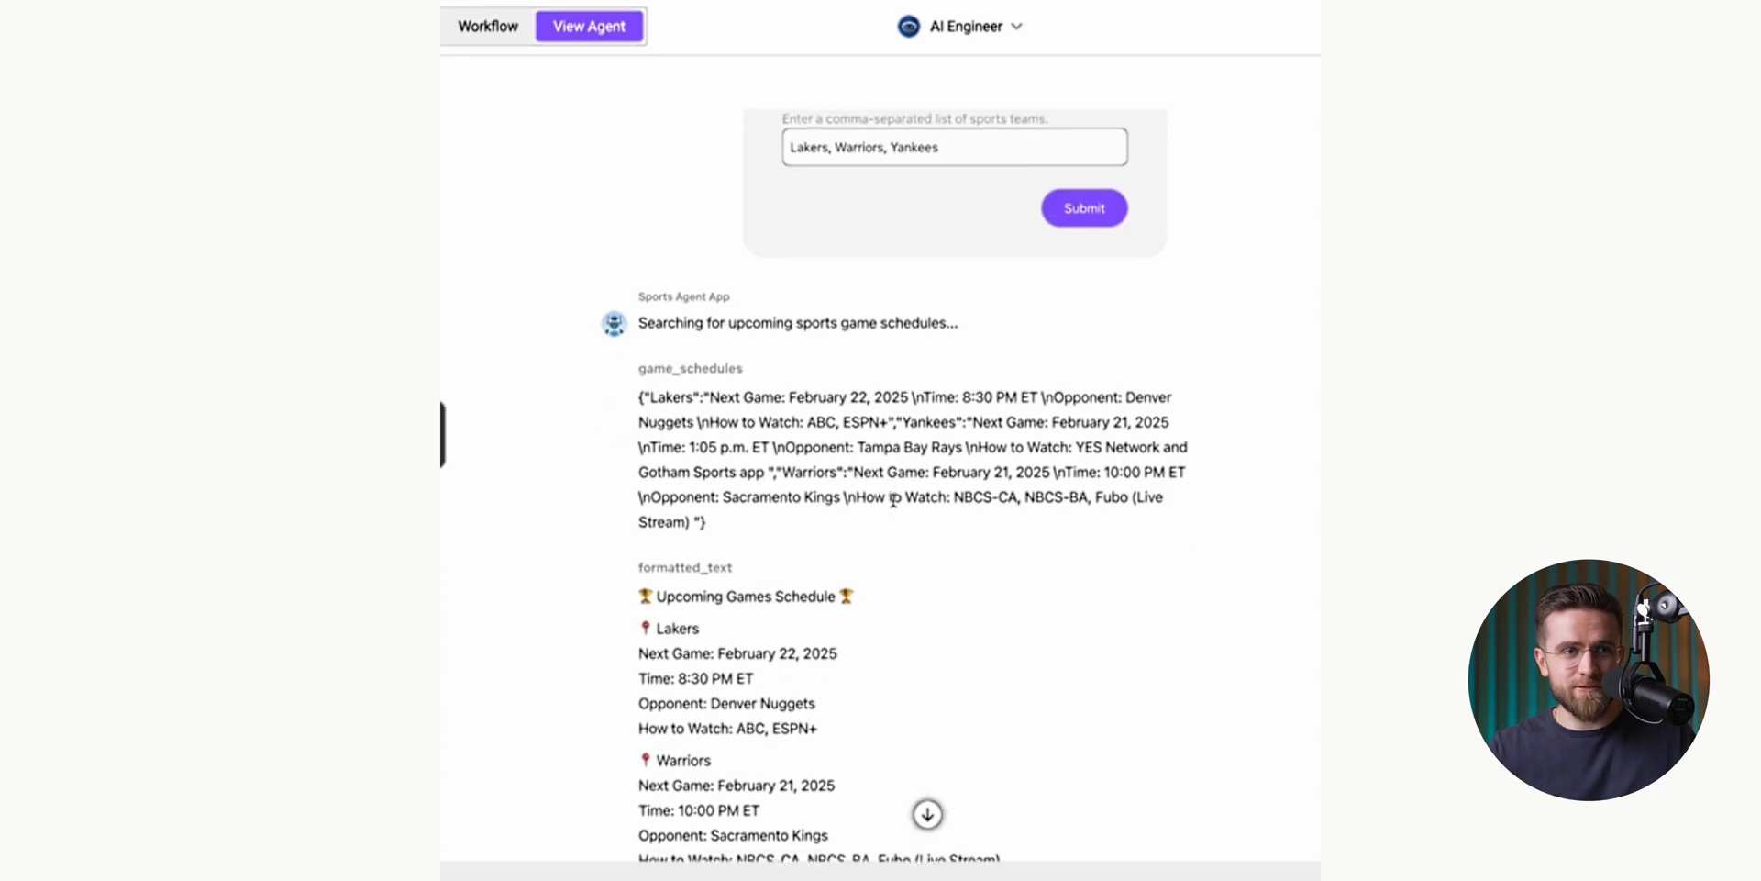
{"action": "scroll", "scroll_direction": "down", "scroll_amount": 3}
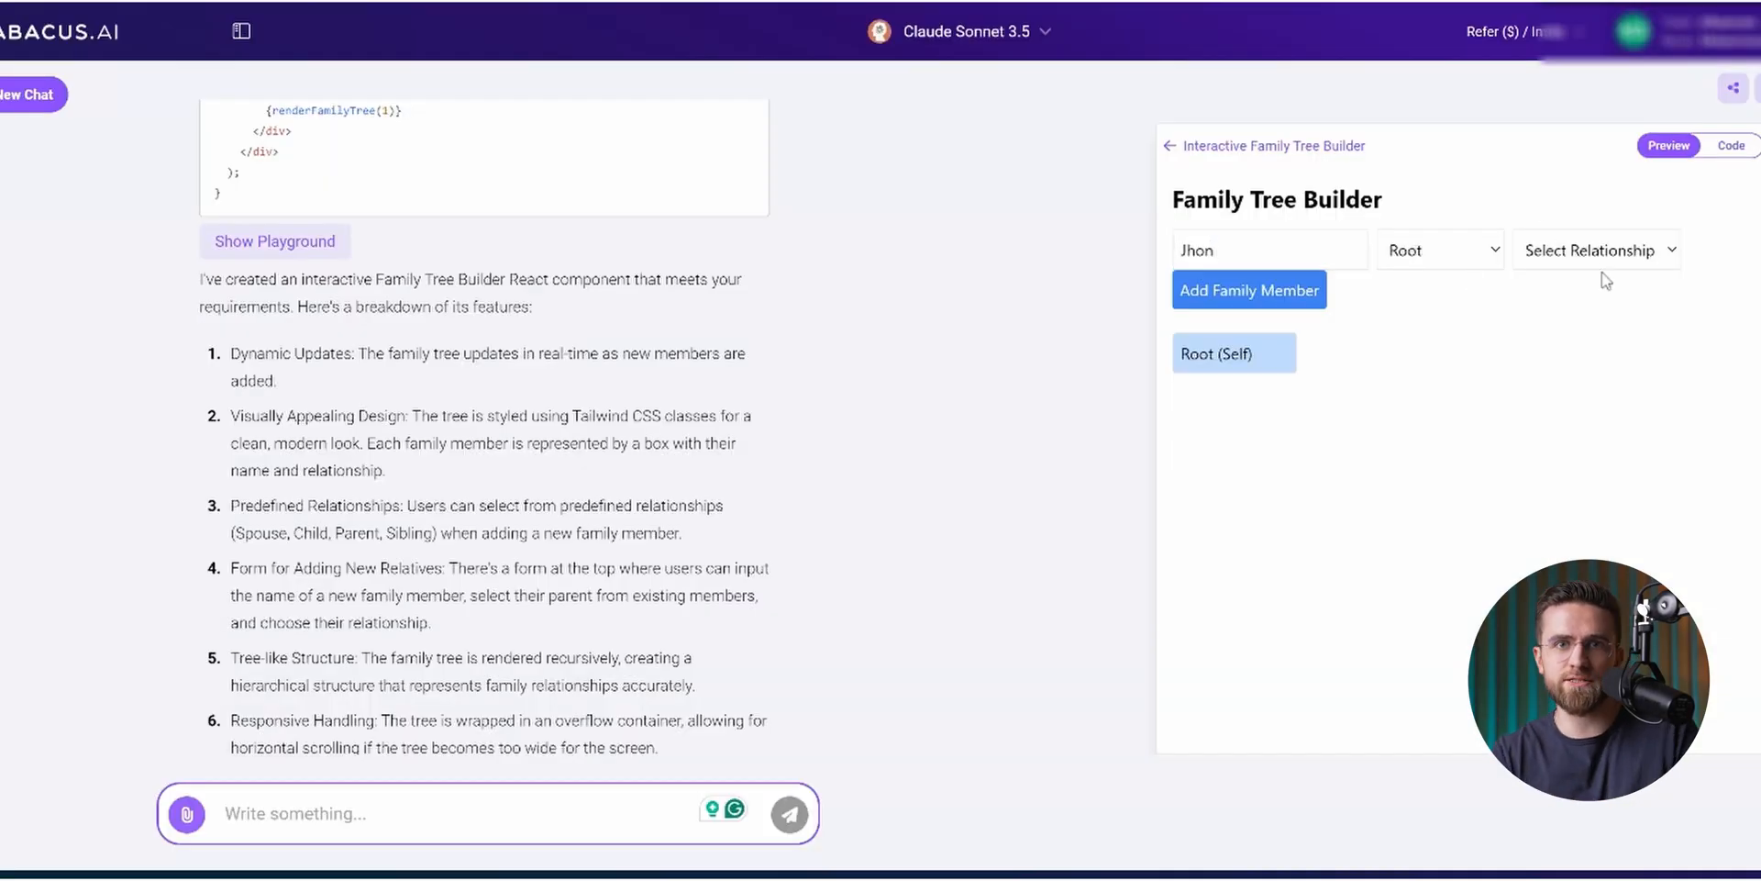
Step: Try the family tree builder, restart the survival game and draw lines on the drawing app canvas
{"action": "left_click", "coordinate": [1249, 290]}
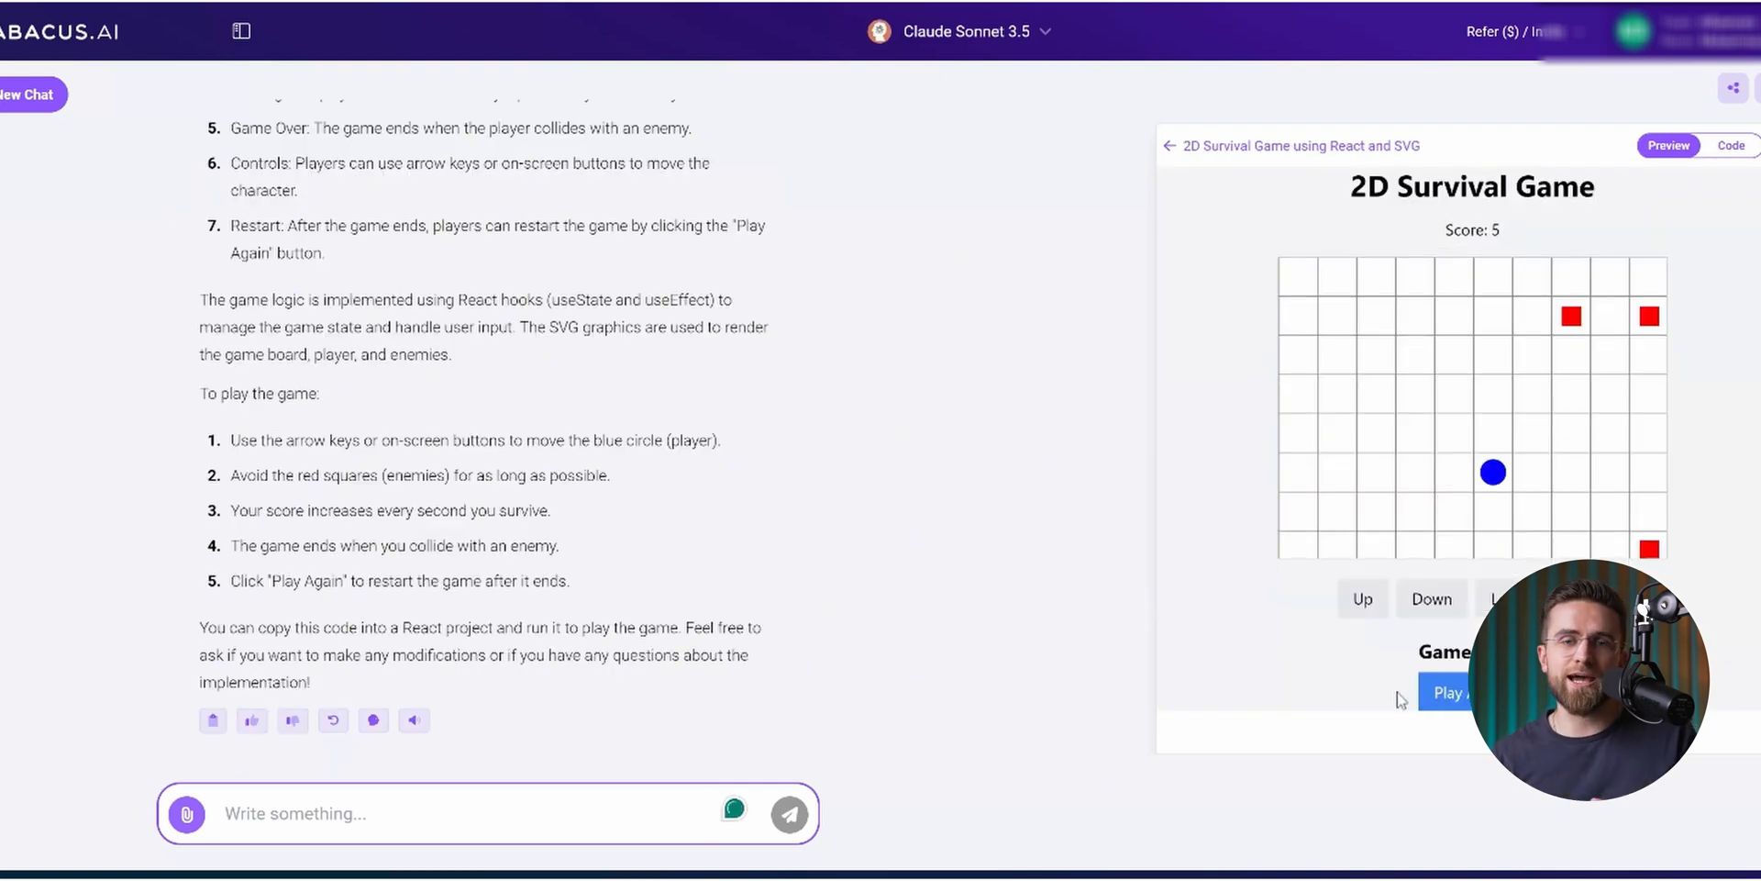
{"action": "left_click", "coordinate": [23, 93]}
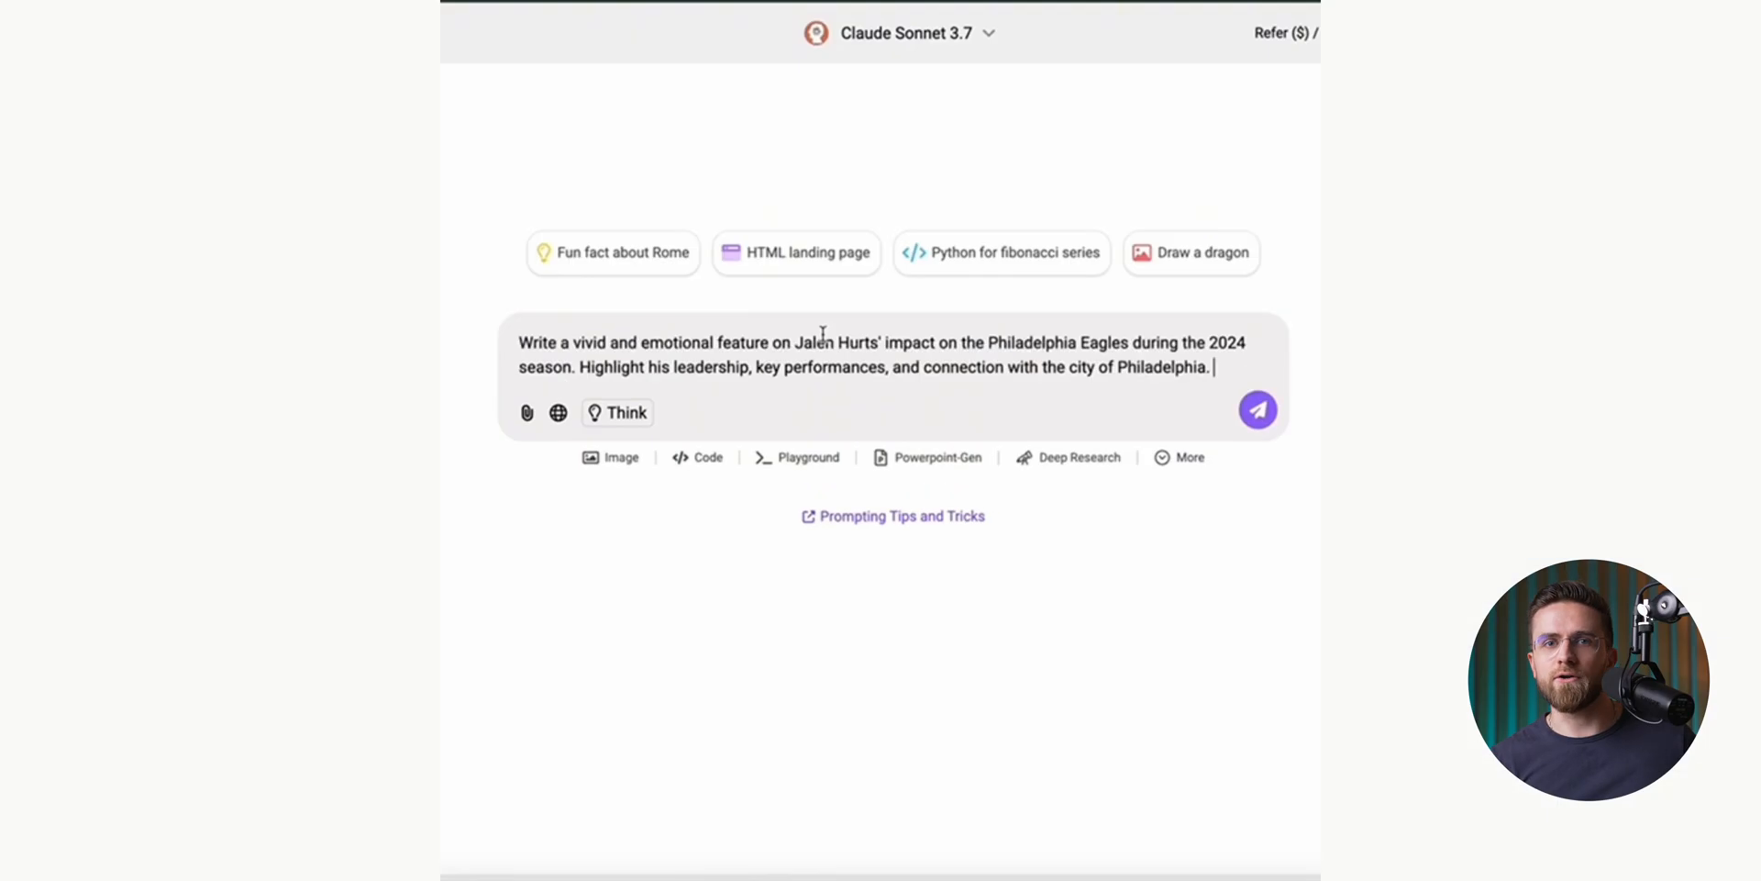
{"action": "mouse_move", "coordinate": [1082, 415]}
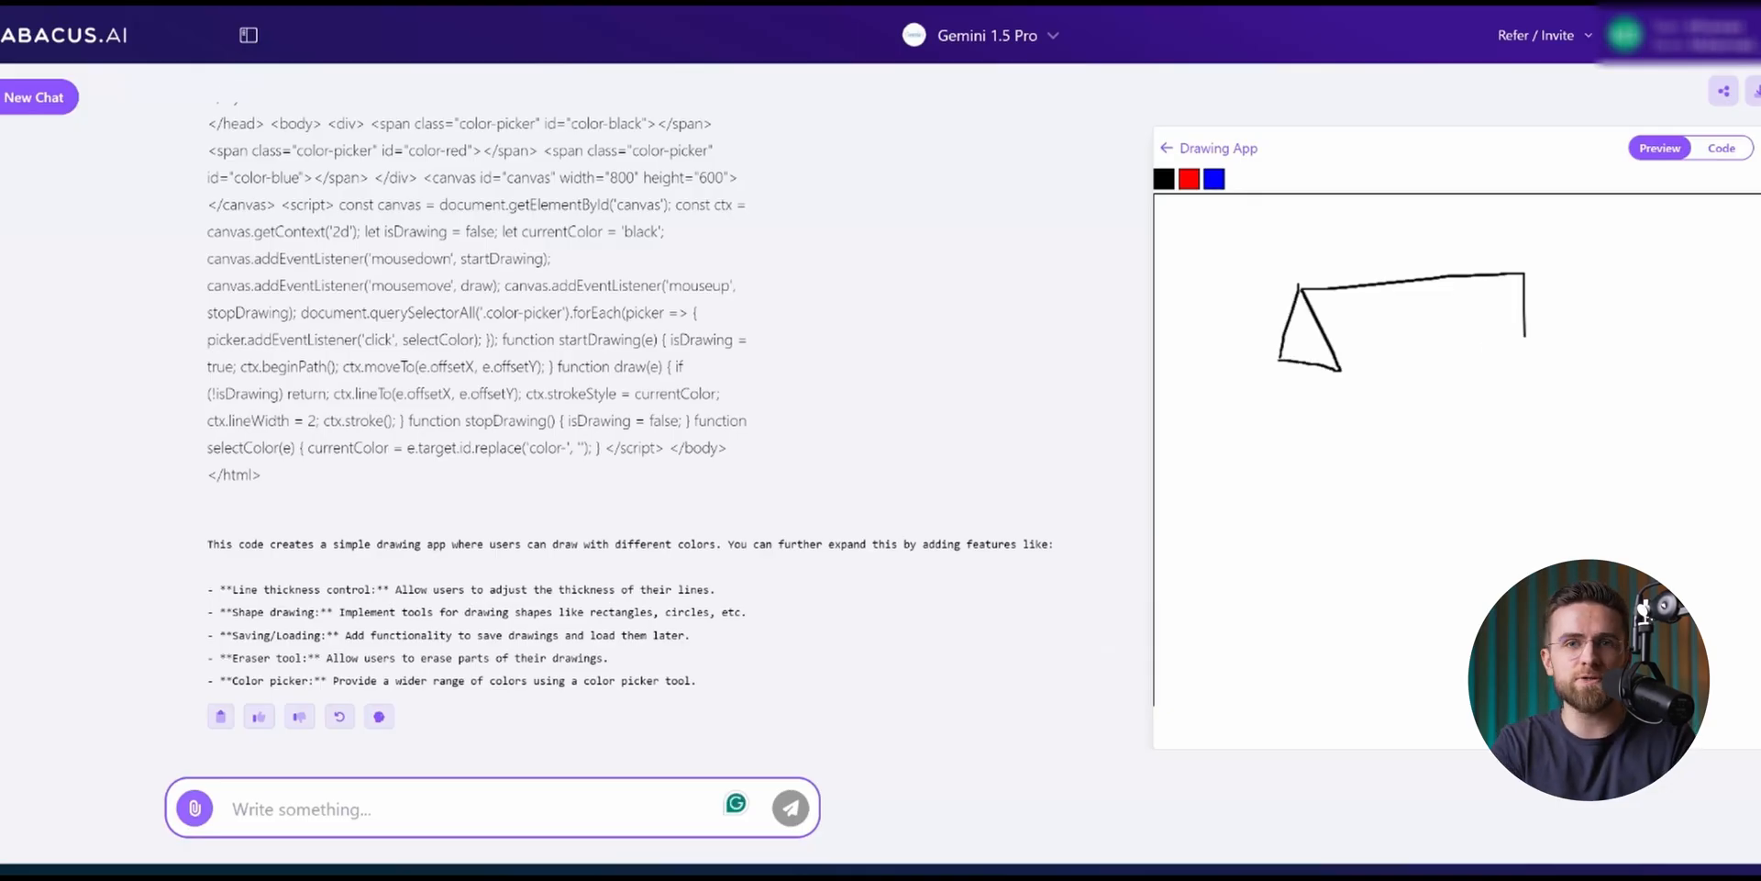
{"action": "left_click_drag", "start_coordinate": [1297, 338], "coordinate": [1528, 449]}
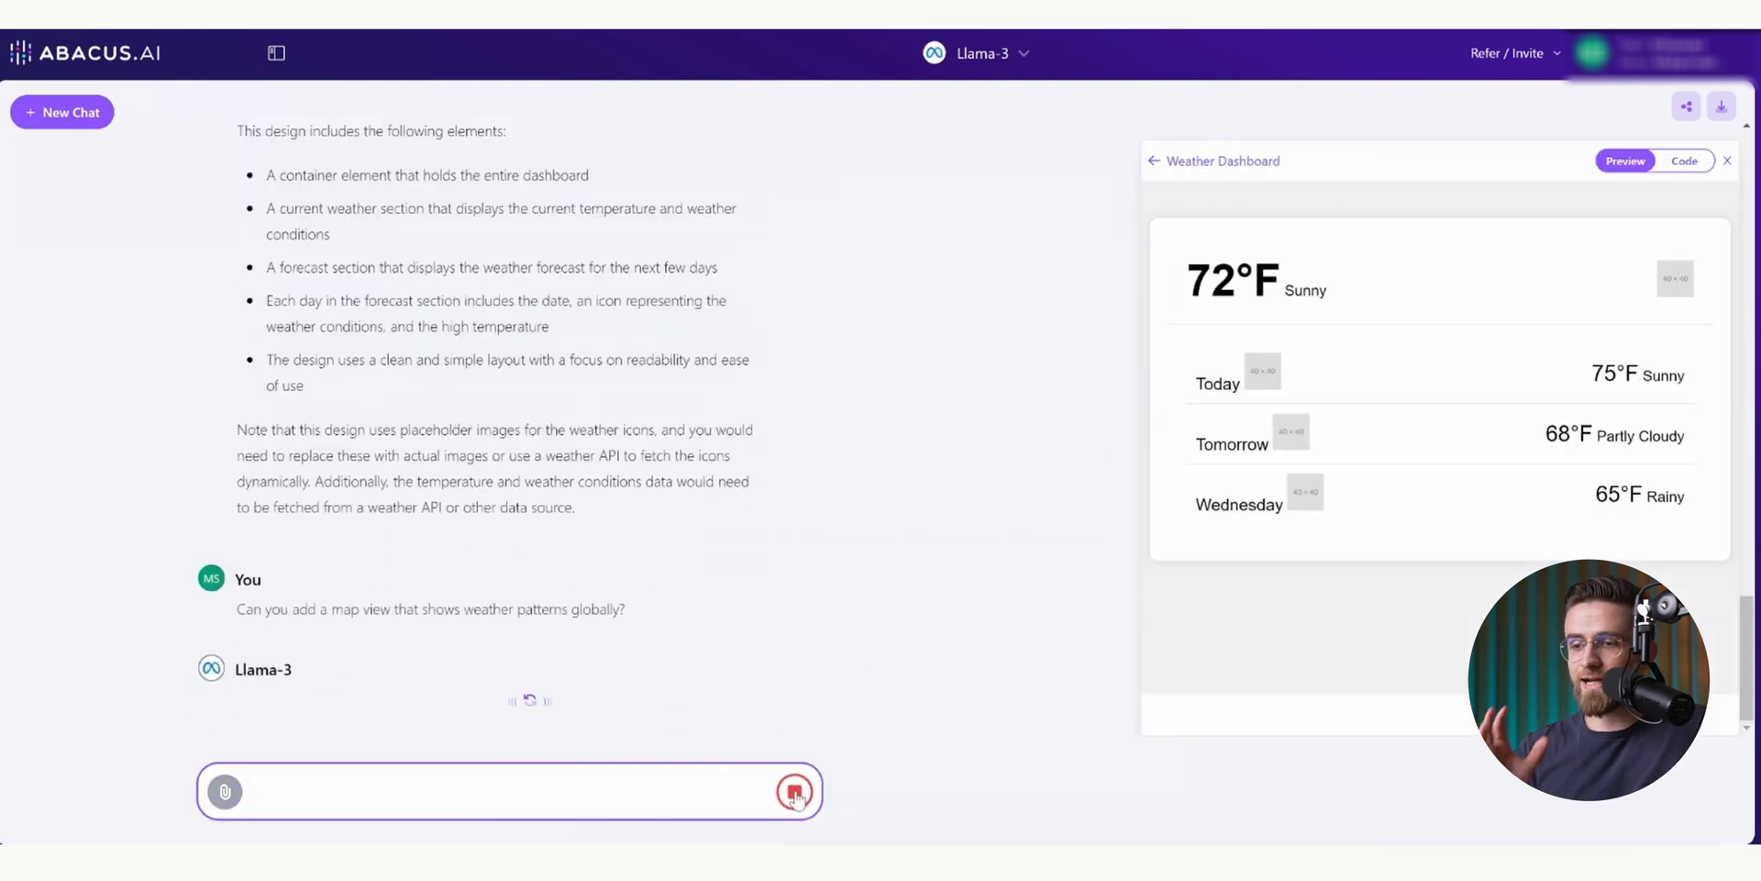
Step: View the weather dashboard's code, play the puzzle grid, and send a blog-section request for the portfolio site
{"action": "left_click", "coordinate": [1682, 161]}
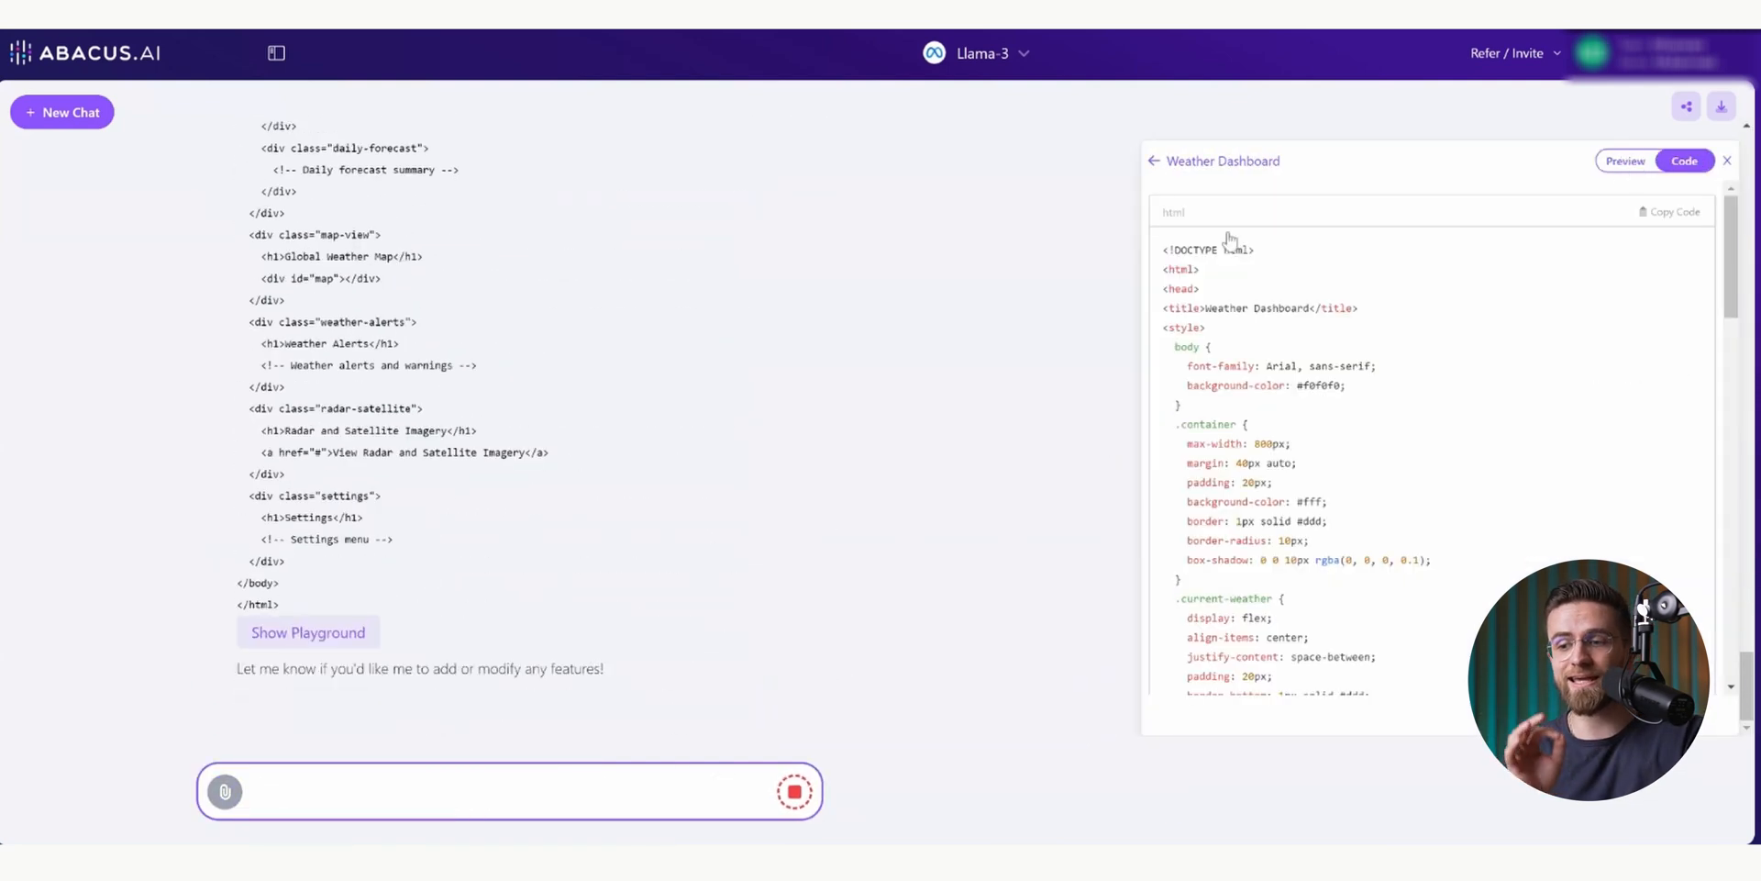
{"action": "left_click", "coordinate": [1623, 161]}
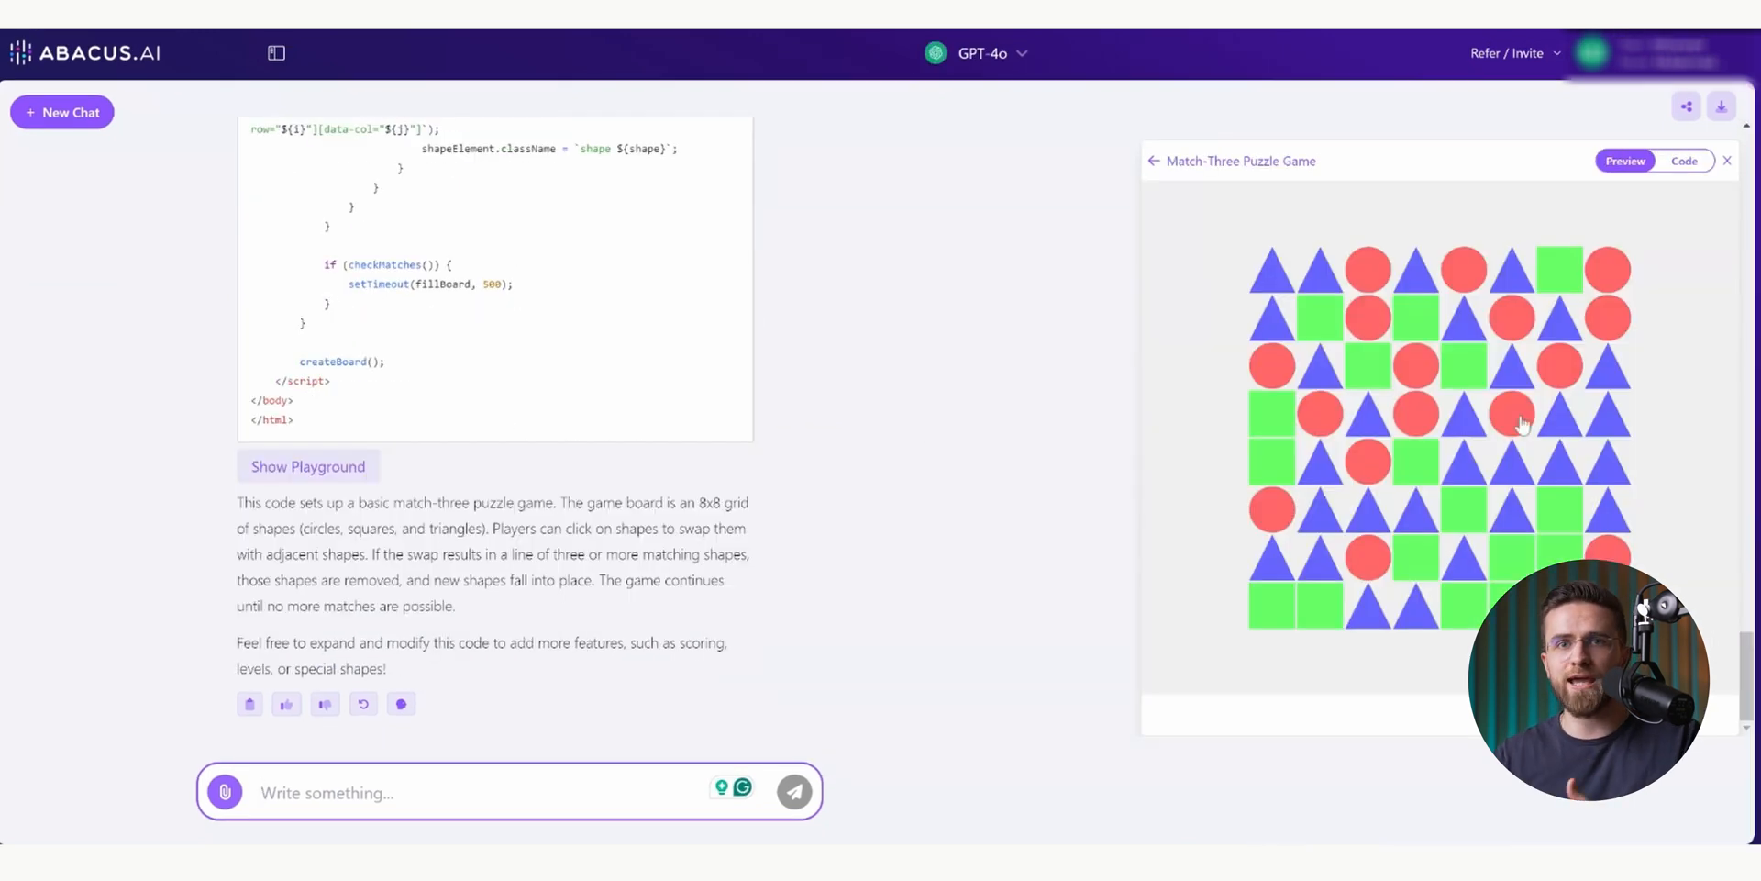
{"action": "left_click", "coordinate": [794, 792]}
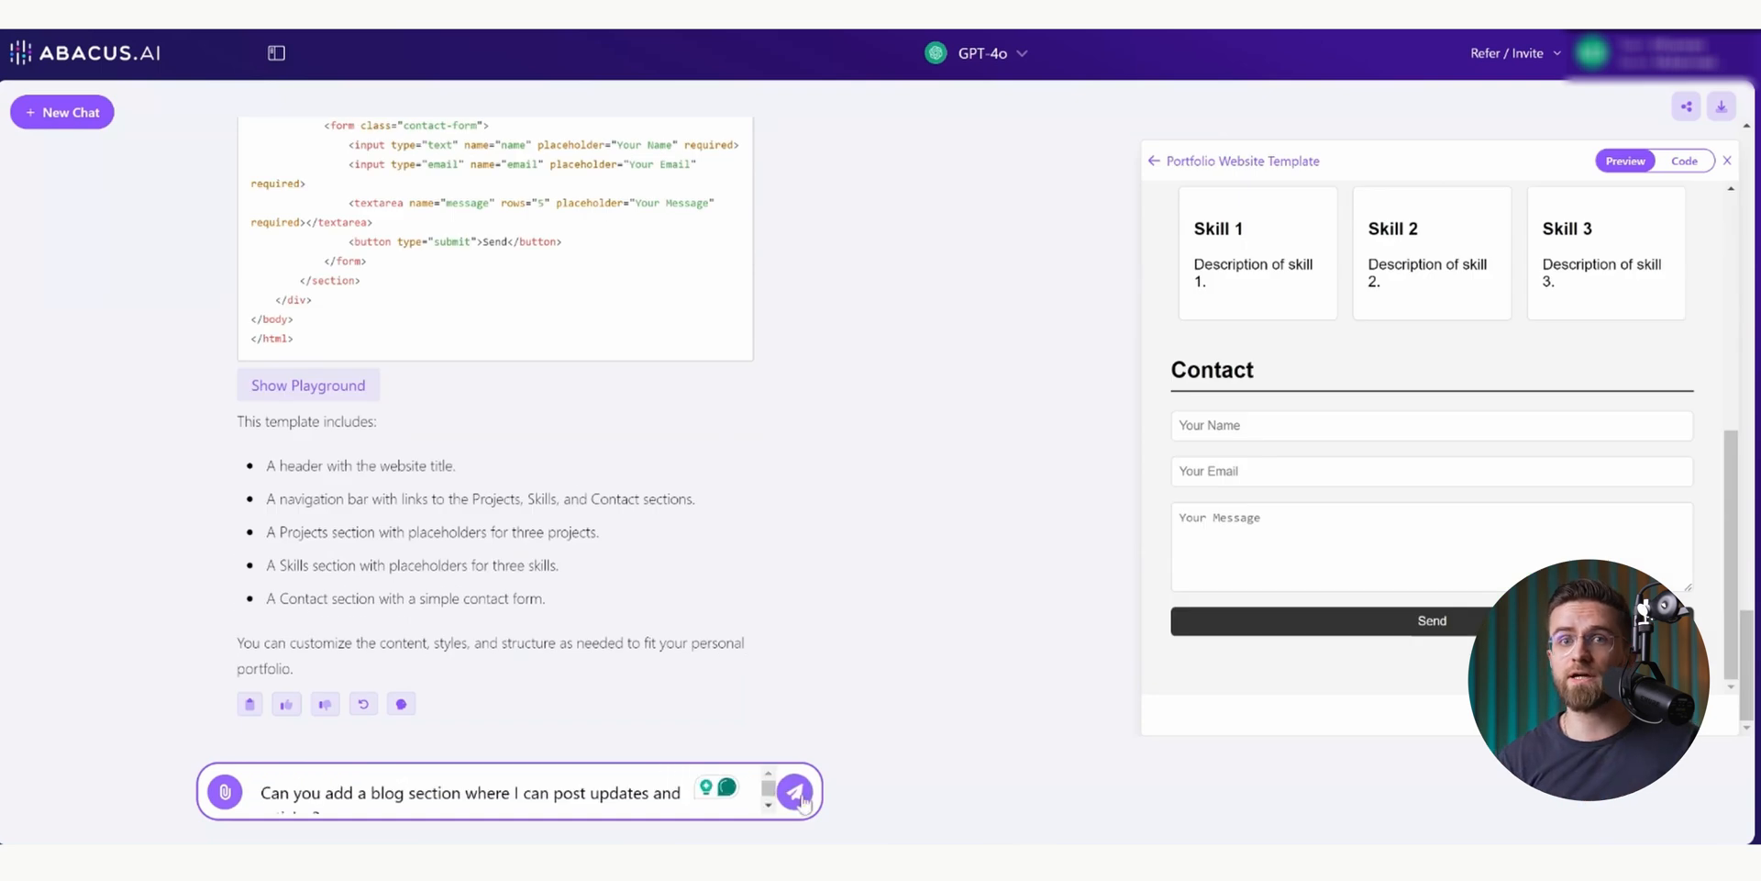
{"action": "left_click", "coordinate": [794, 792]}
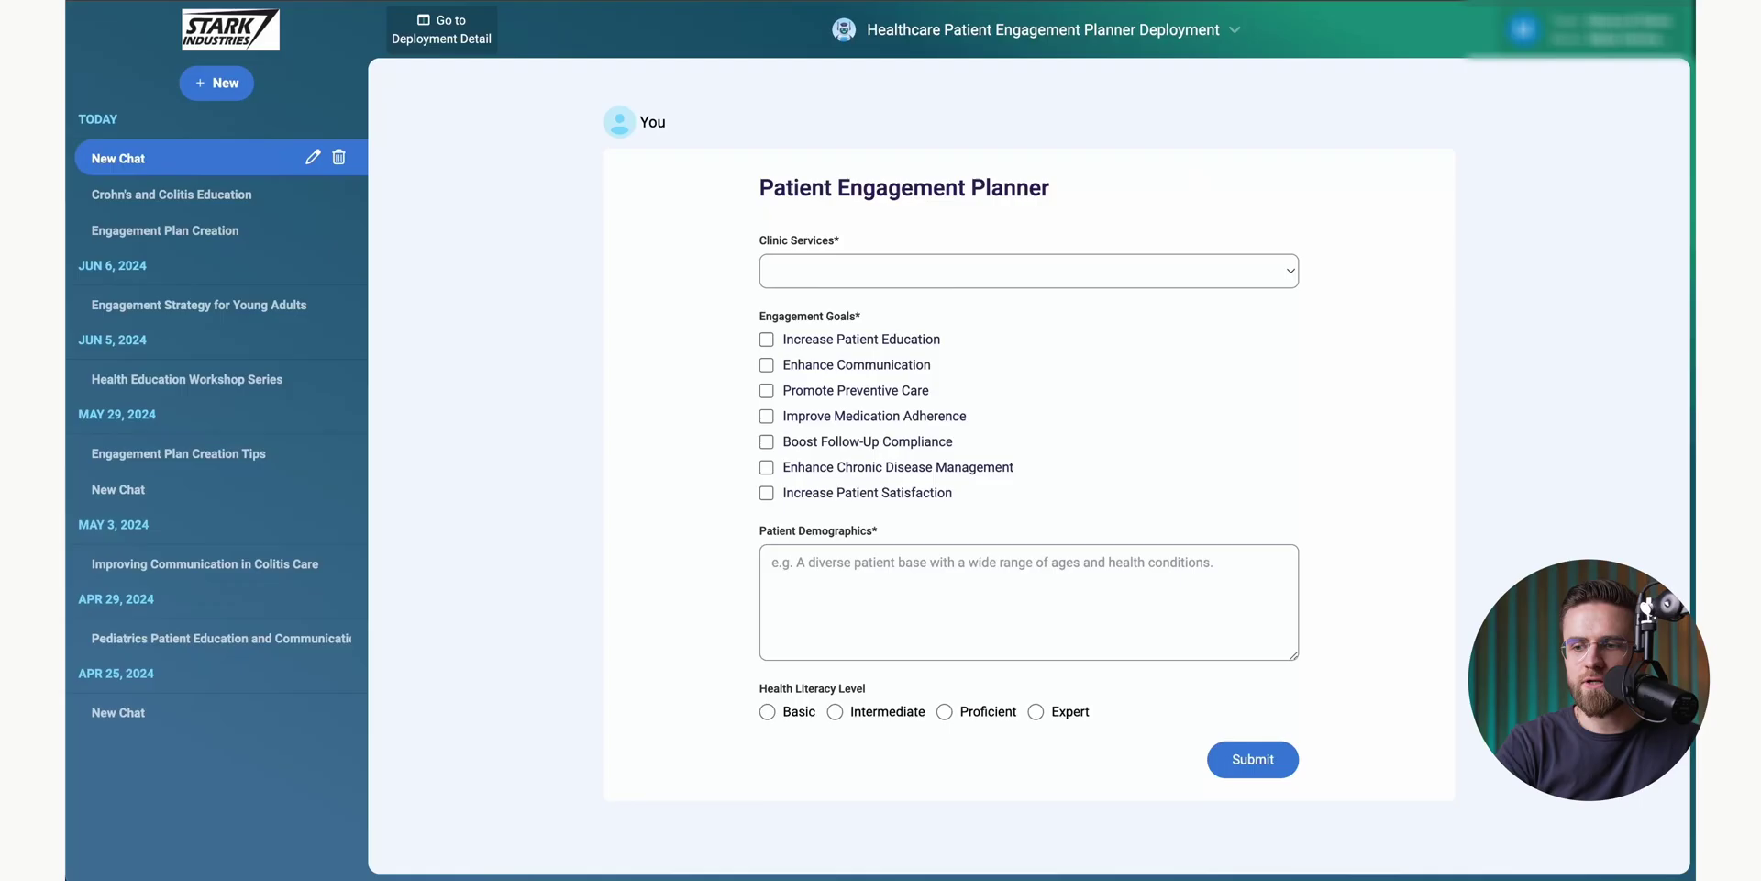
Step: Submit the planner for Pediatrics with Enhance Chronic Disease Management and Intermediate literacy
{"action": "left_click", "coordinate": [1026, 271]}
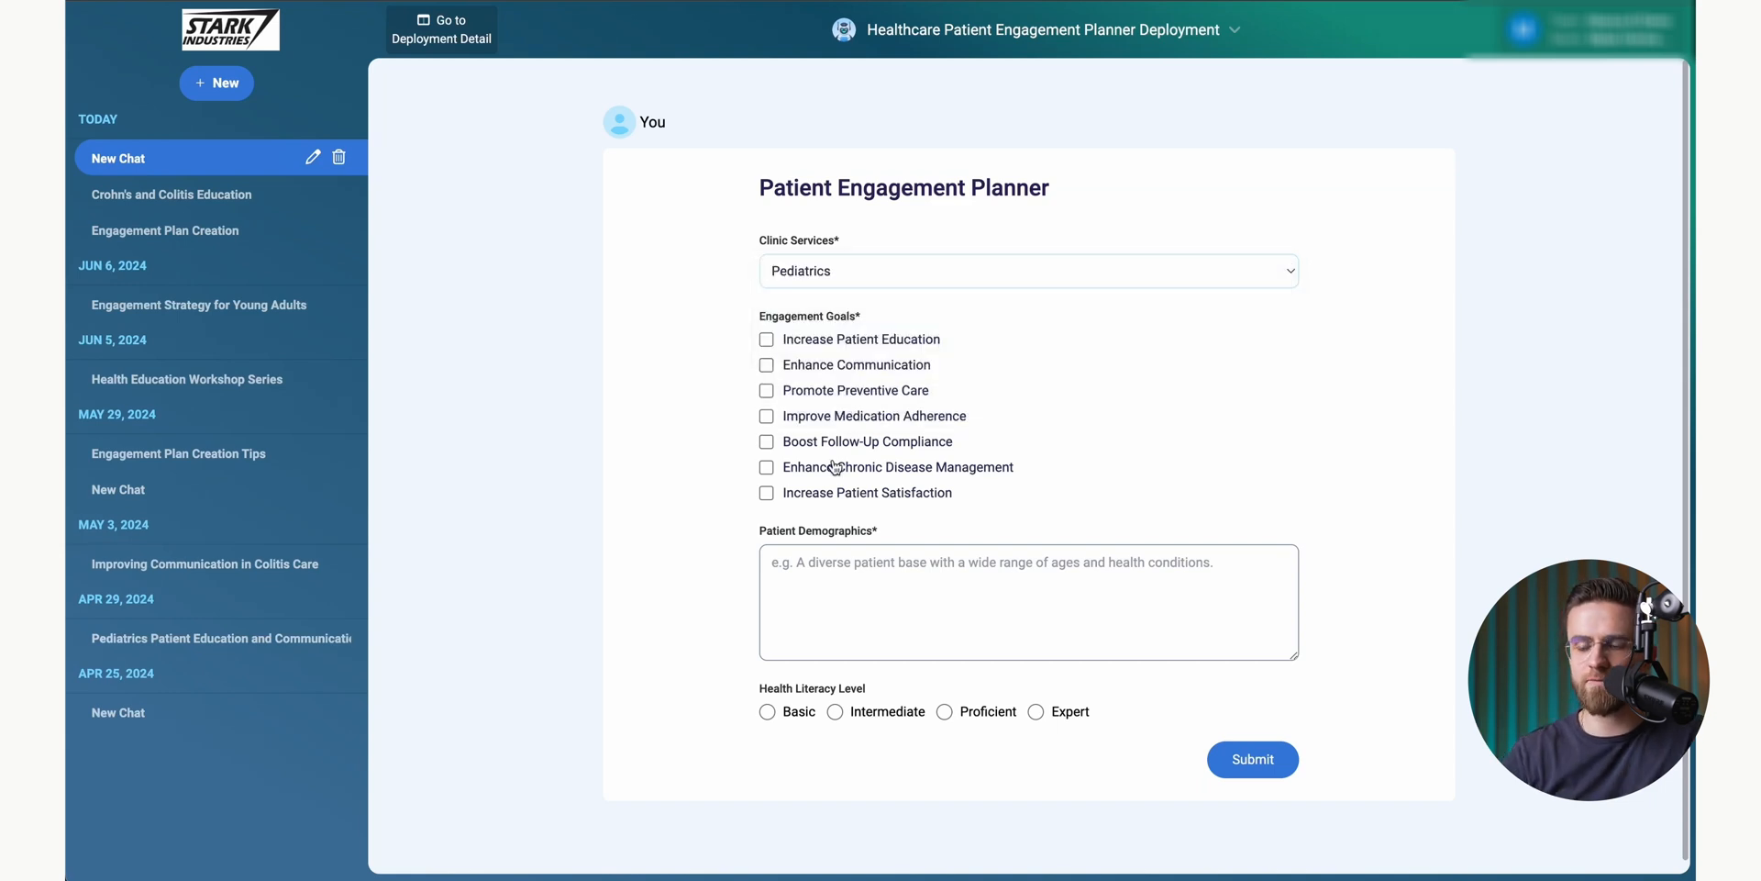
{"action": "left_click", "coordinate": [765, 466]}
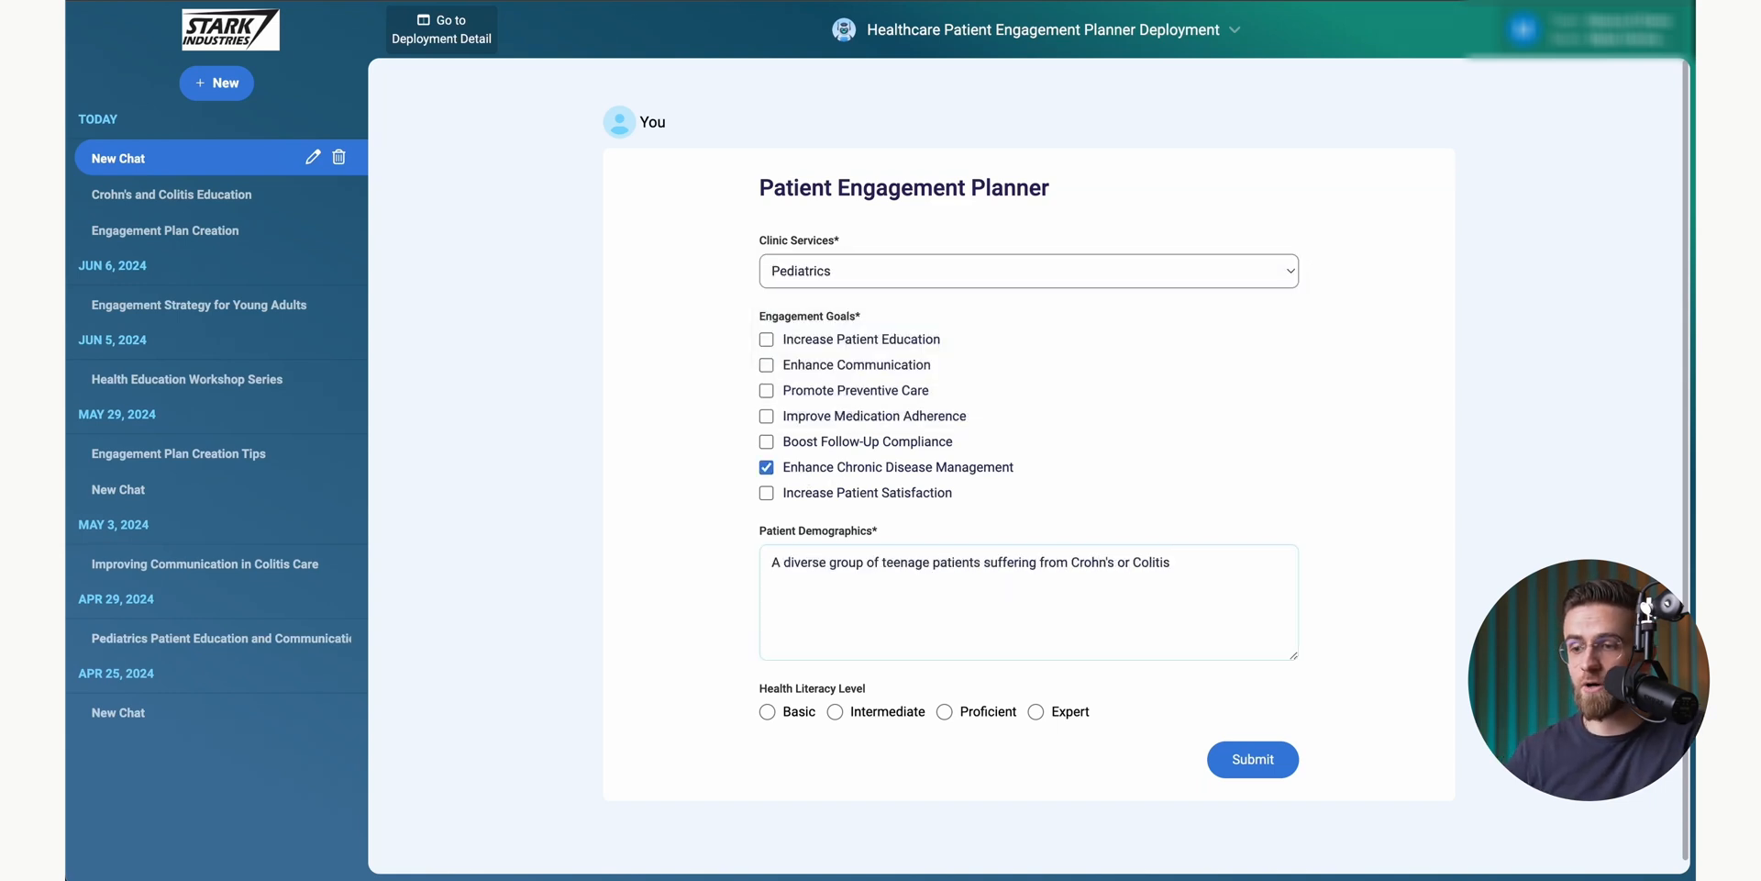
{"action": "left_click", "coordinate": [834, 712]}
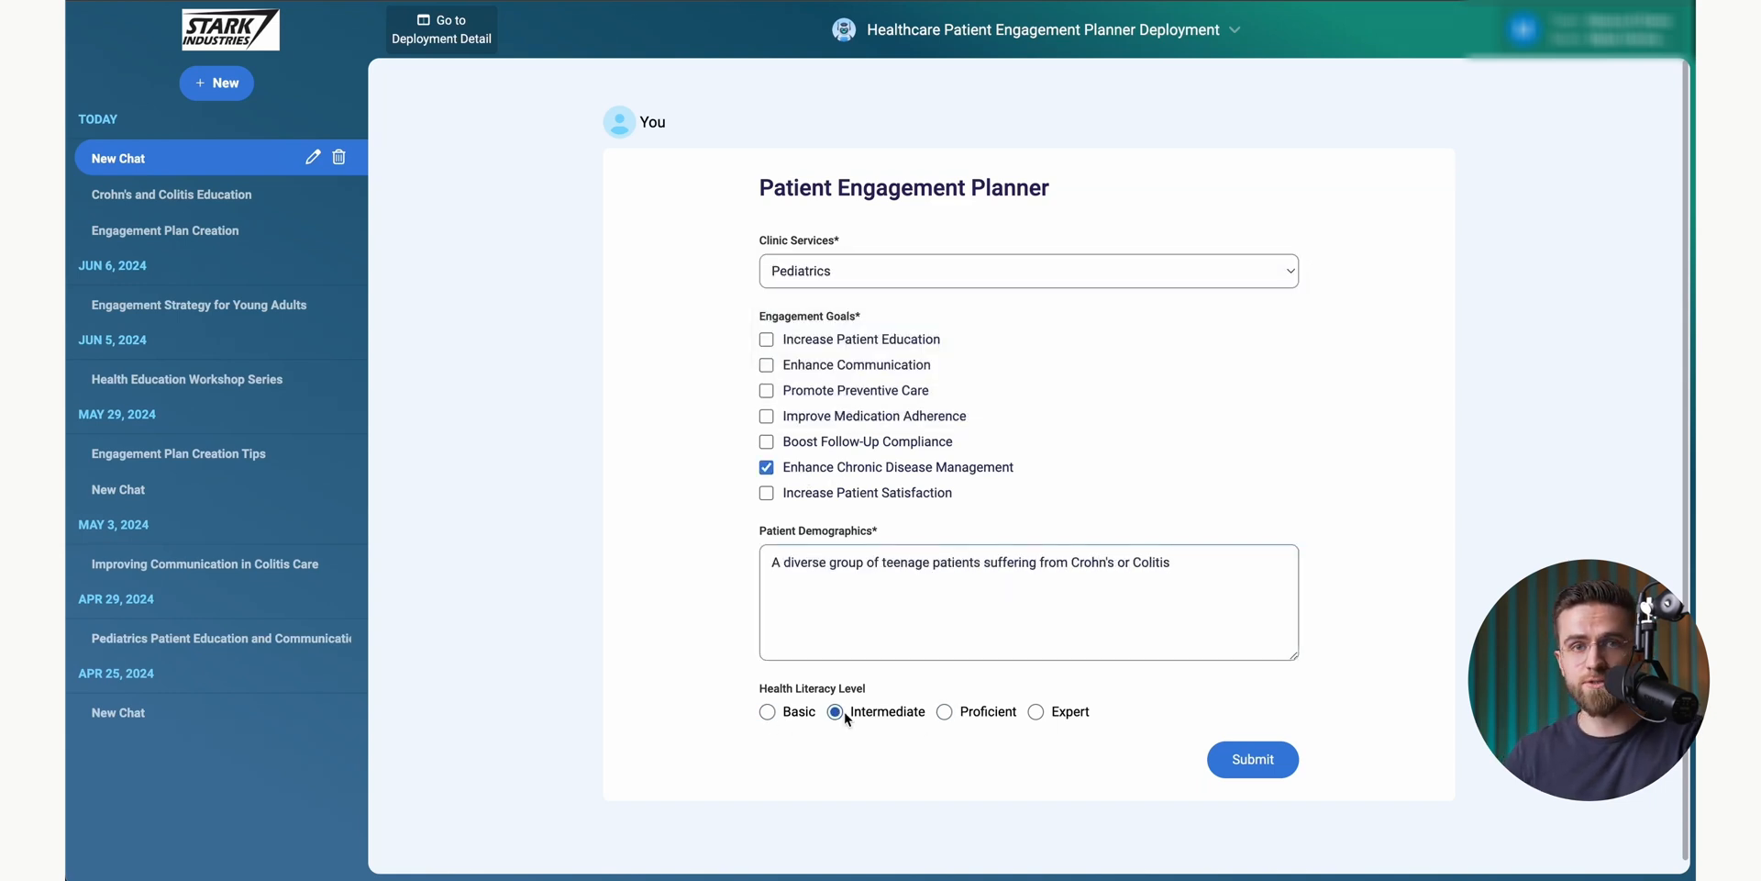
{"action": "left_click", "coordinate": [1251, 758]}
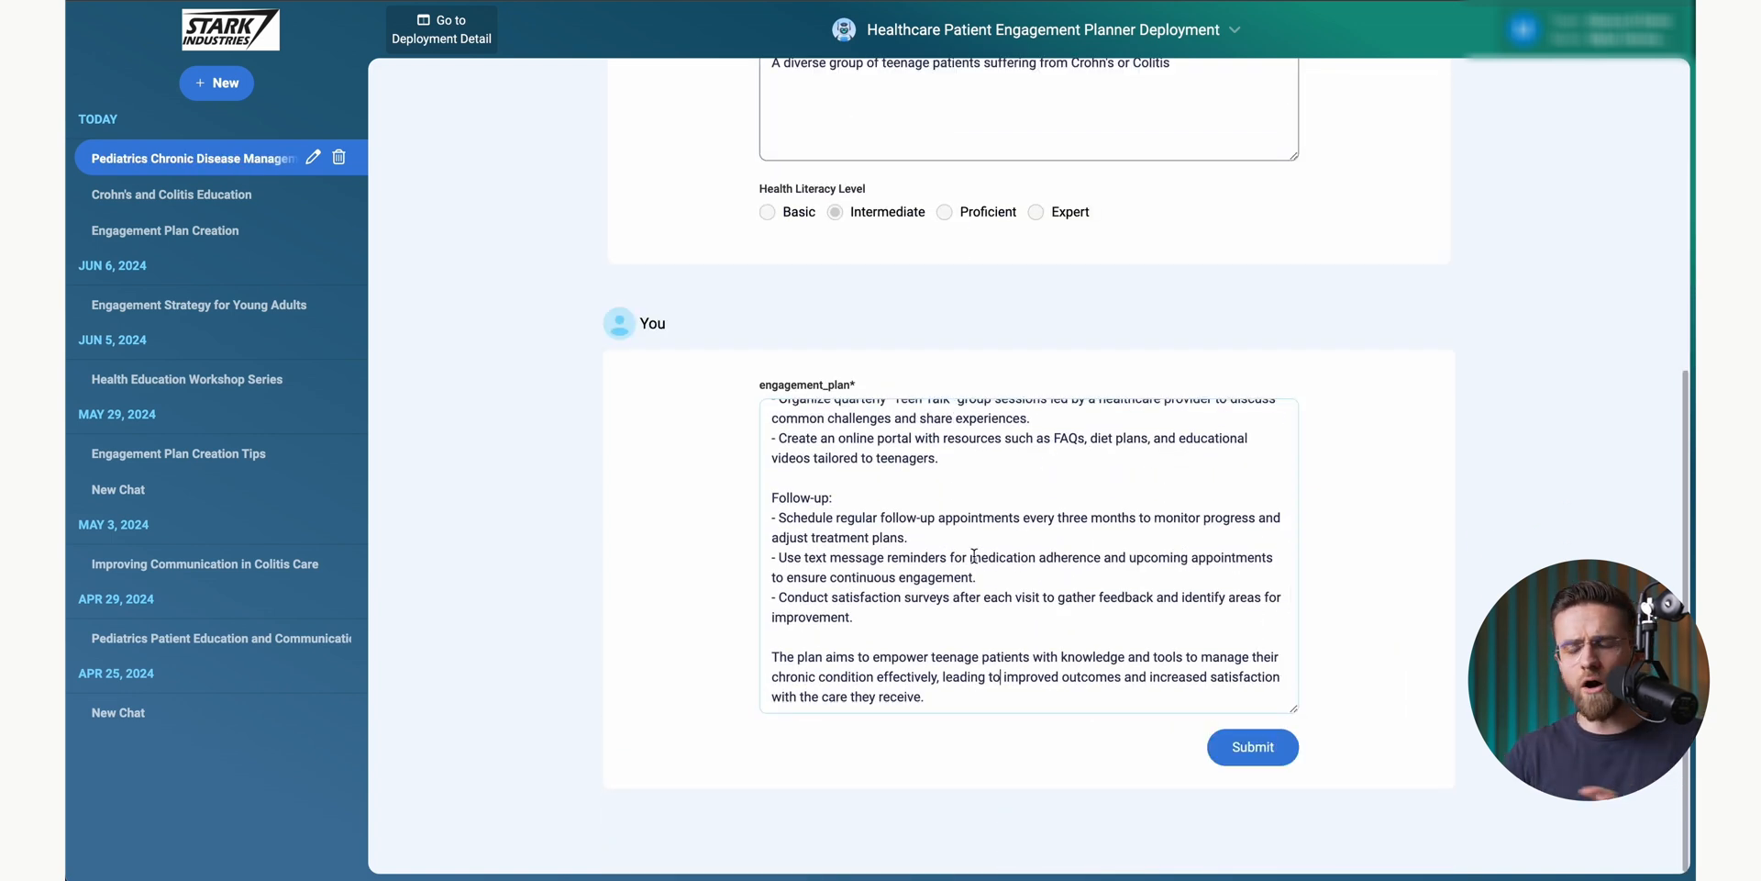
Step: Submit the generated engagement plan and review the implementation steps and patient letter
{"action": "scroll", "scroll_direction": "up", "scroll_amount": 3}
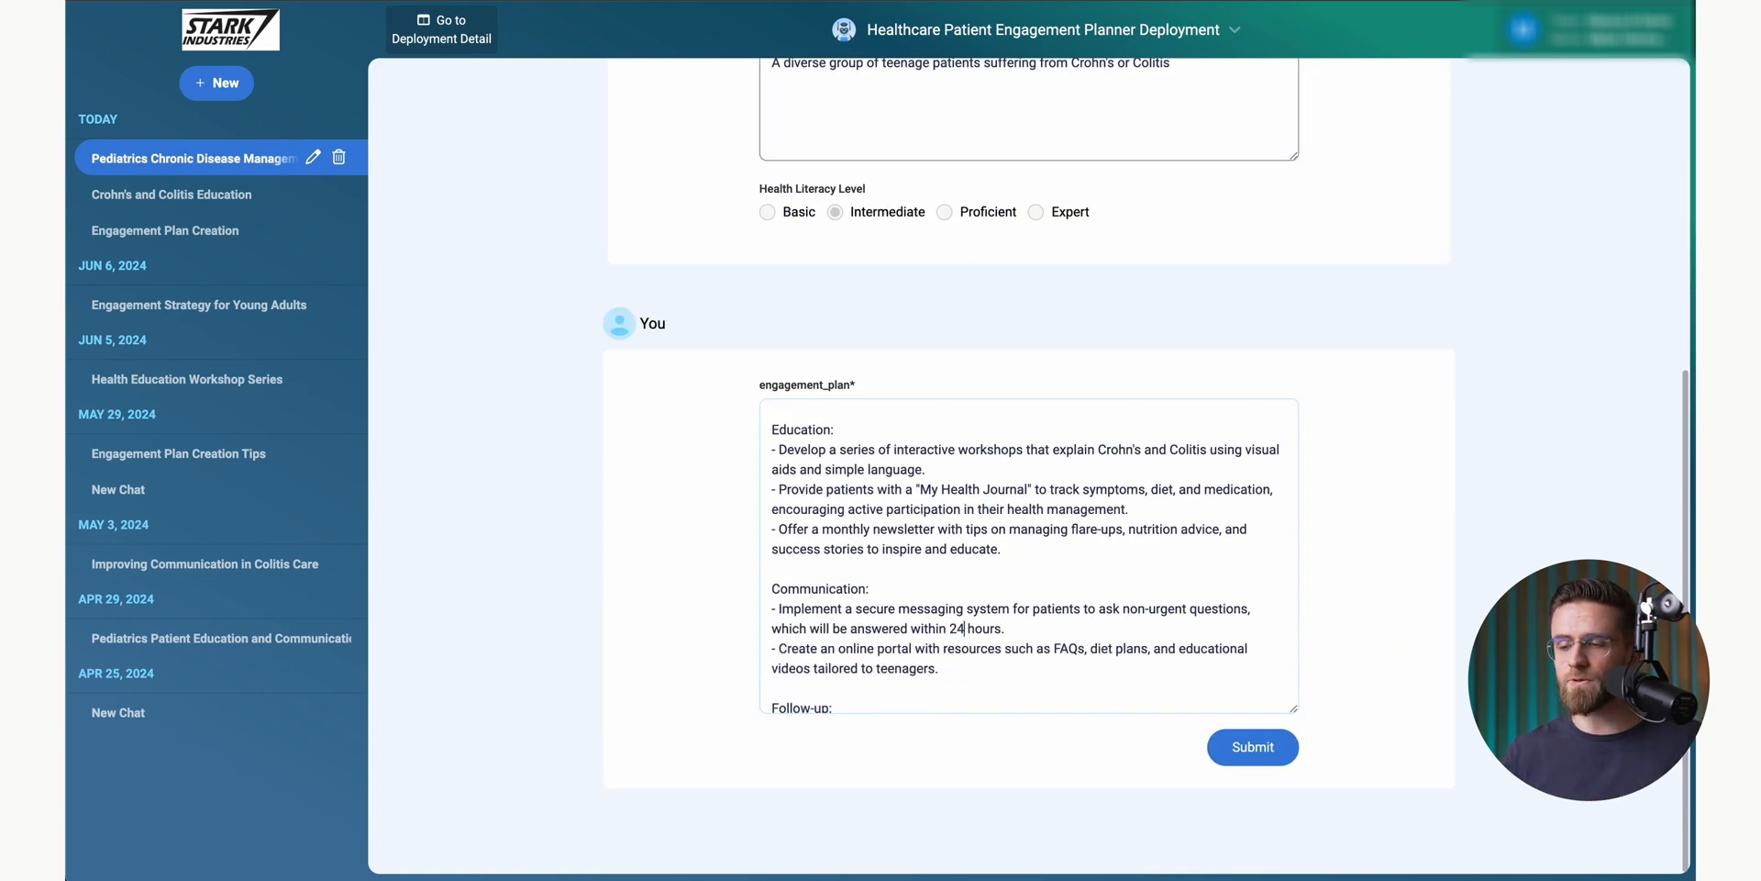
{"action": "left_click", "coordinate": [1251, 747]}
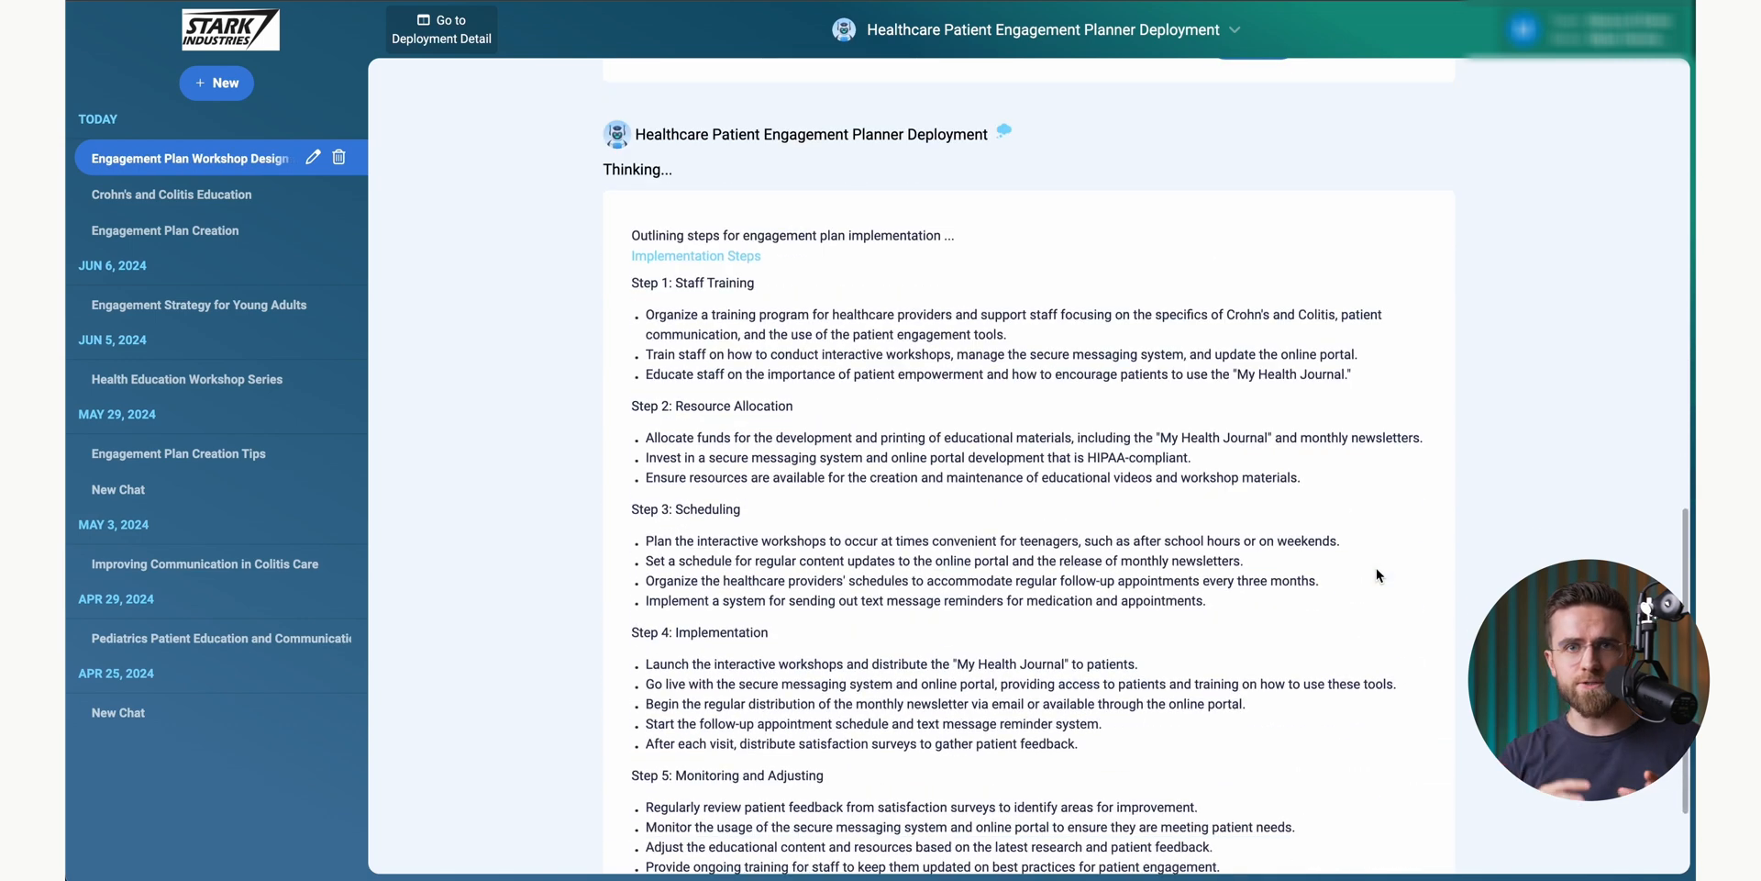
{"action": "scroll", "scroll_direction": "down", "scroll_amount": 3}
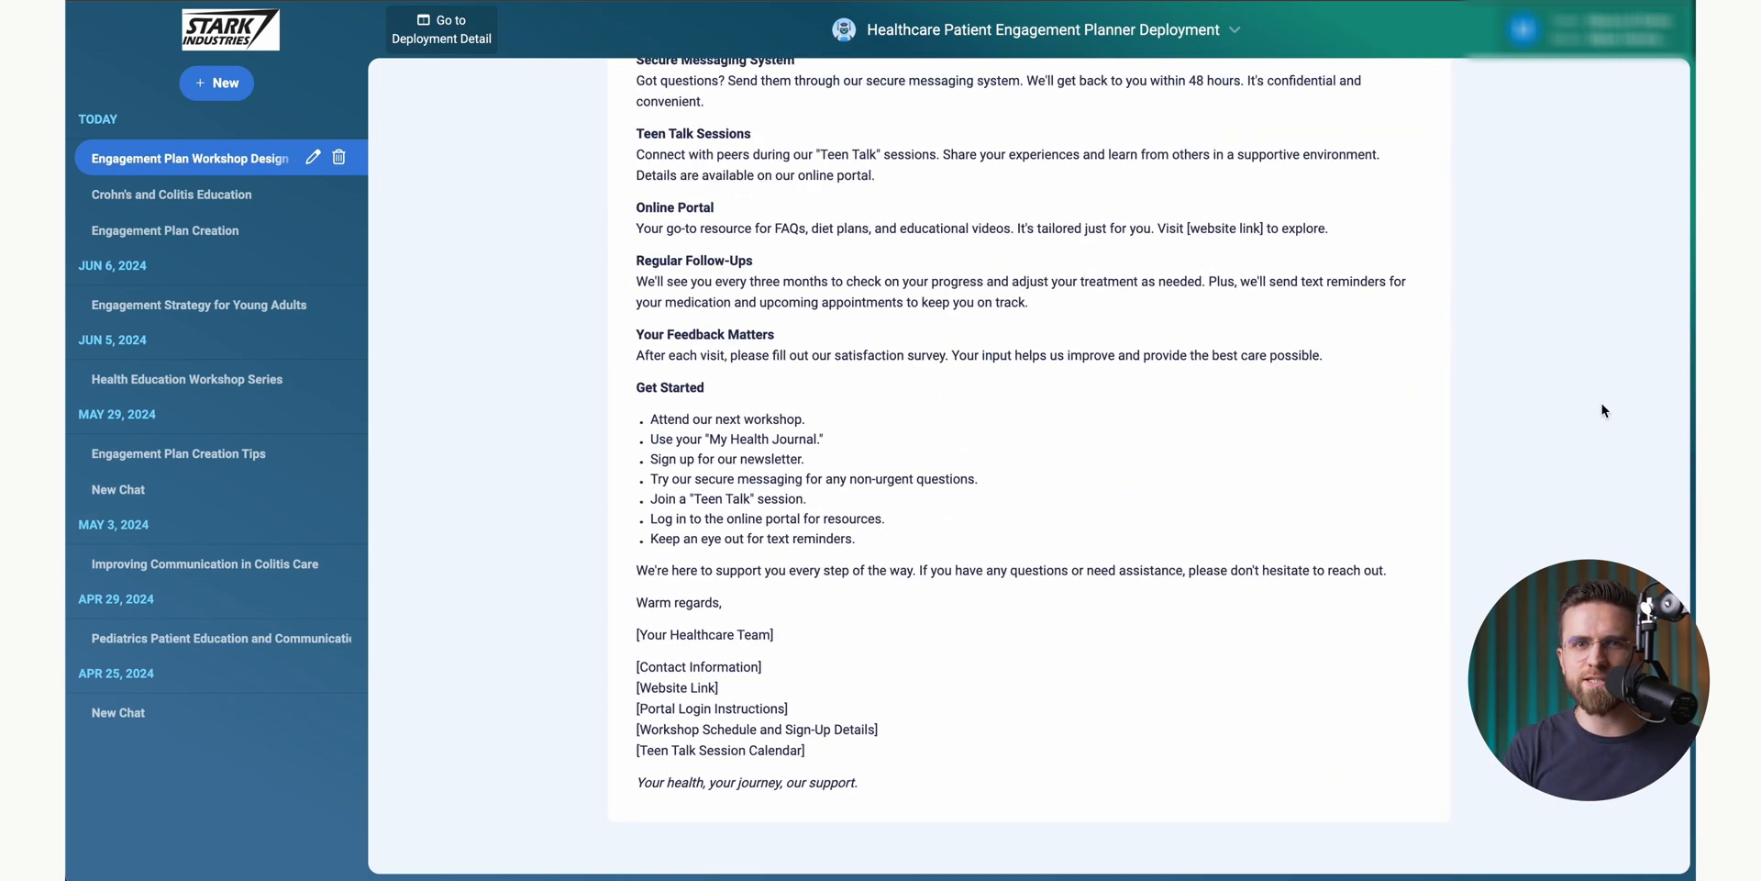
{"action": "scroll", "scroll_direction": "up", "scroll_amount": 3}
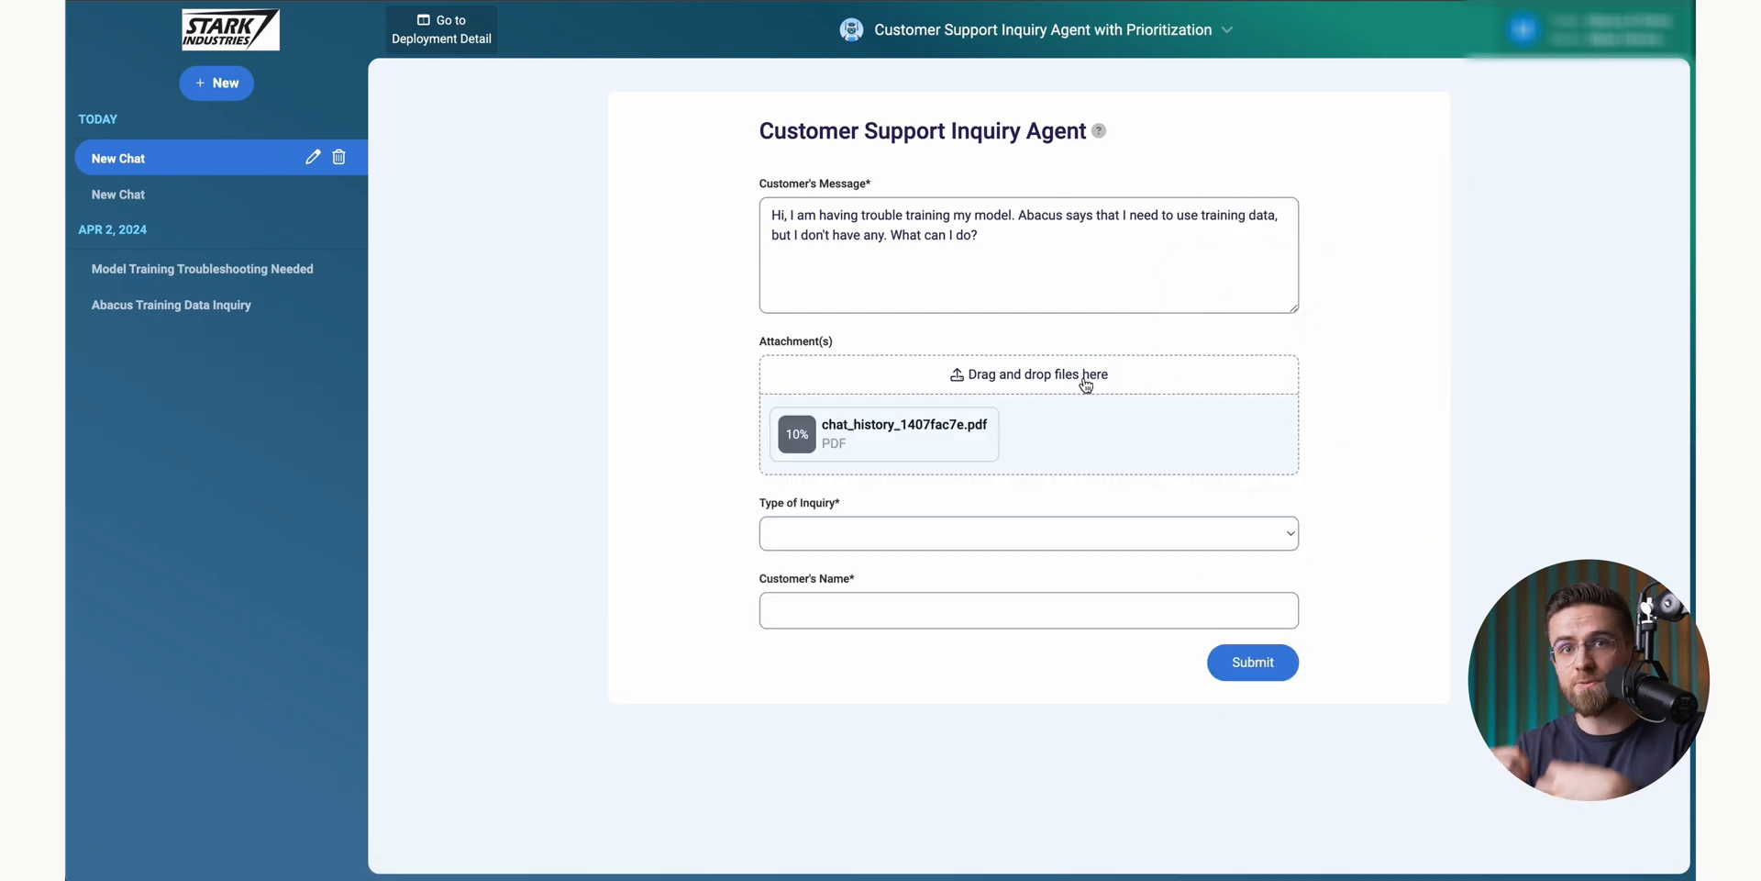
Step: Submit the training-data inquiry as Technical Support and review the Medium-priority drafted reply
{"action": "left_click", "coordinate": [1027, 532]}
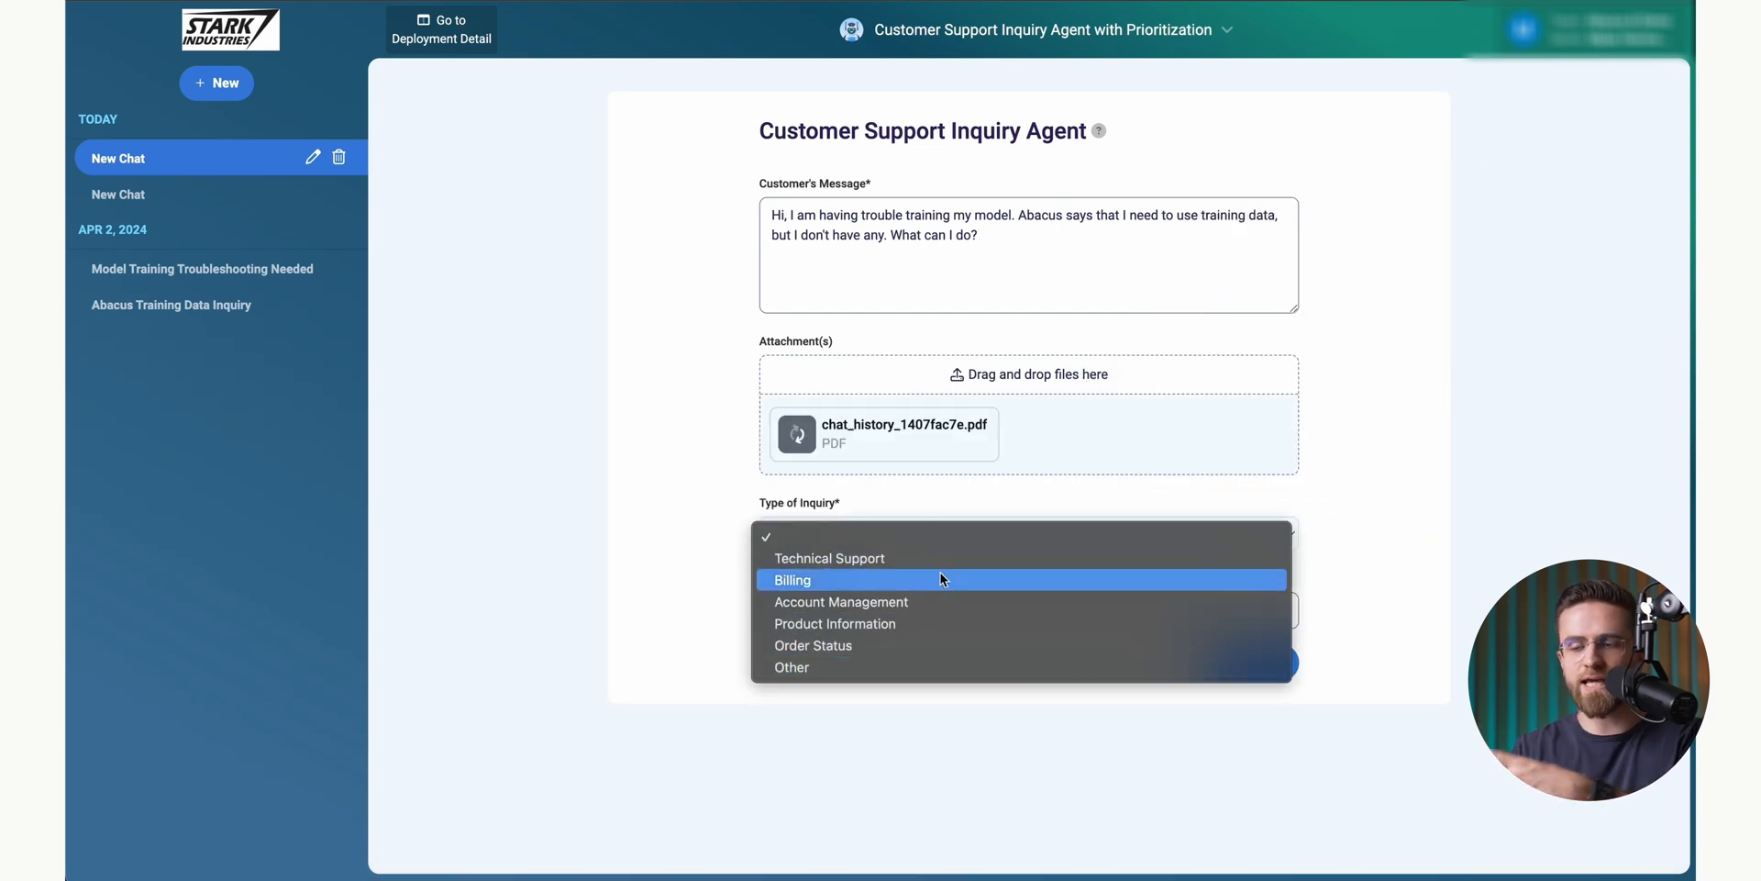
{"action": "left_click", "coordinate": [829, 558]}
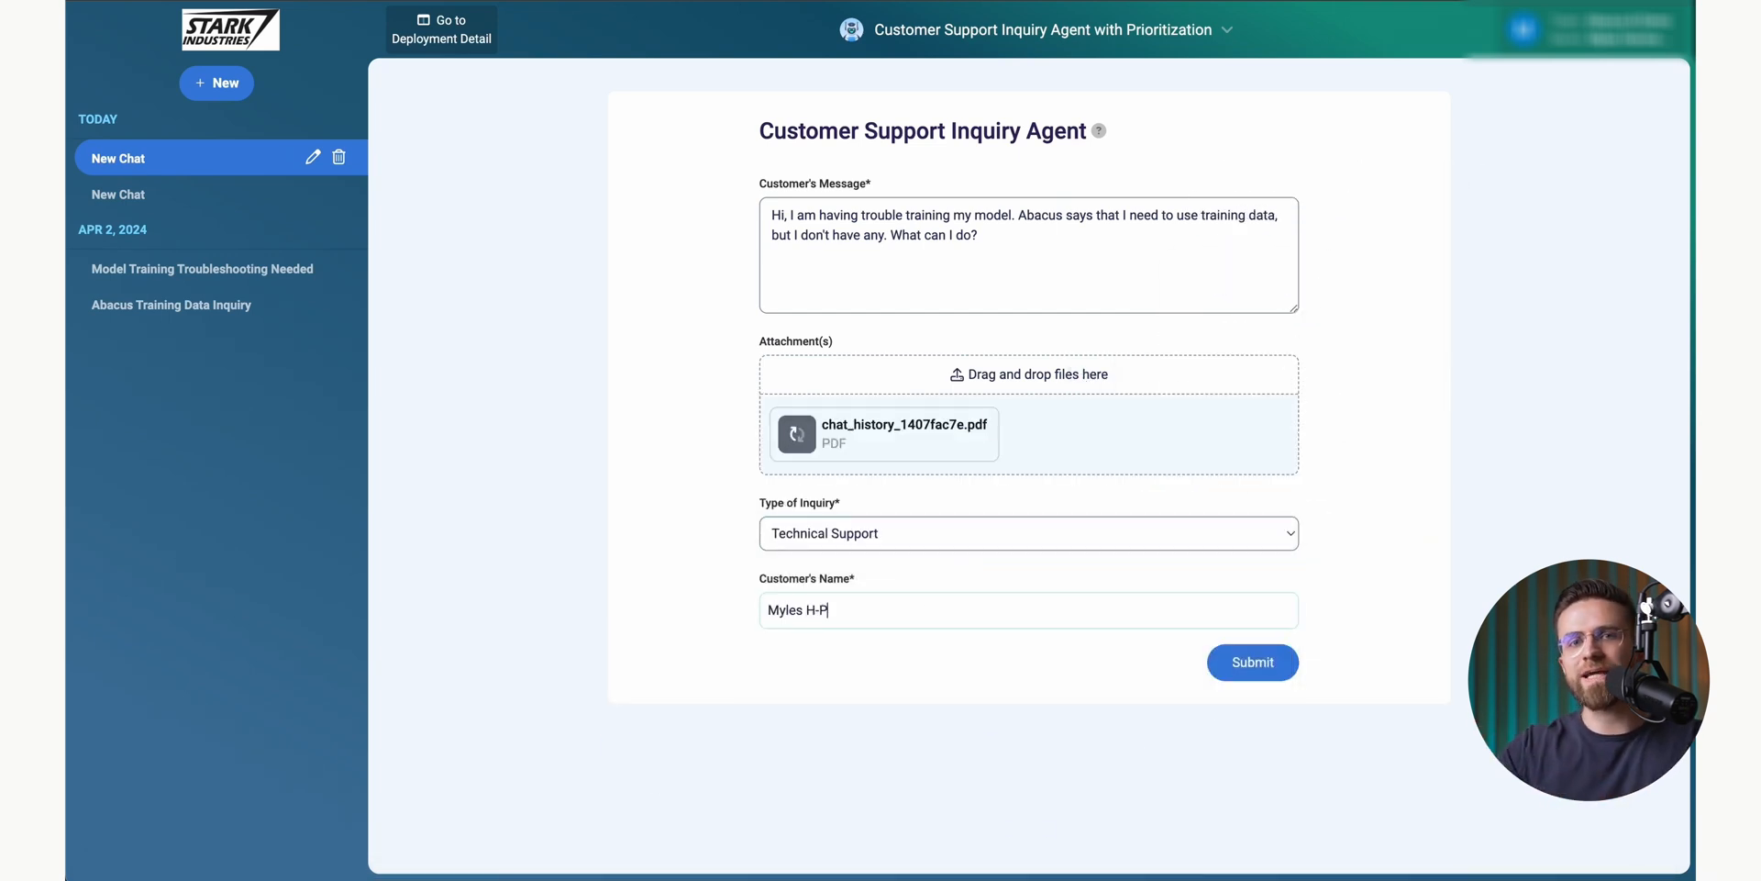
{"action": "left_click", "coordinate": [1251, 662]}
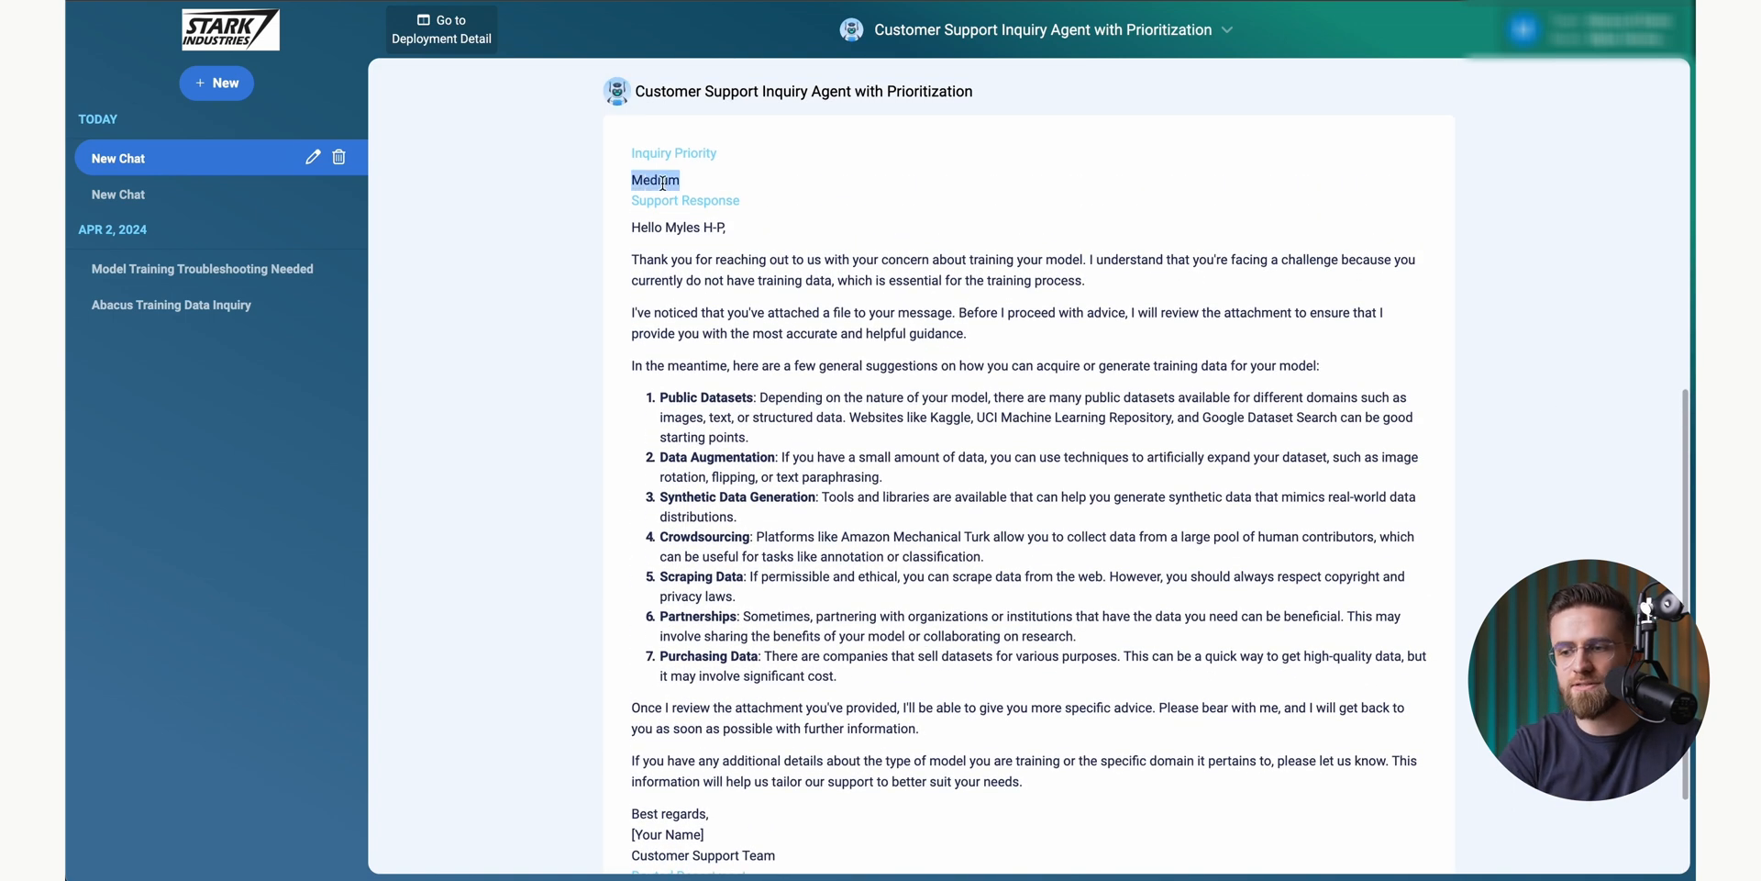
{"action": "scroll", "scroll_direction": "down", "scroll_amount": 3}
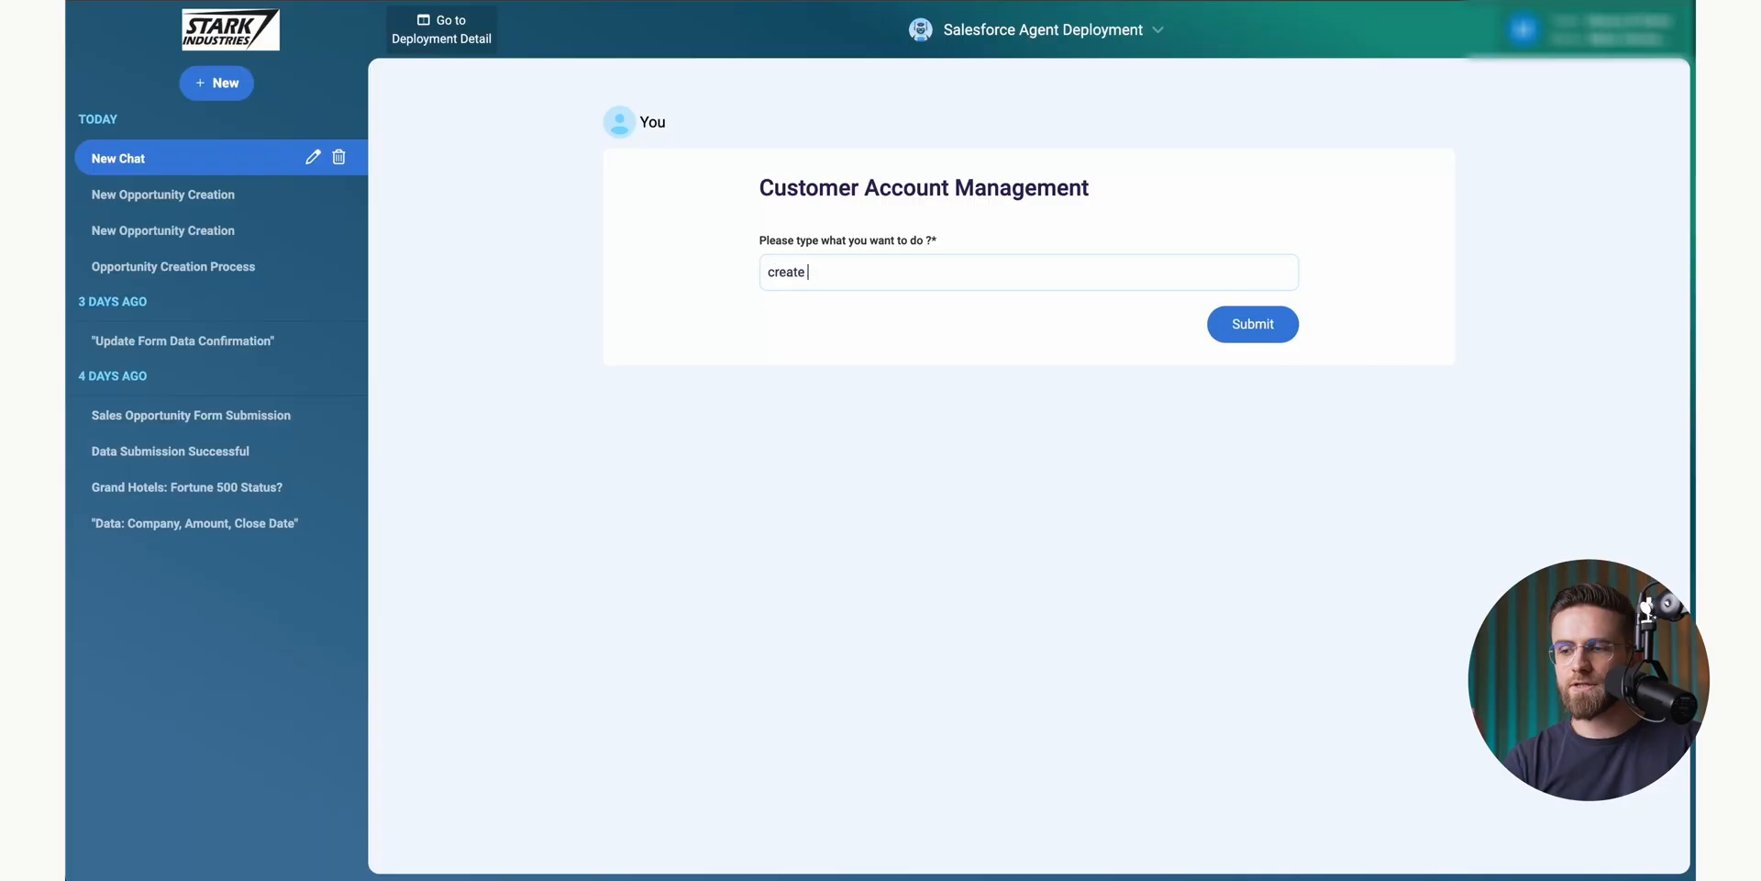
Step: Ask the Salesforce agent to create a new opportunity, fill its stage name, and view the Demo Company opportunity in Salesforce
{"action": "type", "text": "a new opportunity"}
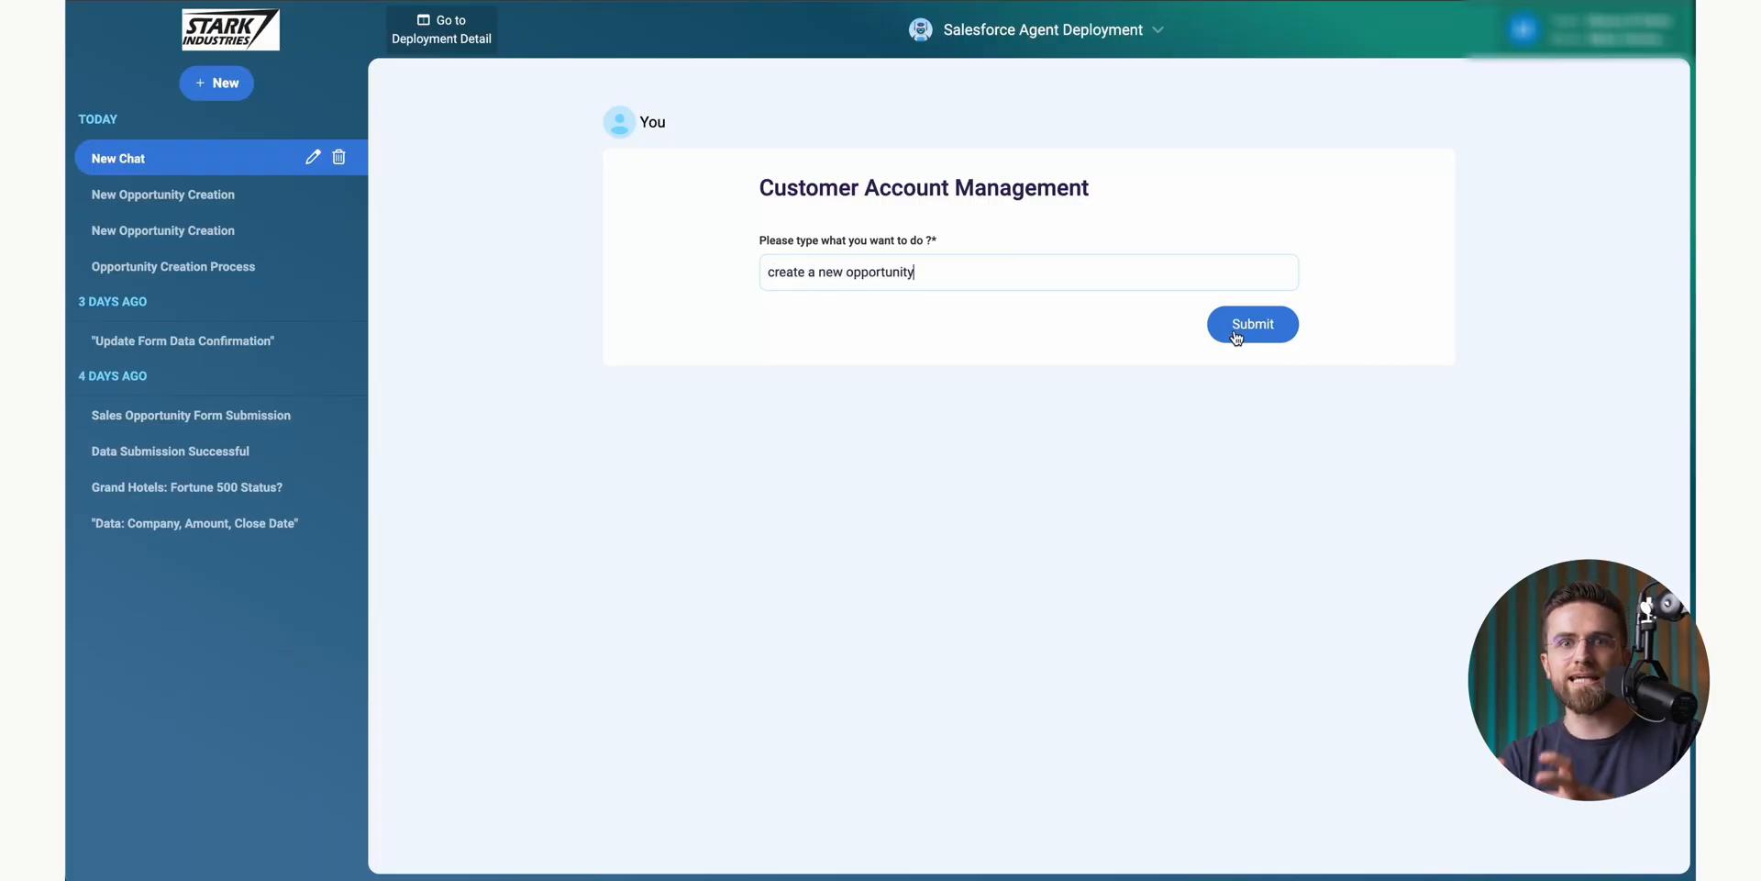
{"action": "left_click", "coordinate": [1251, 323]}
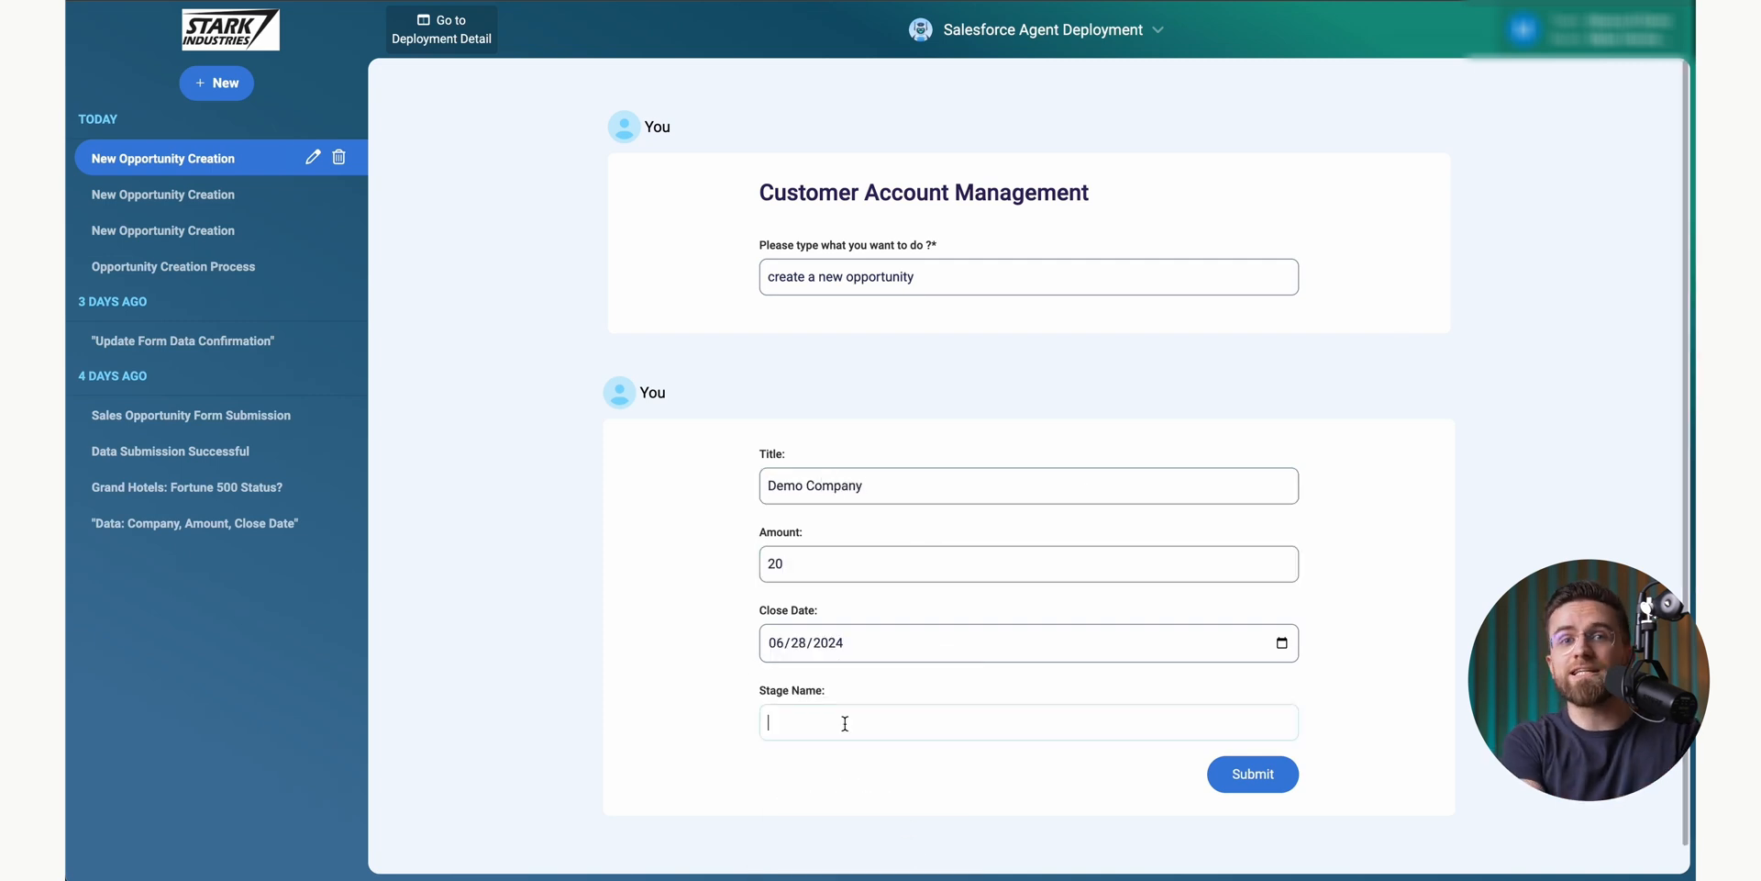
{"action": "left_click", "coordinate": [1251, 774]}
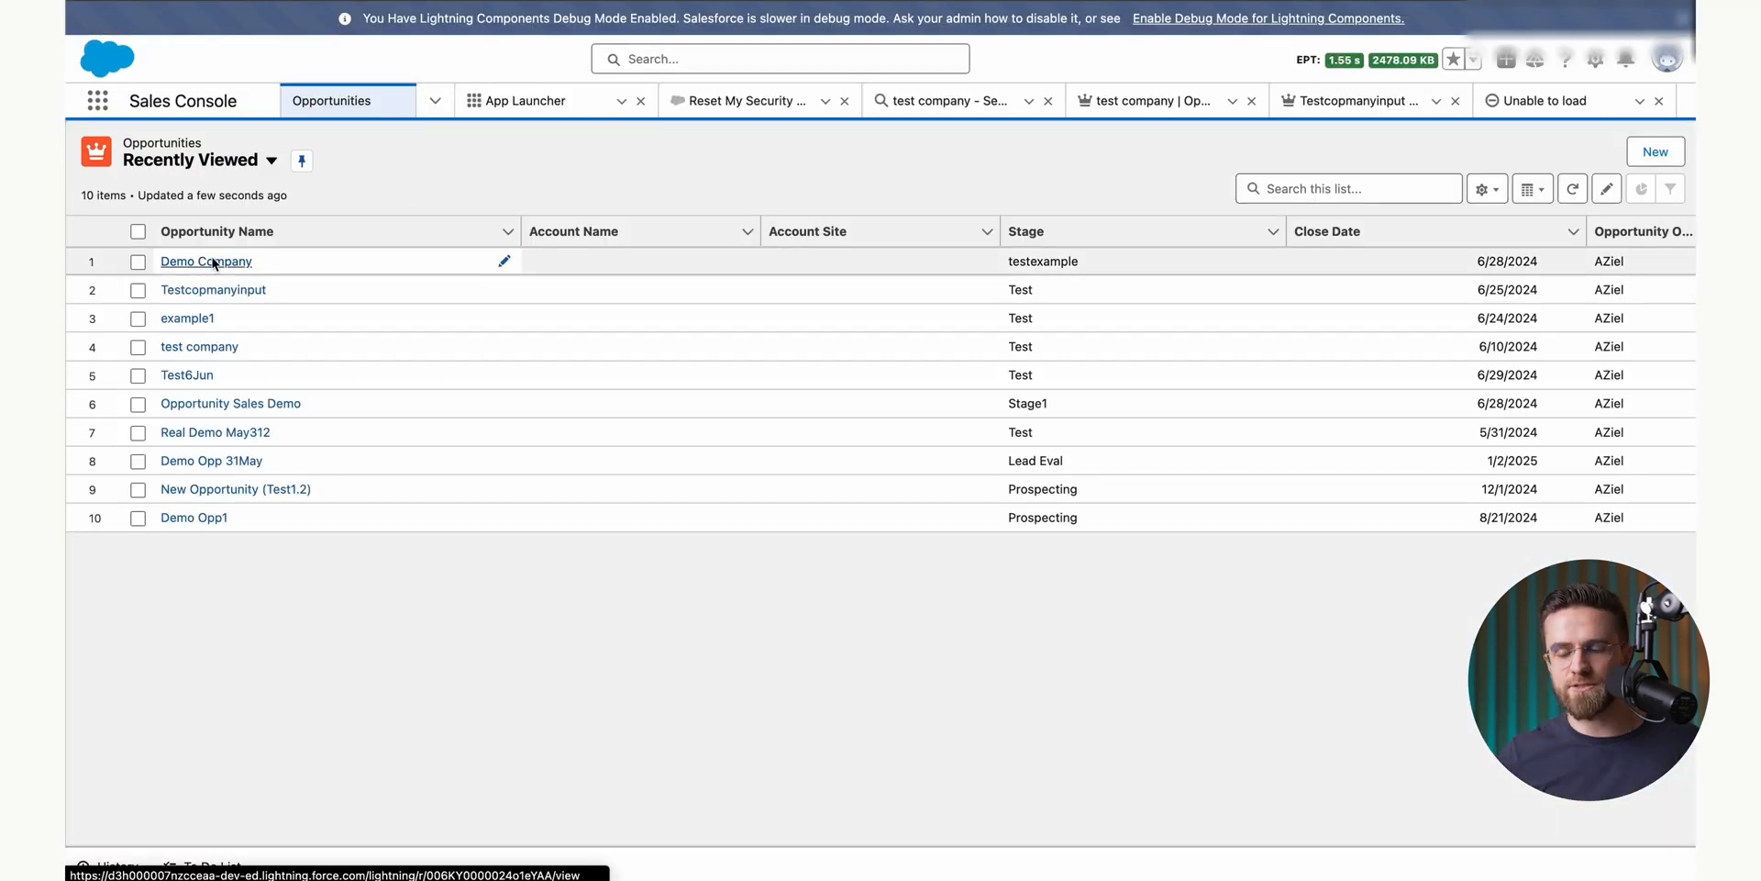
{"action": "left_click", "coordinate": [205, 260]}
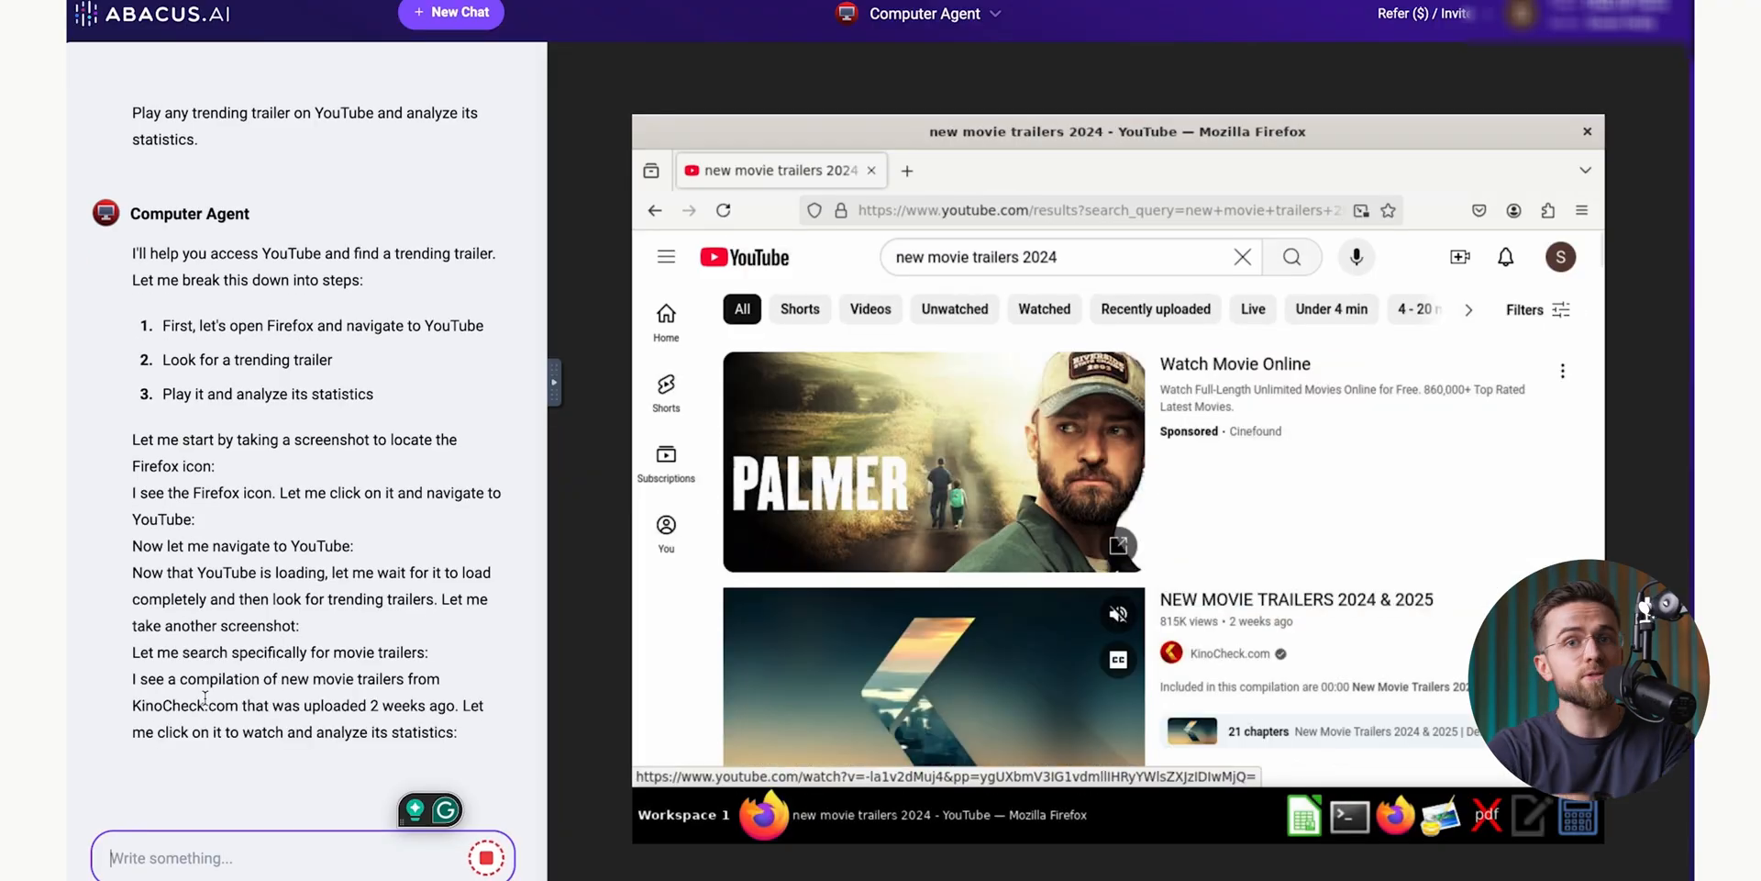
Step: Open the deployed Spanish practice app and look through it
{"action": "left_click", "coordinate": [930, 676]}
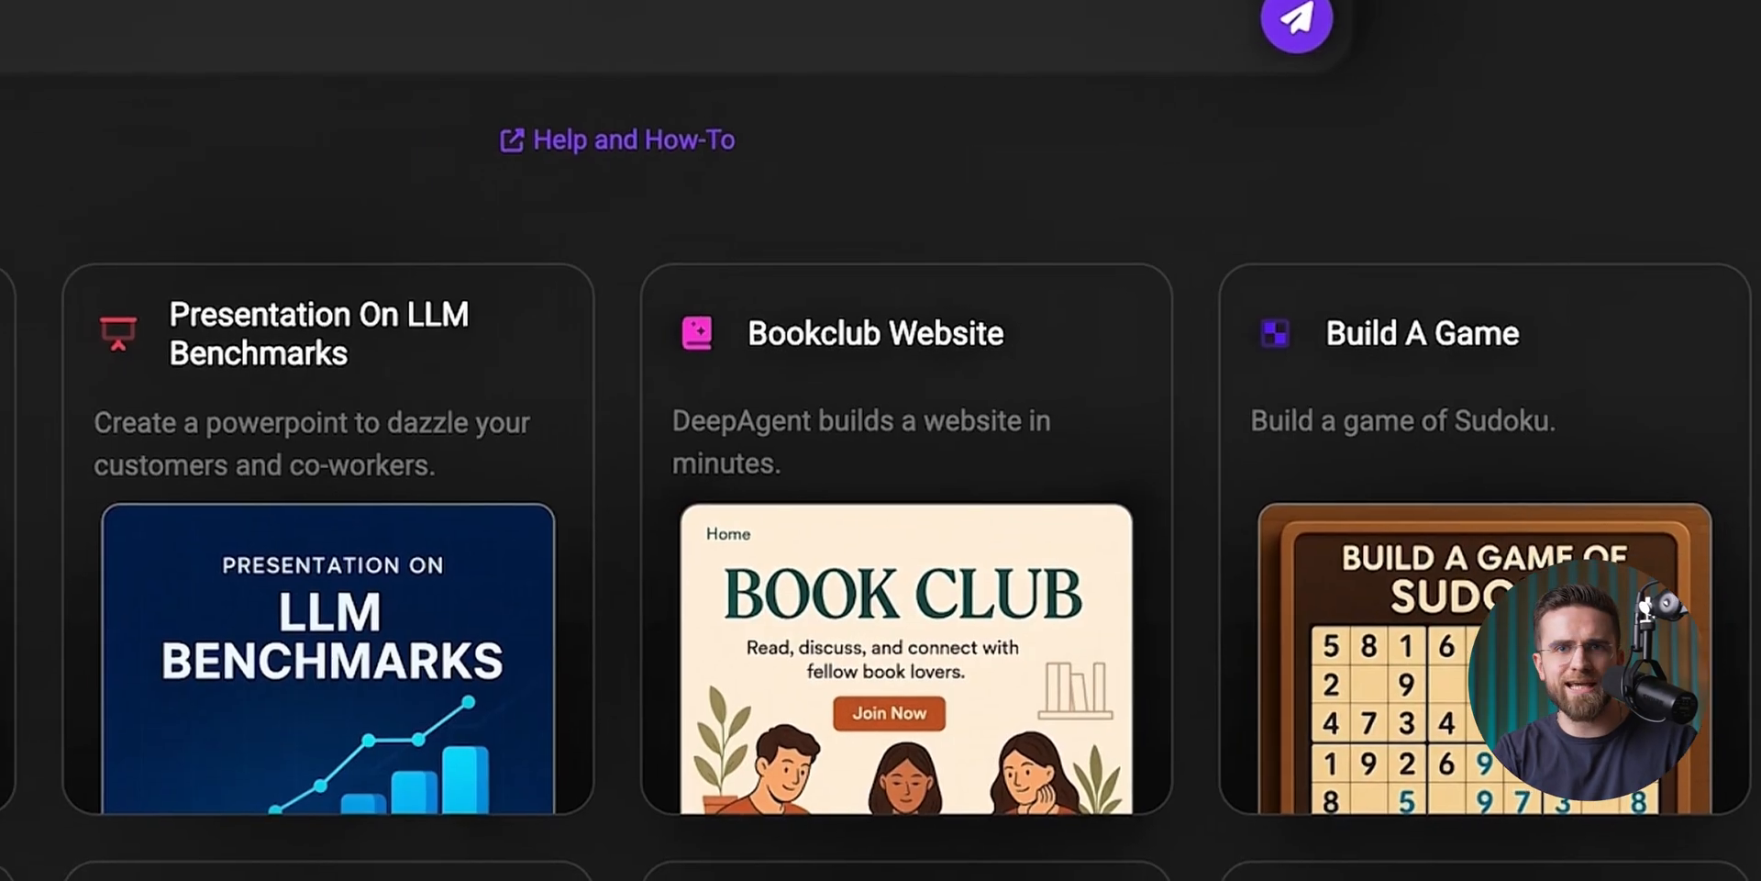
{"action": "scroll", "scroll_direction": "left", "scroll_amount": 3}
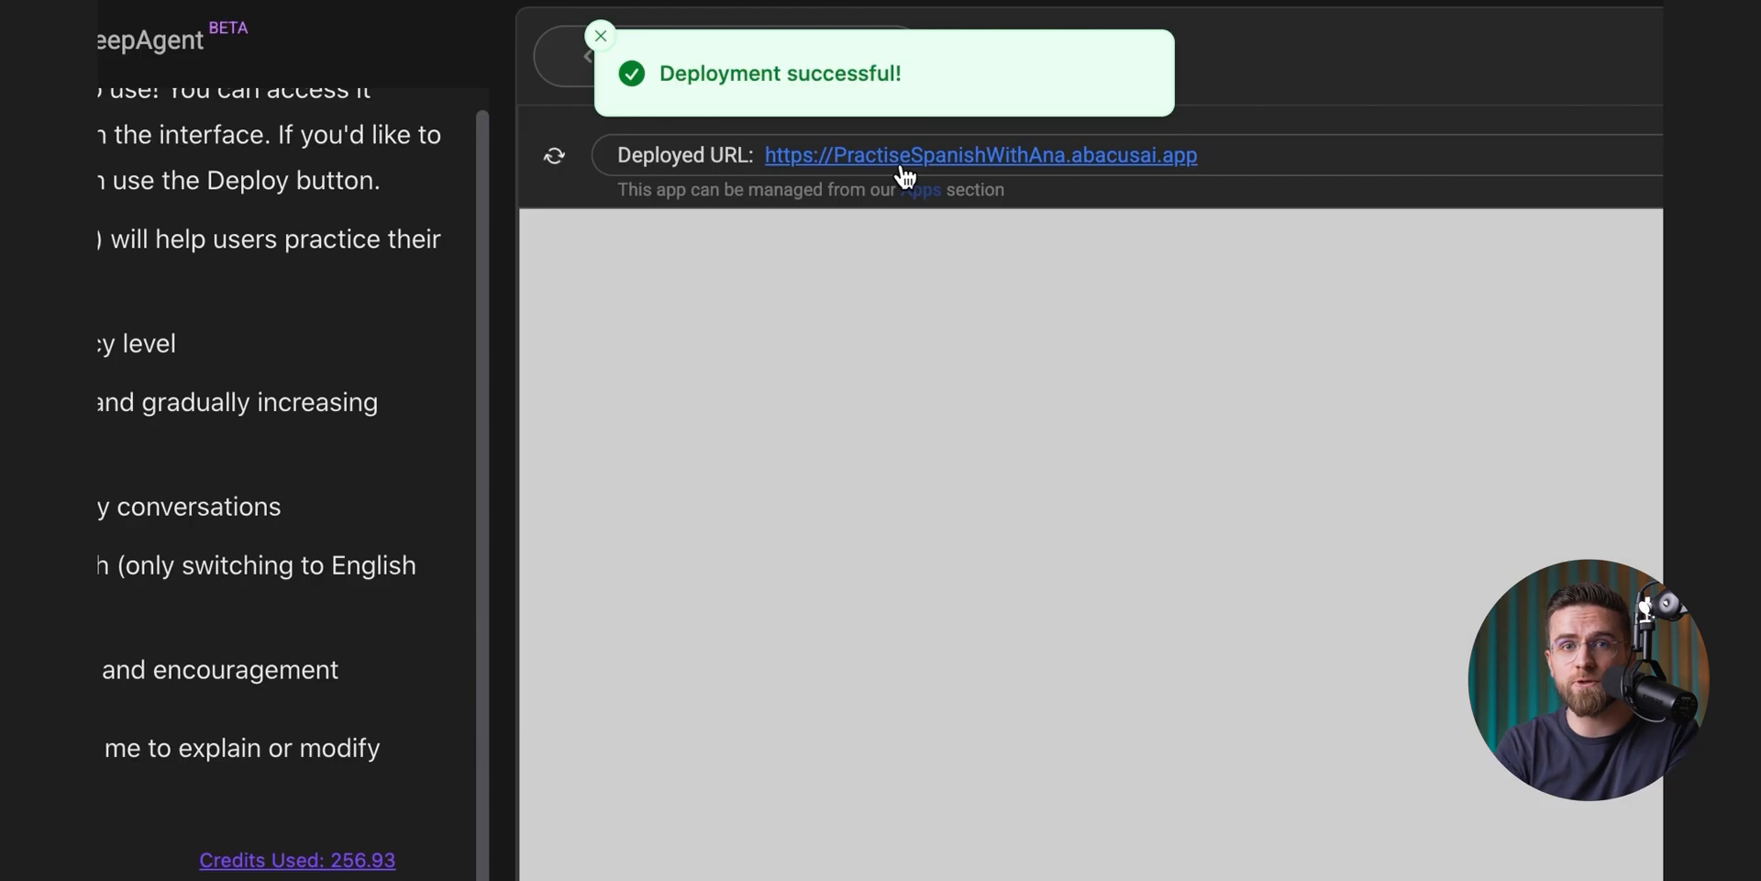
{"action": "left_click", "coordinate": [980, 154]}
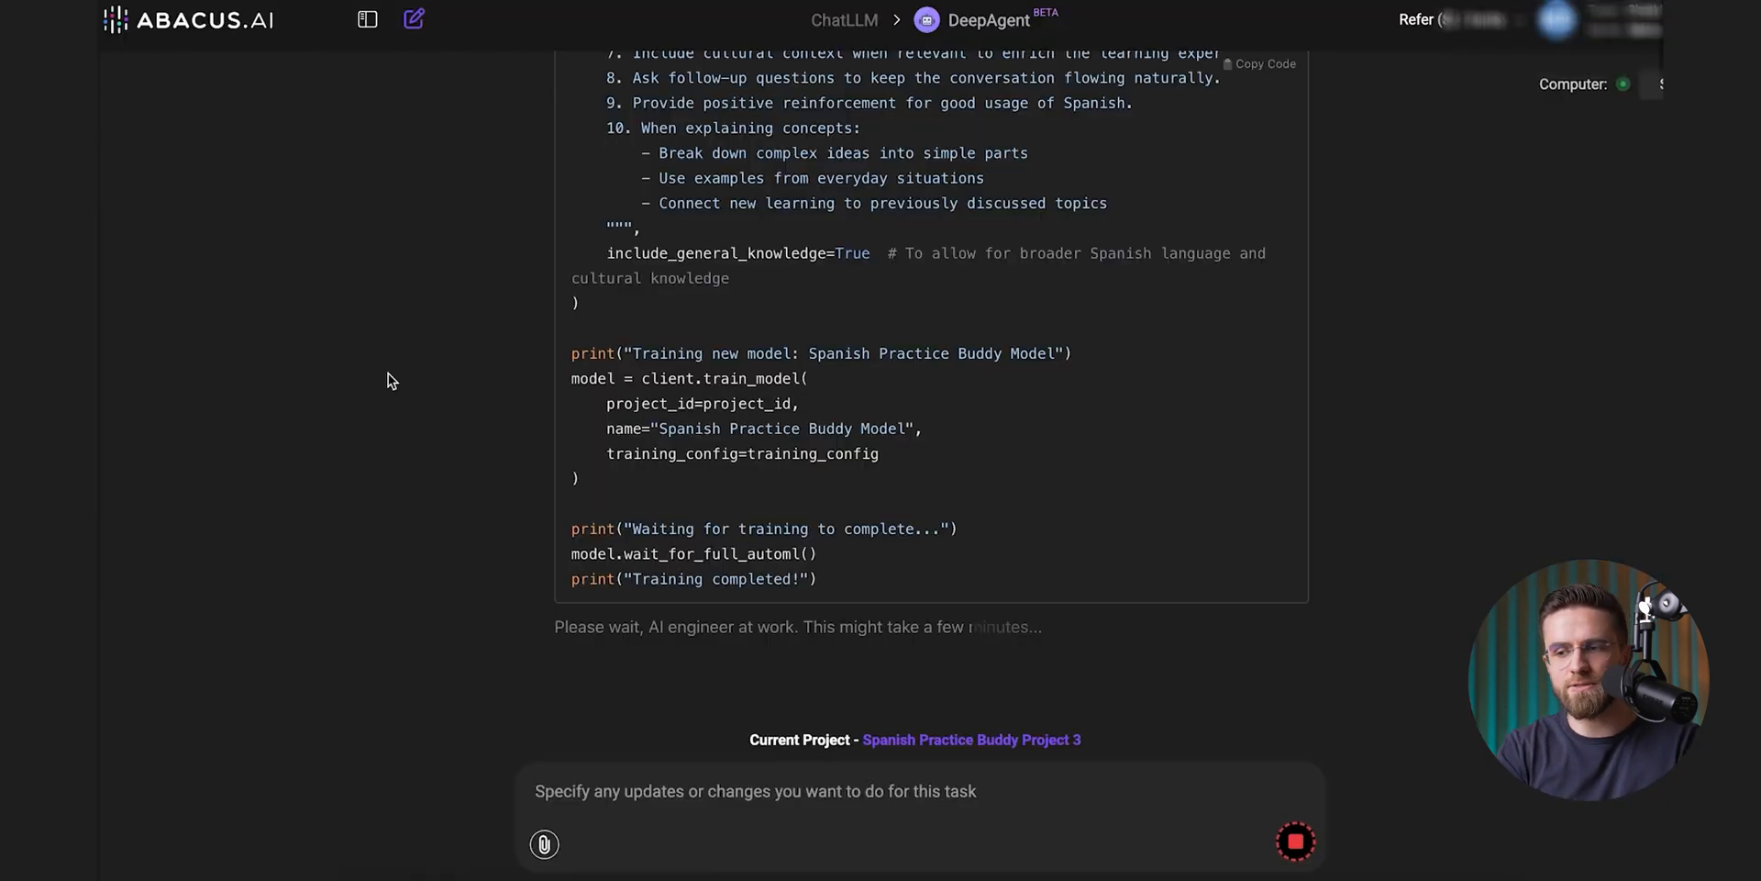
{"action": "scroll", "scroll_direction": "down", "scroll_amount": 3}
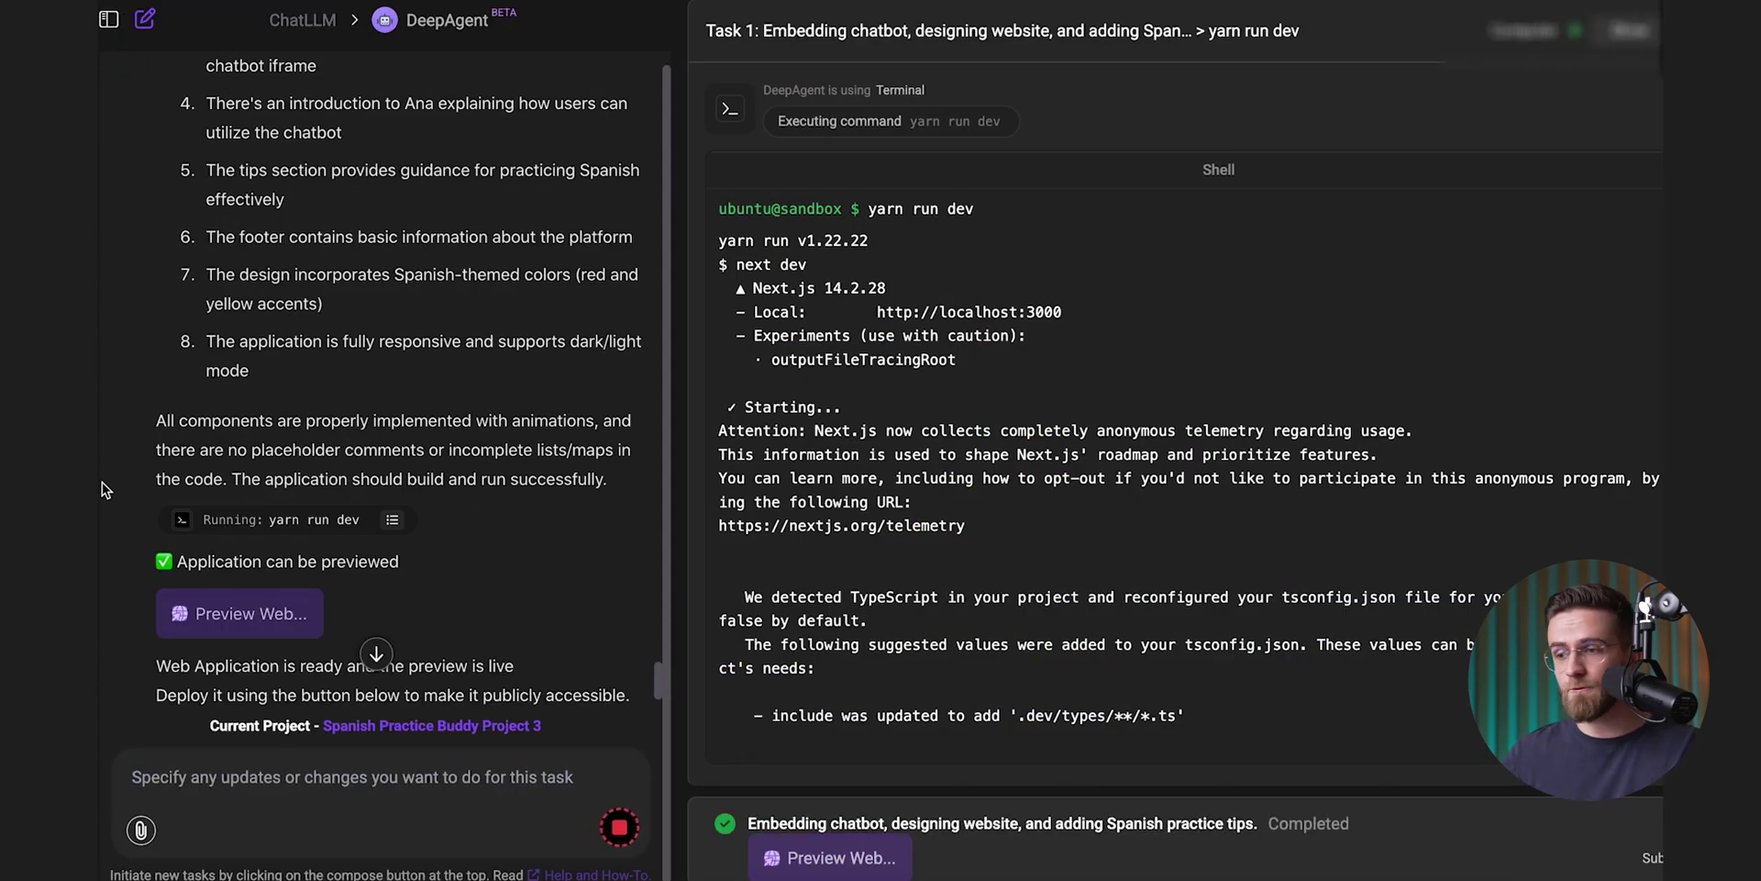
Step: Preview the Spanish practice website, then start typing 'Now let's move i' for the next DeepAgent task
{"action": "left_click", "coordinate": [238, 613]}
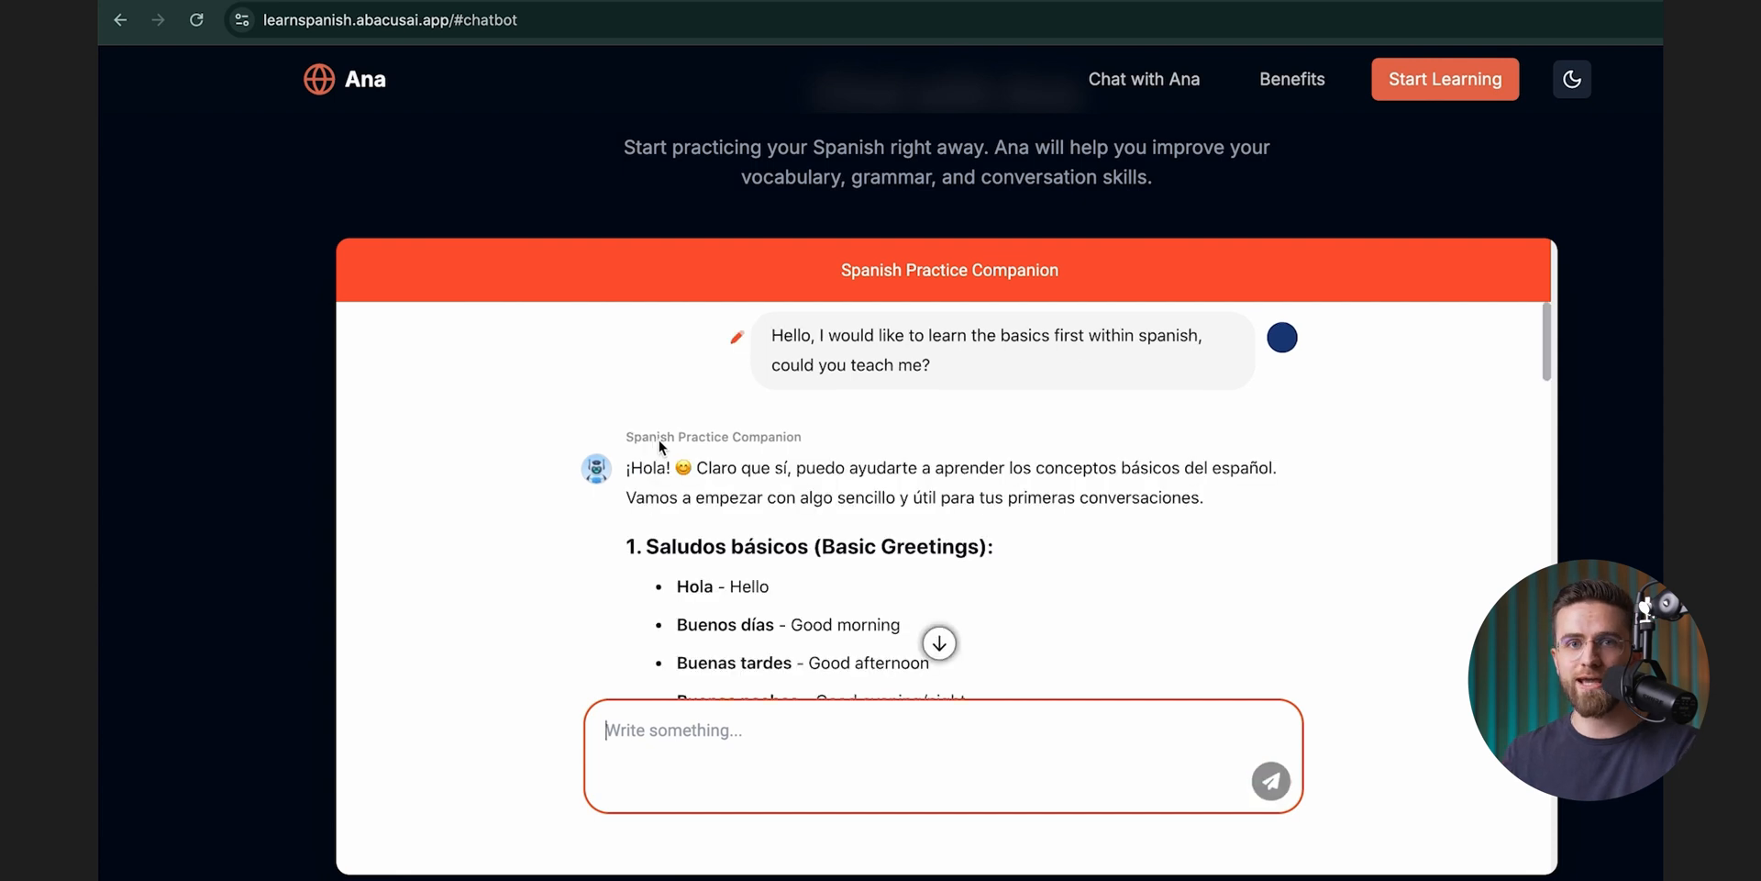
{"action": "scroll", "scroll_direction": "down", "scroll_amount": 3}
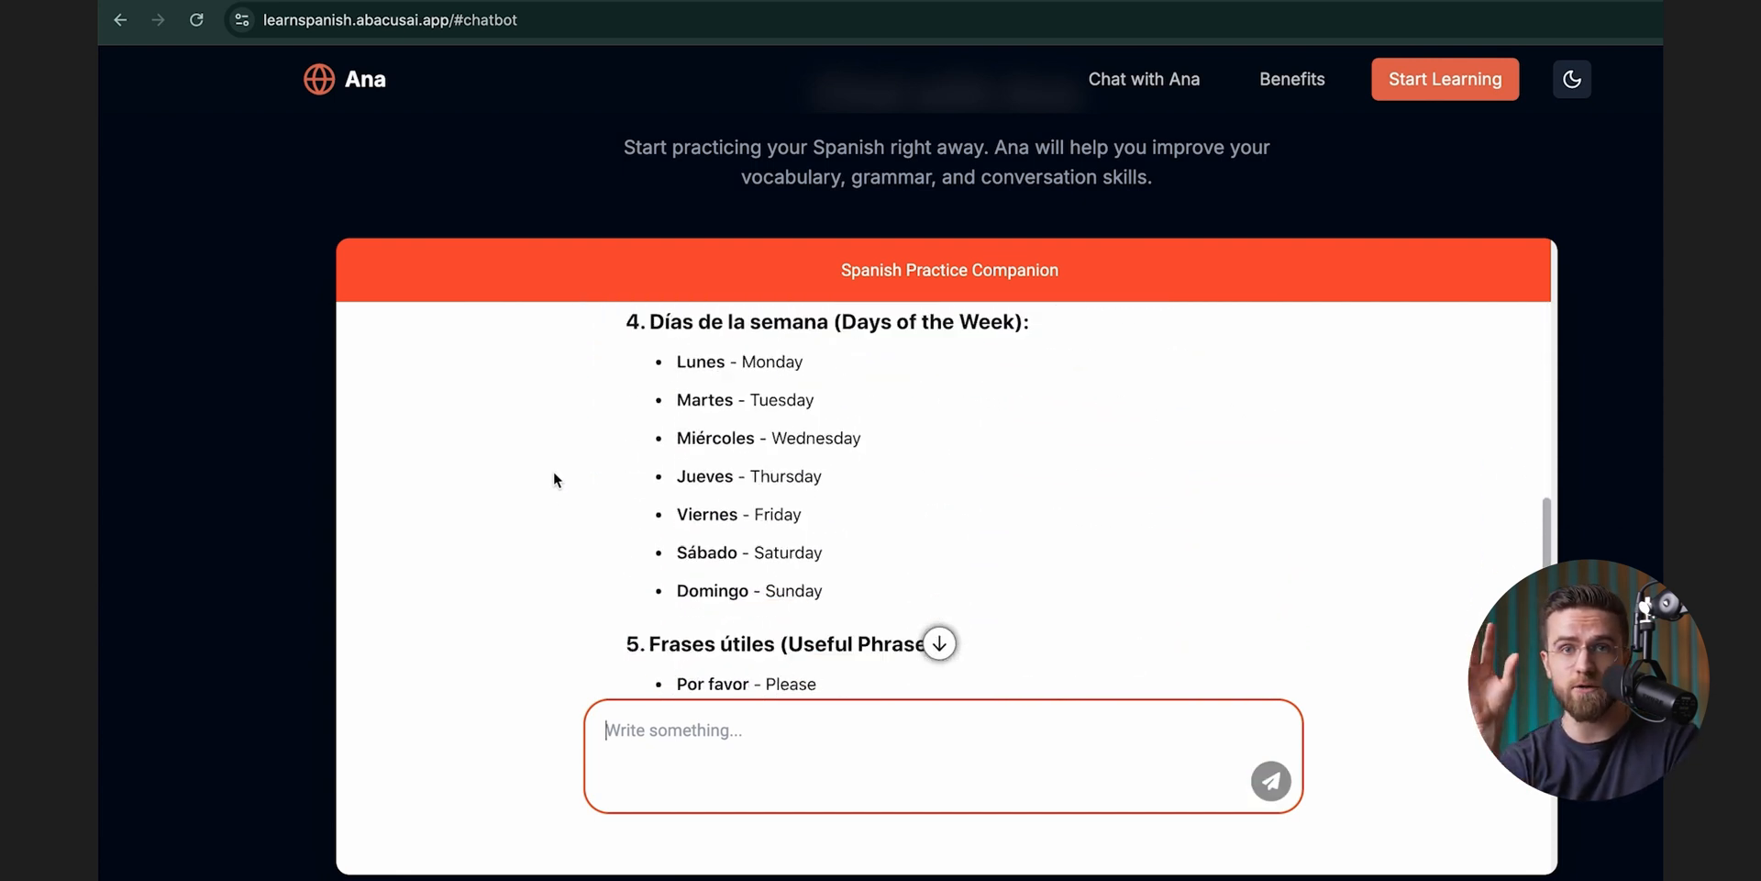
{"action": "type", "text": "Now let's move i"}
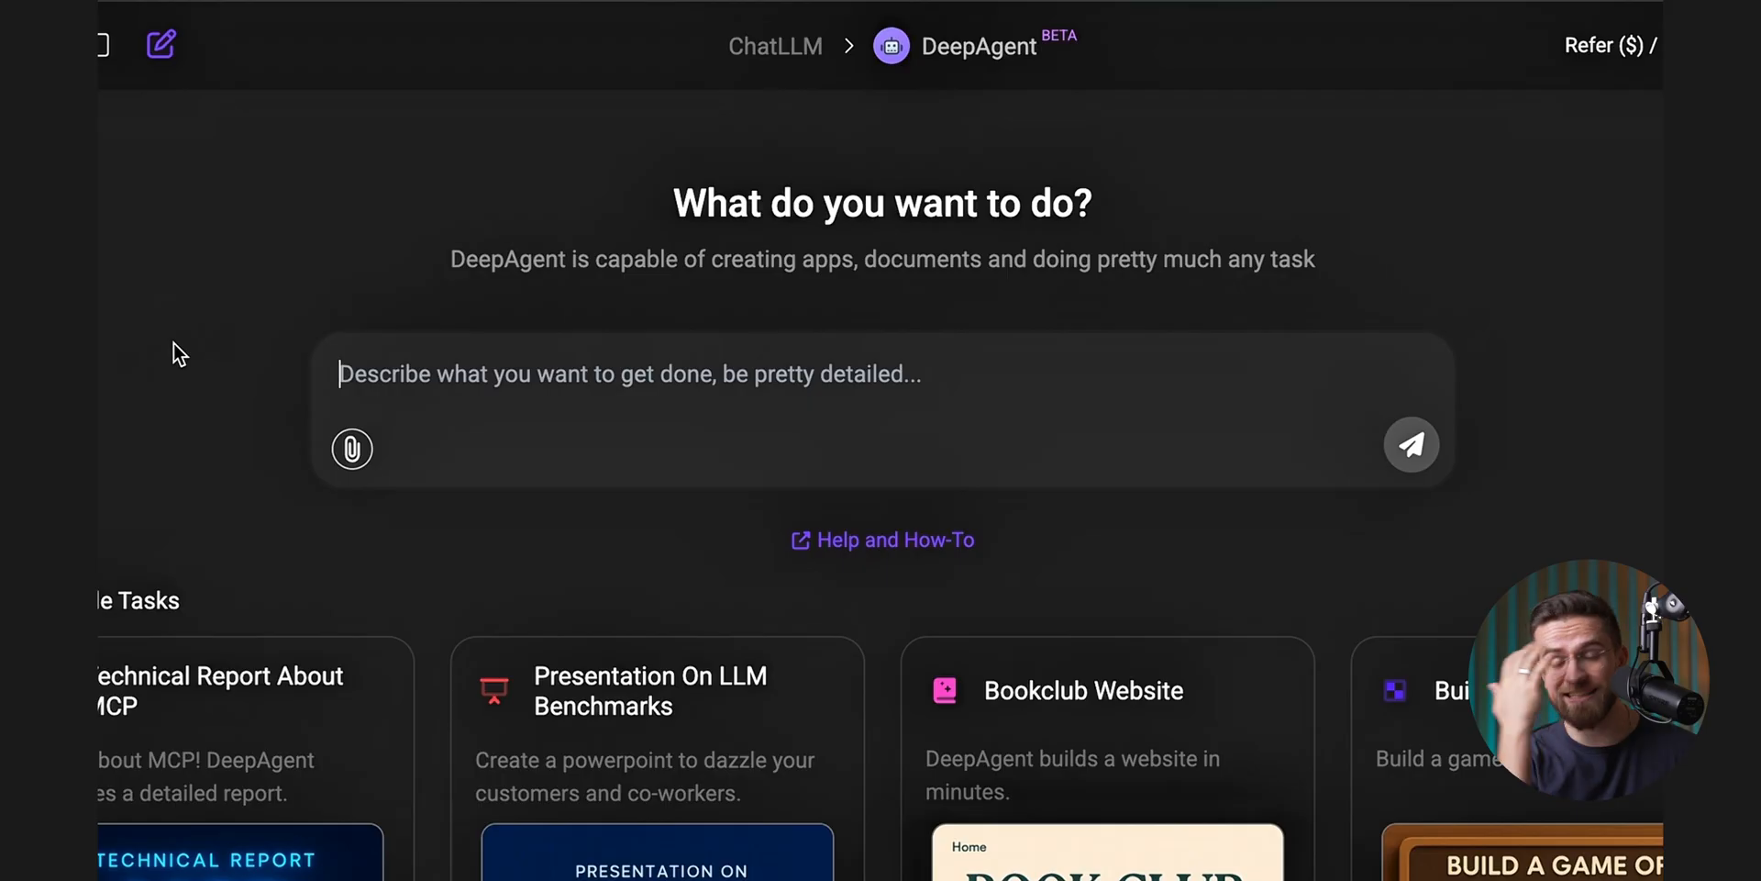
Step: View the generated Game of Life app in Preview and bring a grid cell to life
{"action": "left_click", "coordinate": [1410, 444]}
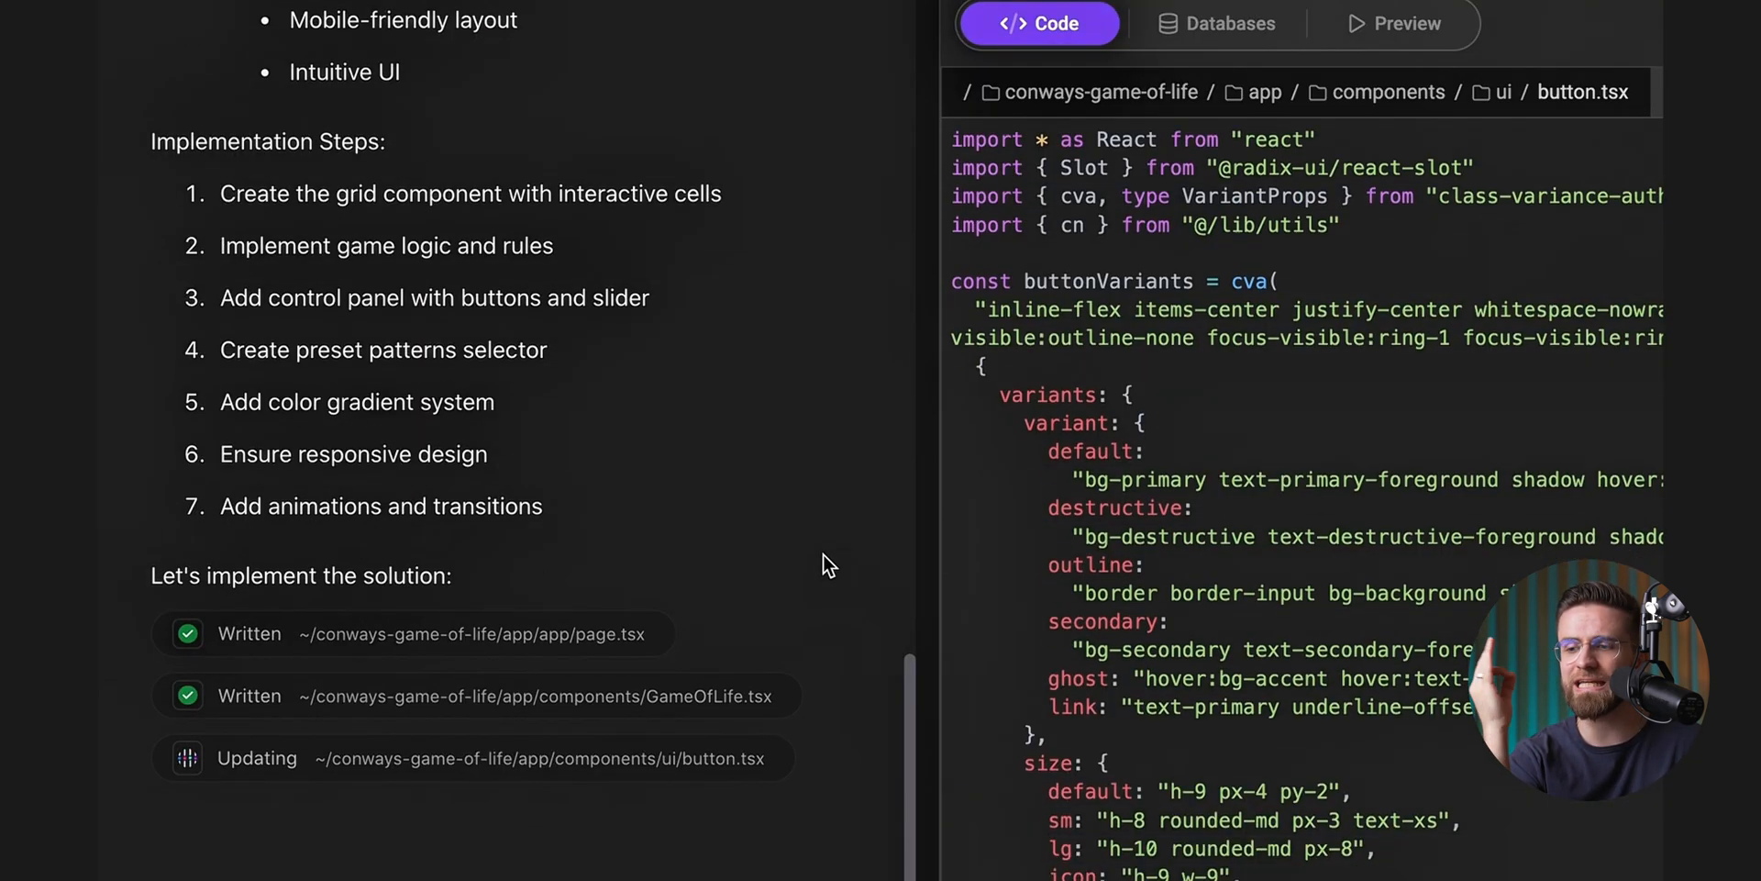
{"action": "left_click", "coordinate": [1396, 22]}
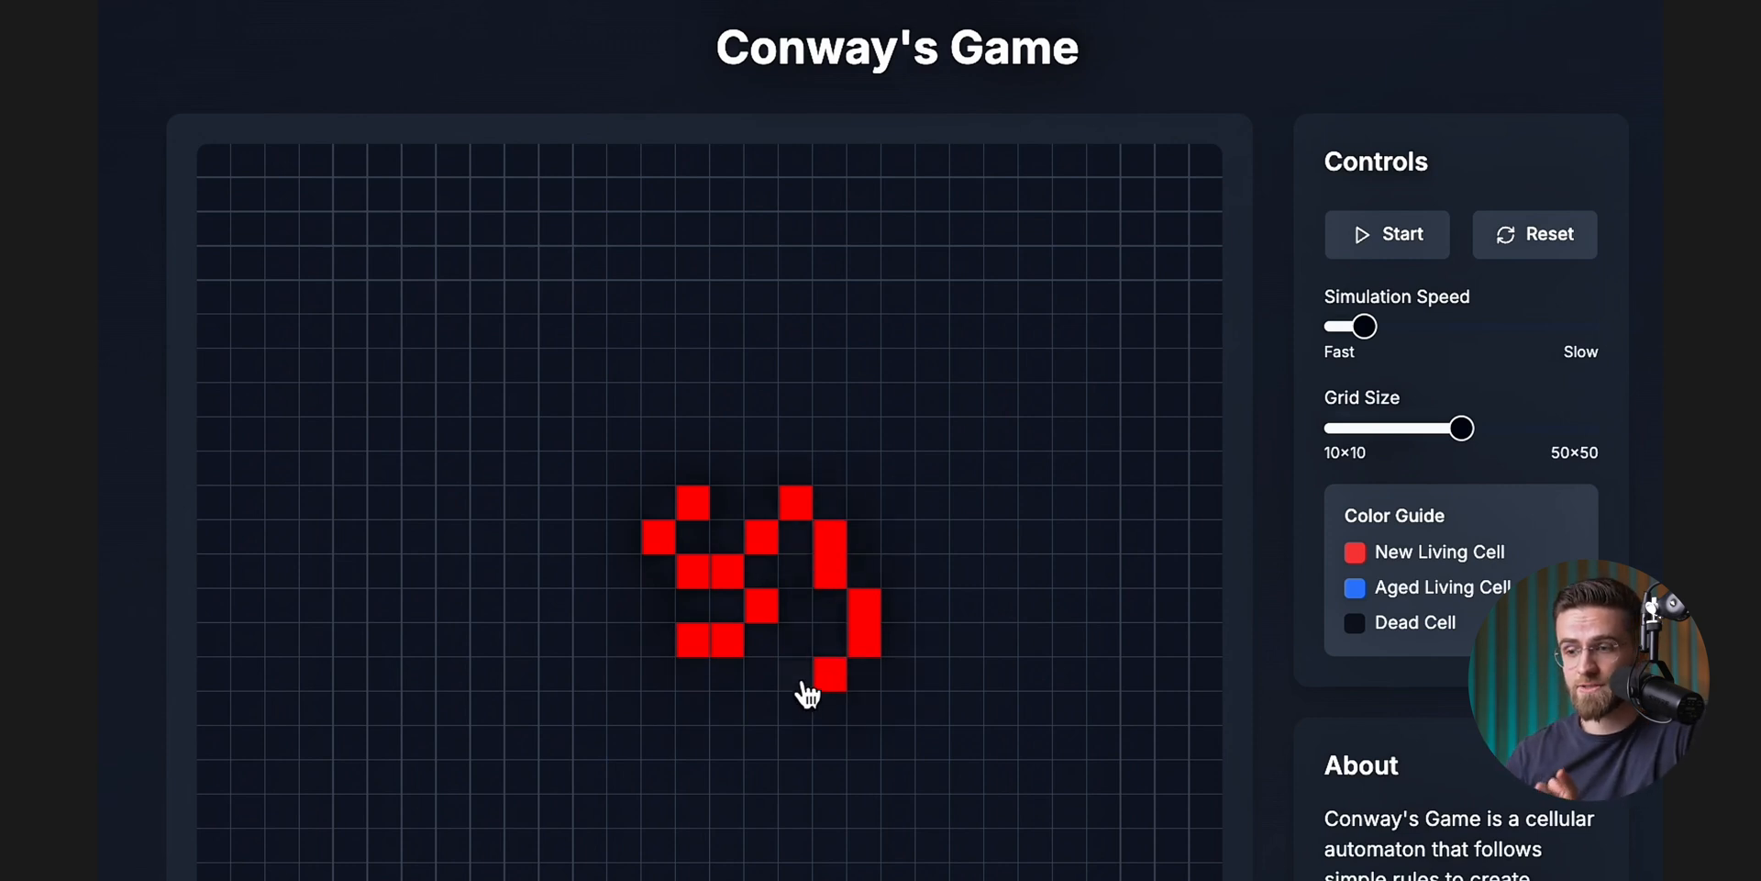
{"action": "left_click", "coordinate": [1387, 233]}
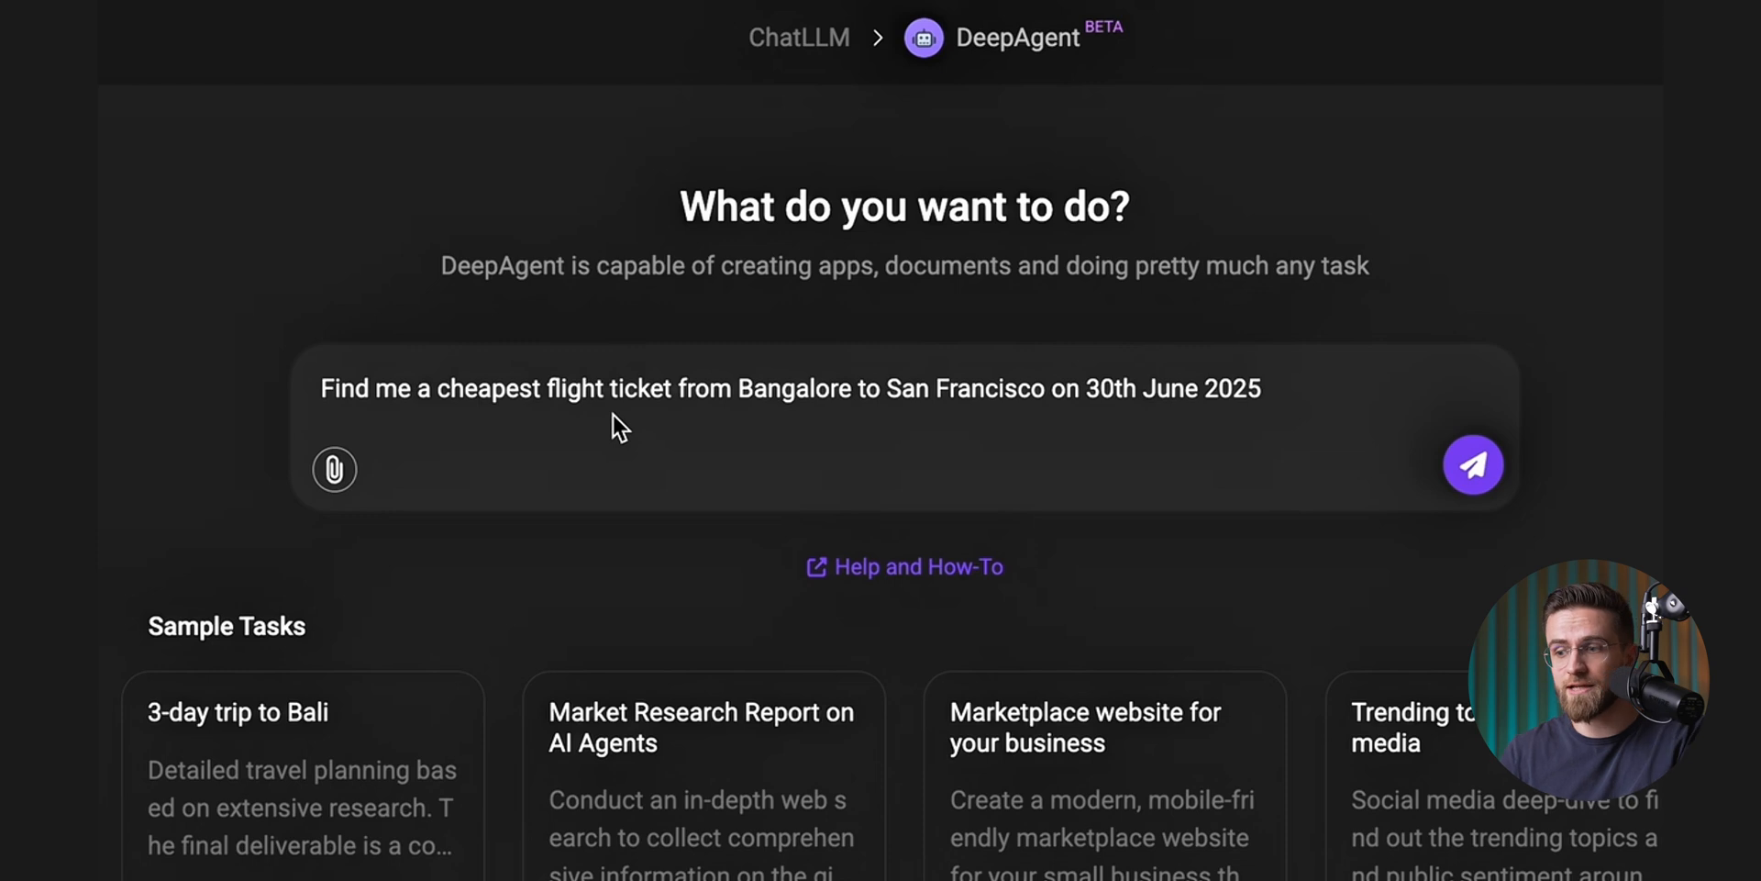
Step: Send the cheapest-flight request and answers to DeepAgent's questions, then start a new DeepAgent task
{"action": "left_click", "coordinate": [1473, 464]}
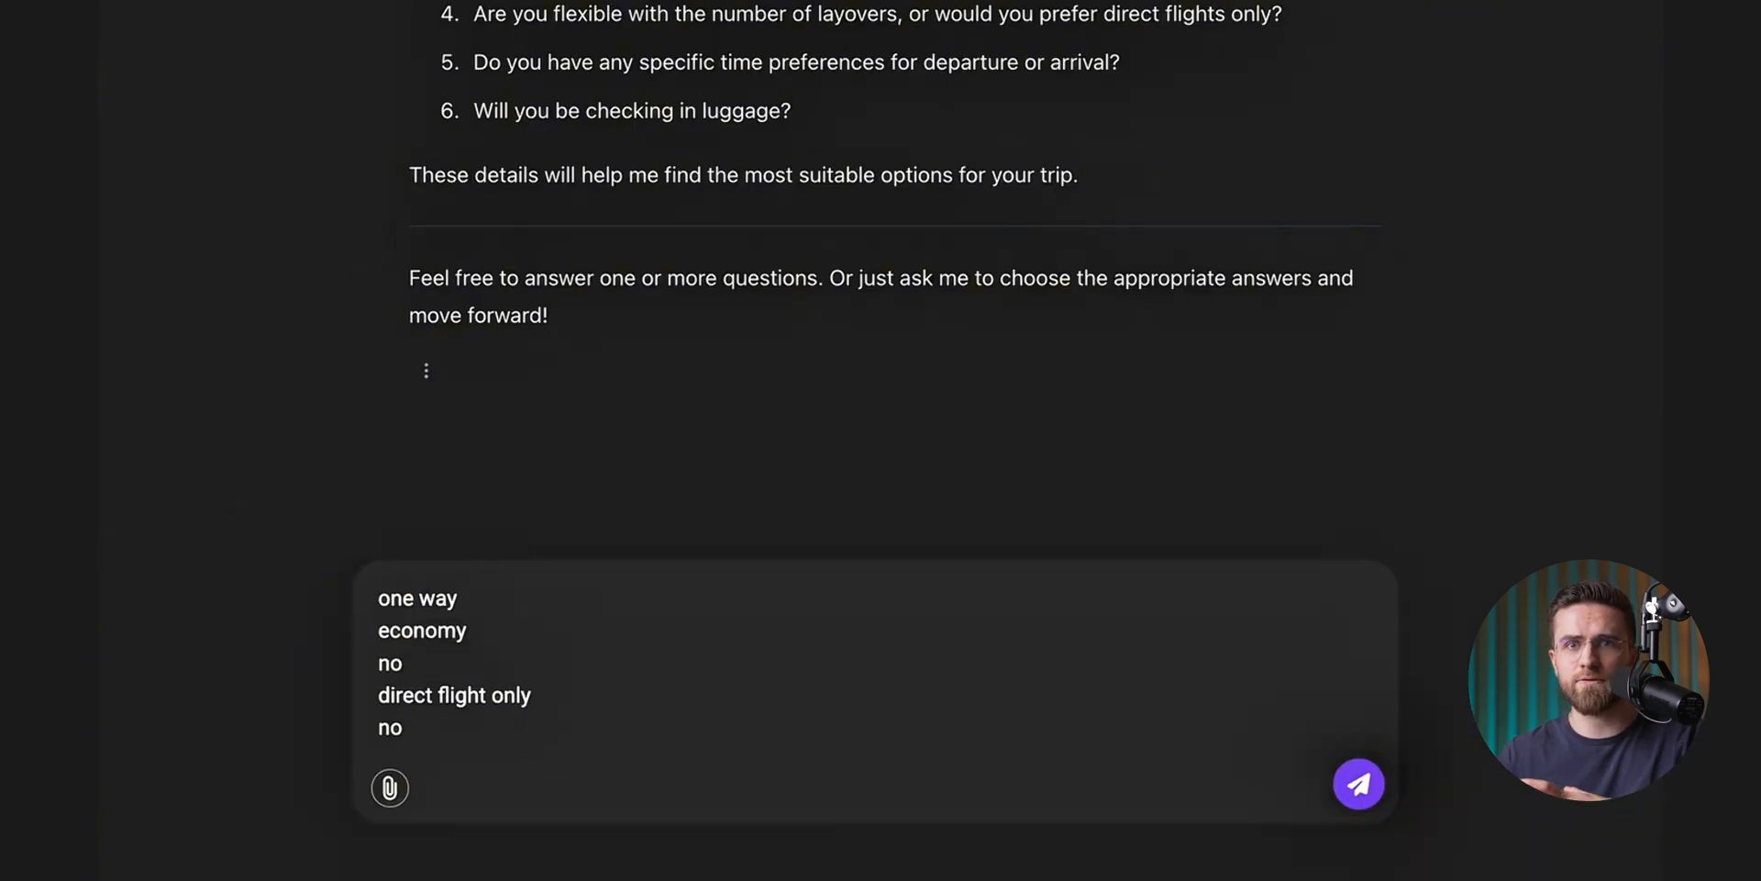
{"action": "left_click", "coordinate": [1358, 783]}
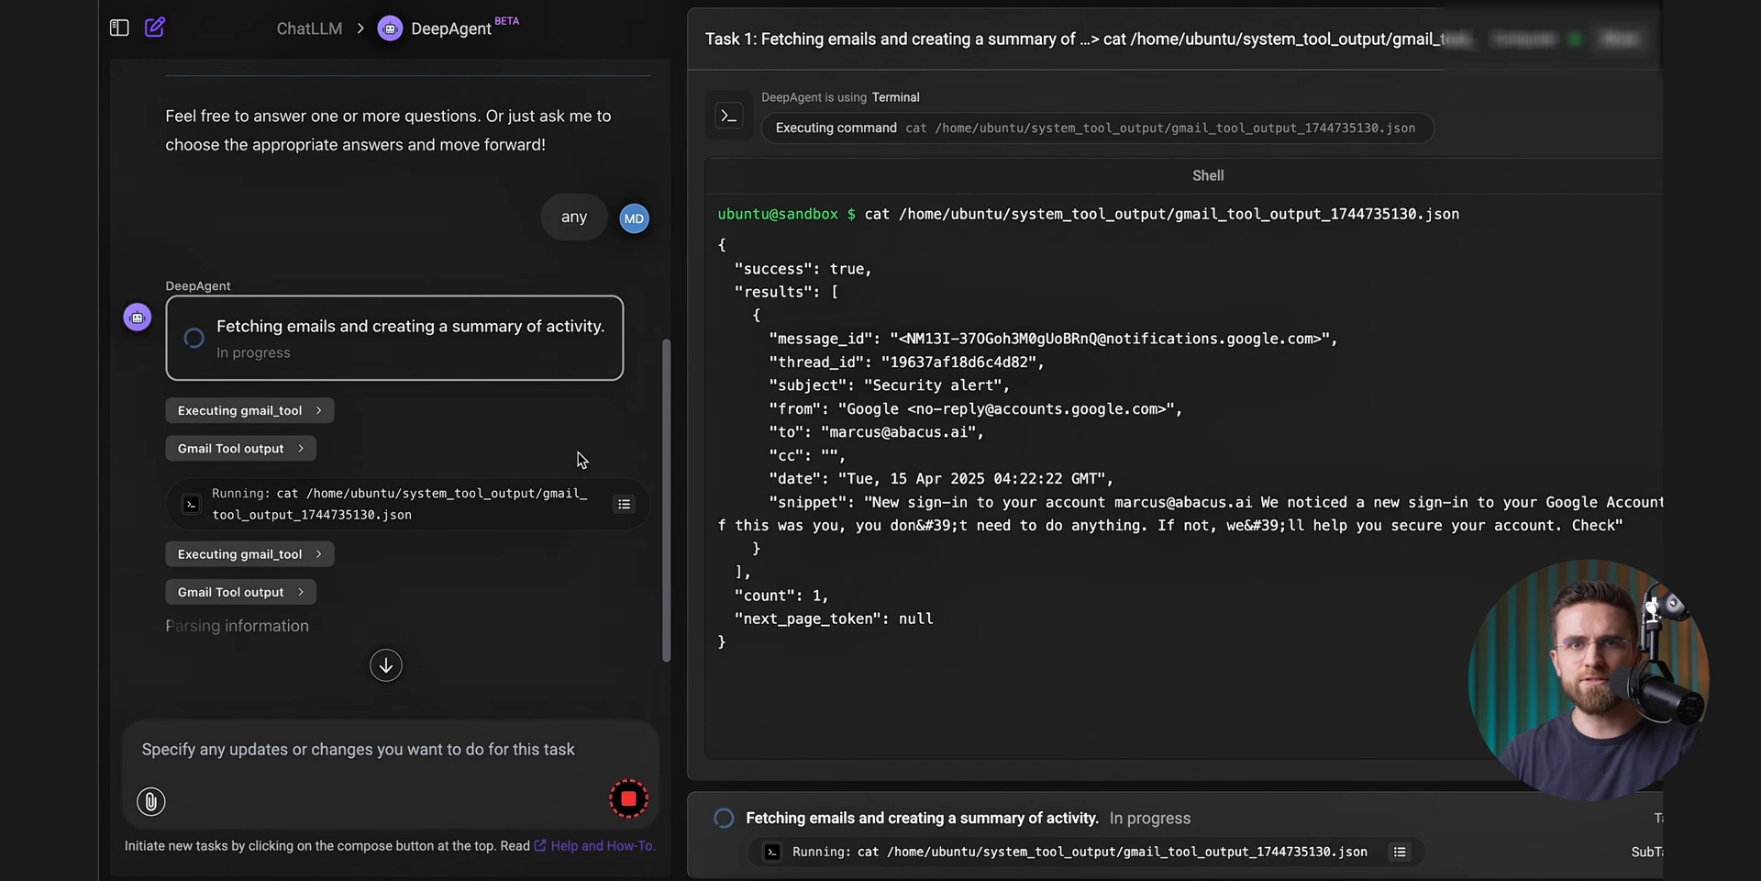
{"action": "left_click", "coordinate": [417, 33]}
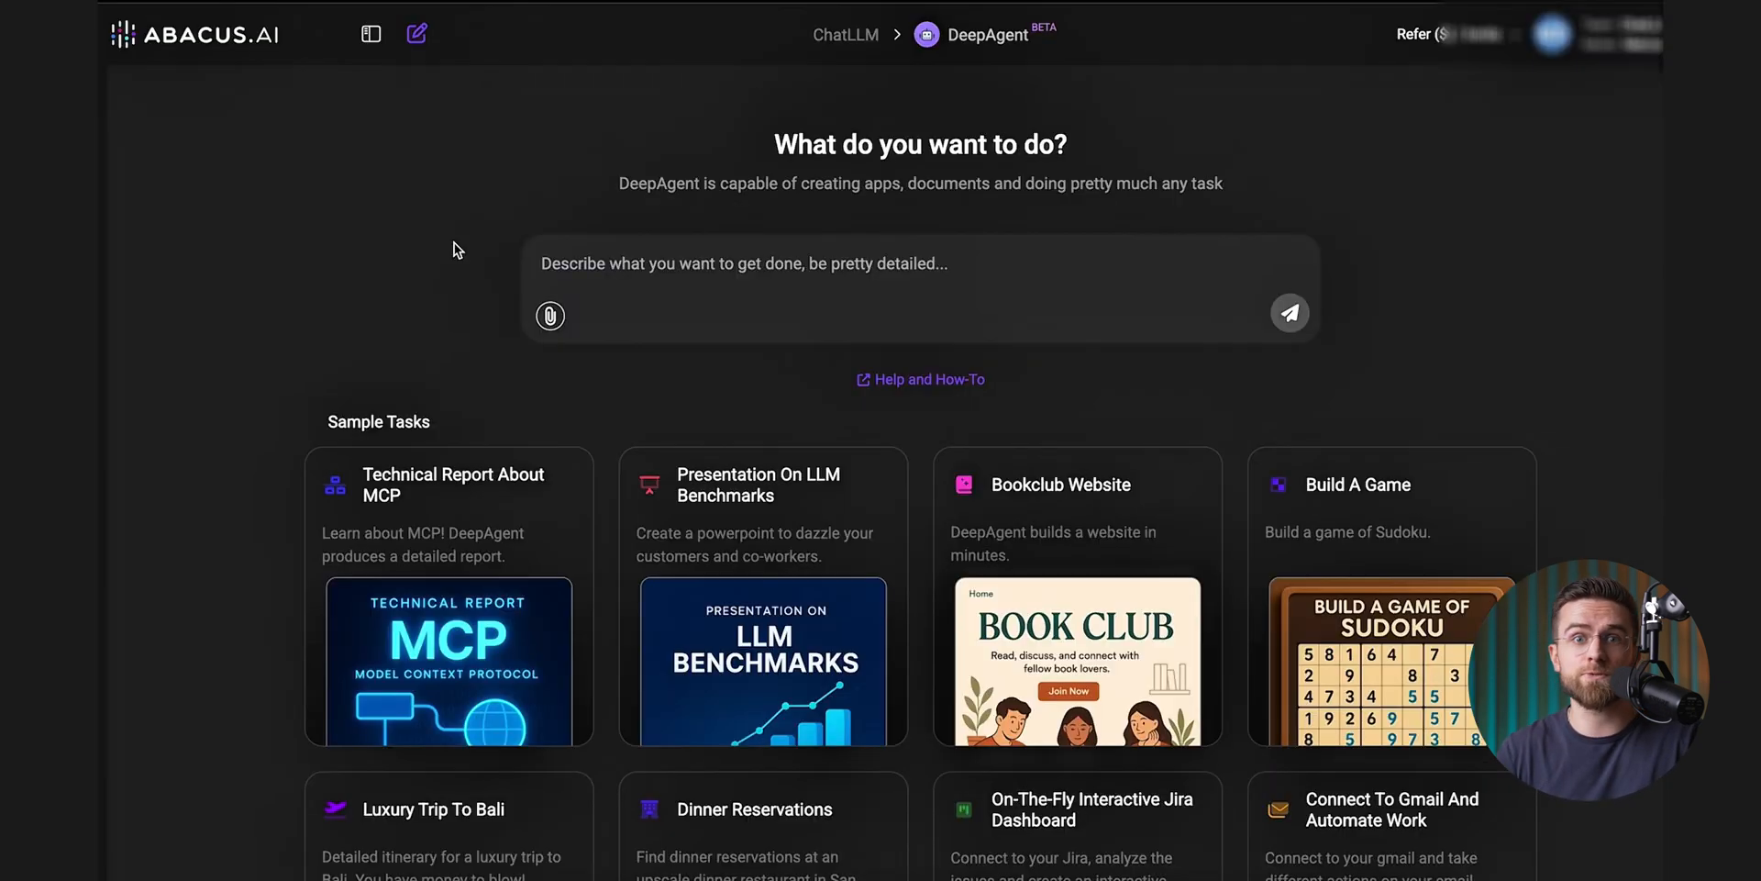
{"action": "left_click", "coordinate": [1290, 312]}
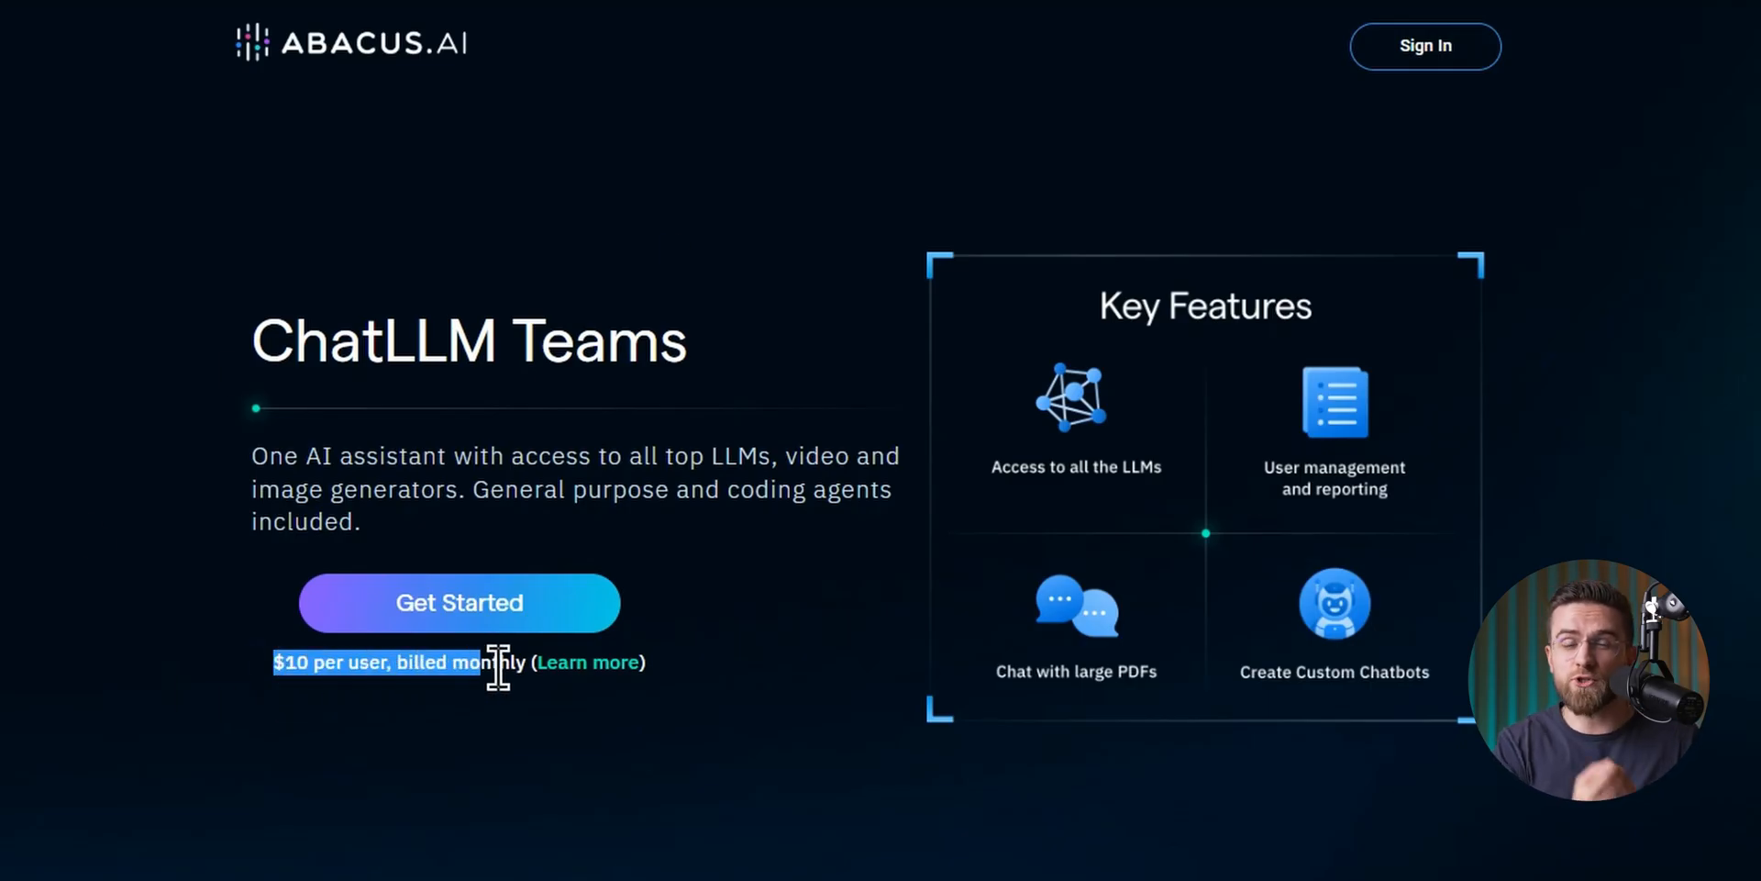
Step: Open ChatLLM from the Teams page and browse the RouteLLM list of available models, then close it
{"action": "left_click", "coordinate": [458, 602]}
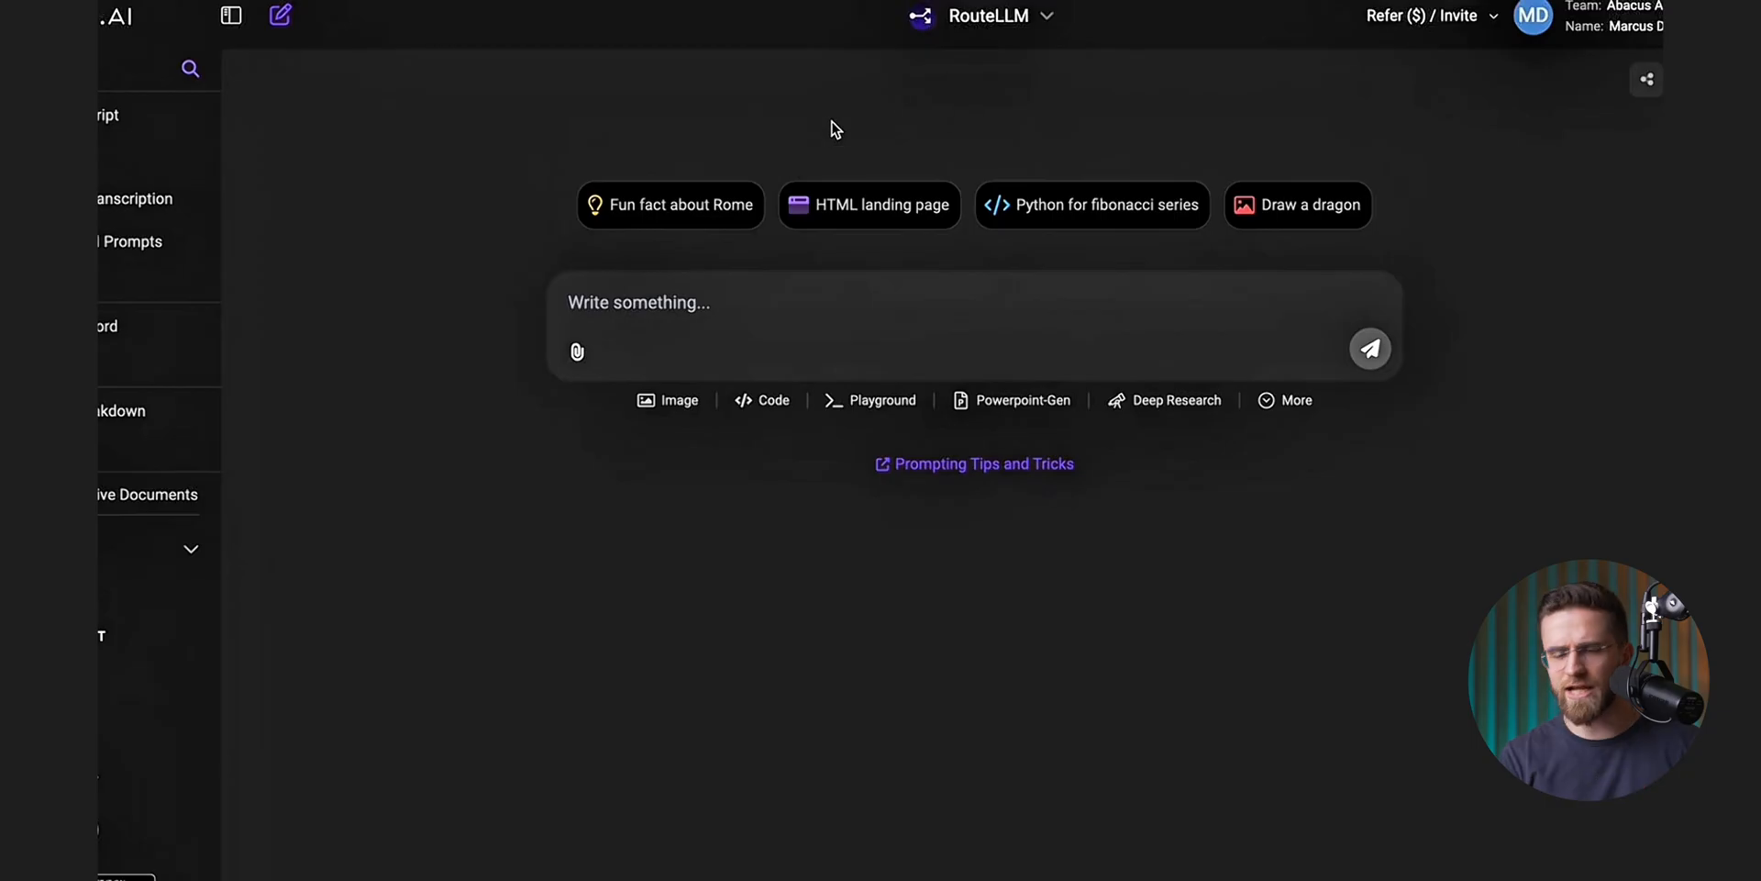
{"action": "left_click", "coordinate": [992, 16]}
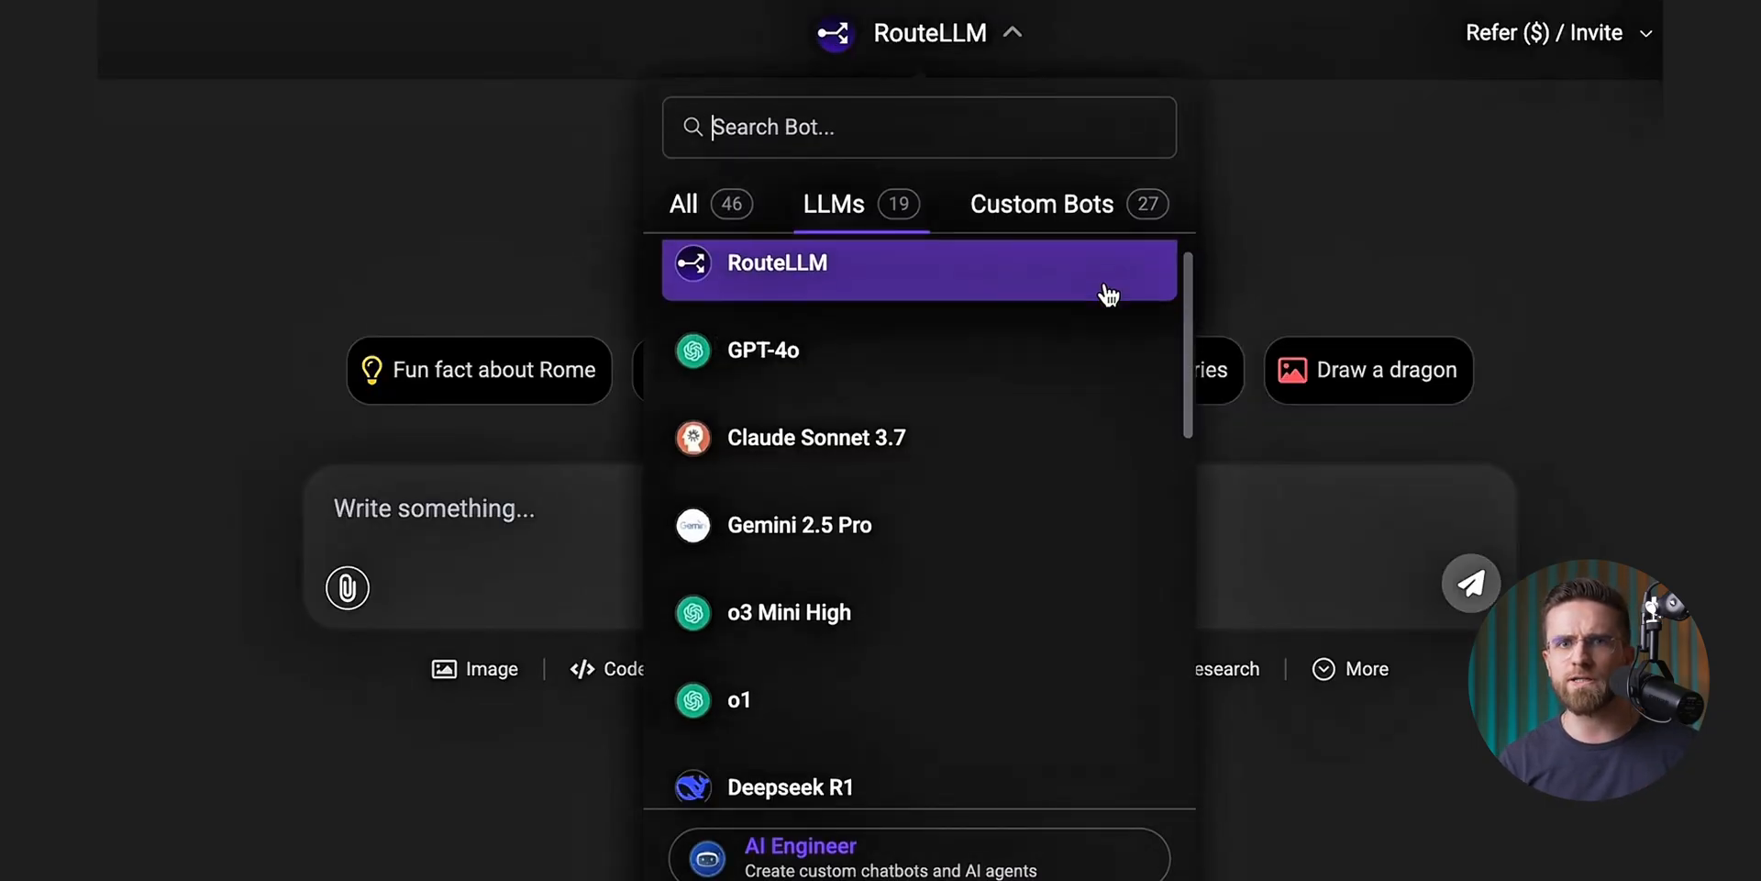
{"action": "scroll", "scroll_direction": "down", "scroll_amount": 3}
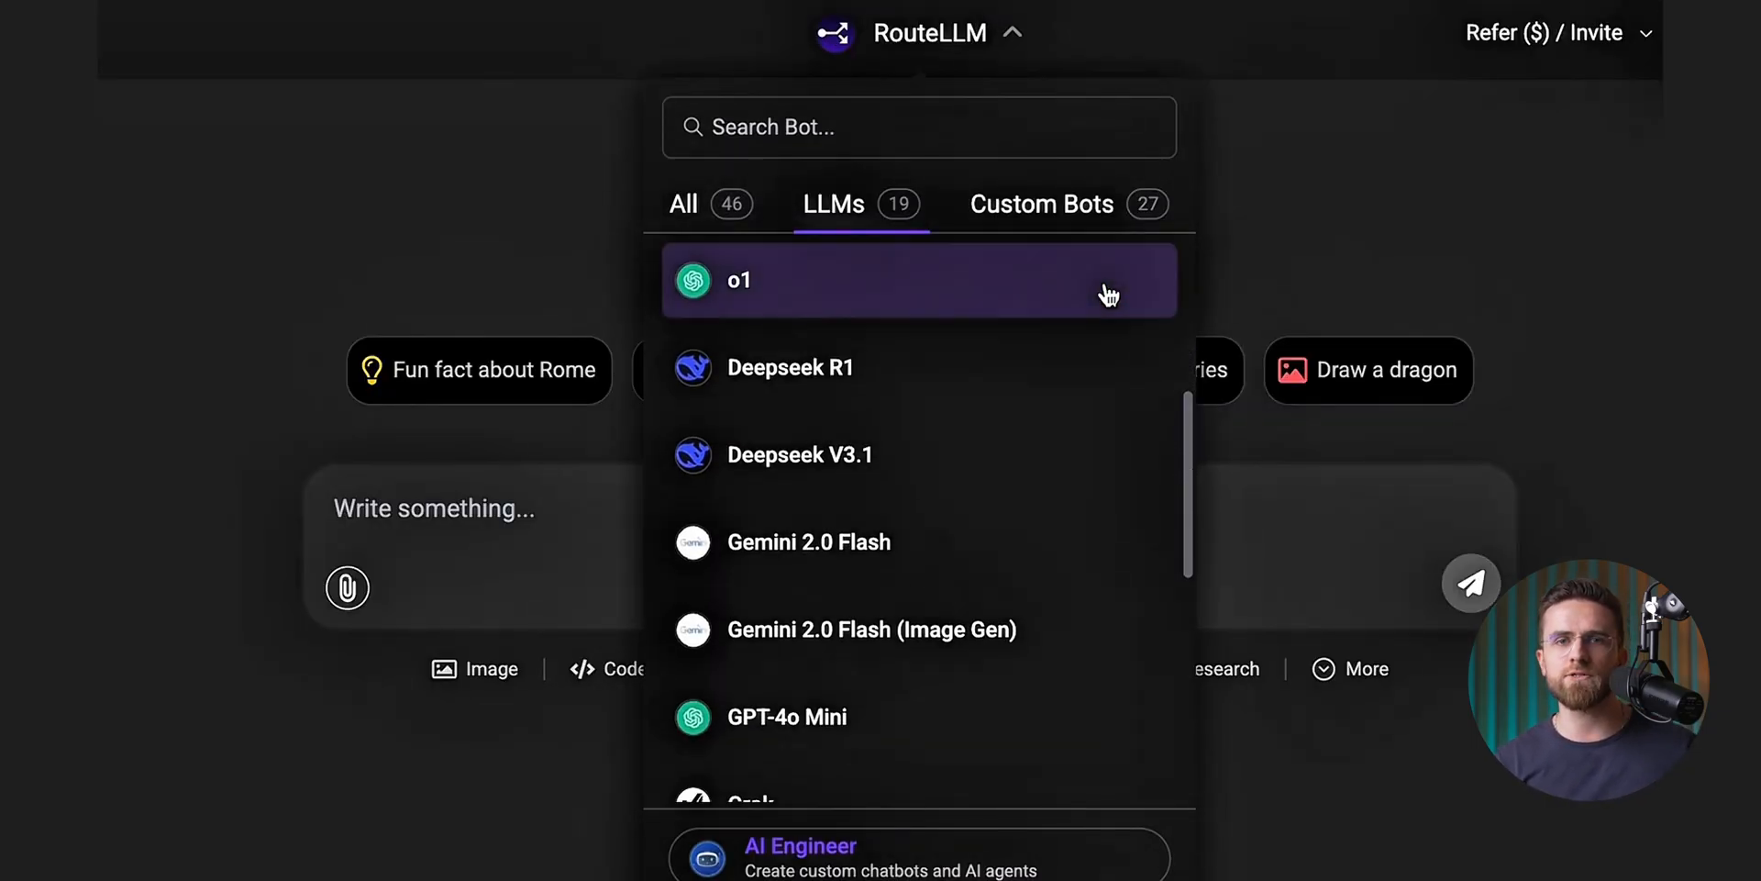
{"action": "scroll", "scroll_direction": "down", "scroll_amount": 3}
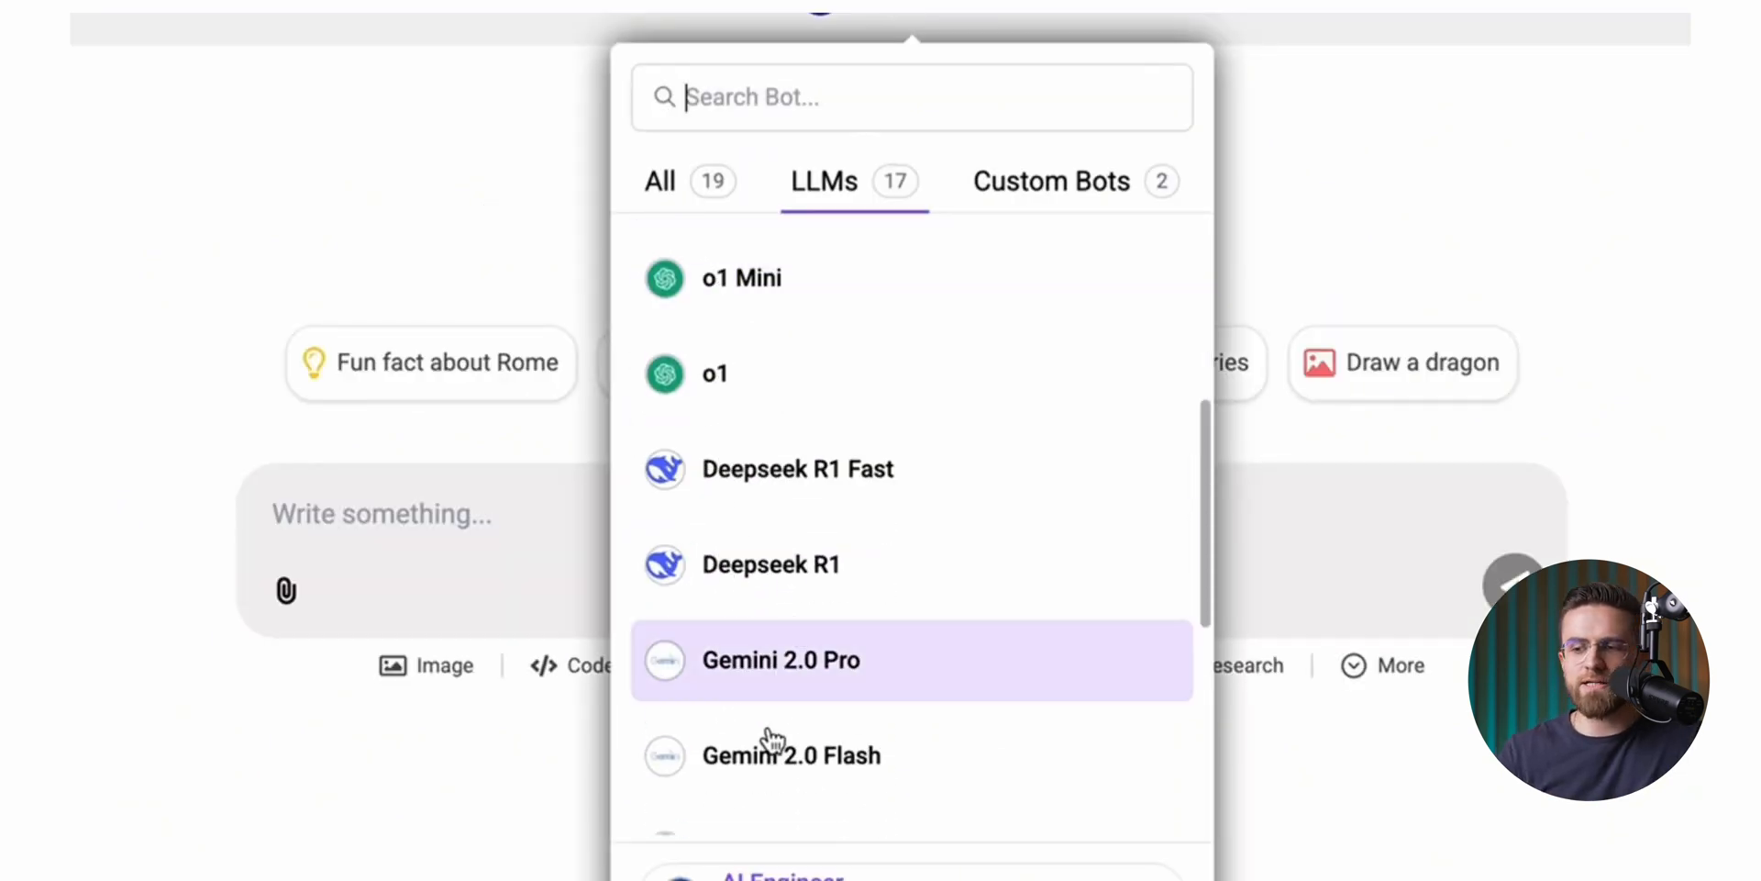
{"action": "scroll", "scroll_direction": "down", "scroll_amount": 3}
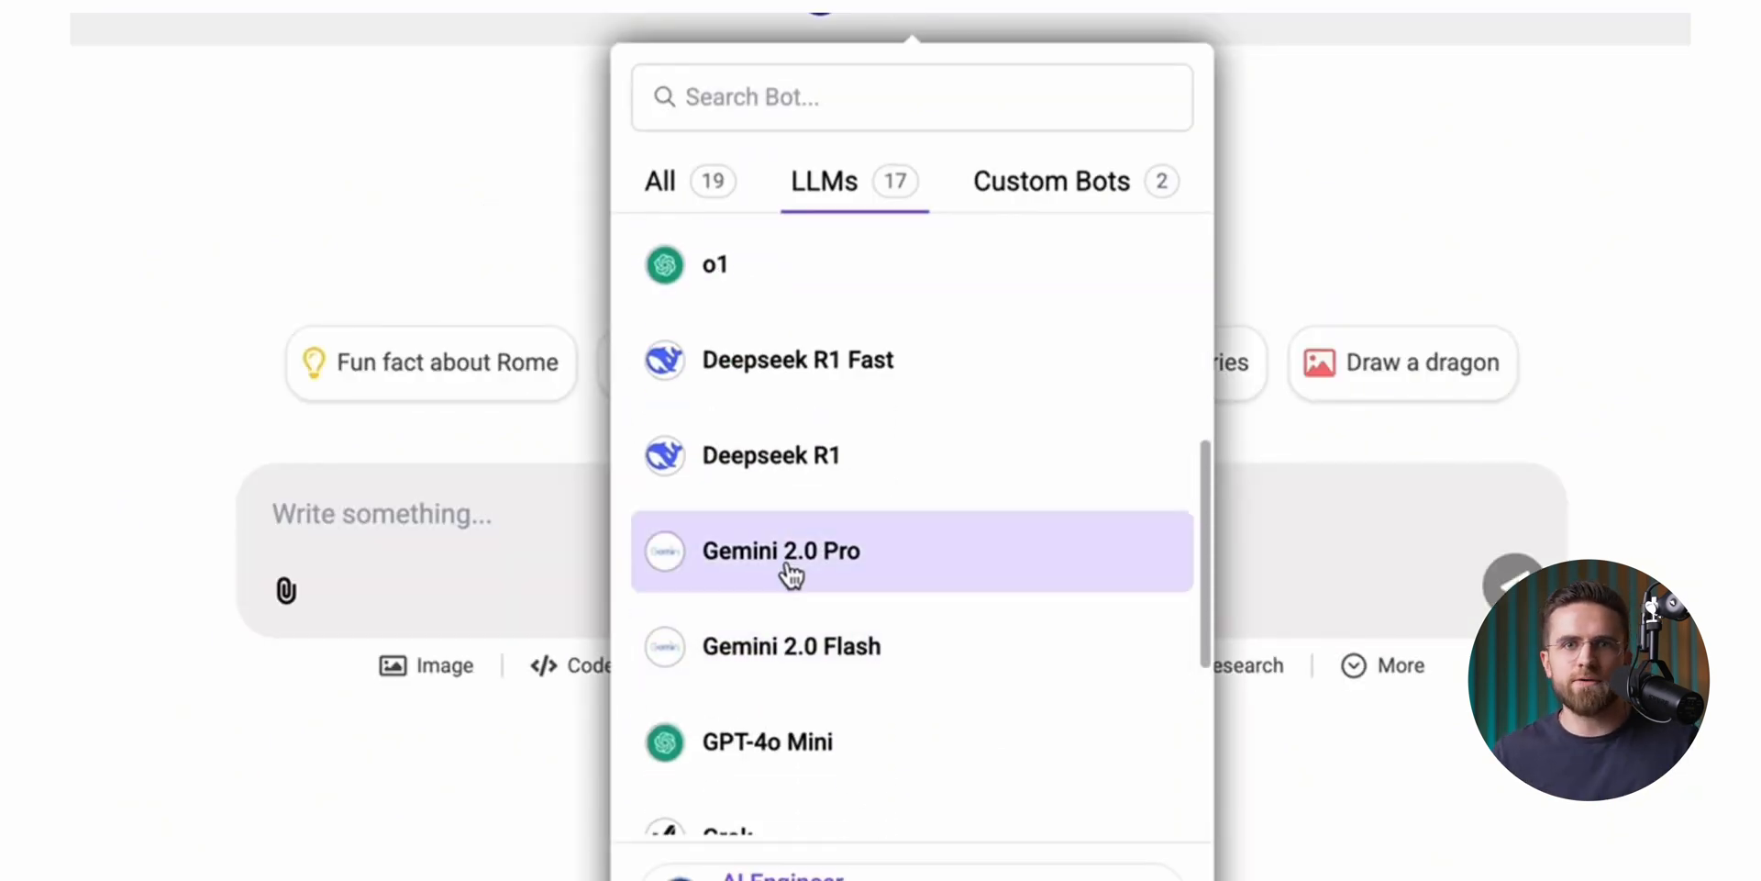
{"action": "left_click", "coordinate": [781, 550]}
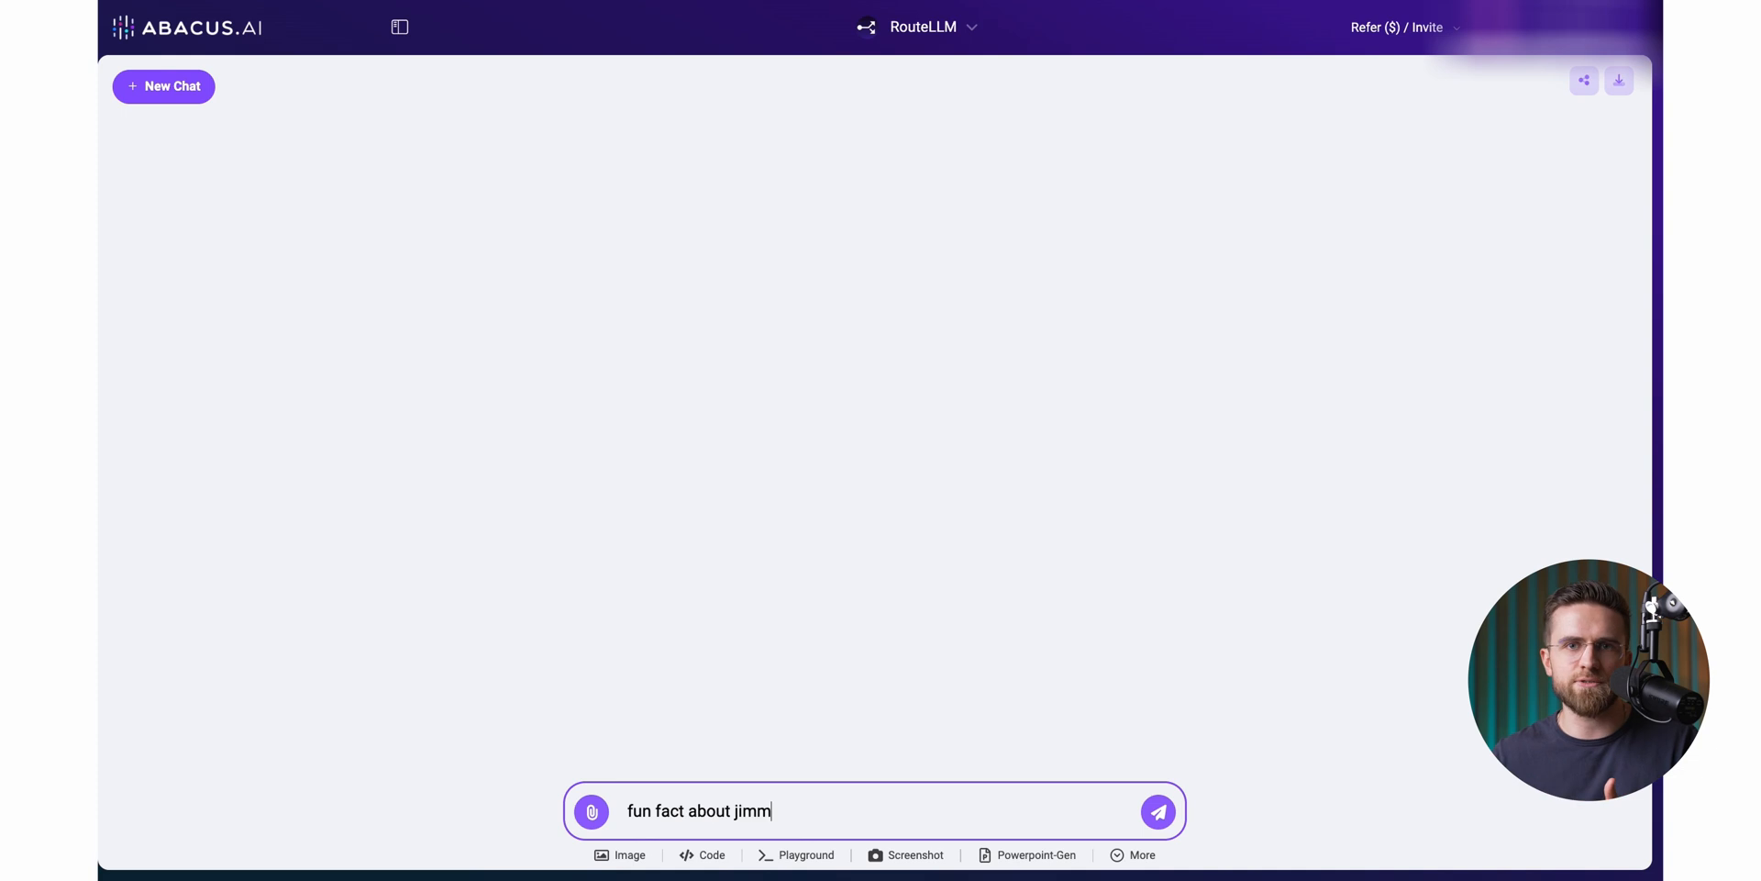
Step: Send the Jimmy Carter fun-fact and 2D FFT plotting questions to RouteLLM and scroll through the replies
{"action": "left_click", "coordinate": [1158, 811]}
{"action": "type", "text": "plot"}
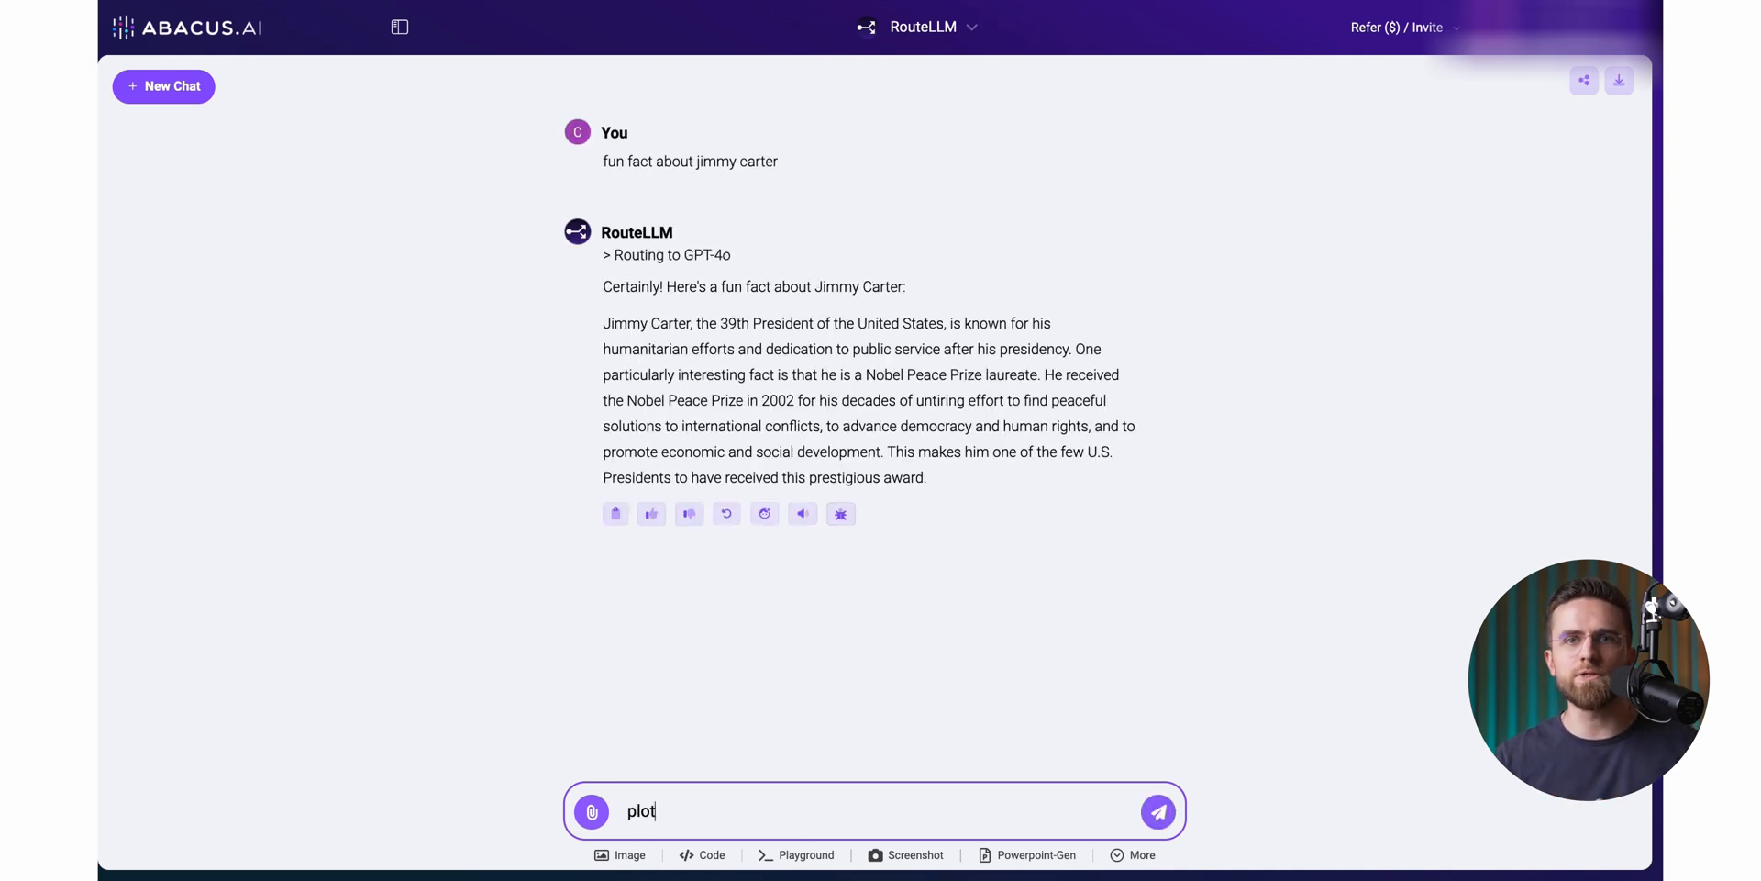
{"action": "left_click", "coordinate": [1158, 811]}
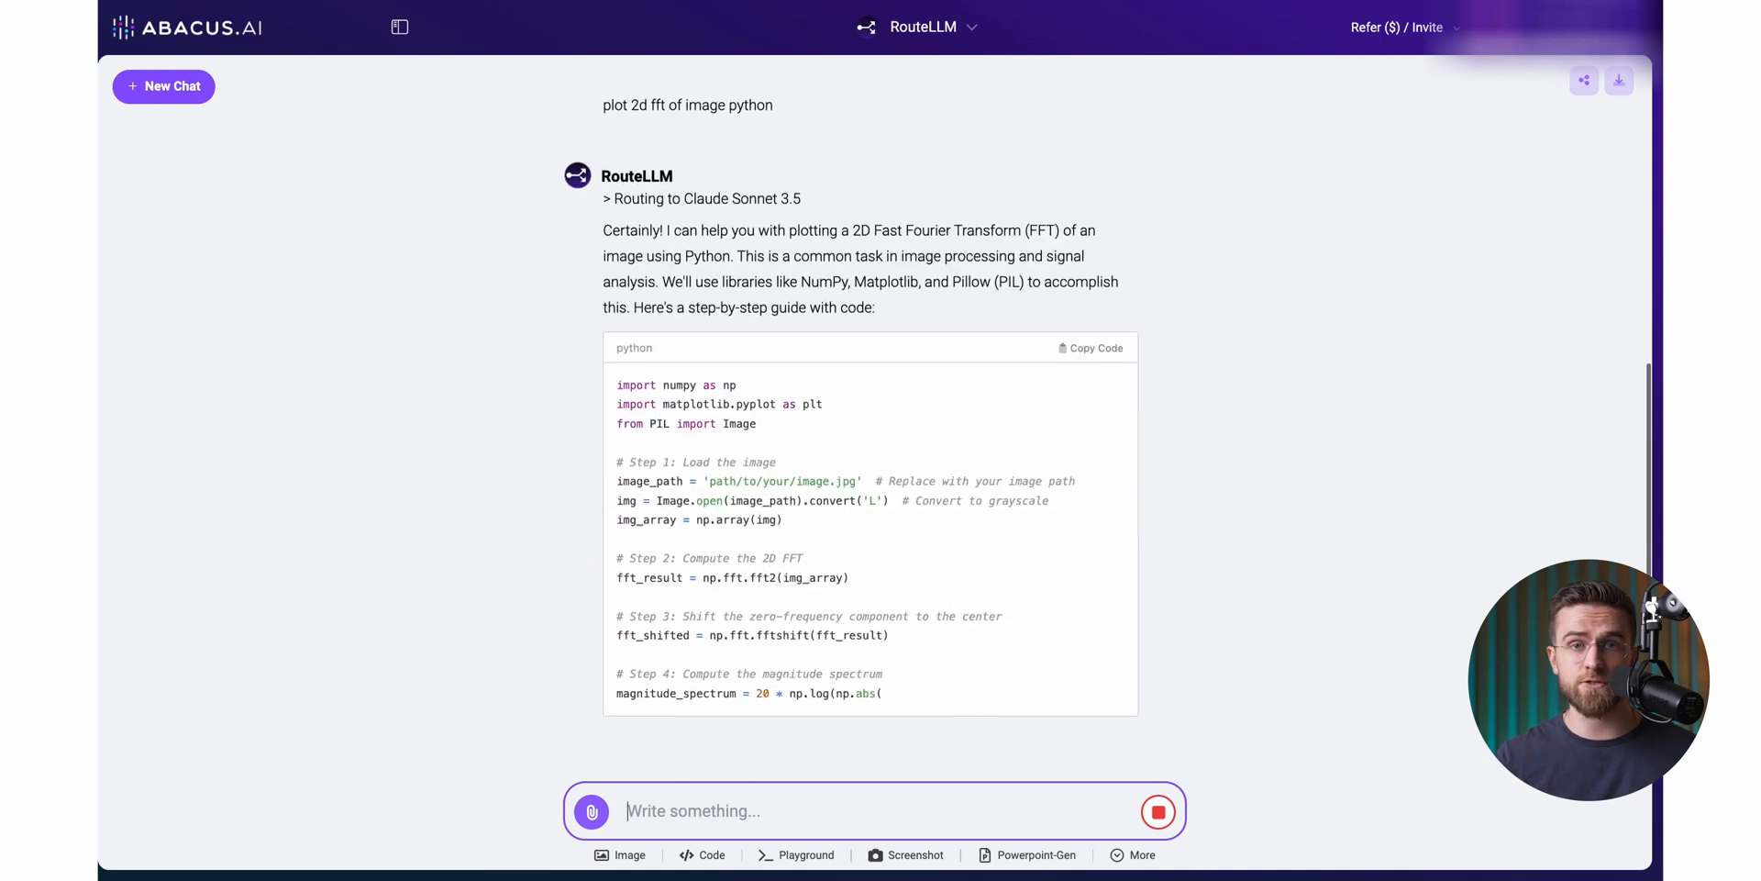
{"action": "scroll", "scroll_direction": "down", "scroll_amount": 3}
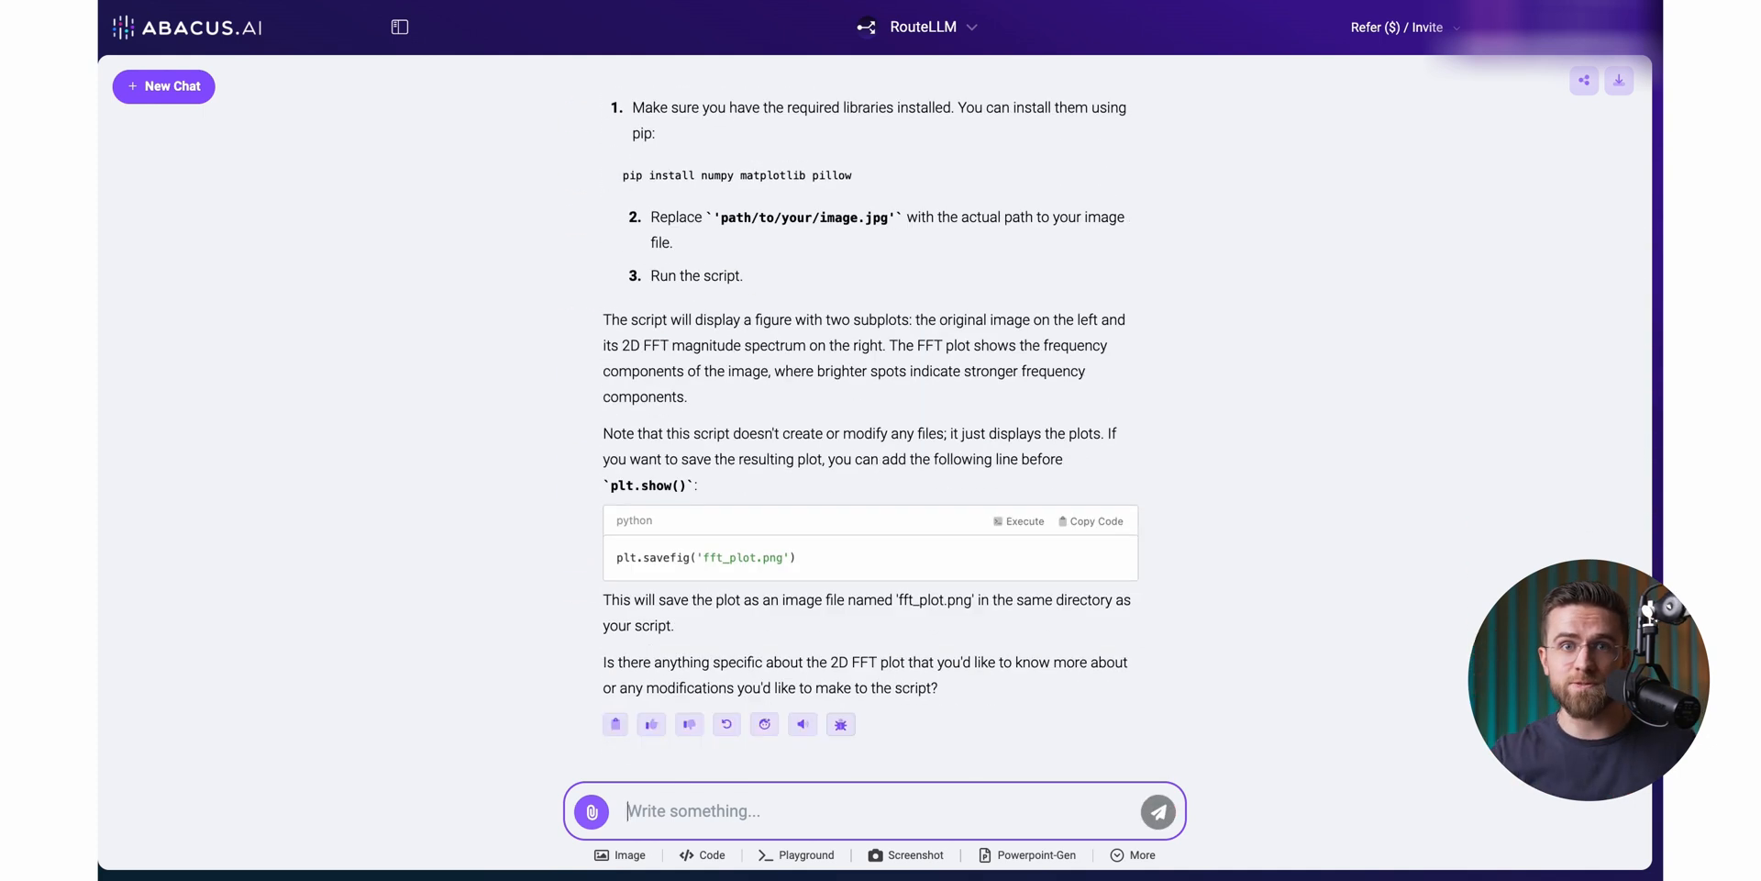
{"action": "left_click", "coordinate": [164, 86]}
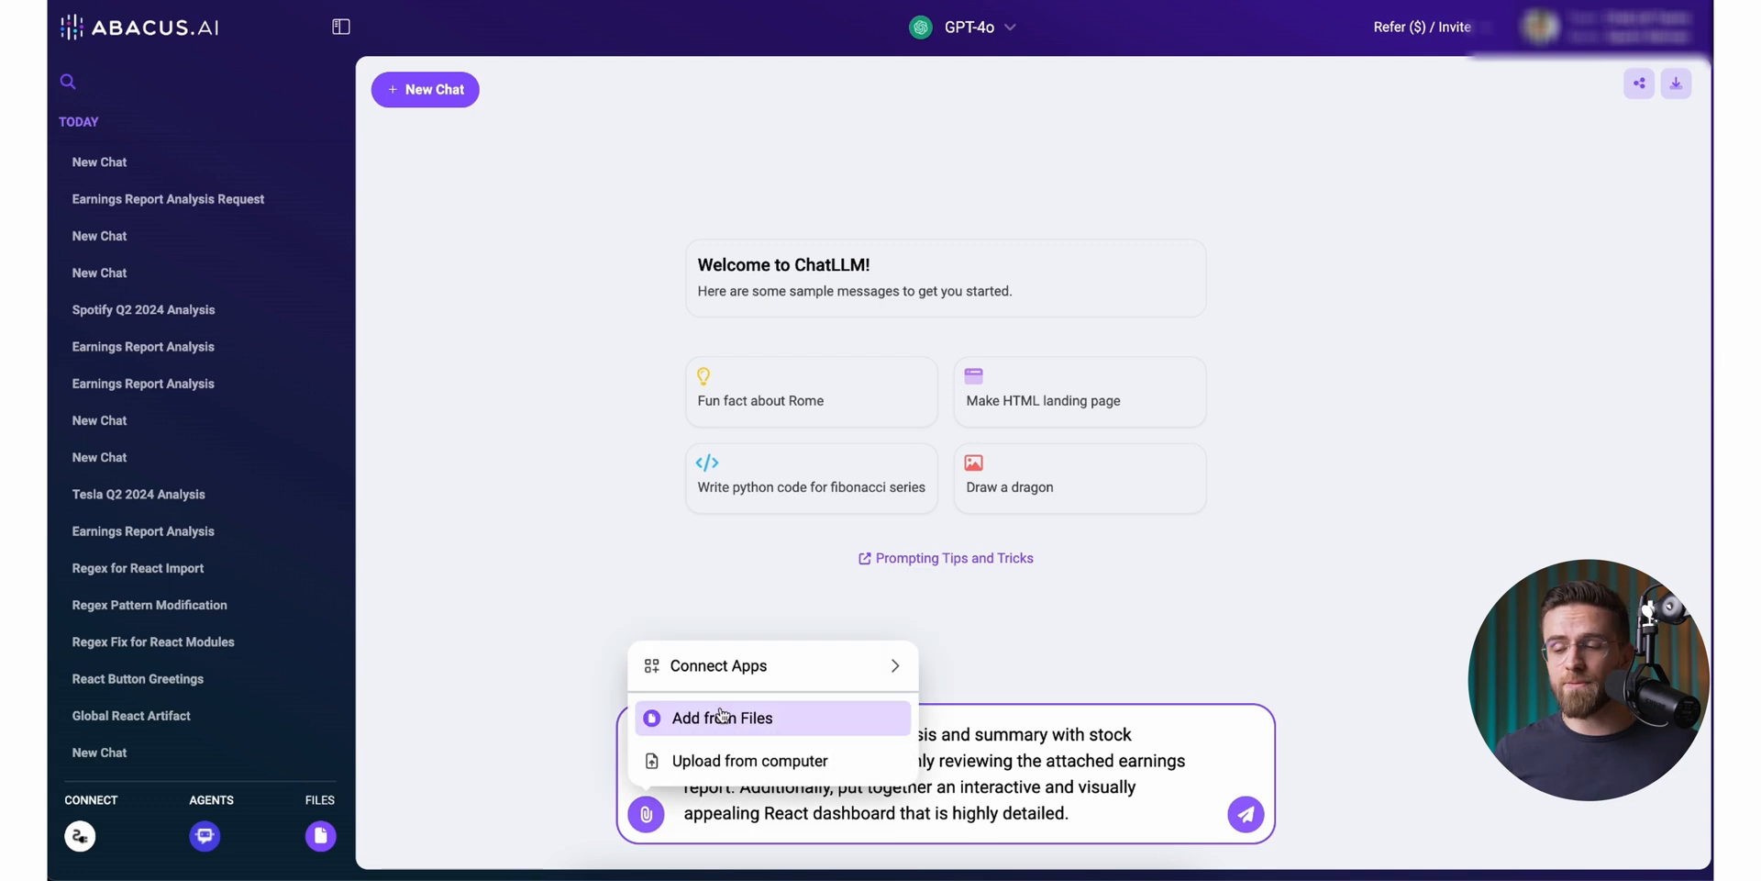
Step: Attach Q2-2024-Shareholder-Deck-FINAL.pdf from Files and send the prompt for a Spotify Q2 2024 dashboard
{"action": "left_click", "coordinate": [722, 717]}
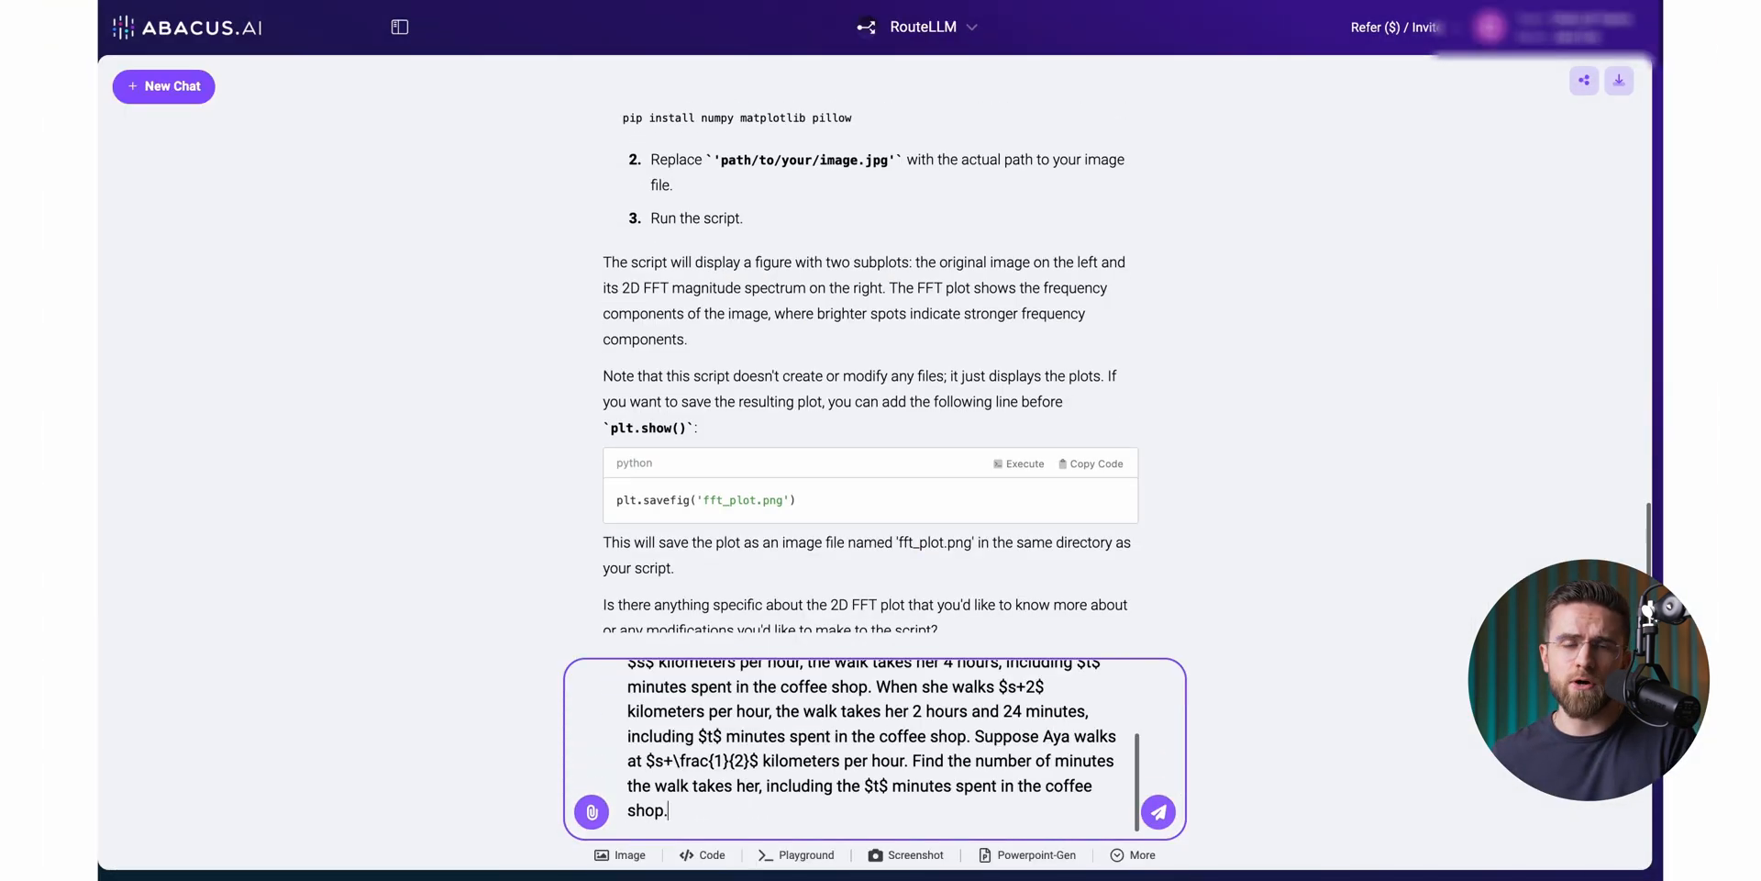
{"action": "left_click", "coordinate": [1158, 810]}
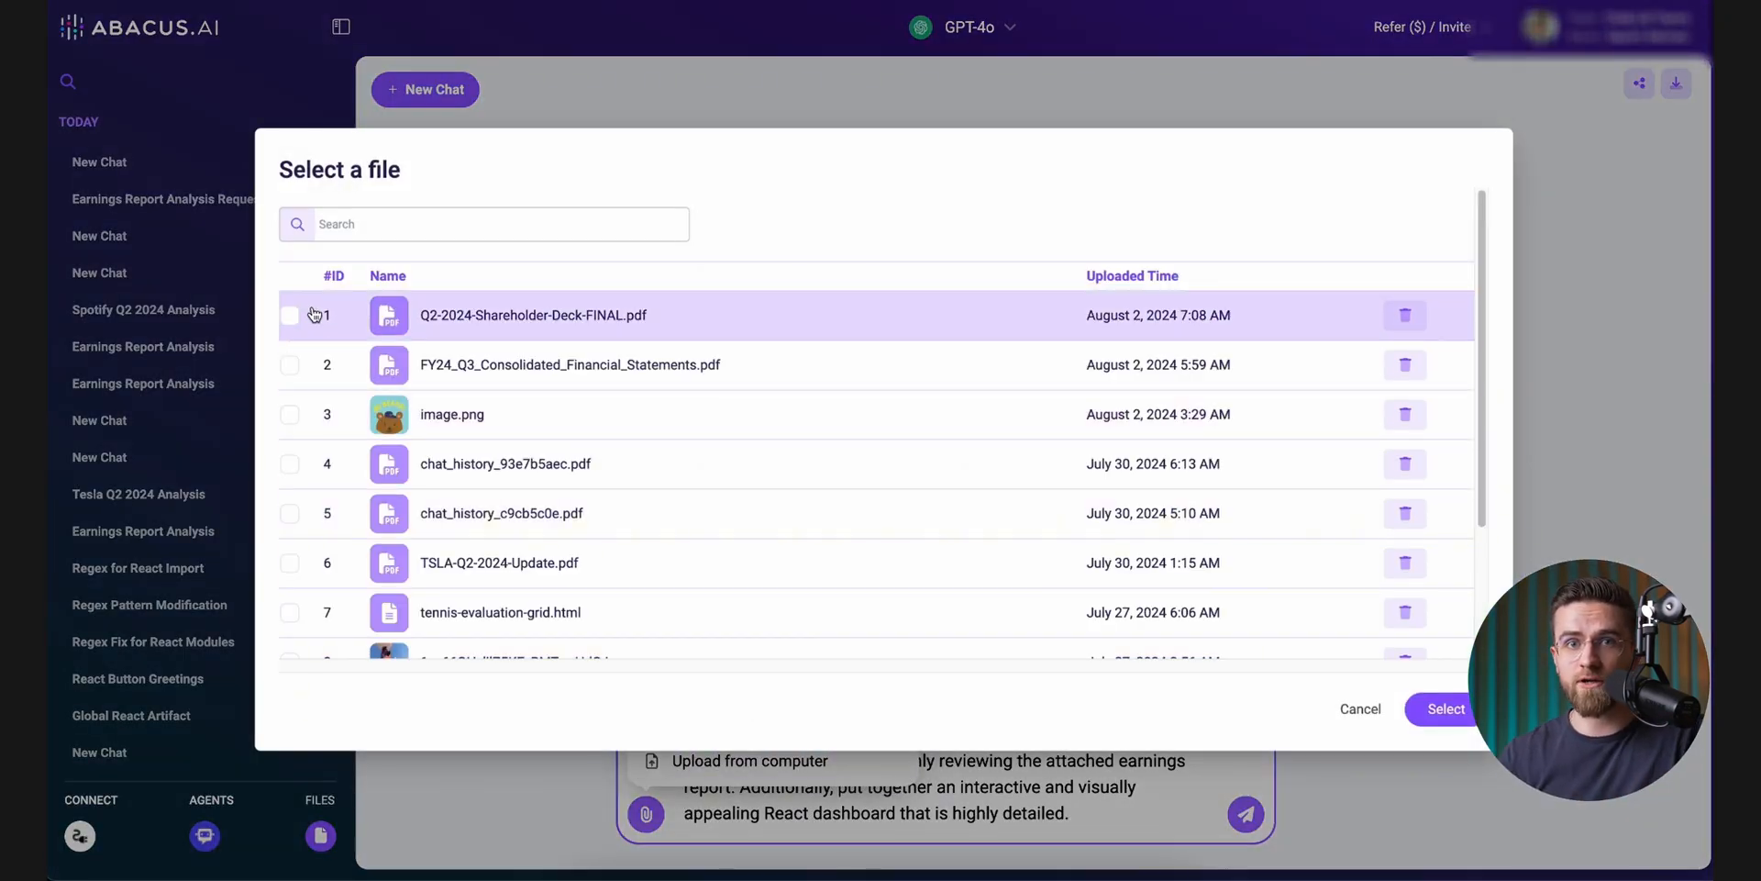
{"action": "left_click", "coordinate": [1445, 708]}
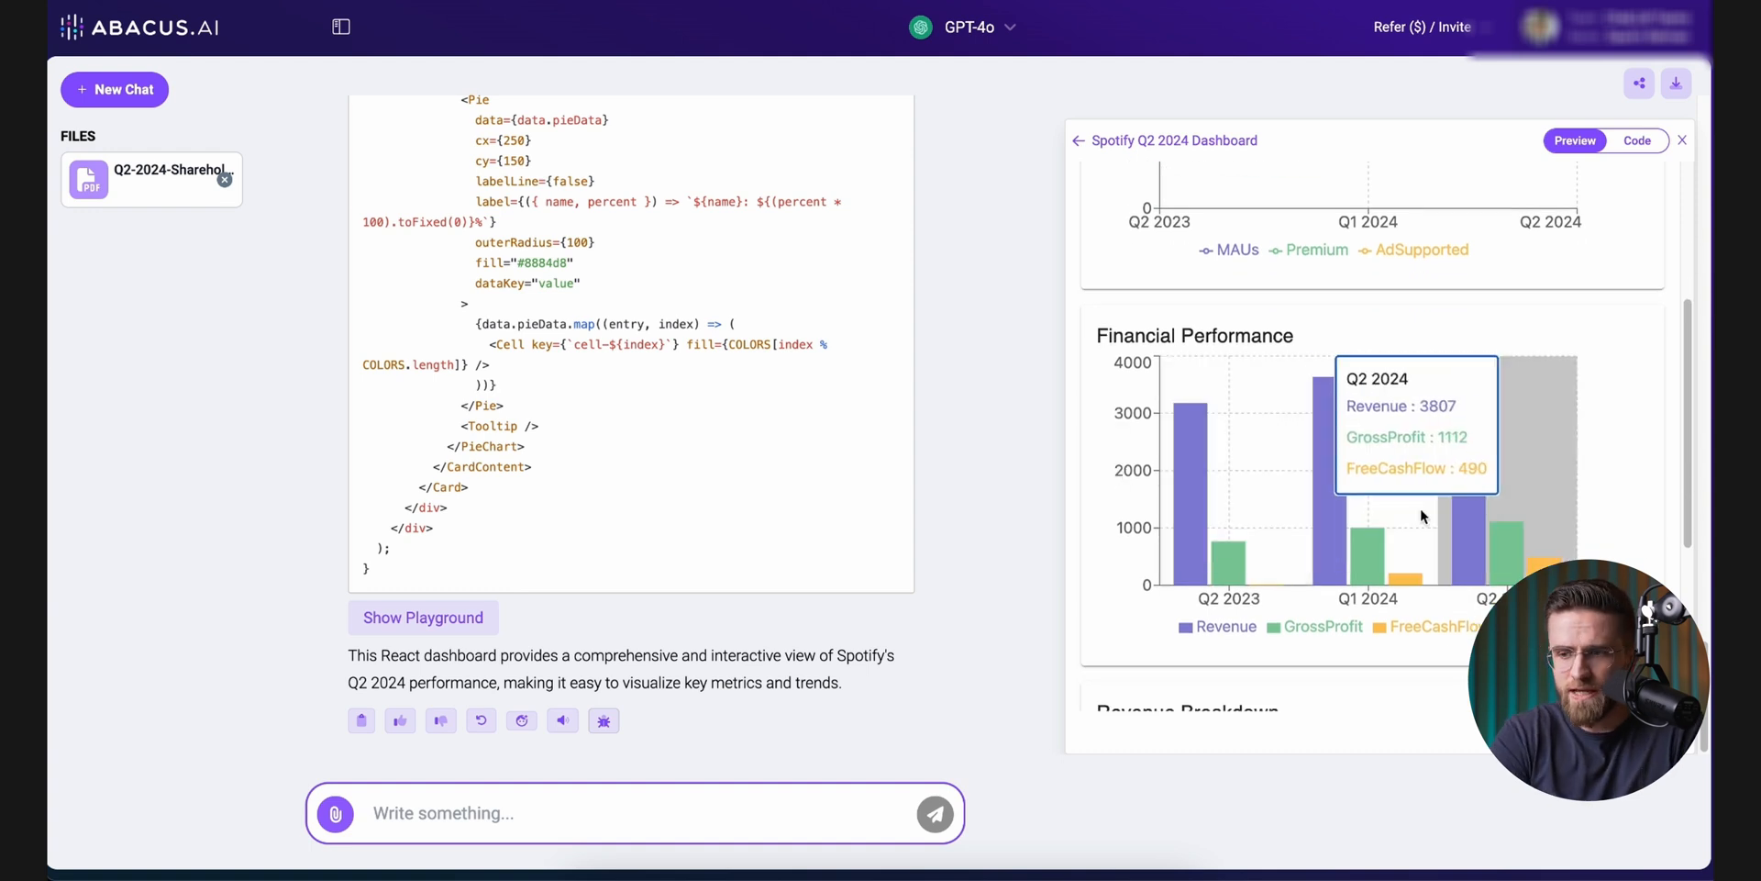
{"action": "scroll", "scroll_direction": "down", "scroll_amount": 3}
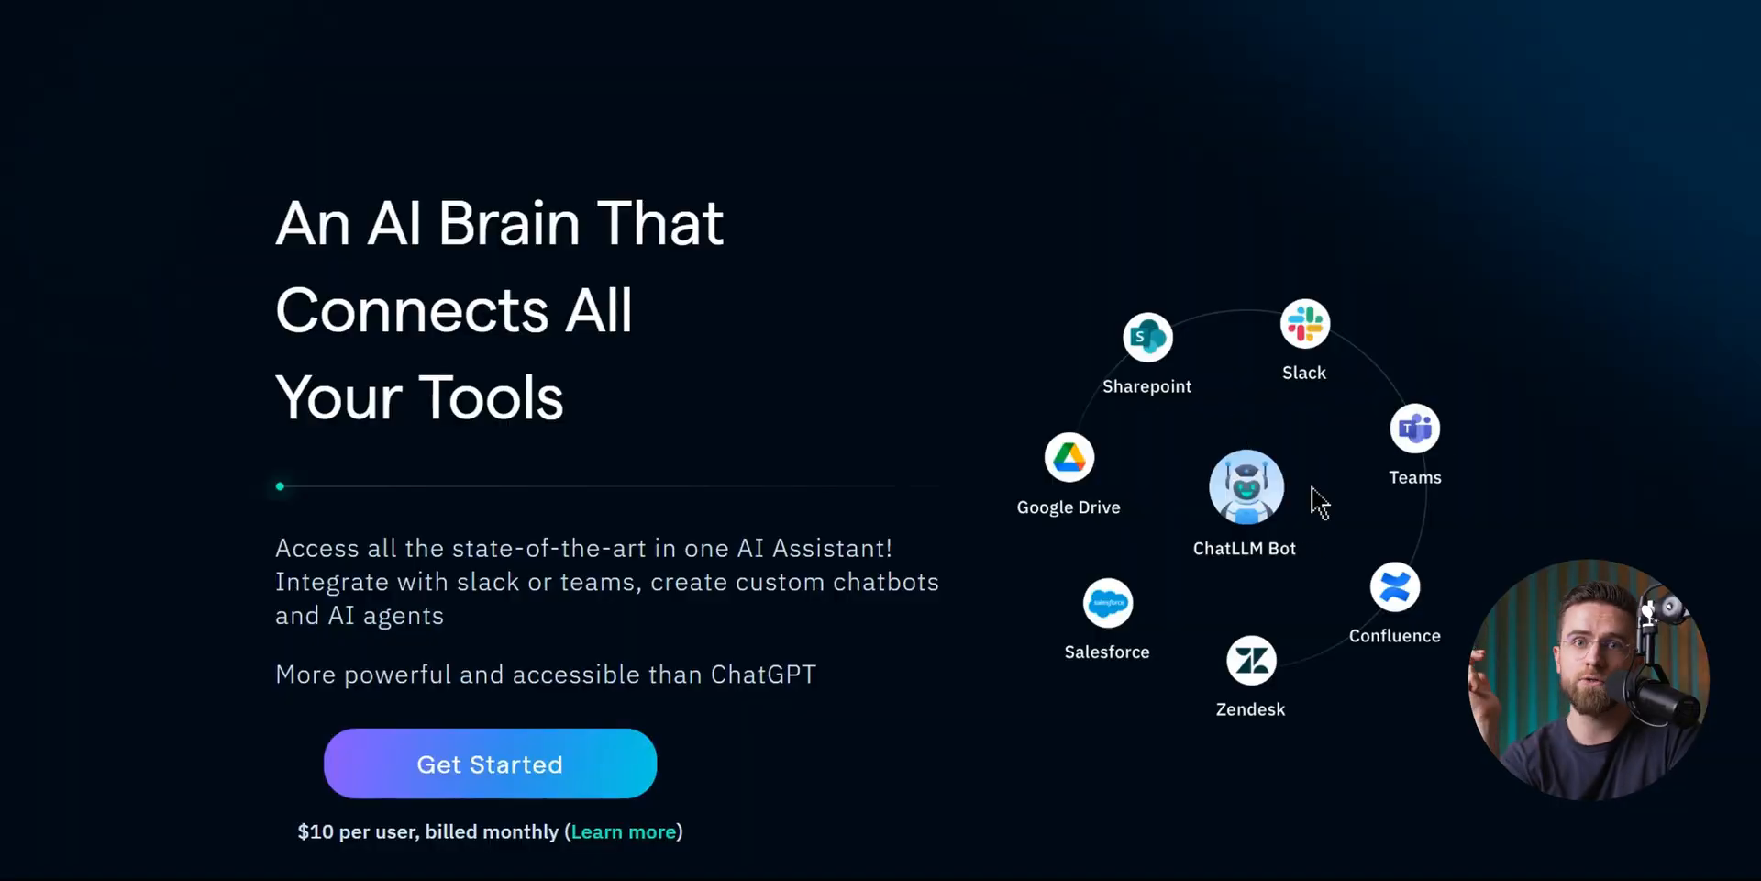
{"action": "mouse_move", "coordinate": [954, 341]}
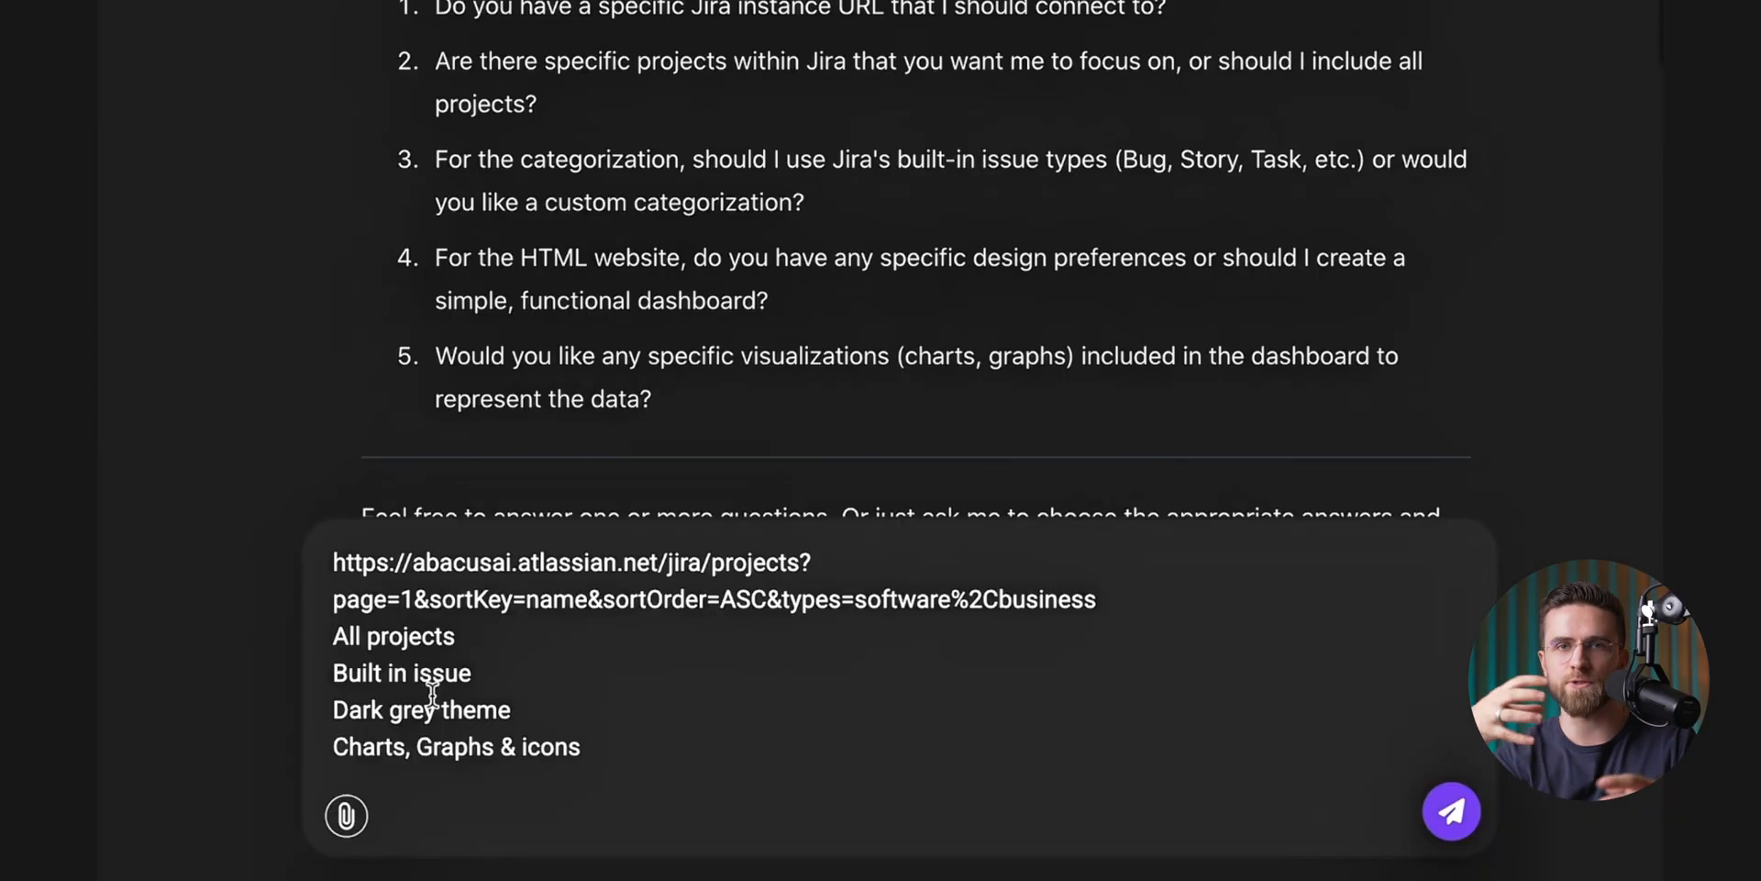
Step: Send the Jira dashboard preferences (all projects, built-in issue types, dark grey theme, charts and icons) to DeepAgent
{"action": "left_click", "coordinate": [1449, 811]}
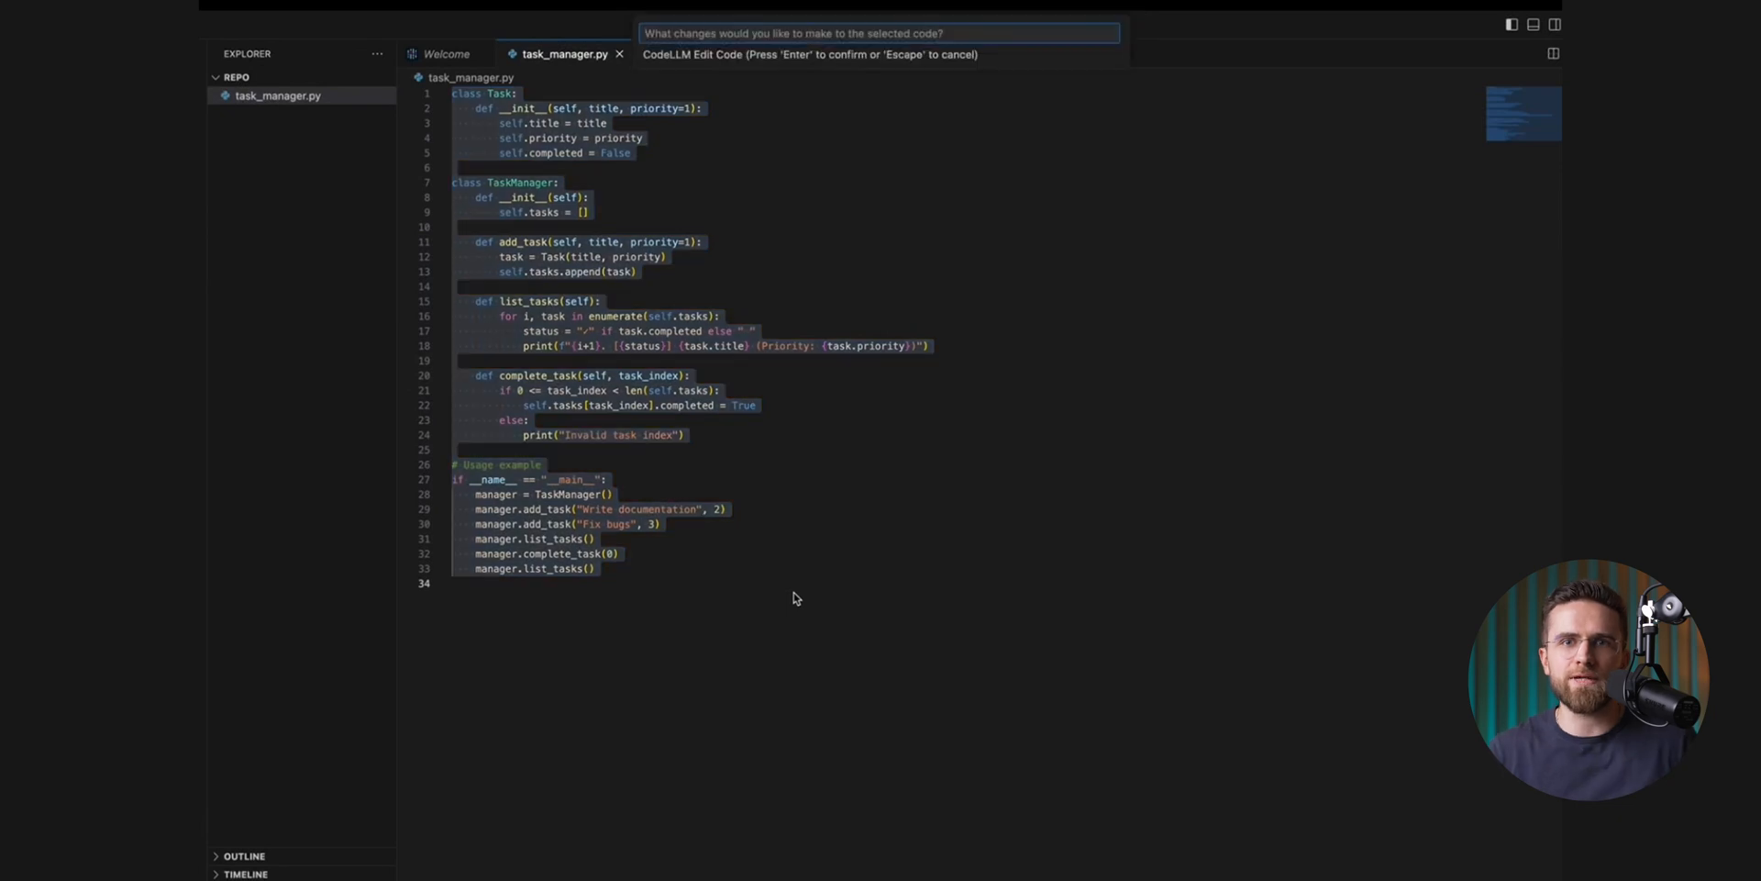
Step: Request enhancements like due dates for the task manager code and apply the suggested change
{"action": "type", "text": "Enhance this code with new features like due dates, t"}
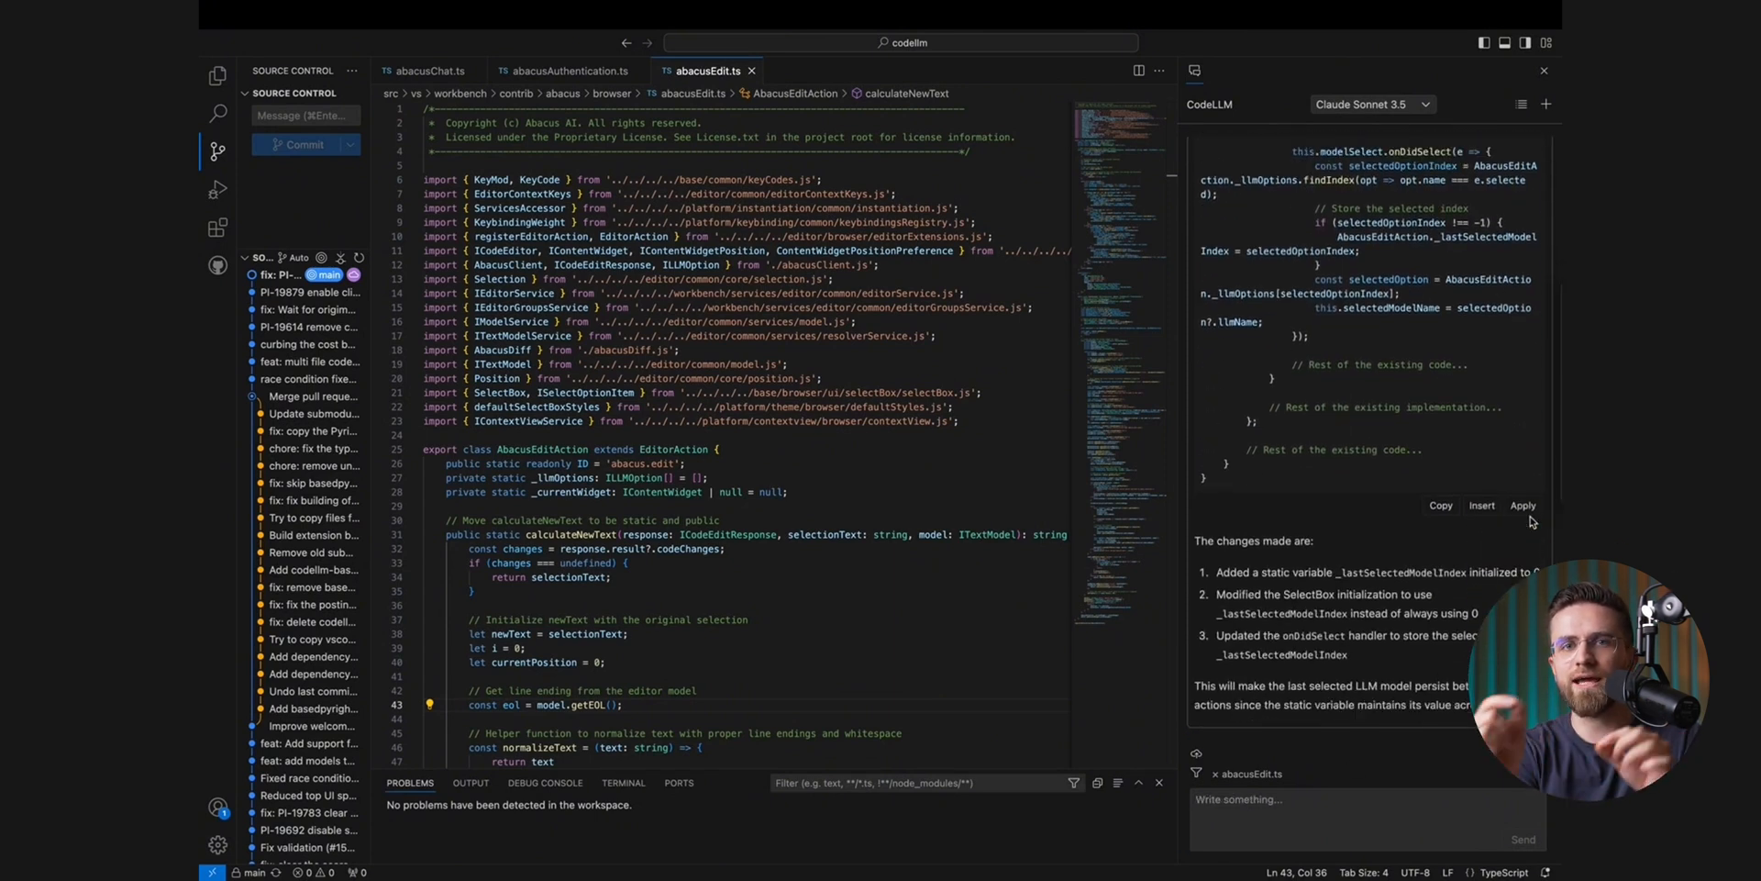
{"action": "left_click", "coordinate": [1523, 504]}
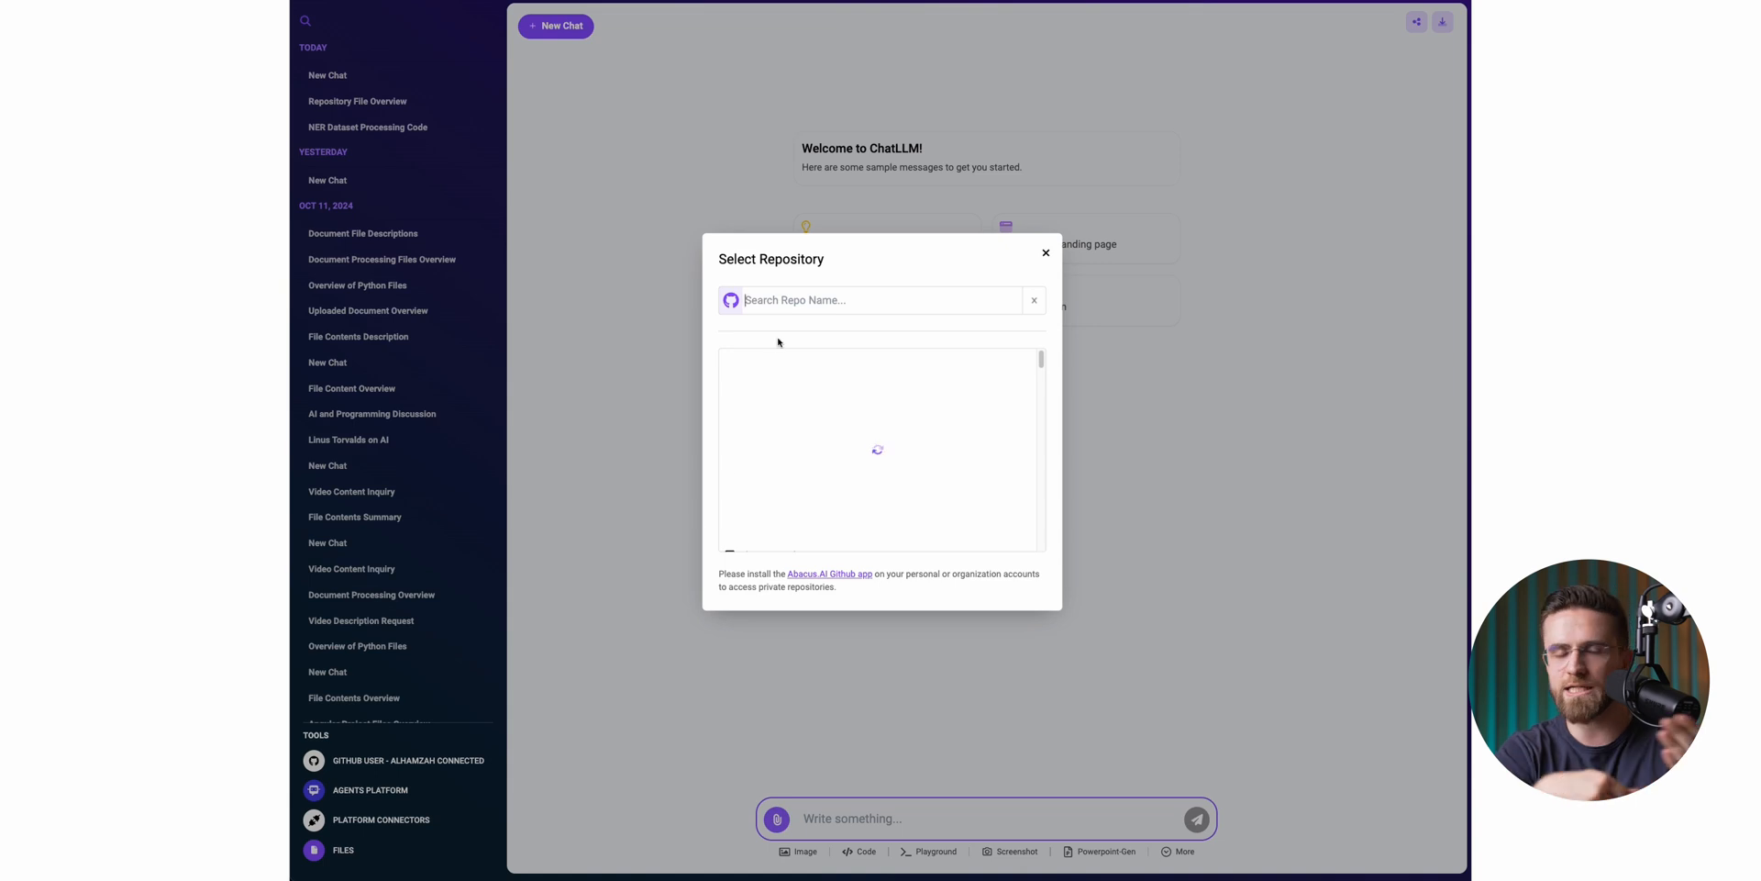
Step: Find the morgan repository and attach README.md, index.js and package.json to the new chat
{"action": "type", "text": "morgan"}
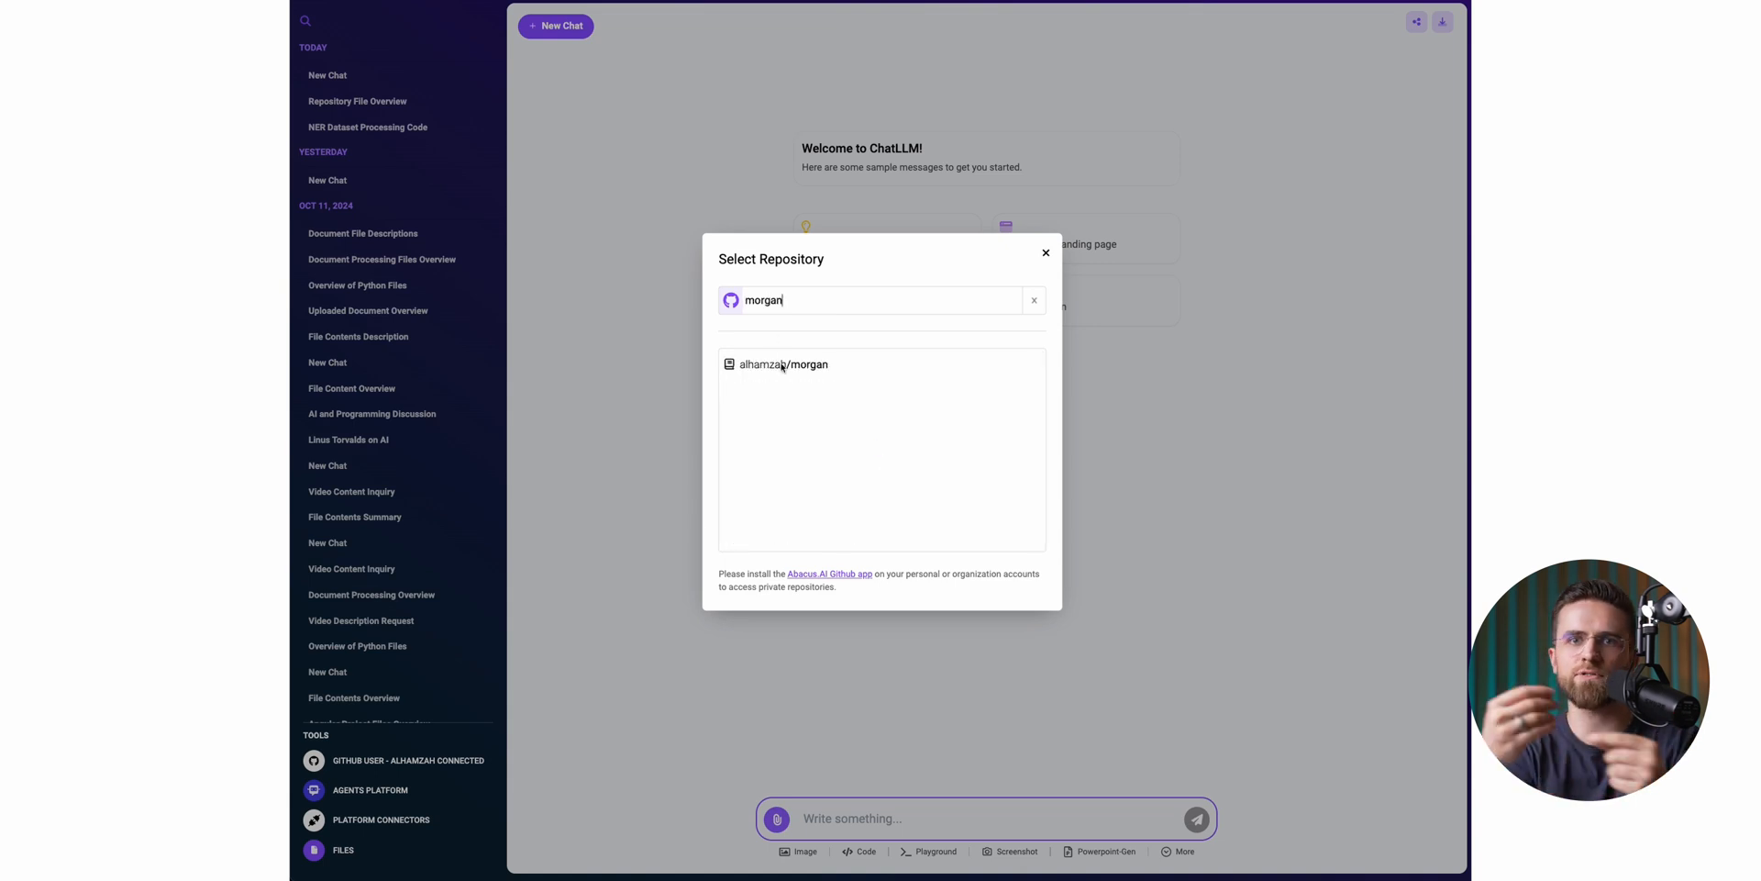
{"action": "left_click", "coordinate": [781, 364]}
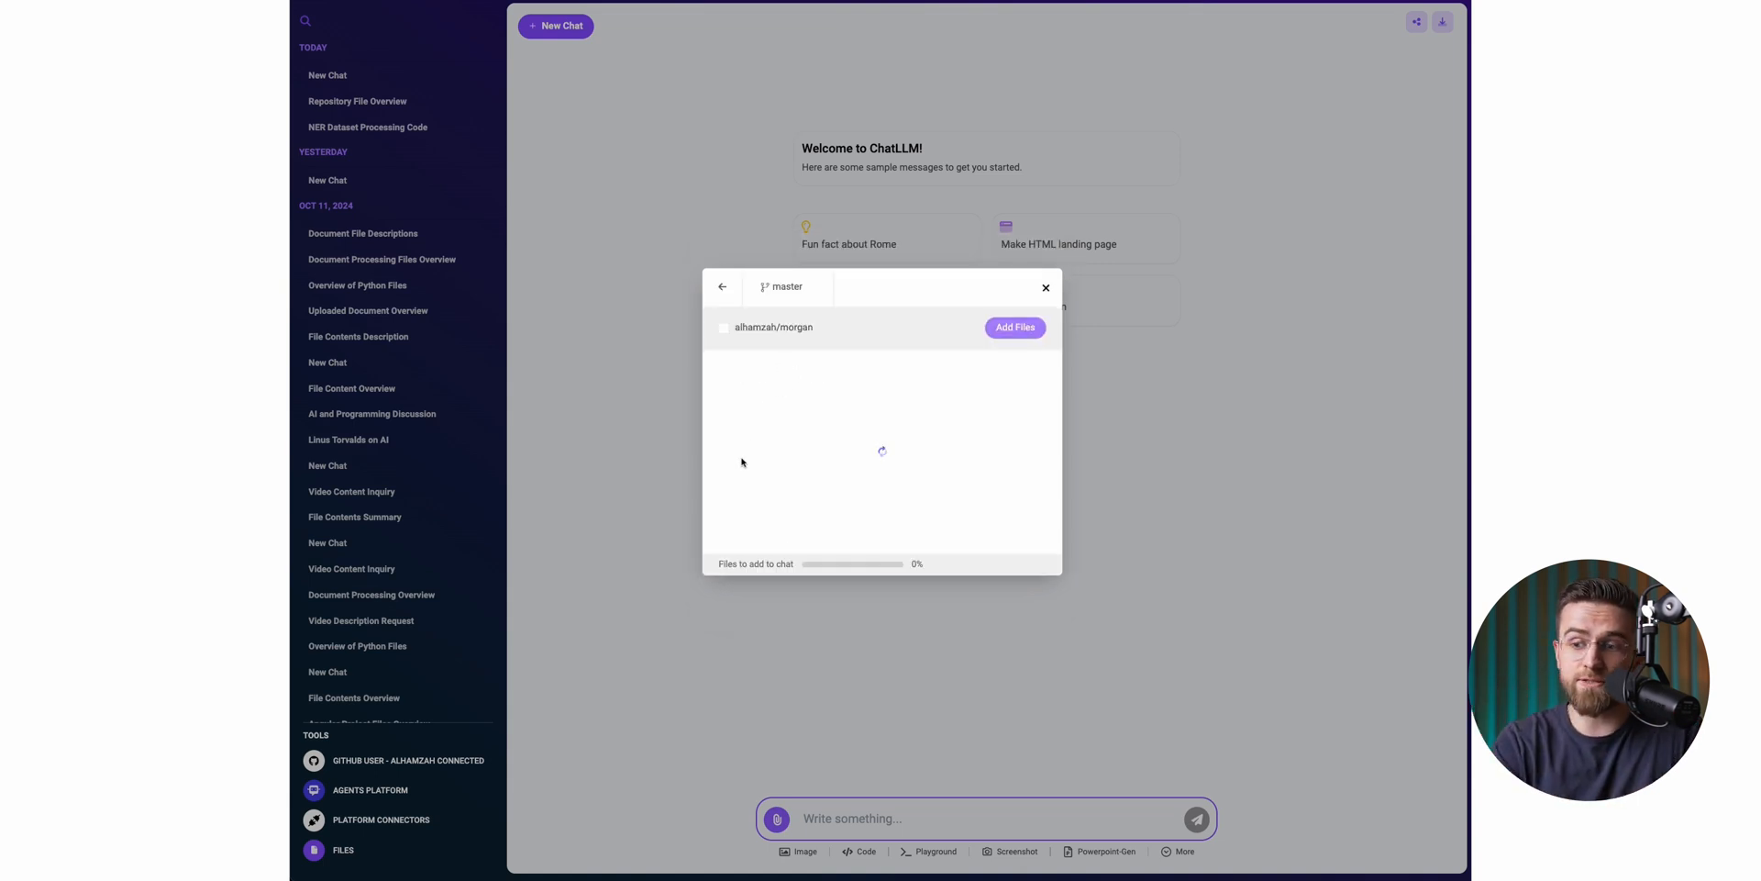
{"action": "left_click", "coordinate": [725, 456]}
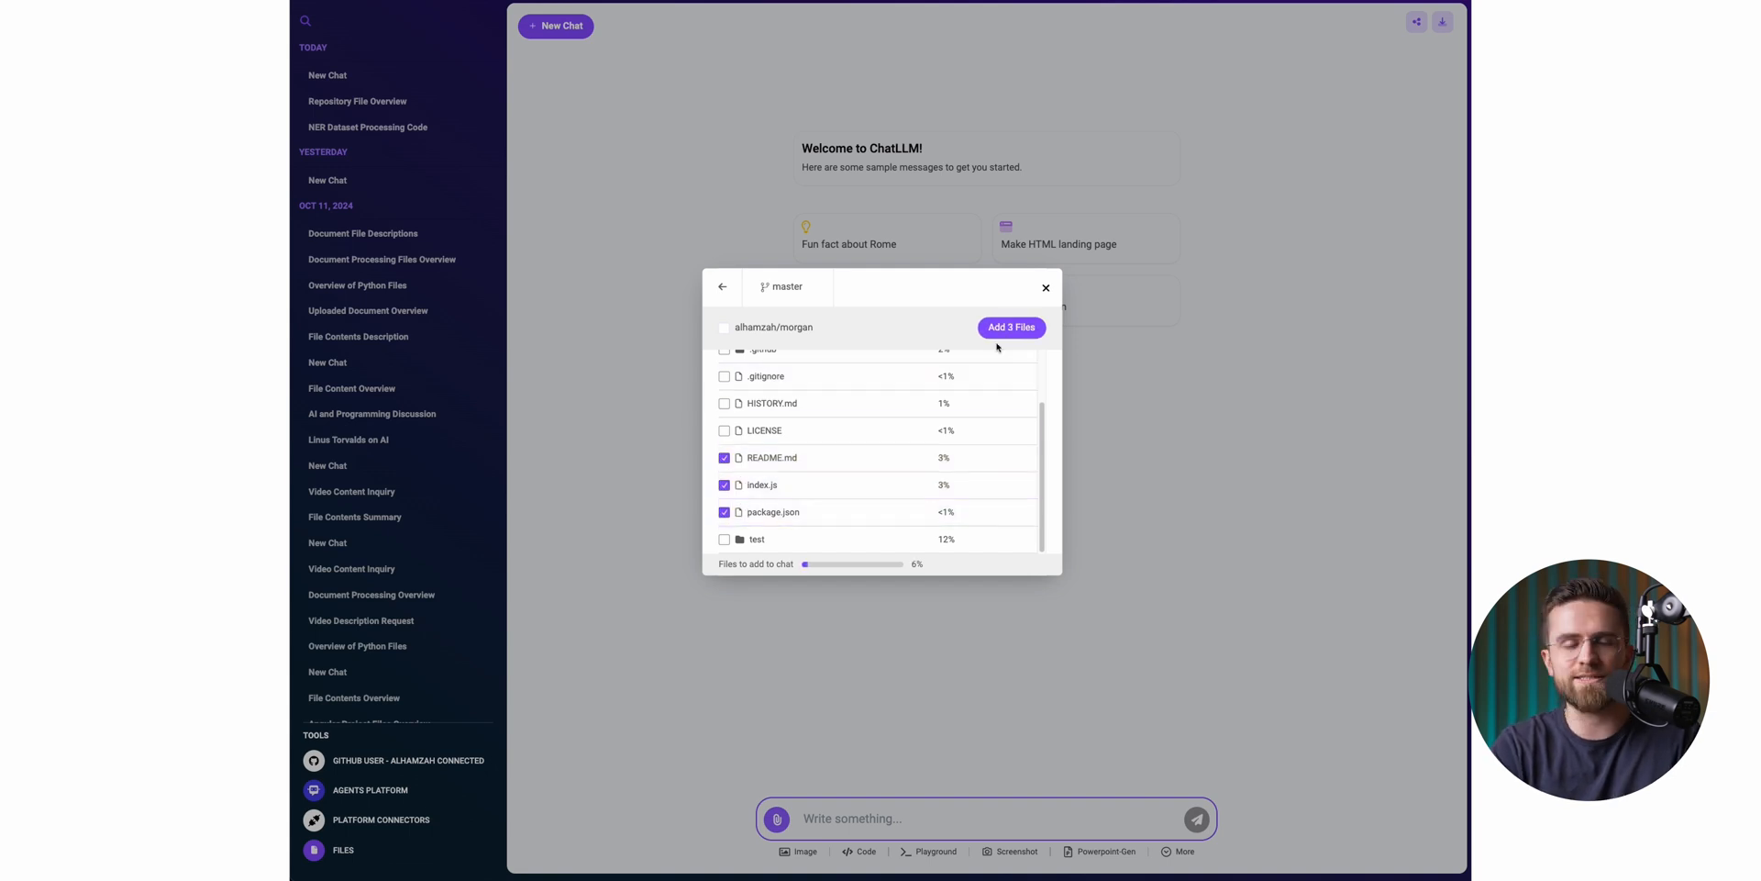
{"action": "left_click", "coordinate": [1009, 326]}
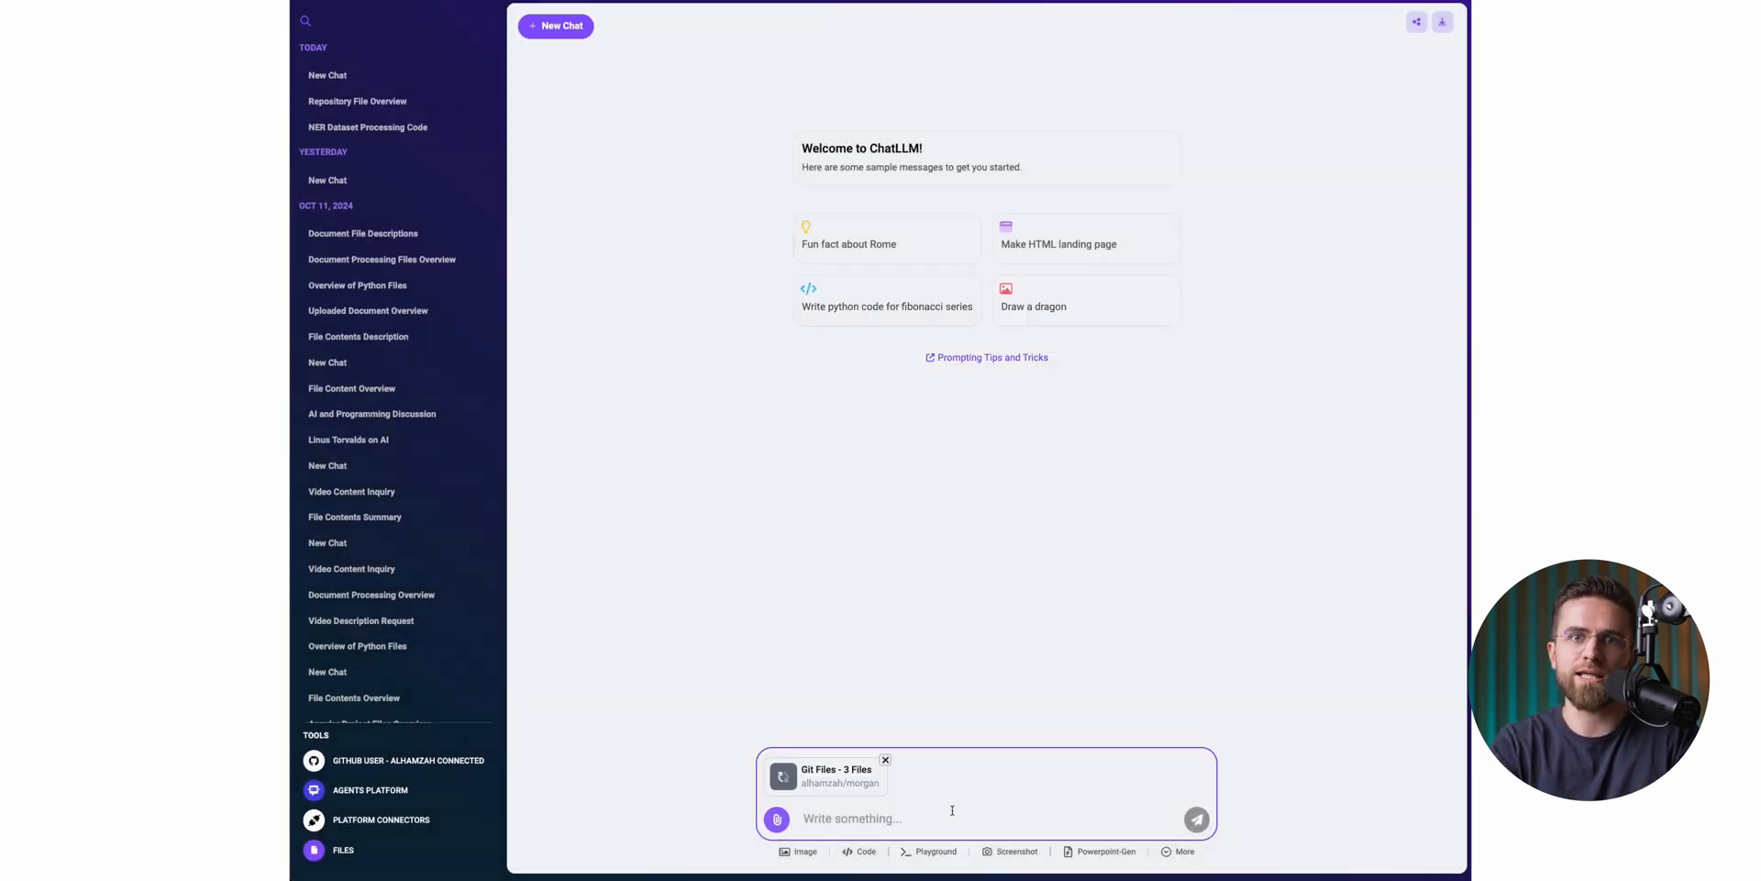